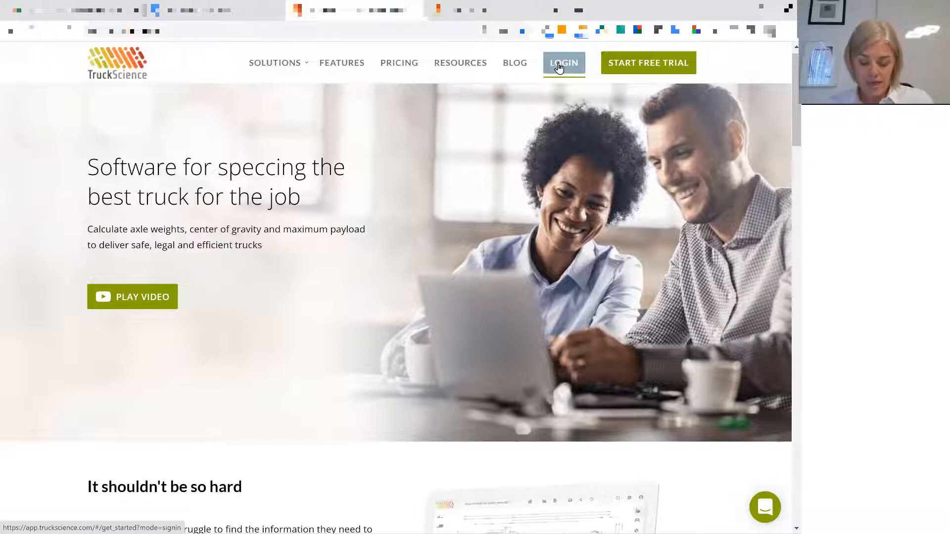
# Step: Log in to TruckScience from the website and switch the app to full screen
pyautogui.click(563, 62)
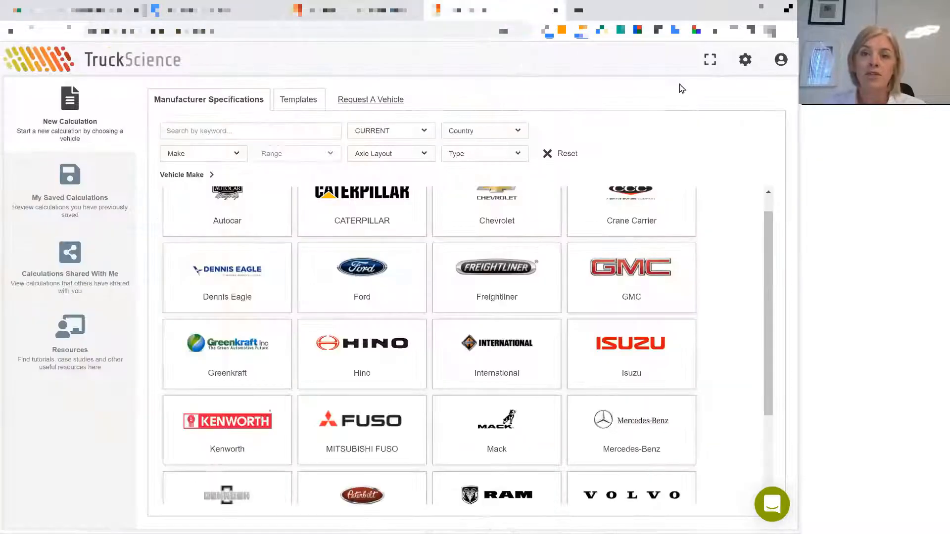
pyautogui.moveTo(710, 60)
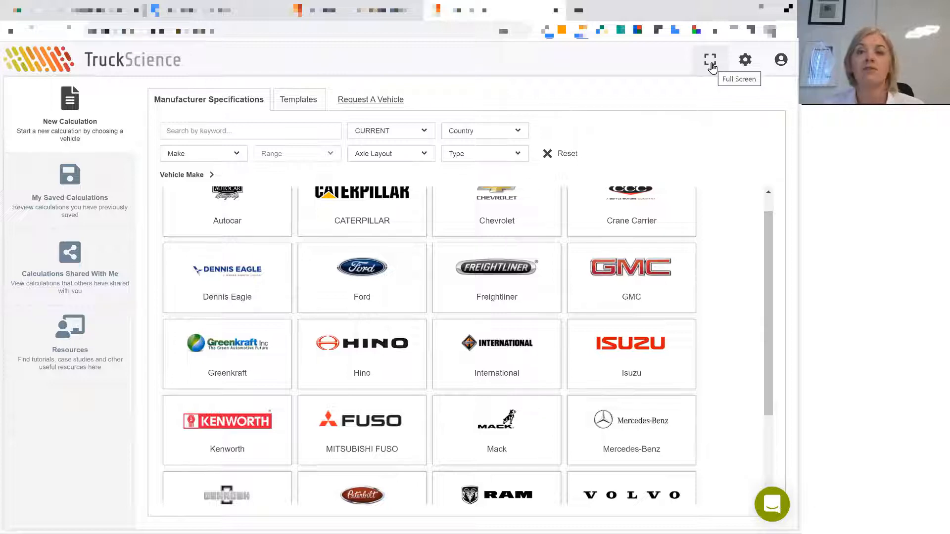
pyautogui.click(710, 60)
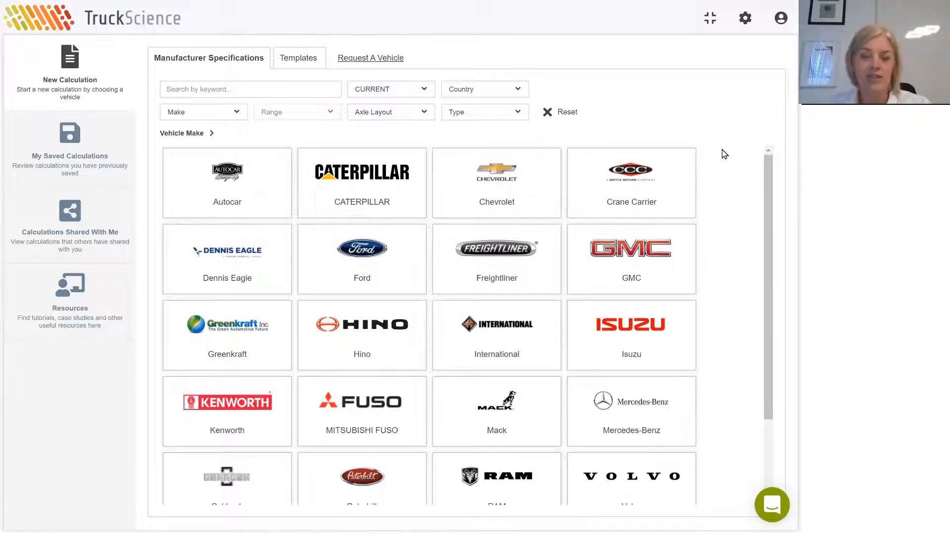
pyautogui.moveTo(721, 166)
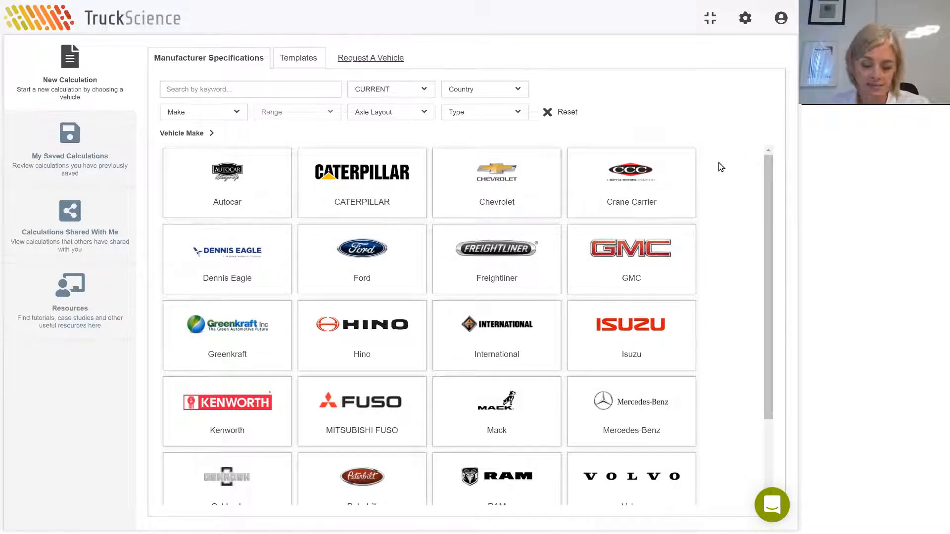
pyautogui.moveTo(382, 256)
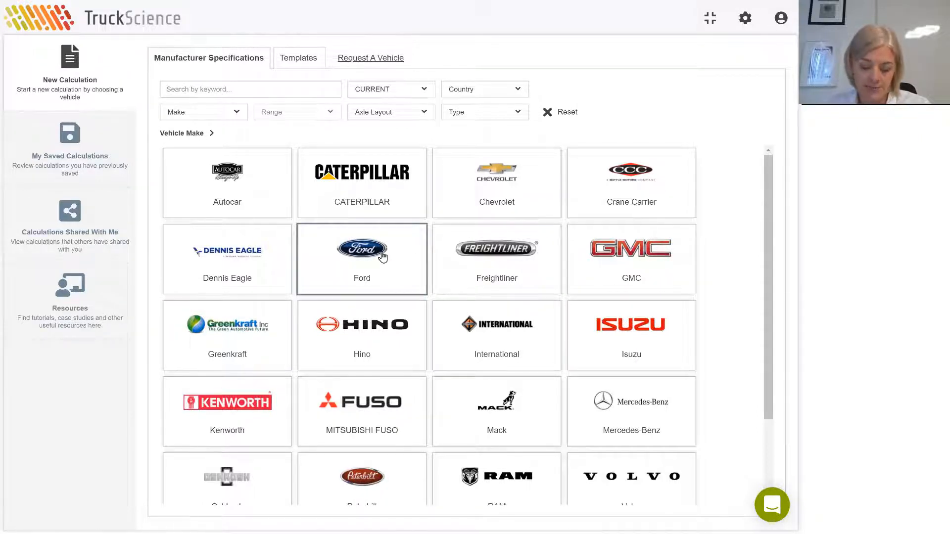
# Step: Filter the catalogue to Ford Super Duty 4X4, search '550', and sort by CA/CT
pyautogui.click(362, 258)
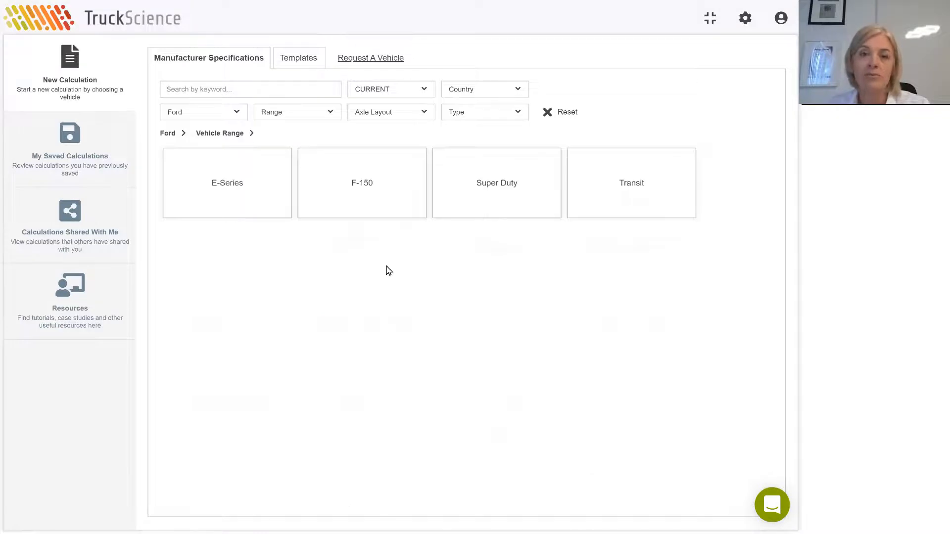
pyautogui.click(496, 183)
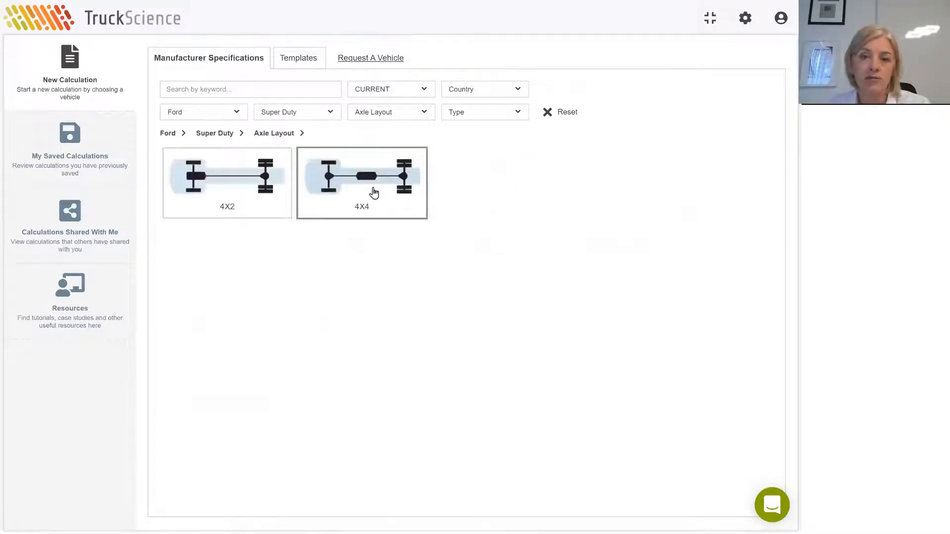
pyautogui.click(374, 184)
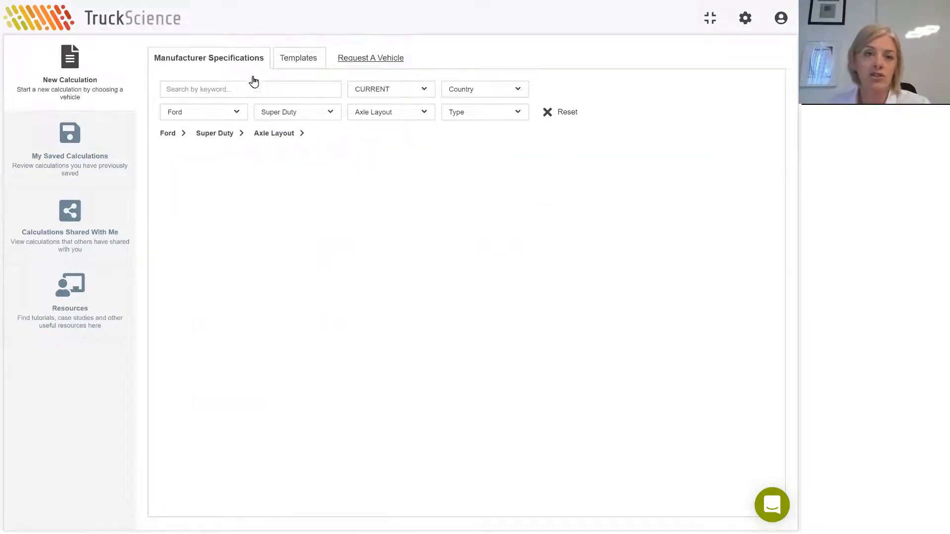
pyautogui.click(390, 112)
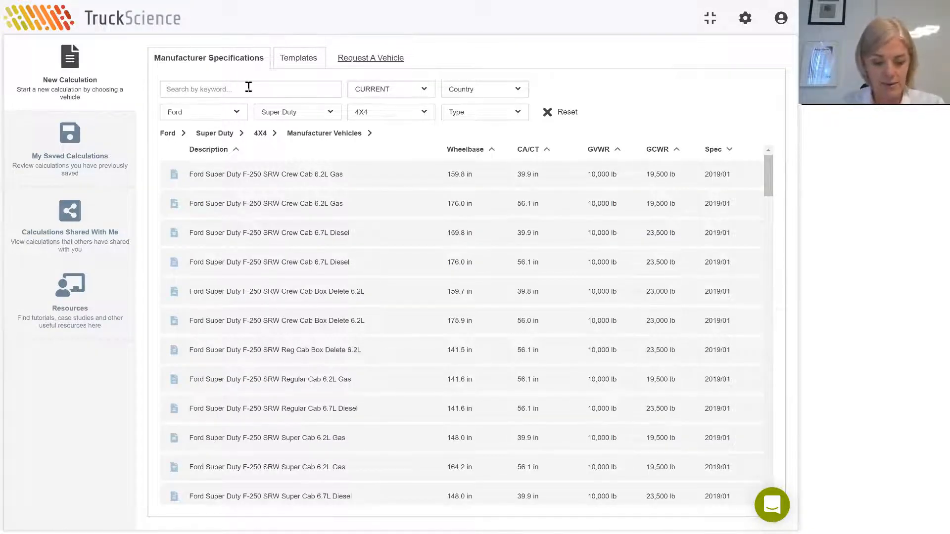
pyautogui.write('550 reg')
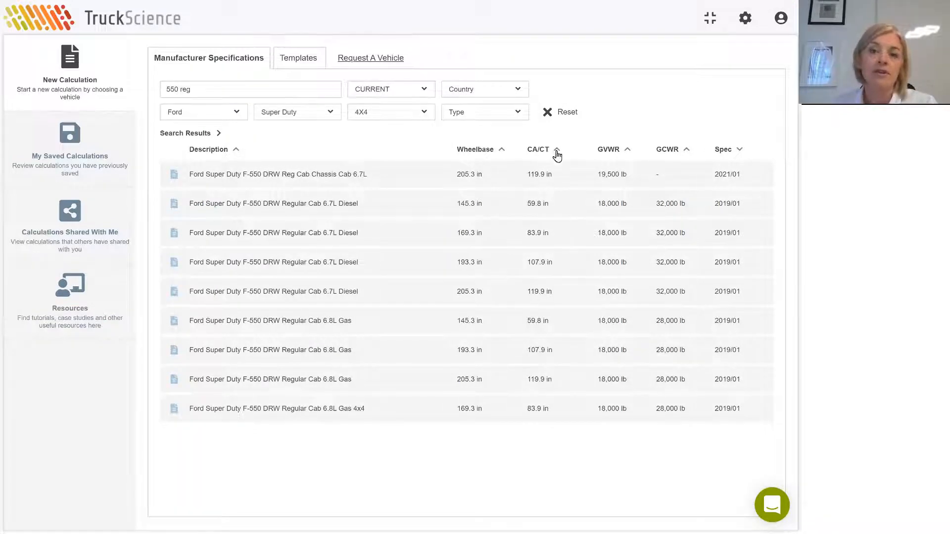
pyautogui.click(556, 150)
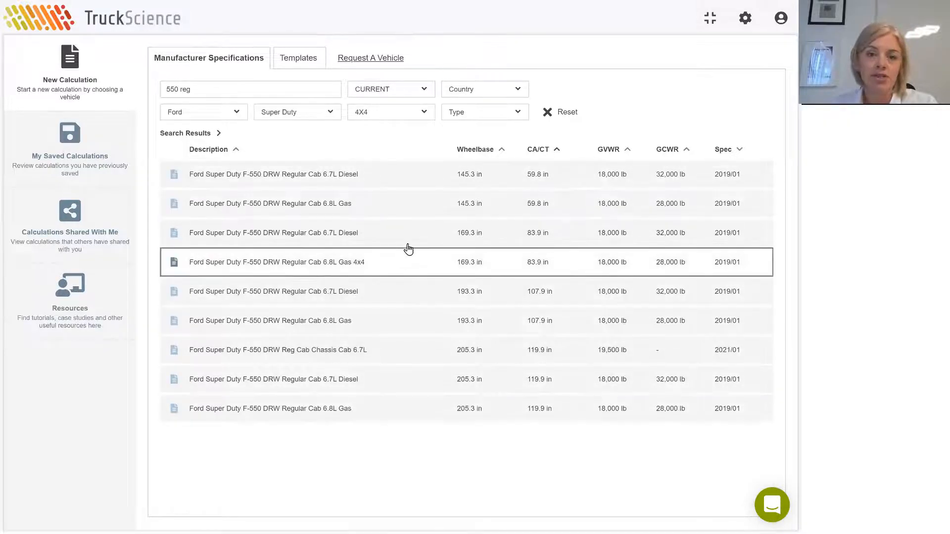
pyautogui.moveTo(380, 235)
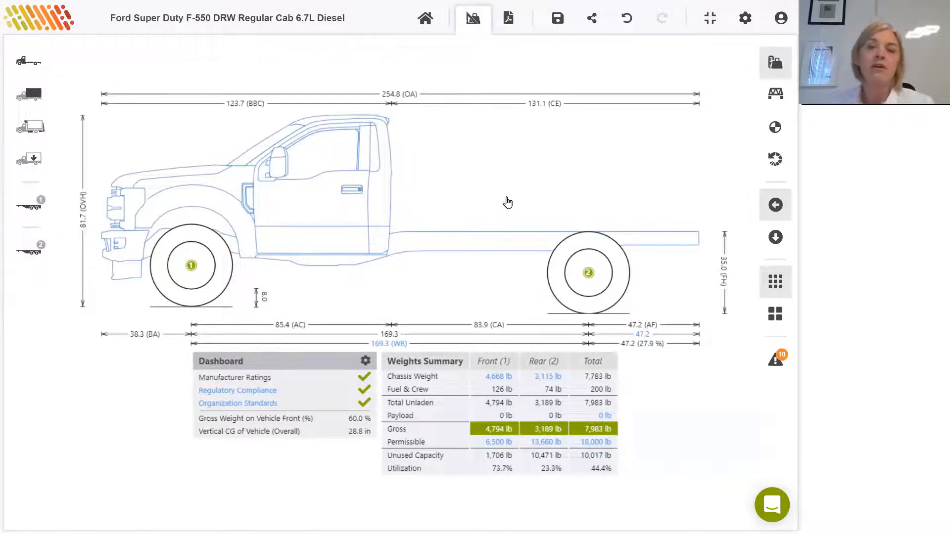
pyautogui.moveTo(548, 166)
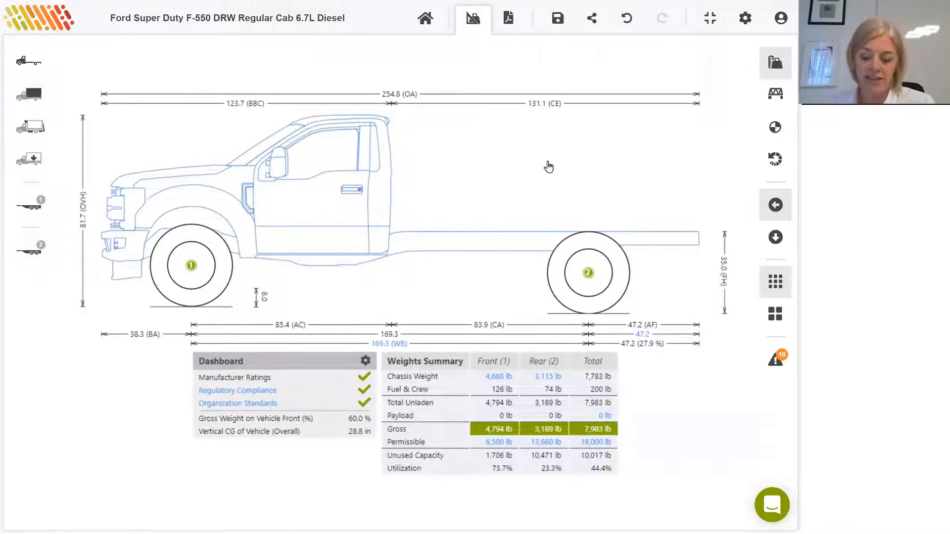
pyautogui.moveTo(541, 167)
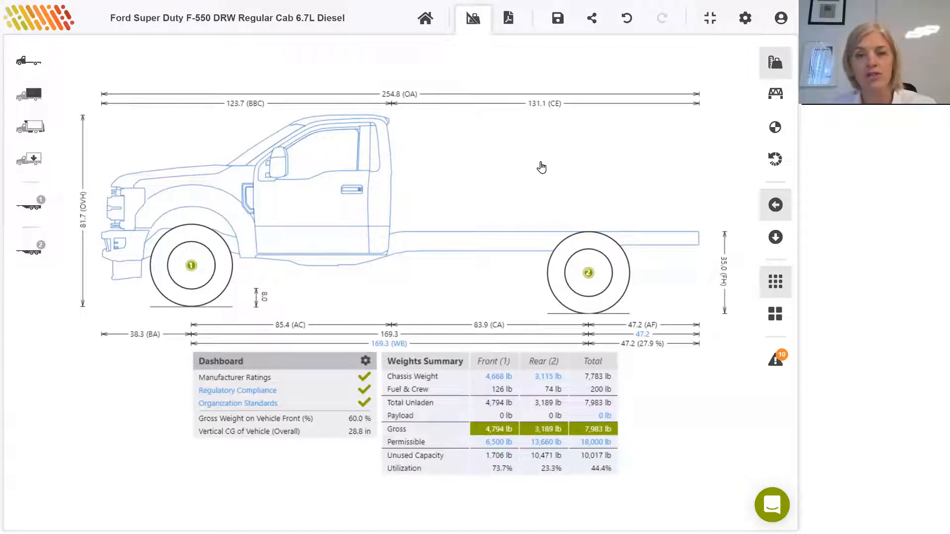
pyautogui.moveTo(246, 220)
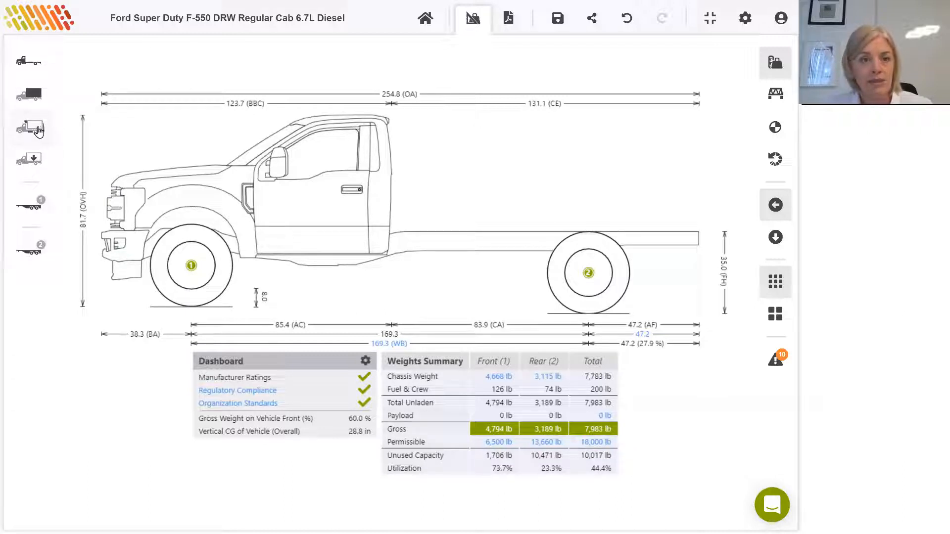
pyautogui.moveTo(36, 164)
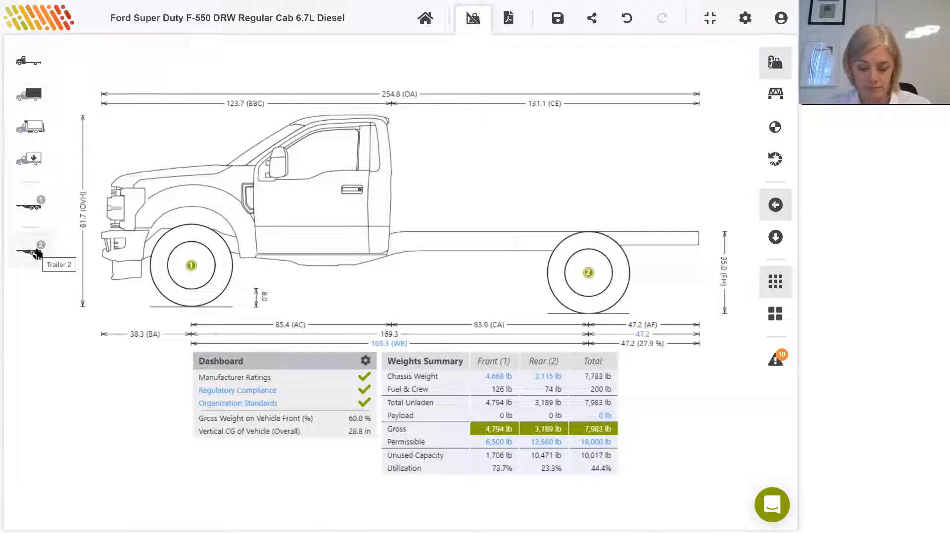
pyautogui.moveTo(152, 332)
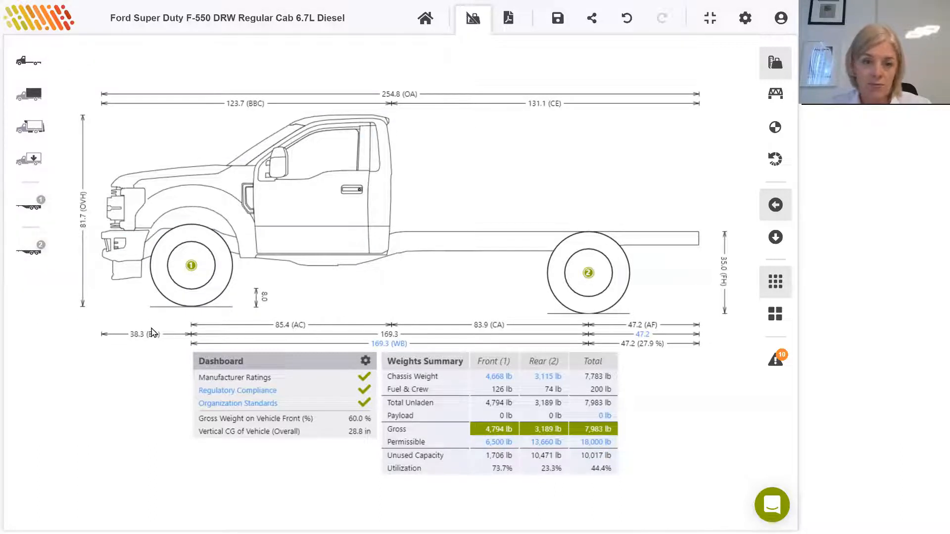
pyautogui.moveTo(353, 432)
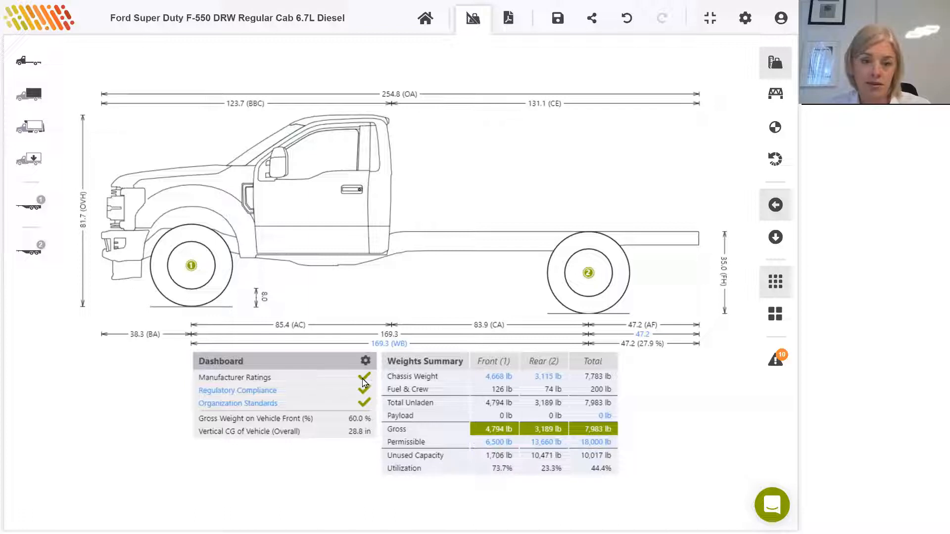
pyautogui.moveTo(370, 391)
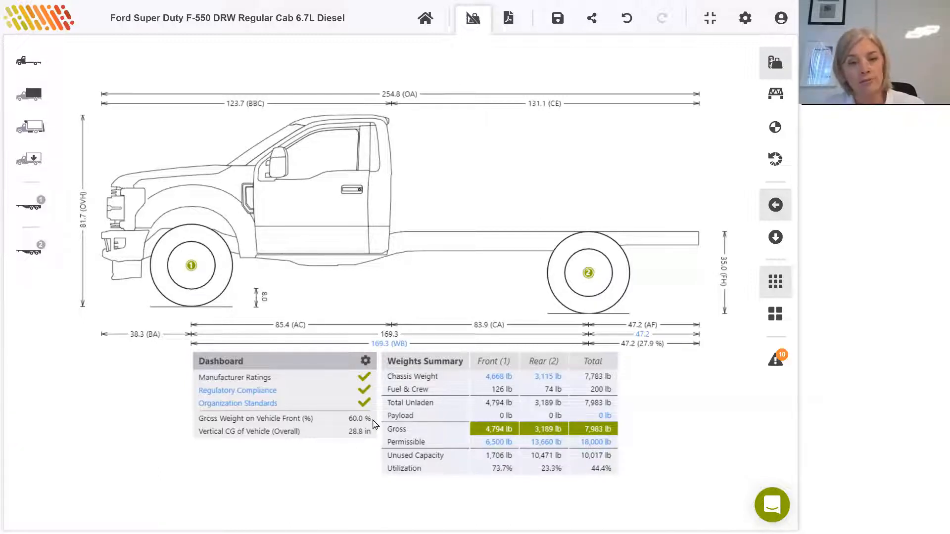
pyautogui.moveTo(364, 443)
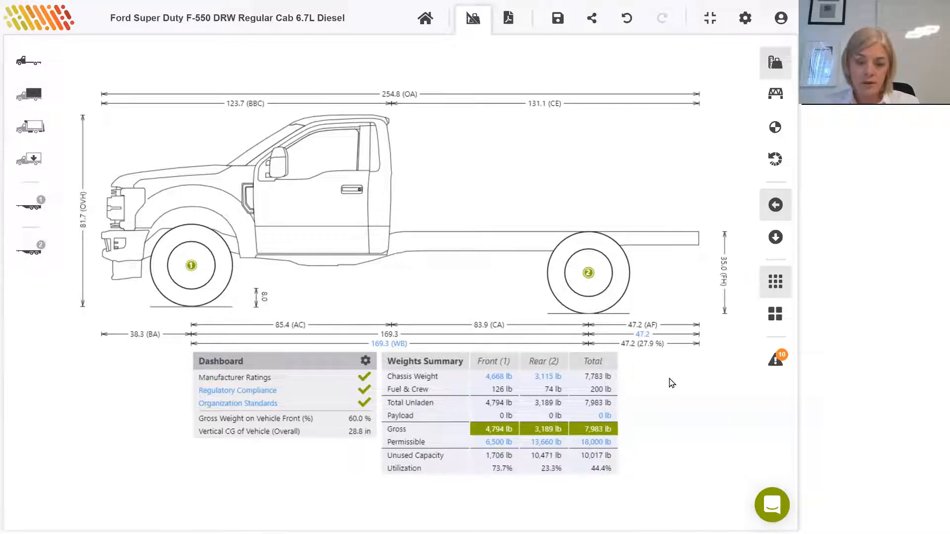
pyautogui.moveTo(664, 393)
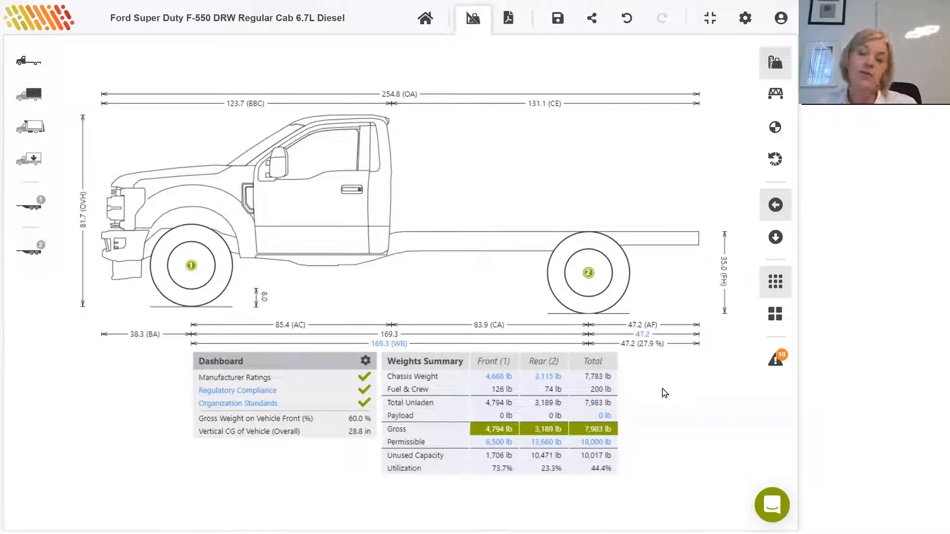
pyautogui.moveTo(653, 385)
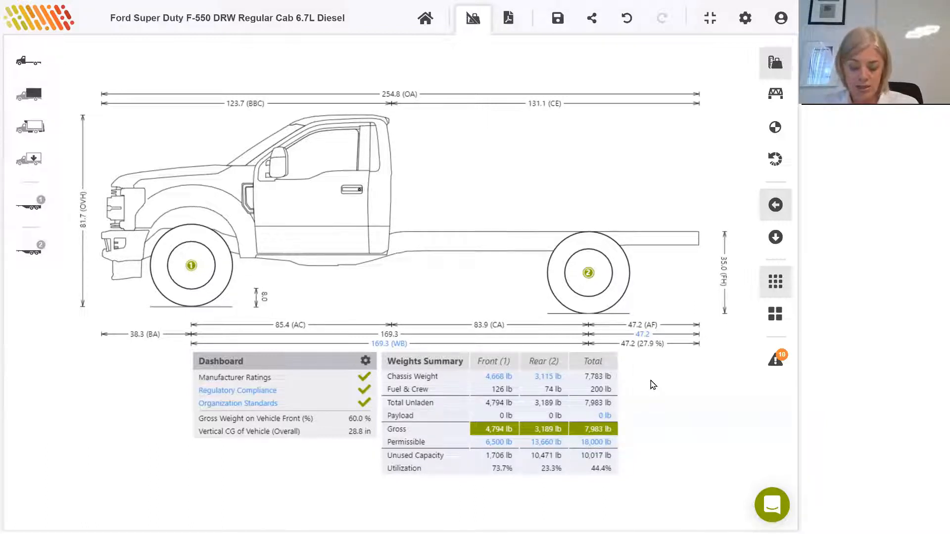
pyautogui.moveTo(644, 417)
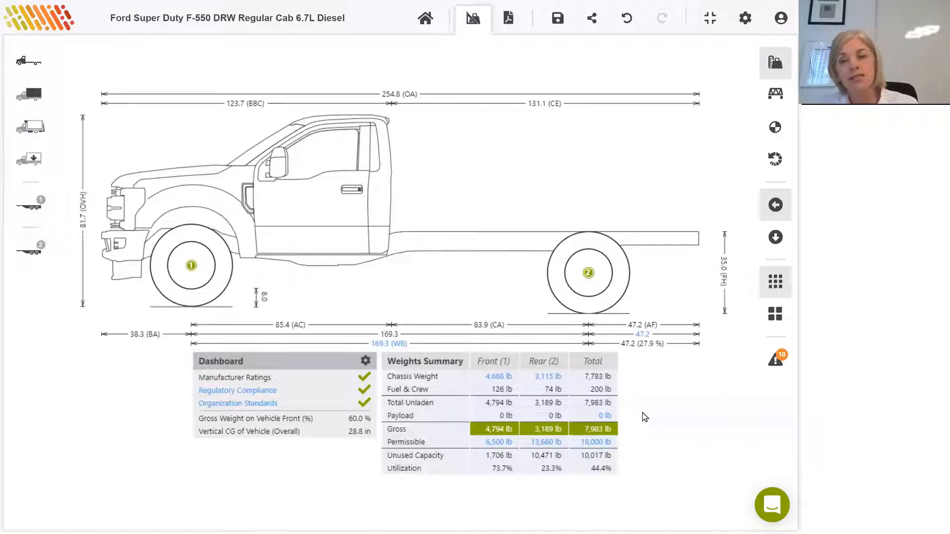
pyautogui.moveTo(632, 418)
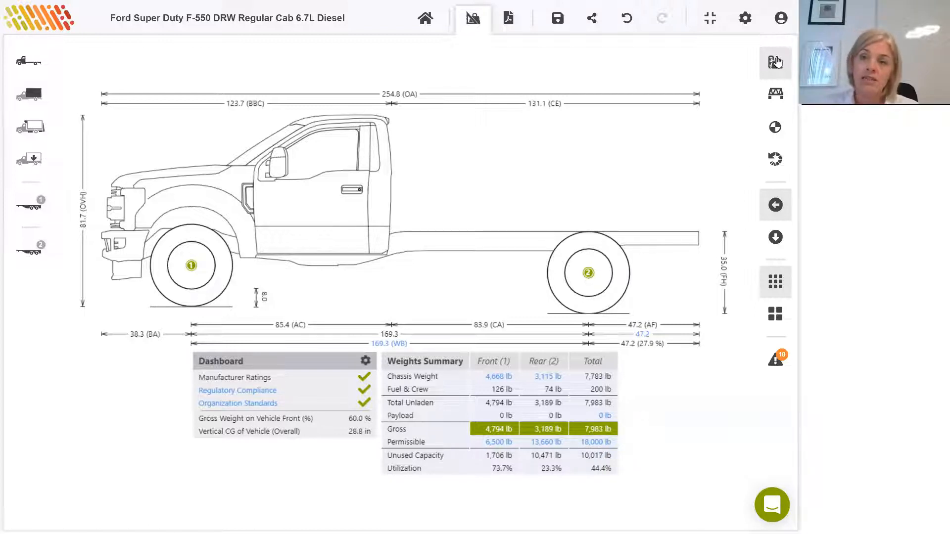
pyautogui.moveTo(781, 227)
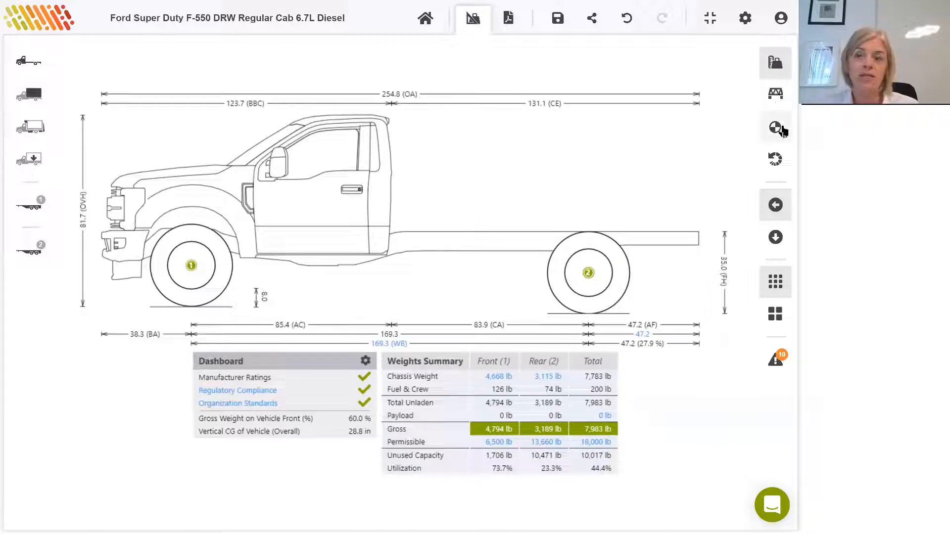
pyautogui.moveTo(775, 158)
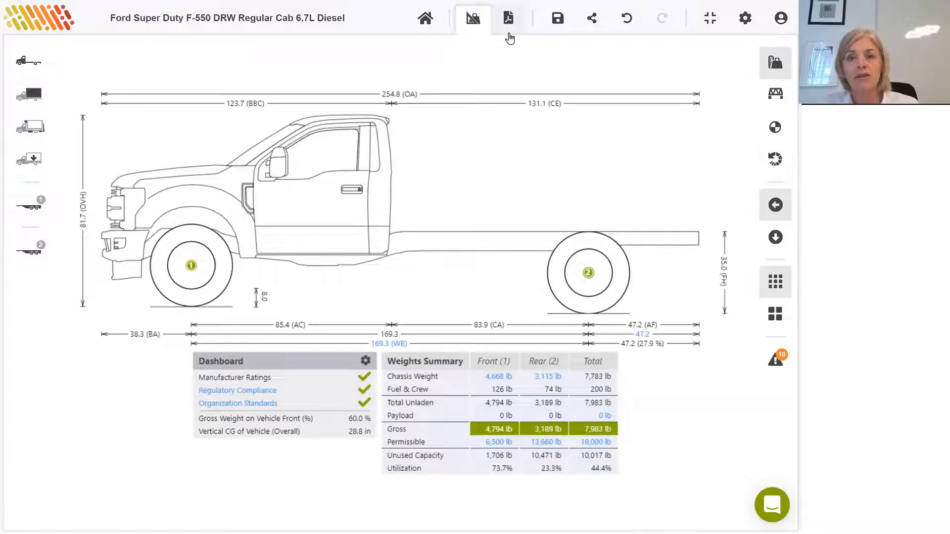
pyautogui.moveTo(508, 25)
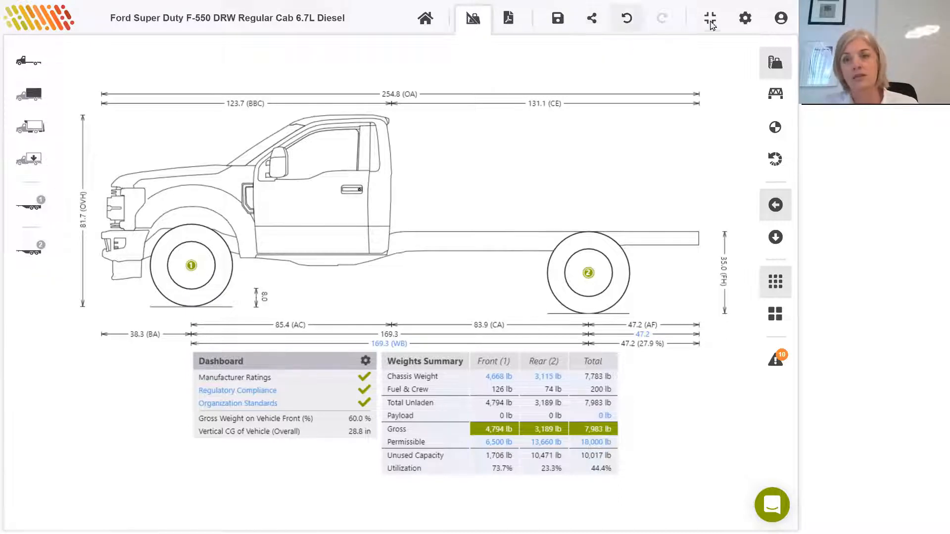
pyautogui.moveTo(743, 18)
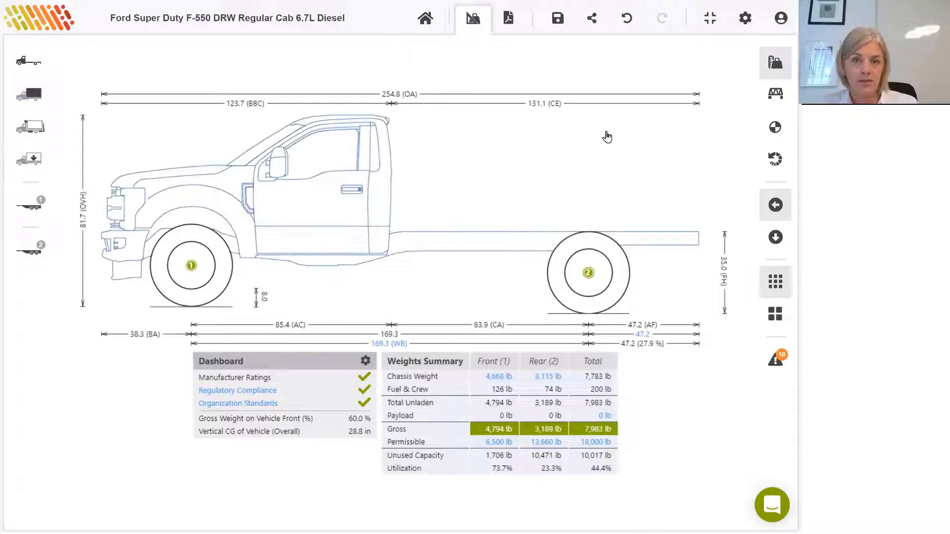
pyautogui.moveTo(453, 134)
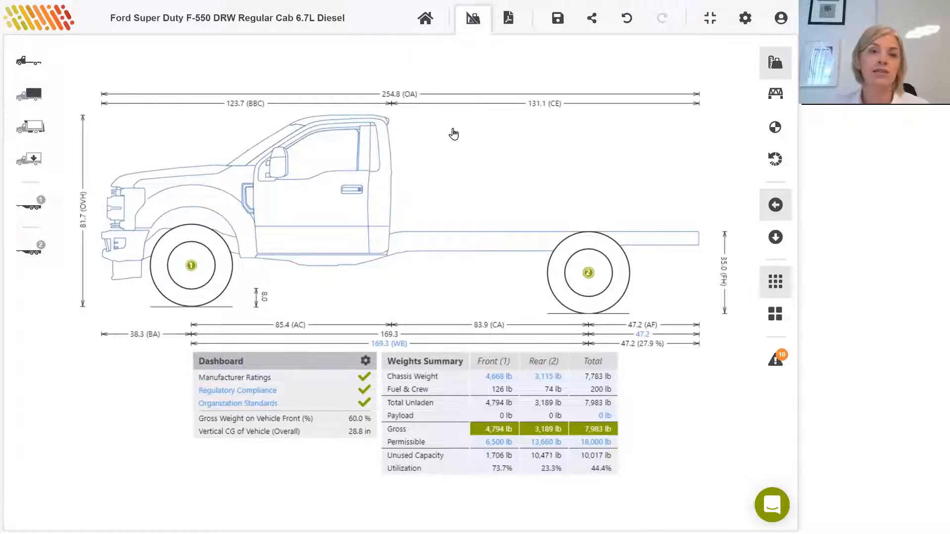
pyautogui.moveTo(370, 116)
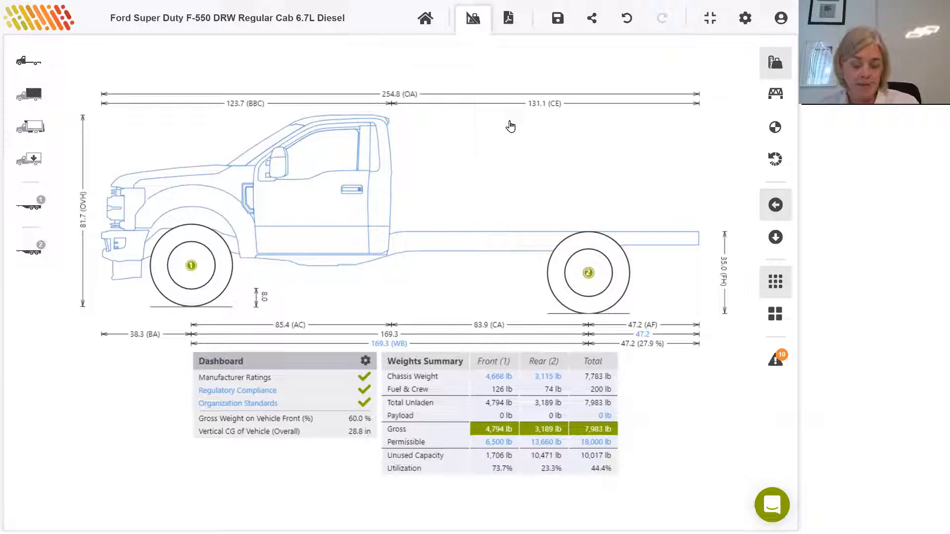
pyautogui.moveTo(537, 127)
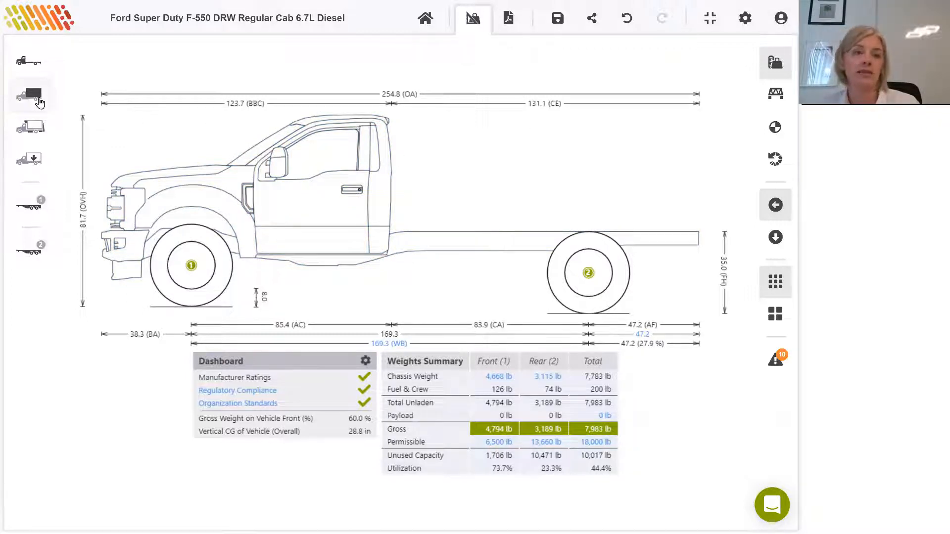
# Step: Open the Service Body library under Add Body and search it for 'read'
pyautogui.click(28, 95)
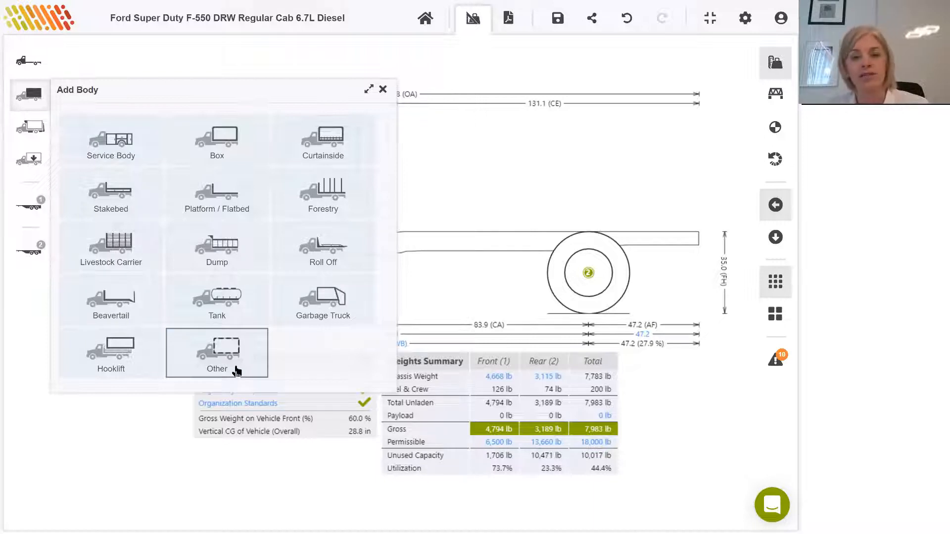
pyautogui.moveTo(121, 140)
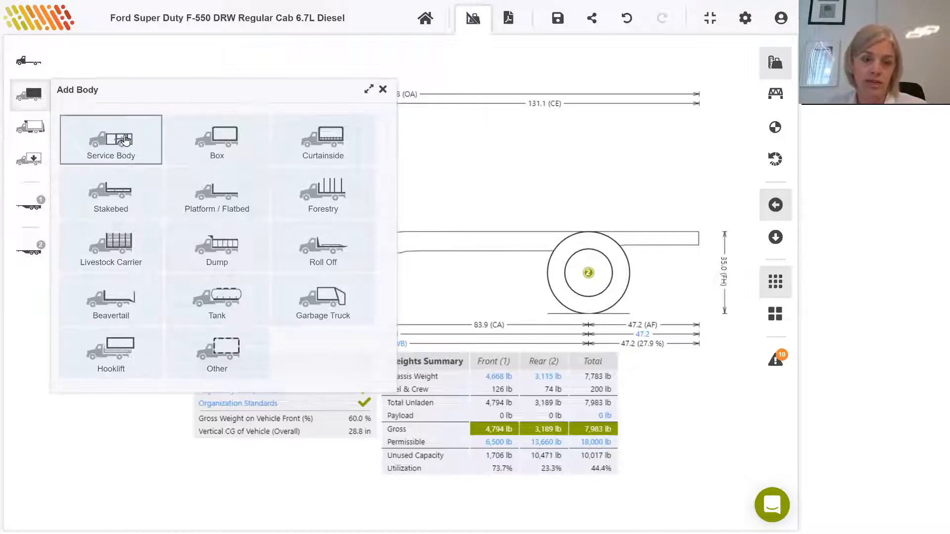
pyautogui.click(111, 140)
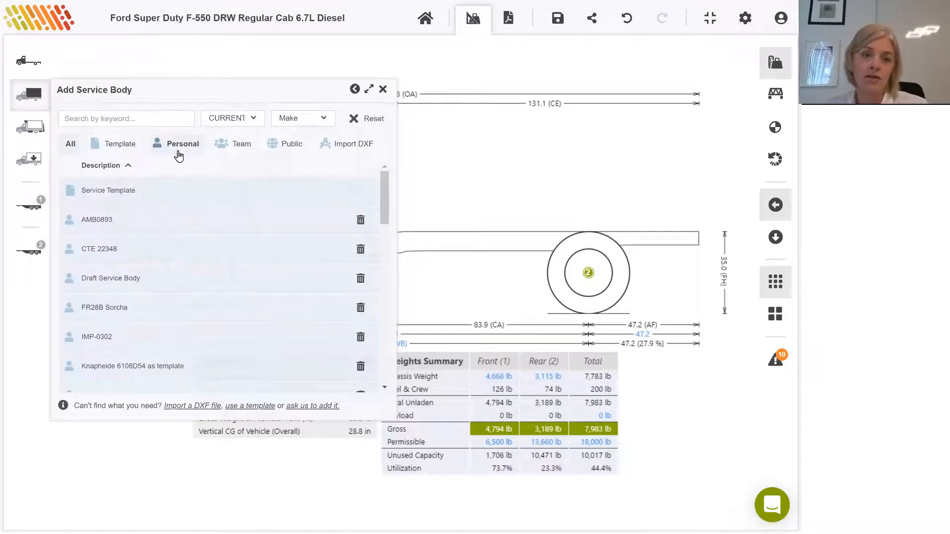
pyautogui.moveTo(222, 157)
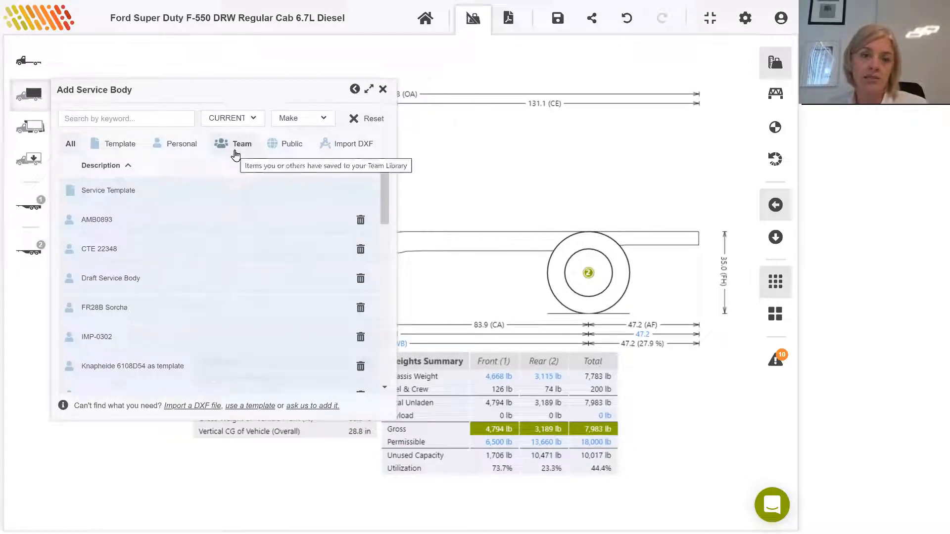
pyautogui.moveTo(290, 154)
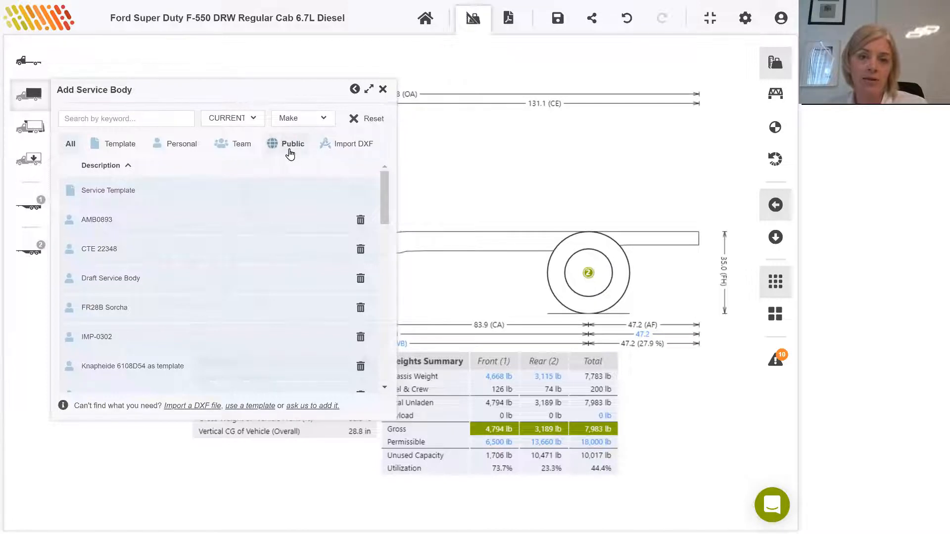
pyautogui.moveTo(291, 151)
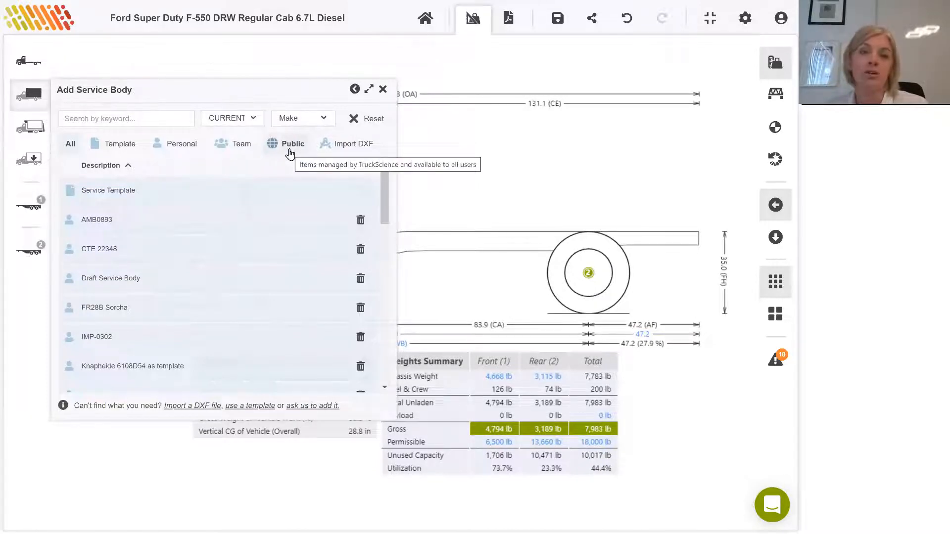
pyautogui.moveTo(87, 122)
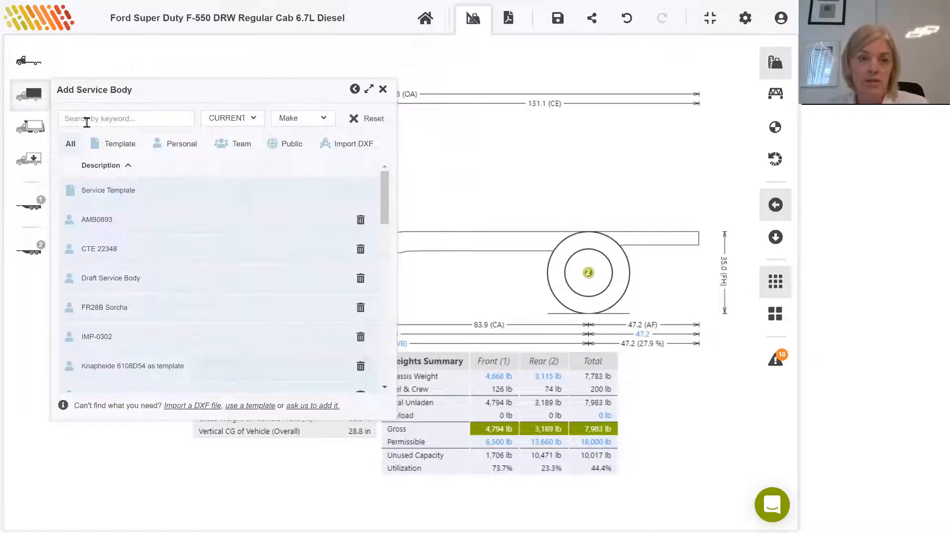
pyautogui.write('reading')
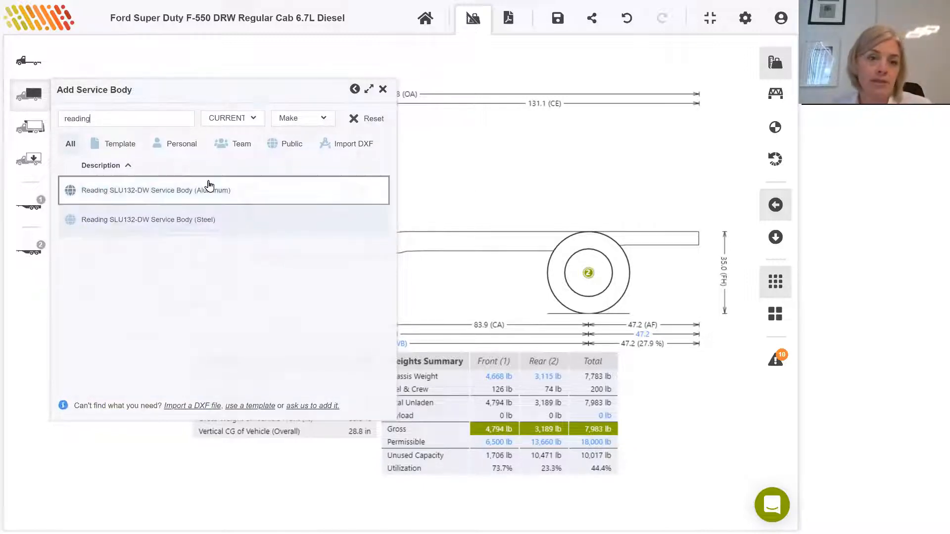
# Step: Add the Reading SLU132-DW aluminum body, review its dimensions, then close and reopen its panel
pyautogui.click(156, 190)
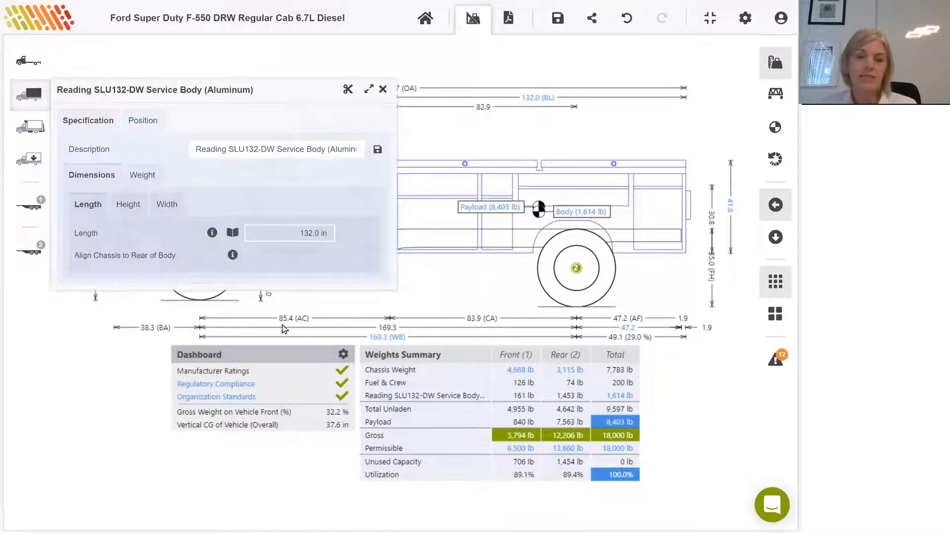
pyautogui.moveTo(299, 287)
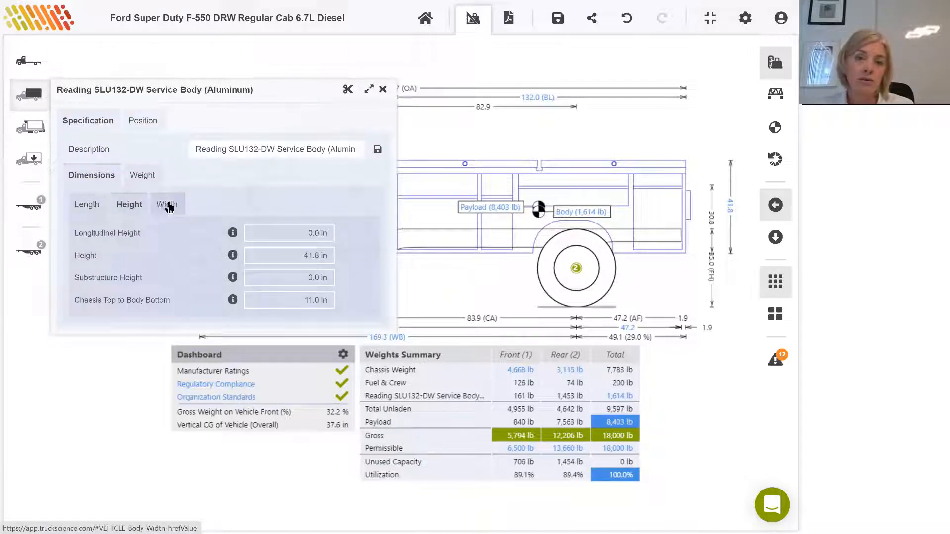
pyautogui.click(142, 175)
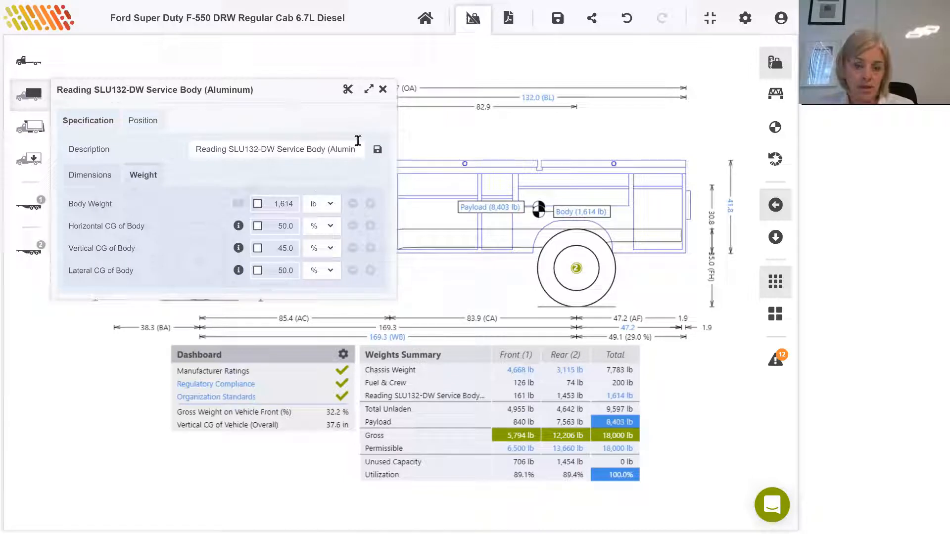
pyautogui.moveTo(384, 90)
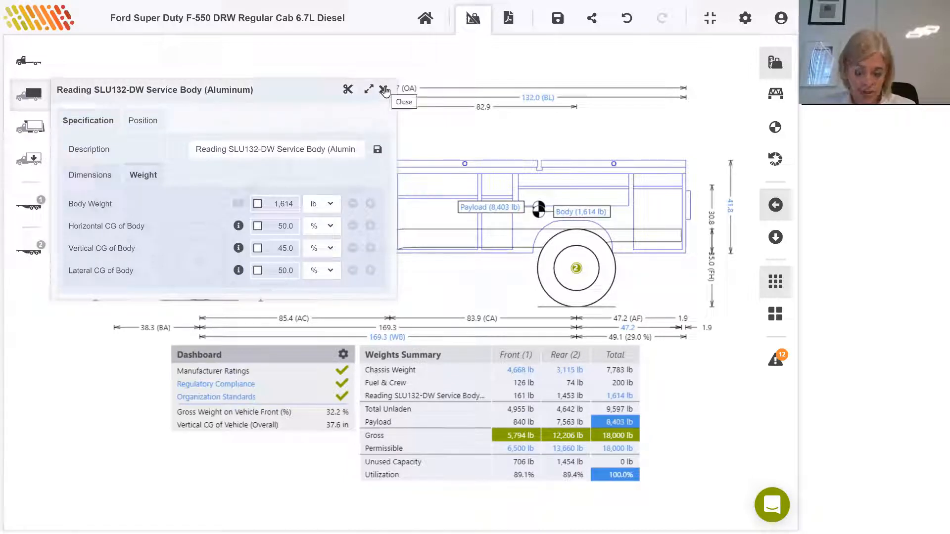
pyautogui.click(384, 90)
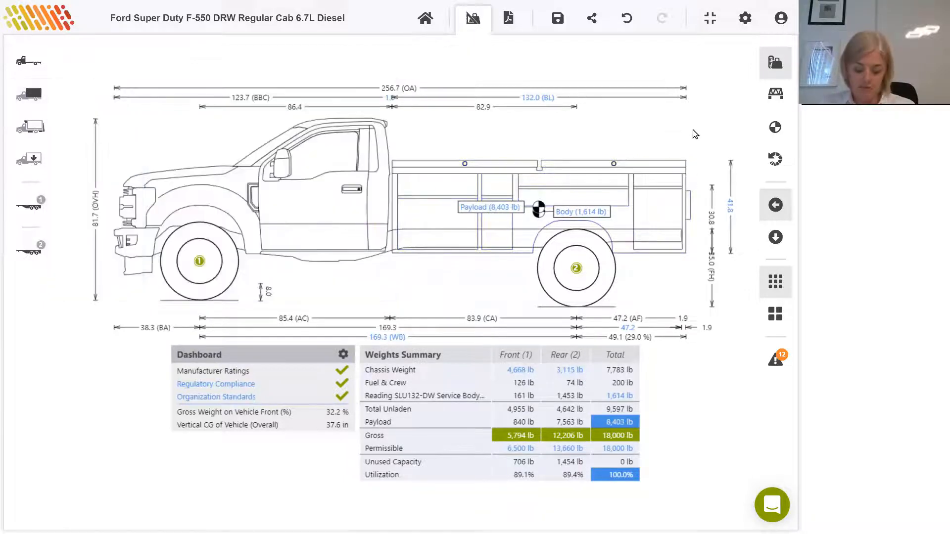
pyautogui.moveTo(675, 174)
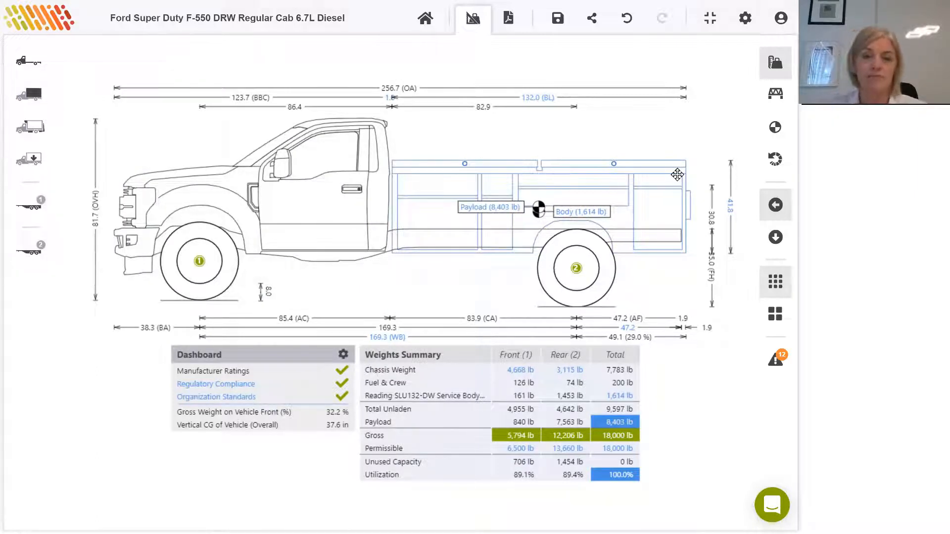
pyautogui.moveTo(642, 177)
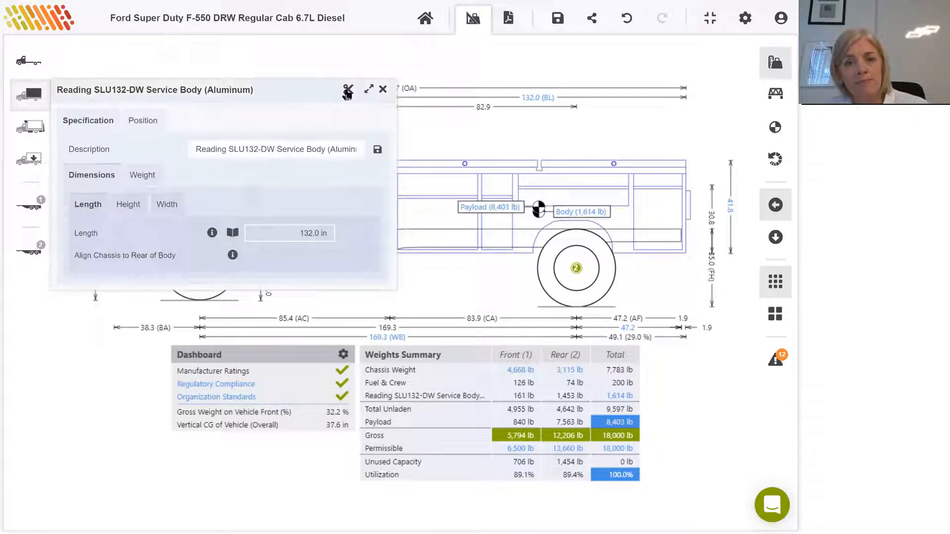
pyautogui.click(383, 89)
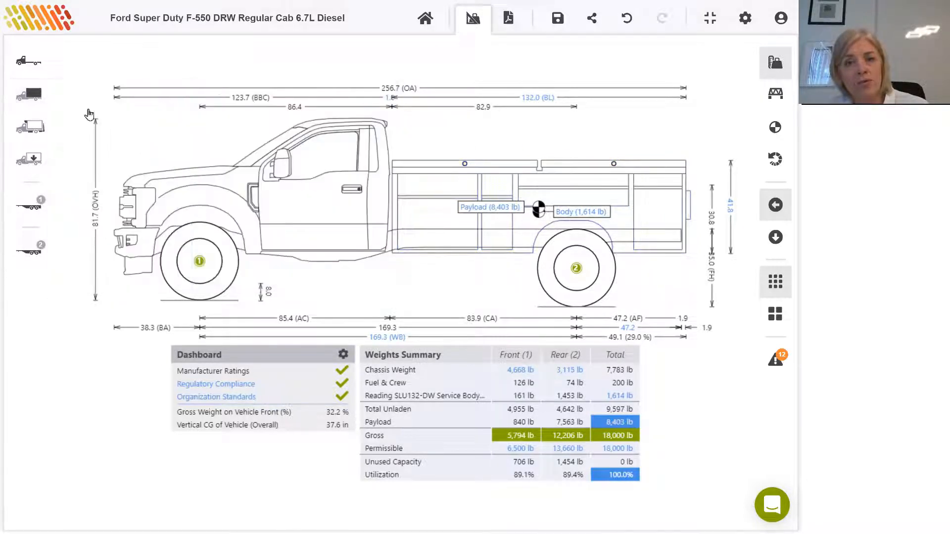
pyautogui.click(28, 93)
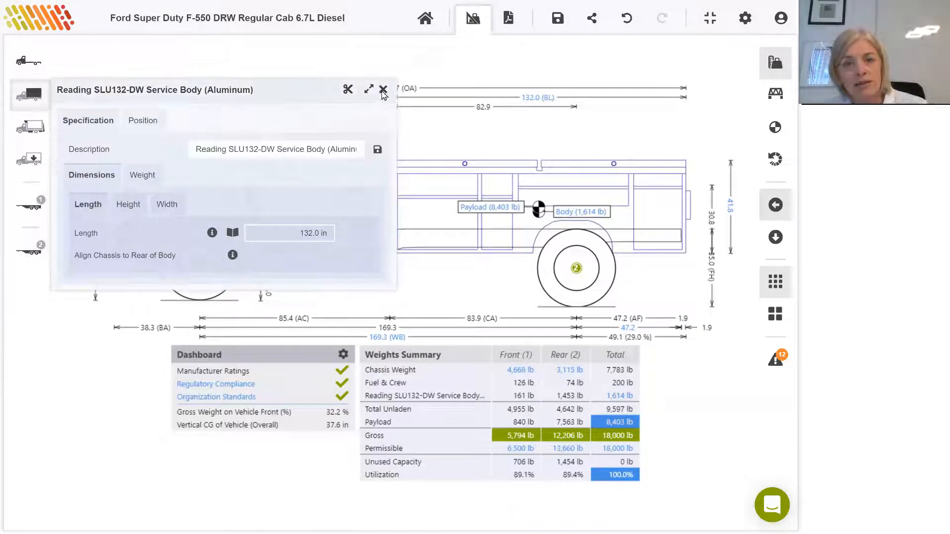
pyautogui.click(382, 90)
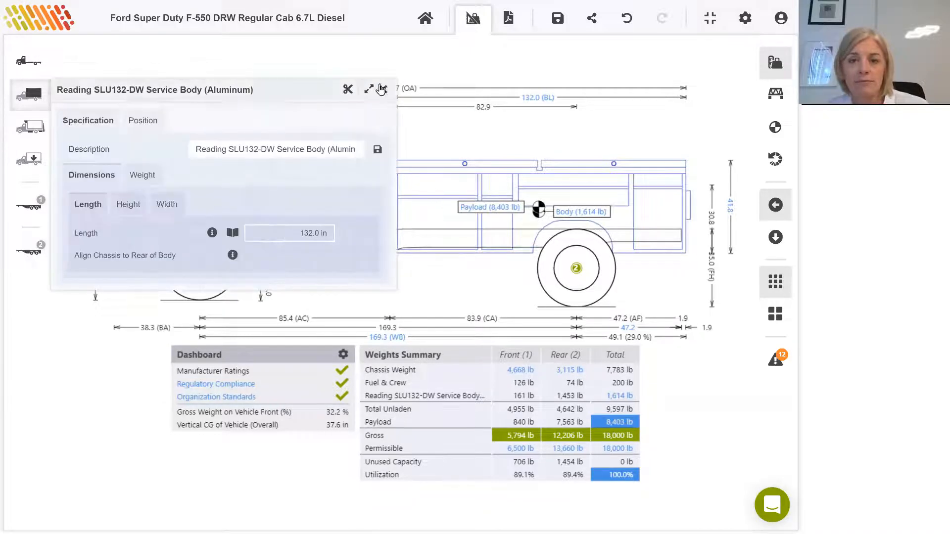
pyautogui.click(368, 89)
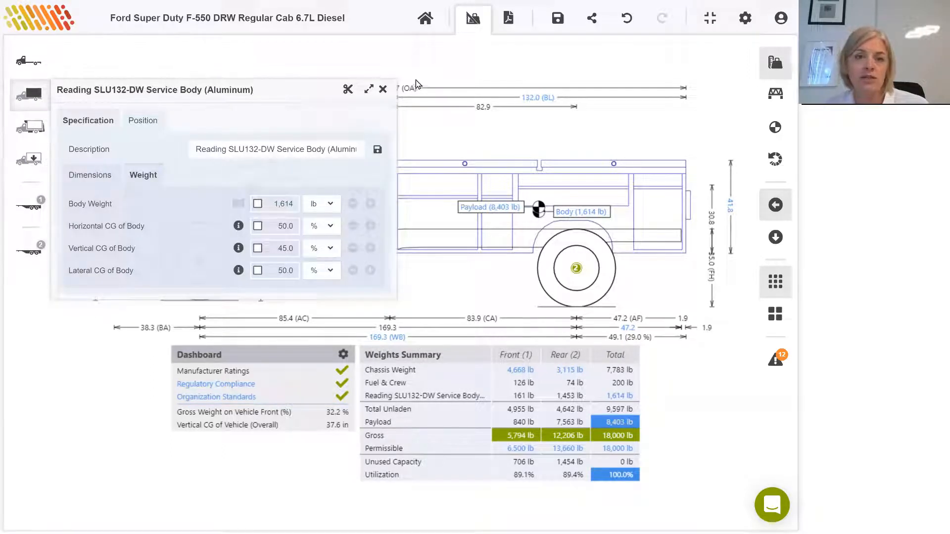
pyautogui.moveTo(370, 92)
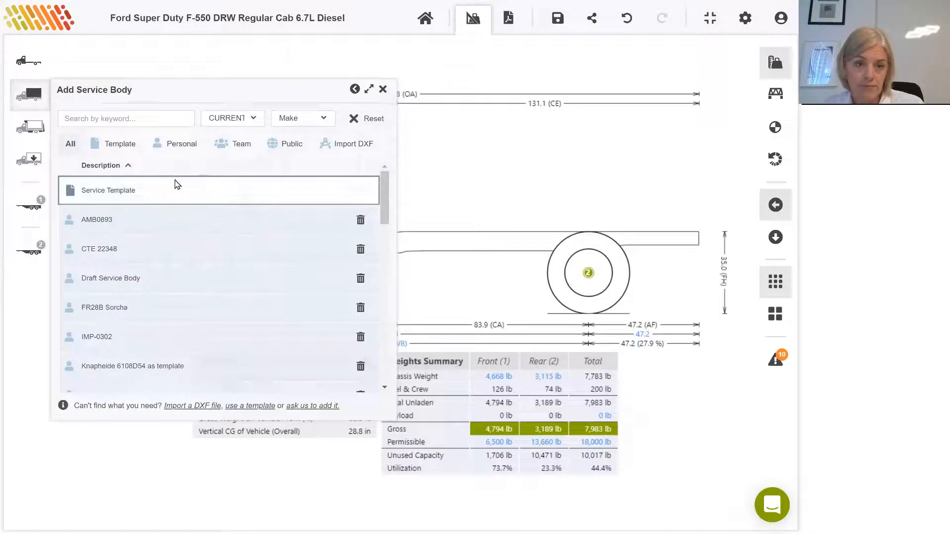
# Step: Add the generic Service Template body and review its height, weight and length tabs
pyautogui.click(108, 190)
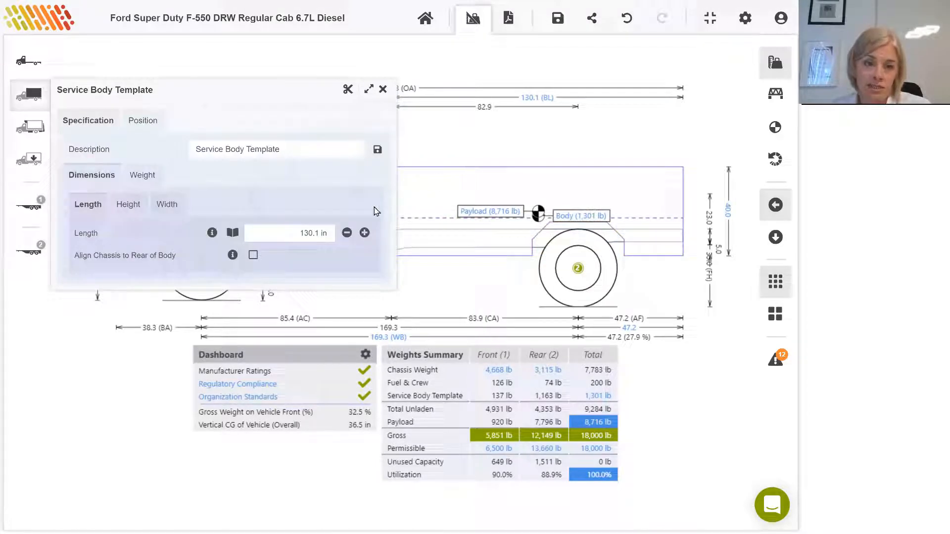
pyautogui.click(128, 204)
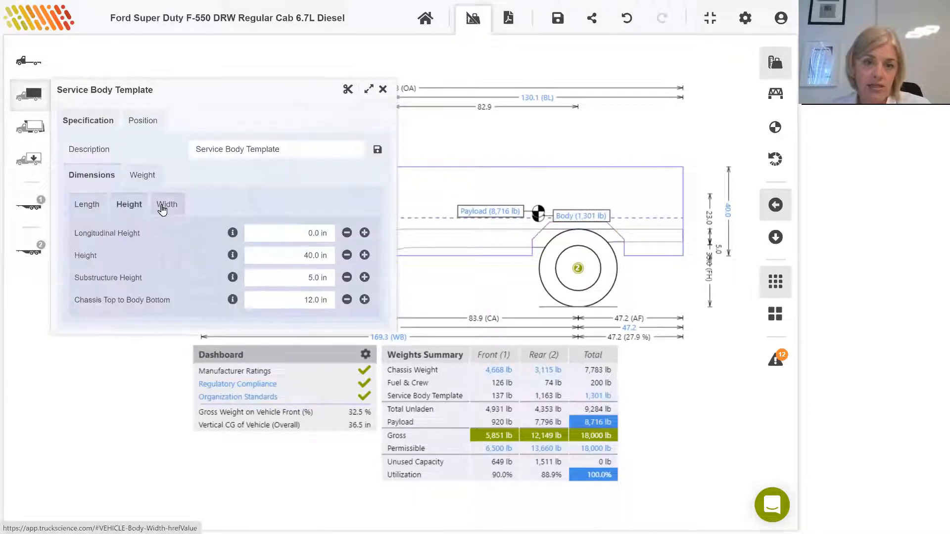
pyautogui.click(142, 174)
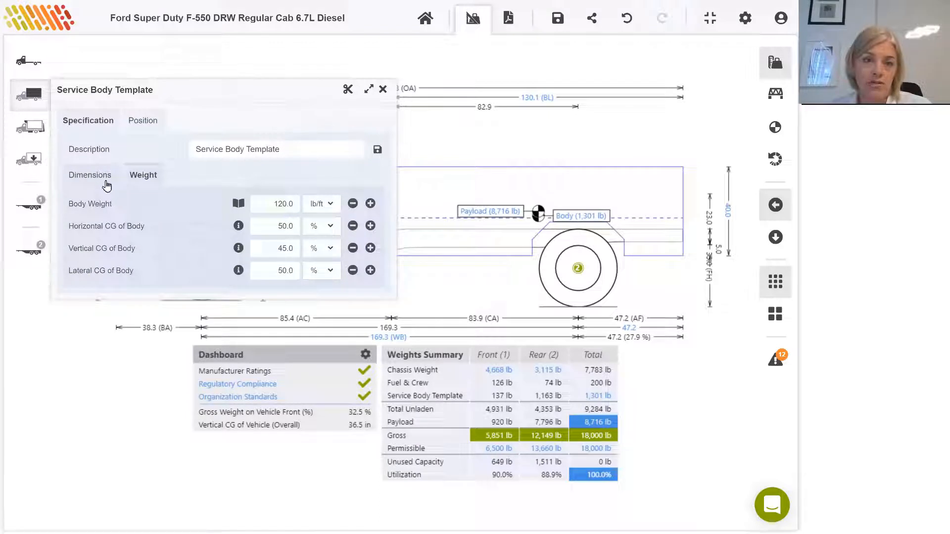
pyautogui.moveTo(105, 182)
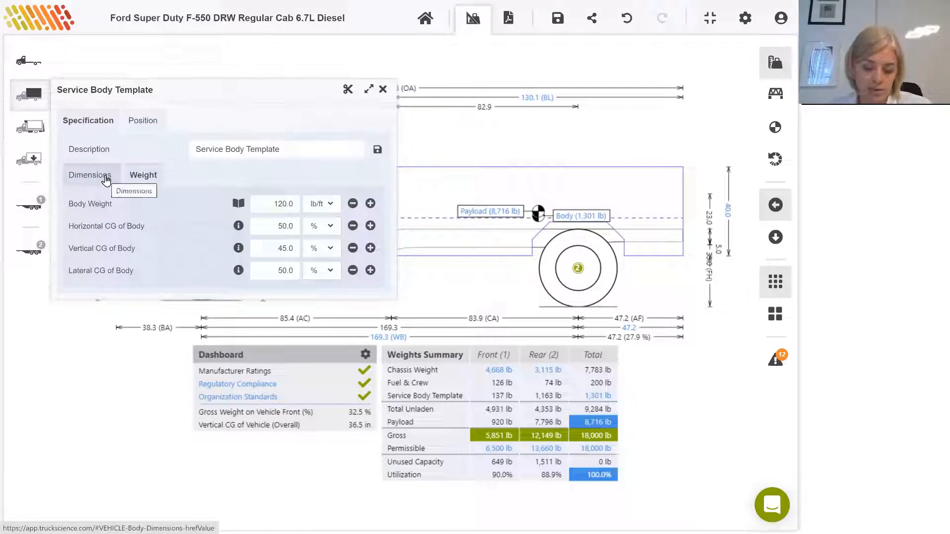
pyautogui.click(91, 175)
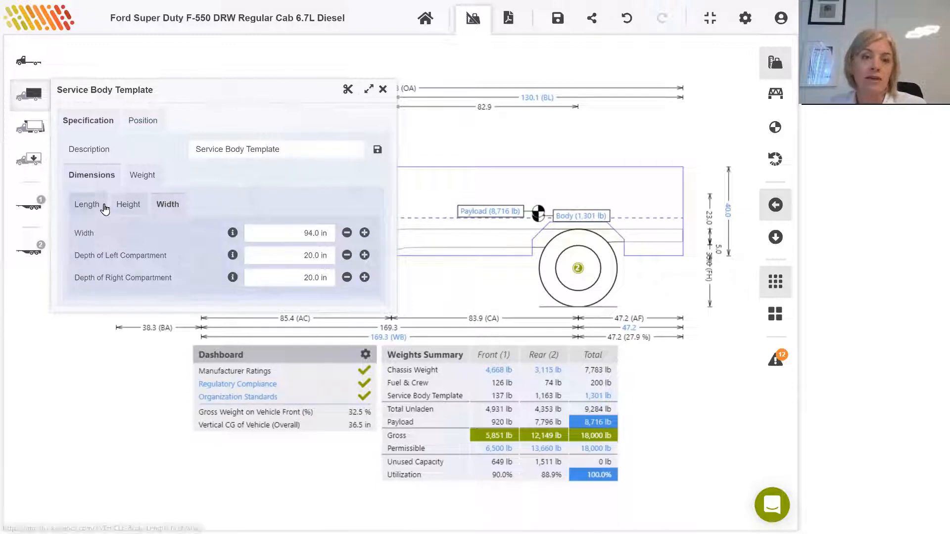
pyautogui.click(87, 204)
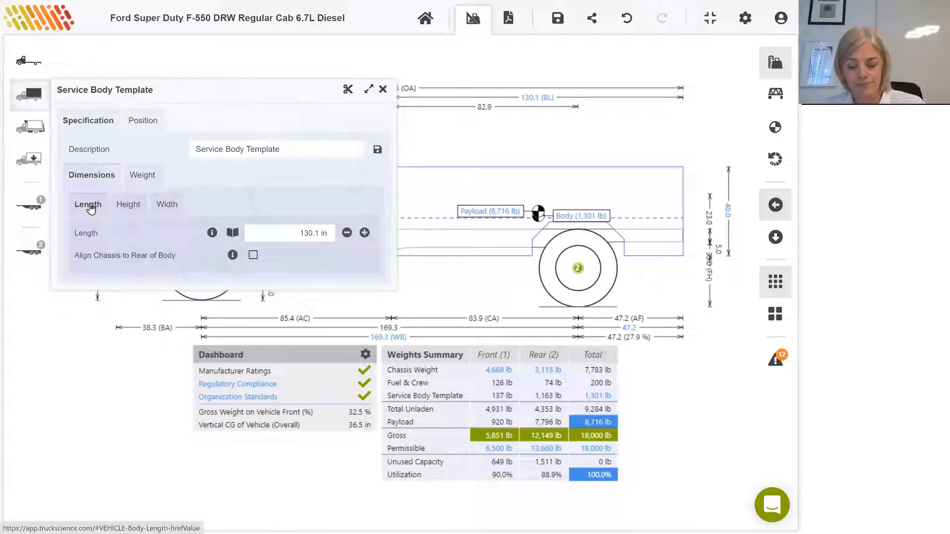
pyautogui.moveTo(383, 90)
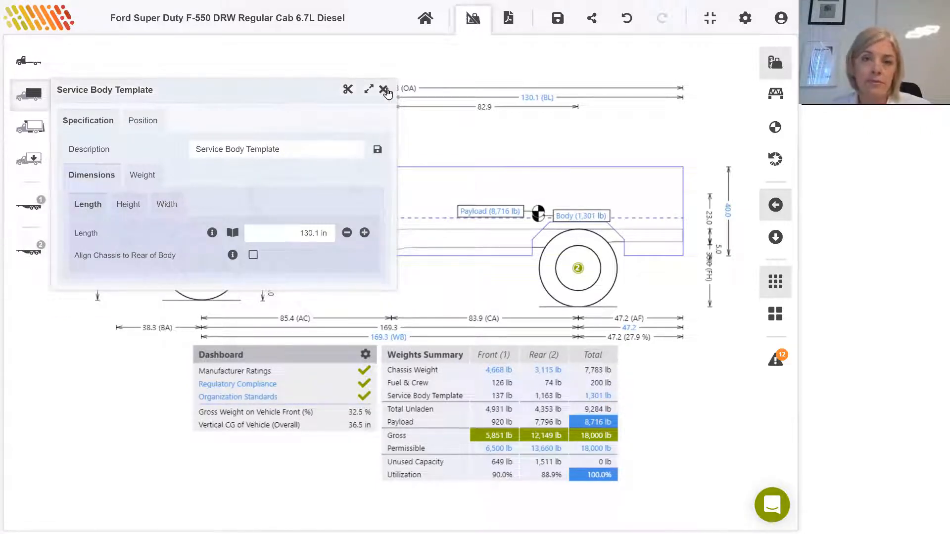
pyautogui.click(382, 89)
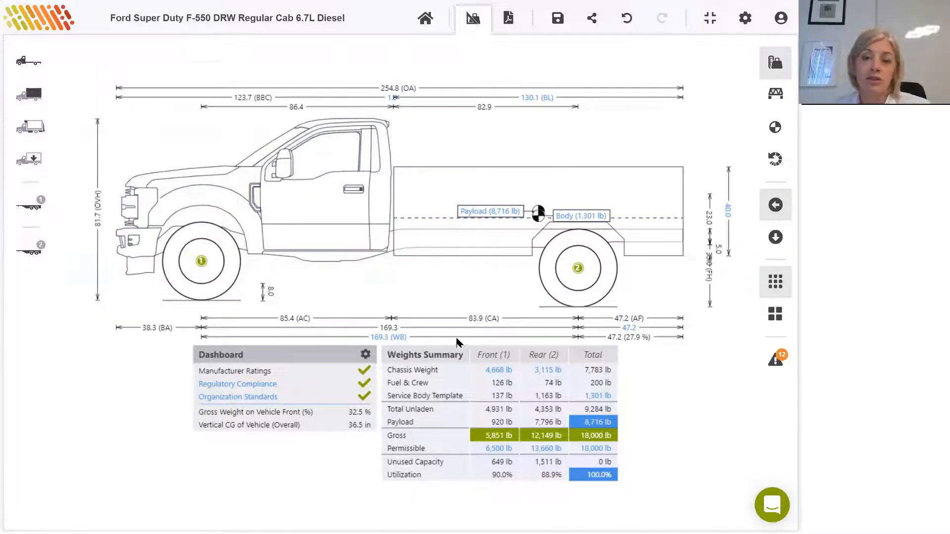
pyautogui.moveTo(312, 460)
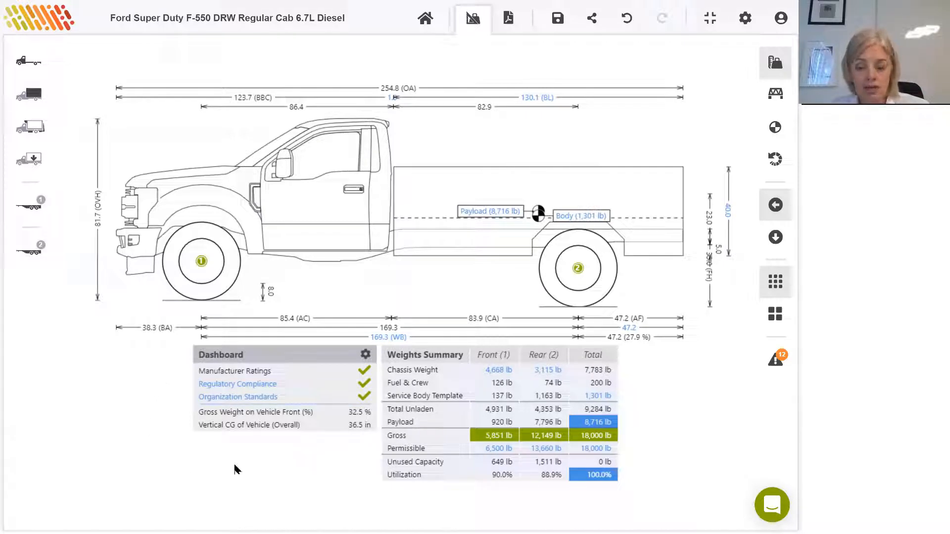
pyautogui.moveTo(298, 378)
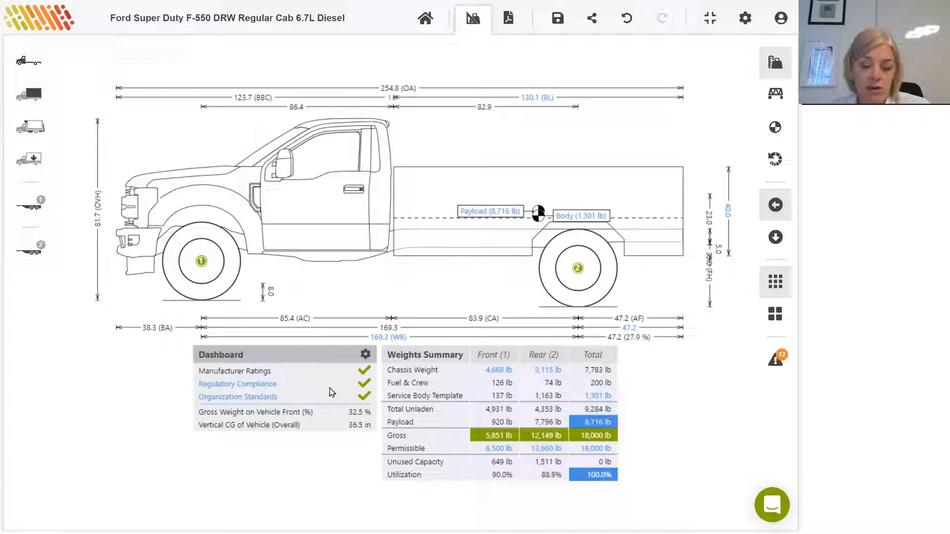
pyautogui.moveTo(309, 401)
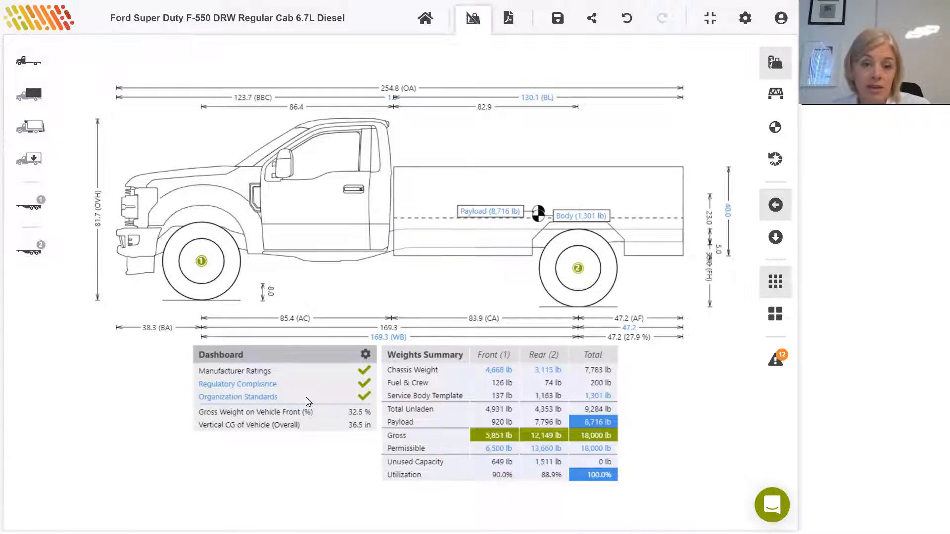
pyautogui.moveTo(349, 400)
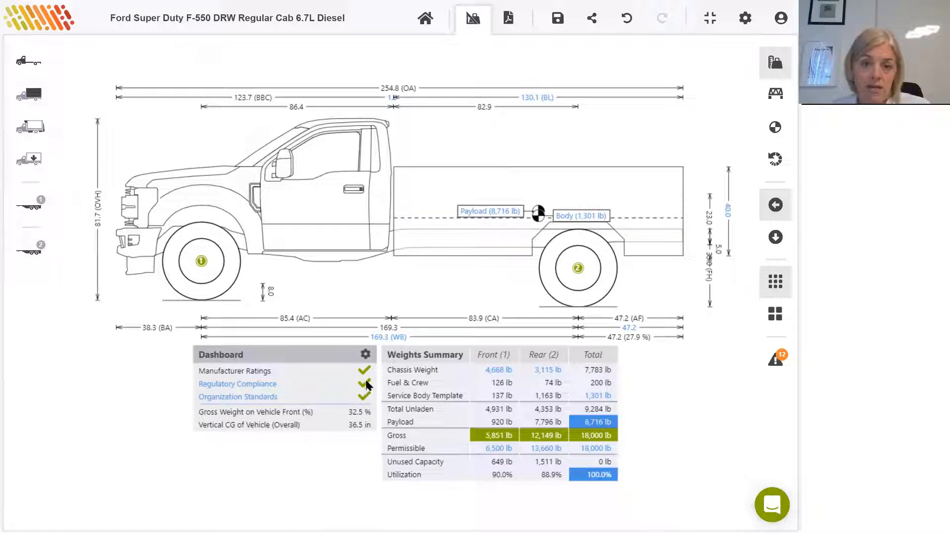
pyautogui.moveTo(364, 406)
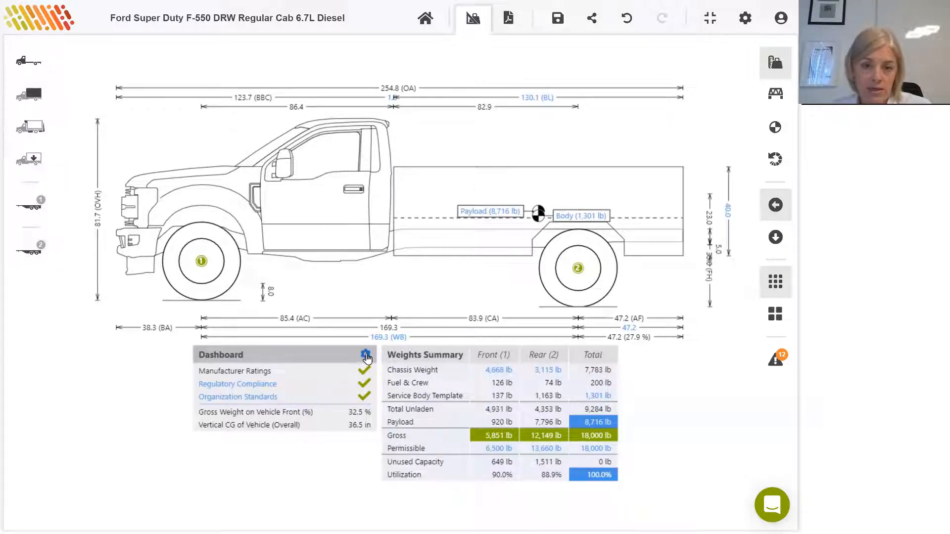
# Step: Open Settings from the Dashboard panel's gear icon
pyautogui.click(365, 354)
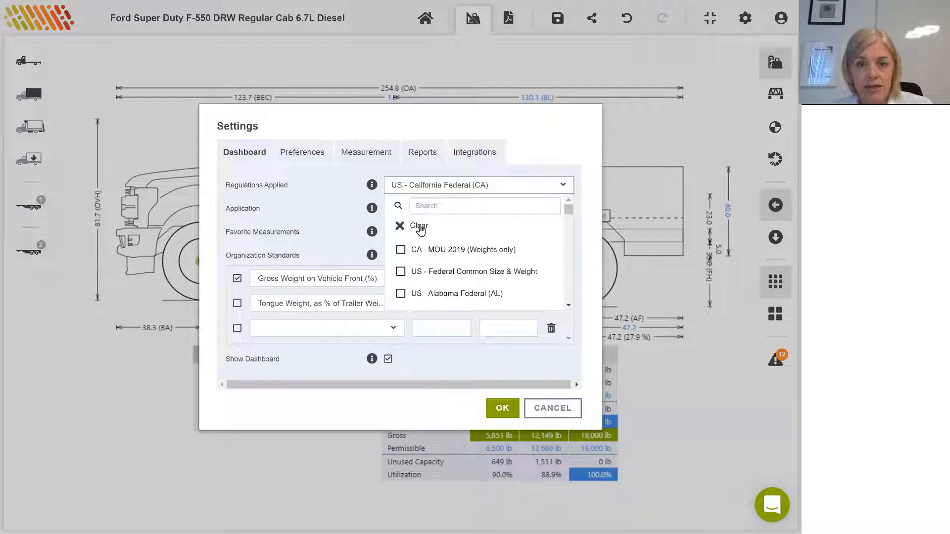
# Step: Clear the regulations, search 'cal', select US - California Federal (CA) and confirm with OK
pyautogui.click(415, 226)
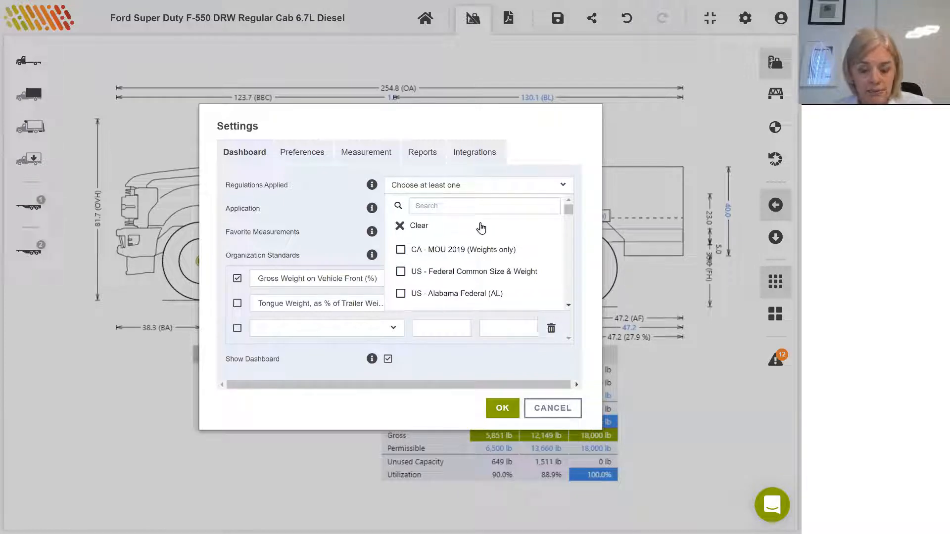
pyautogui.scroll(-3)
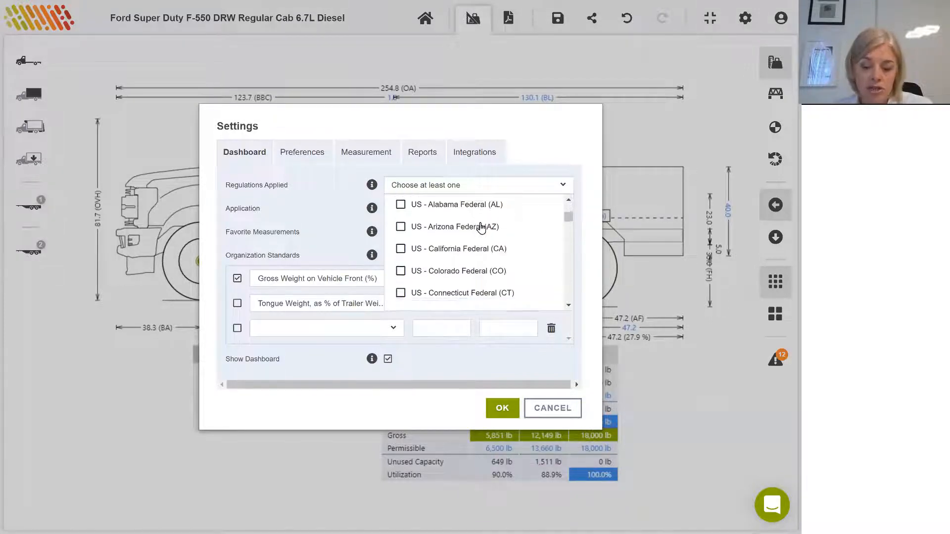
pyautogui.scroll(-3)
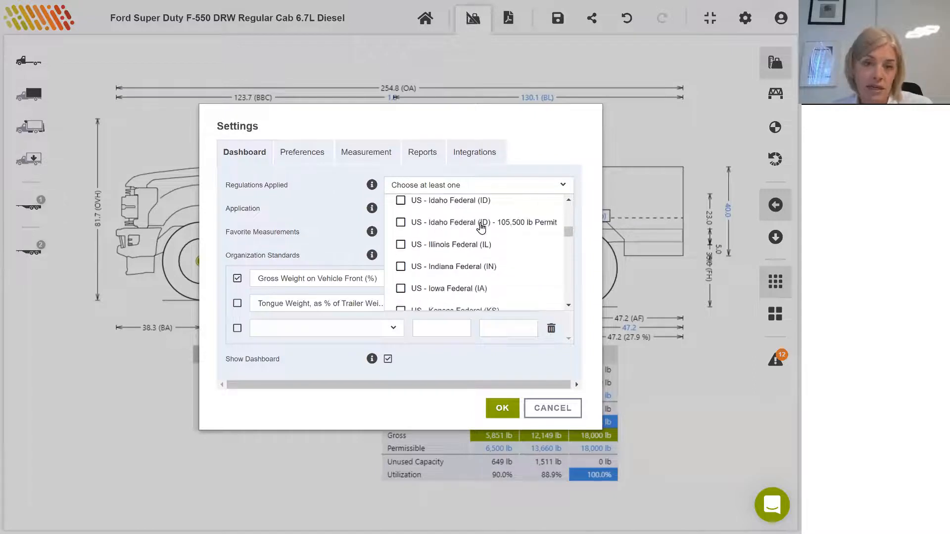
pyautogui.scroll(-3)
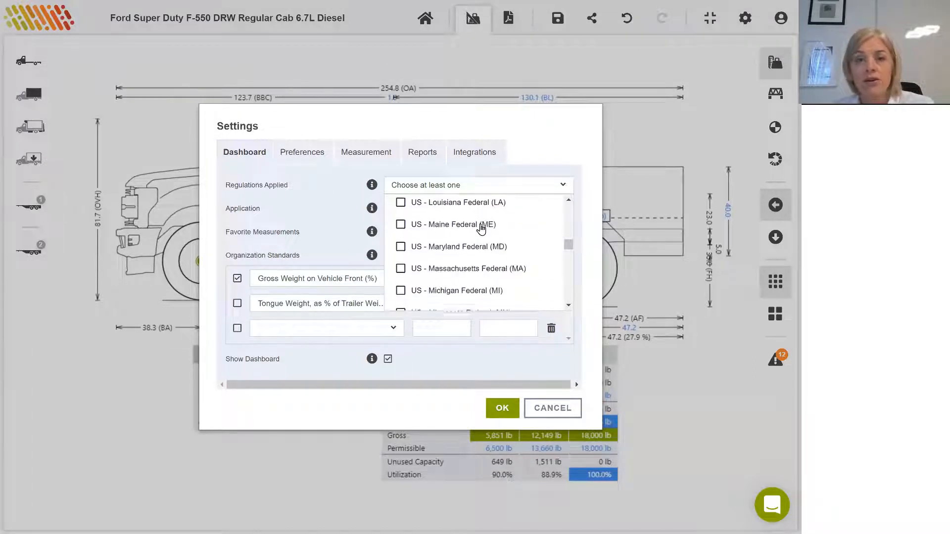
pyautogui.scroll(-3)
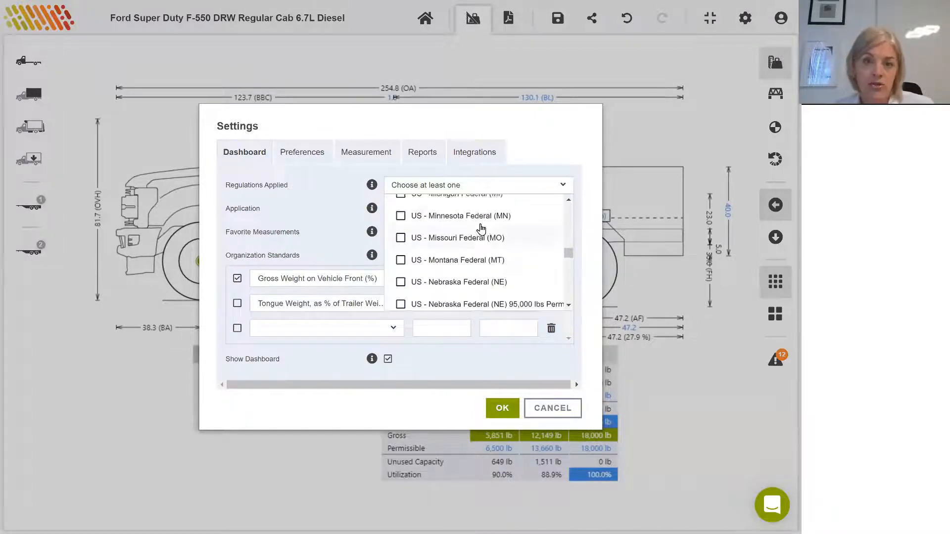
pyautogui.click(478, 185)
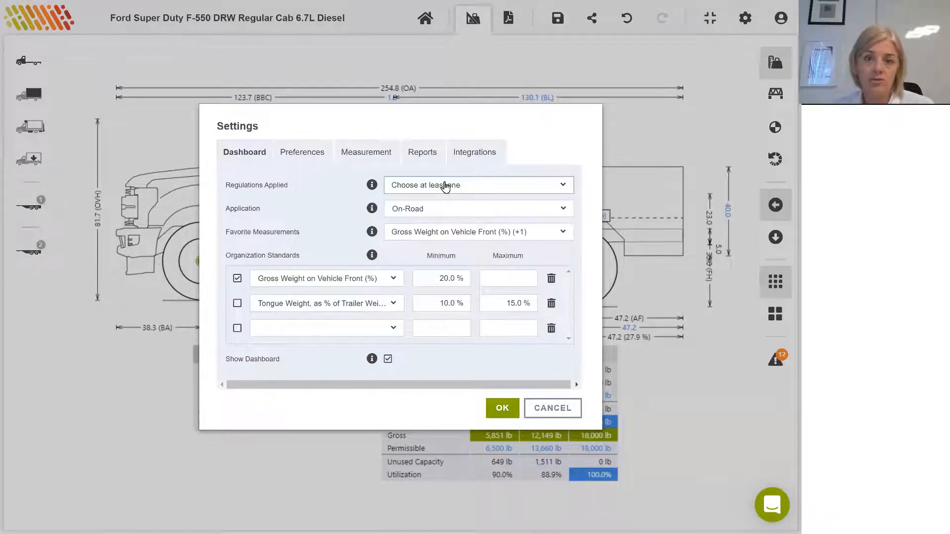
pyautogui.click(478, 185)
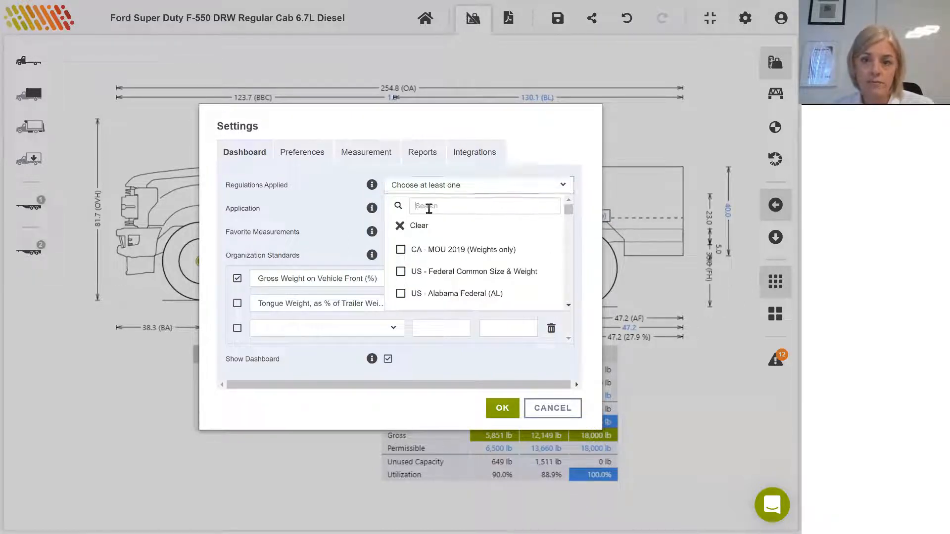
pyautogui.write('cali')
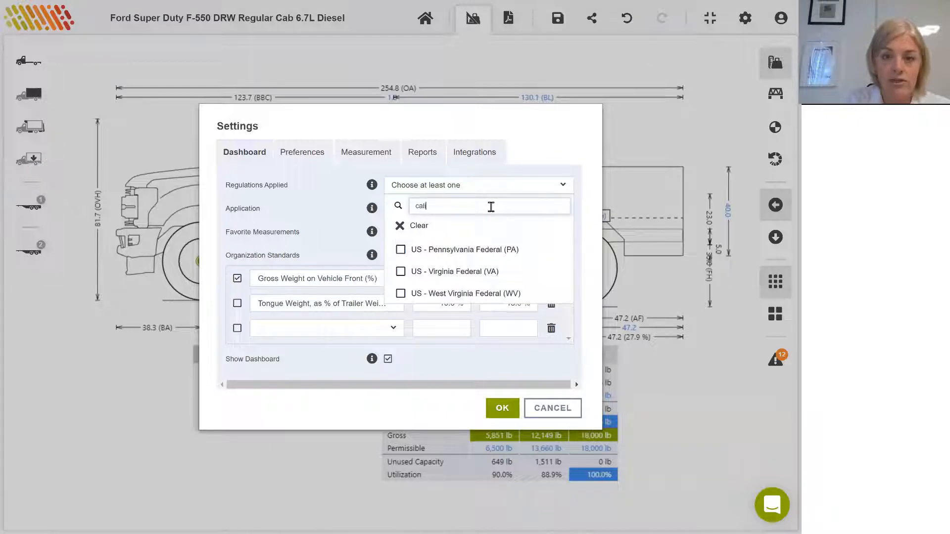
pyautogui.click(401, 249)
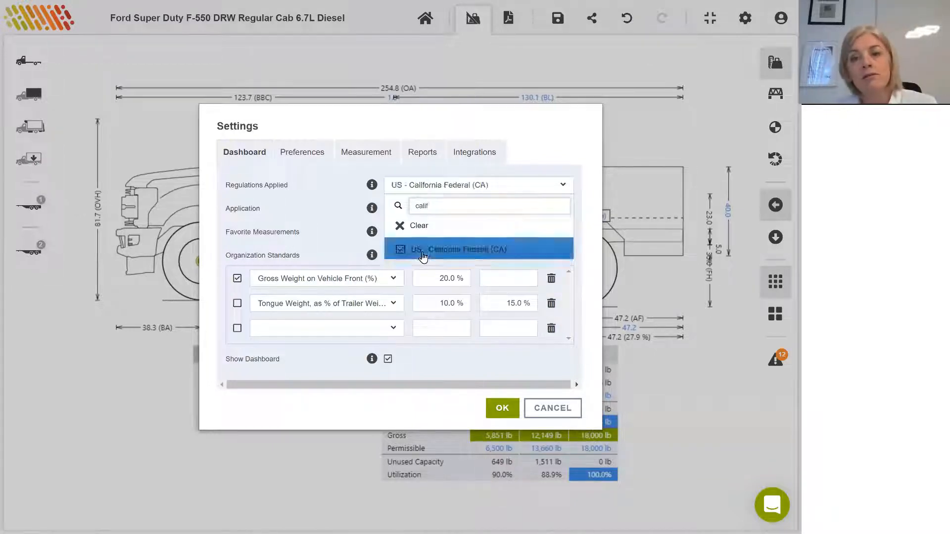
pyautogui.click(456, 249)
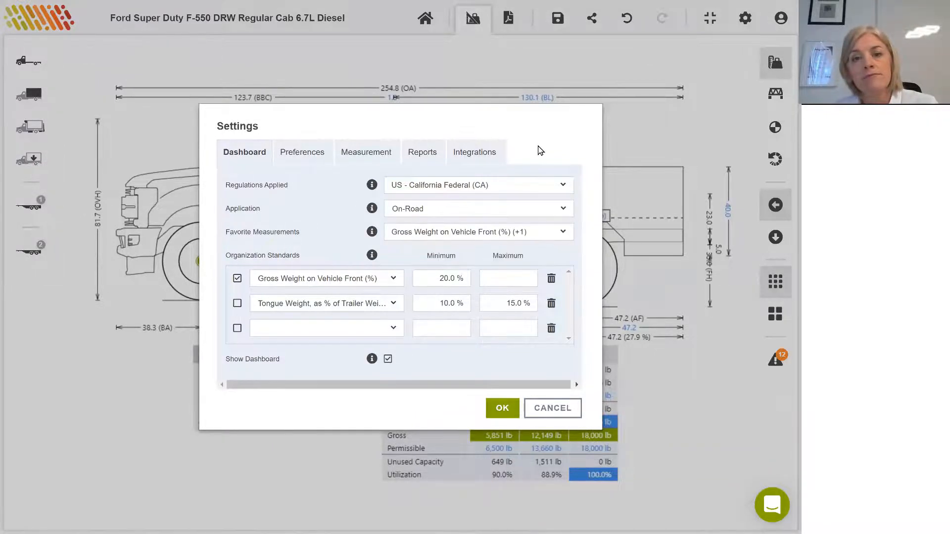
pyautogui.moveTo(499, 406)
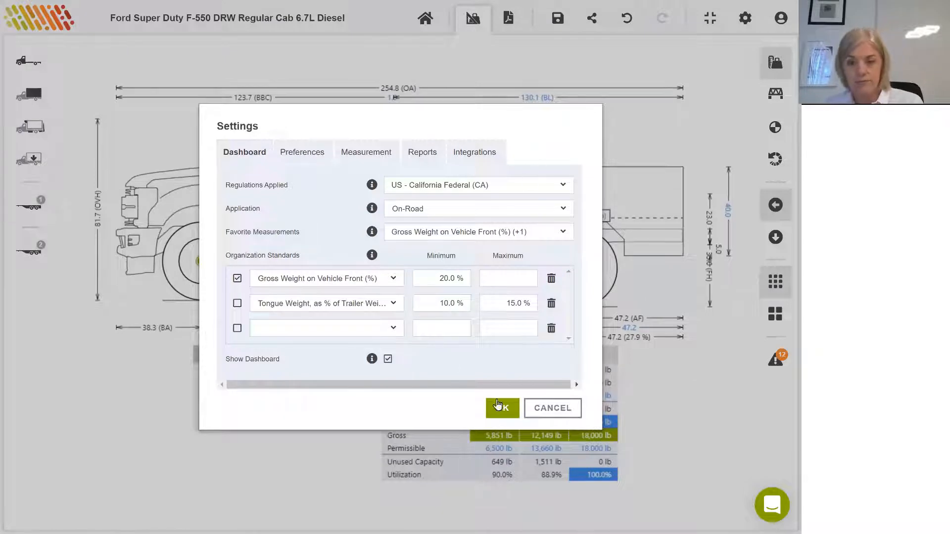
pyautogui.click(501, 408)
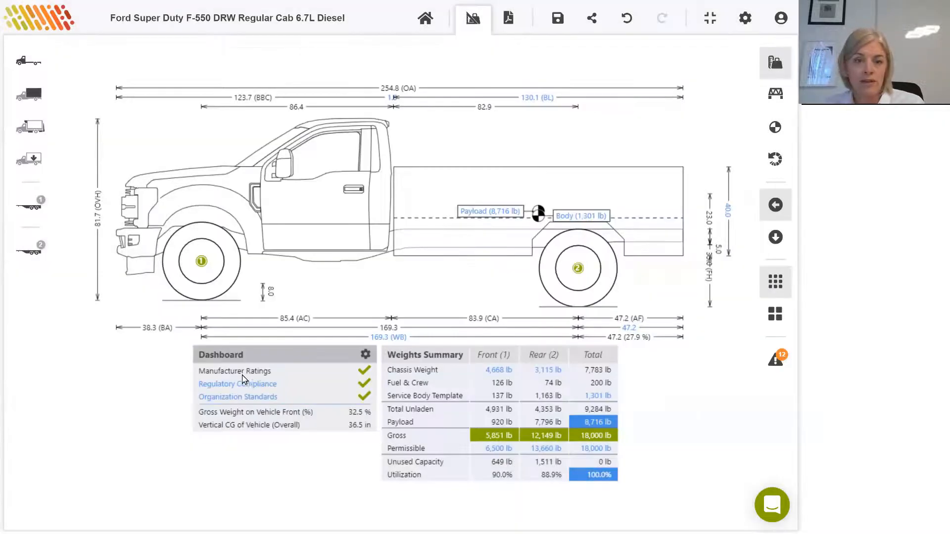
pyautogui.click(237, 384)
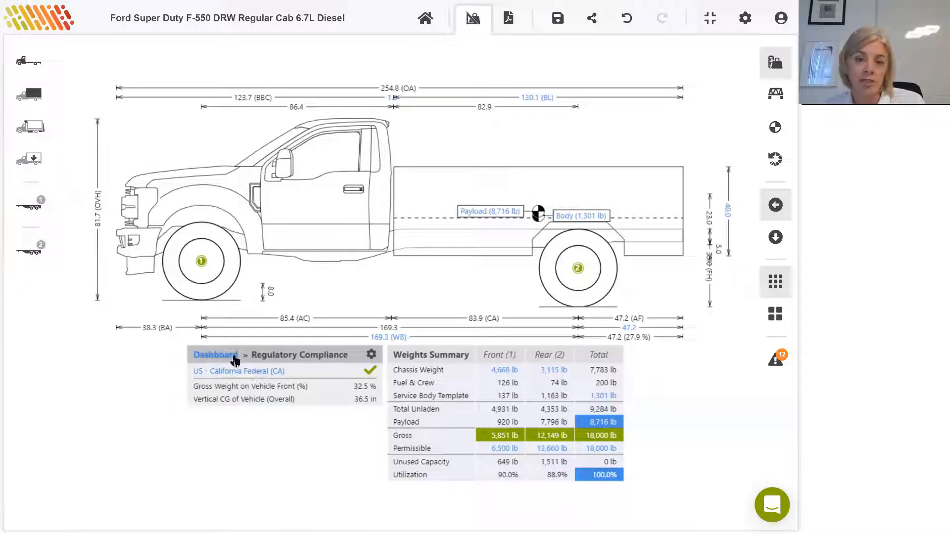
pyautogui.moveTo(223, 366)
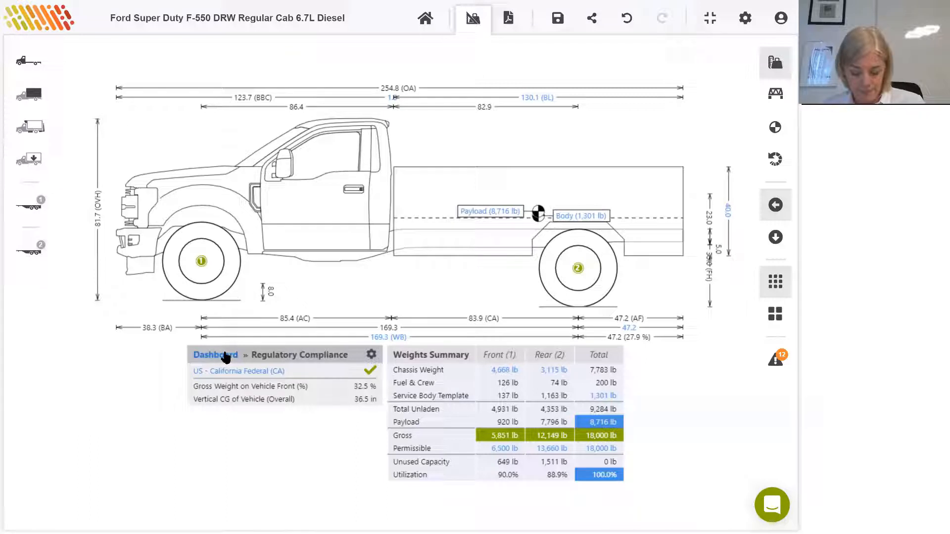
pyautogui.click(215, 355)
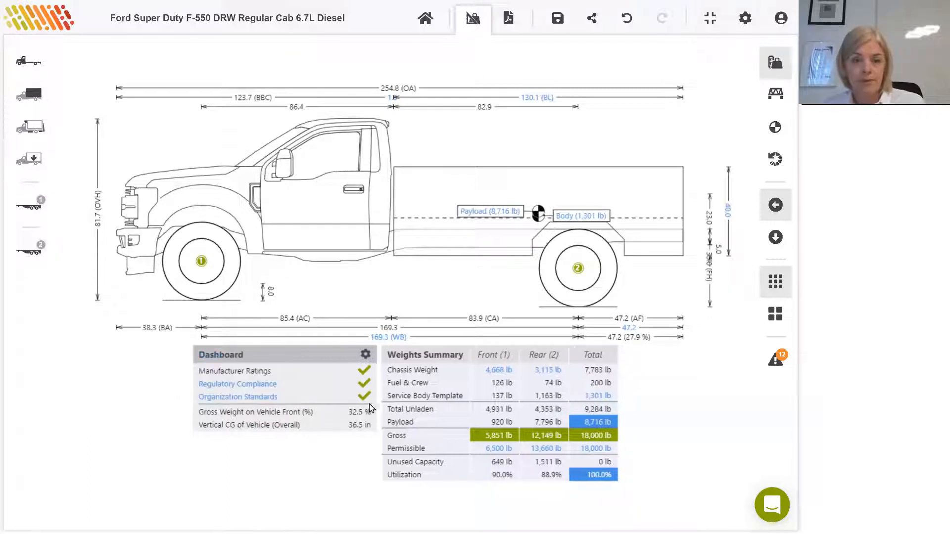
pyautogui.moveTo(379, 408)
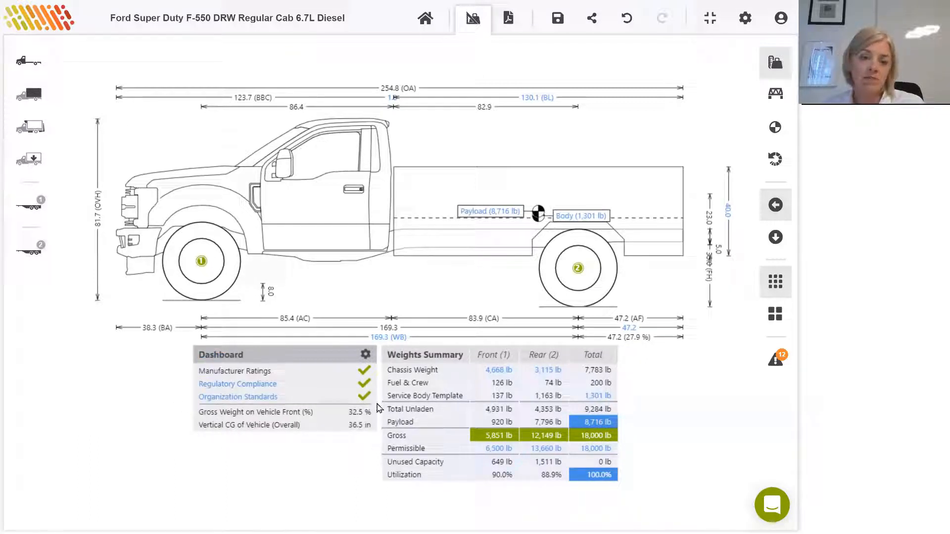
pyautogui.moveTo(297, 438)
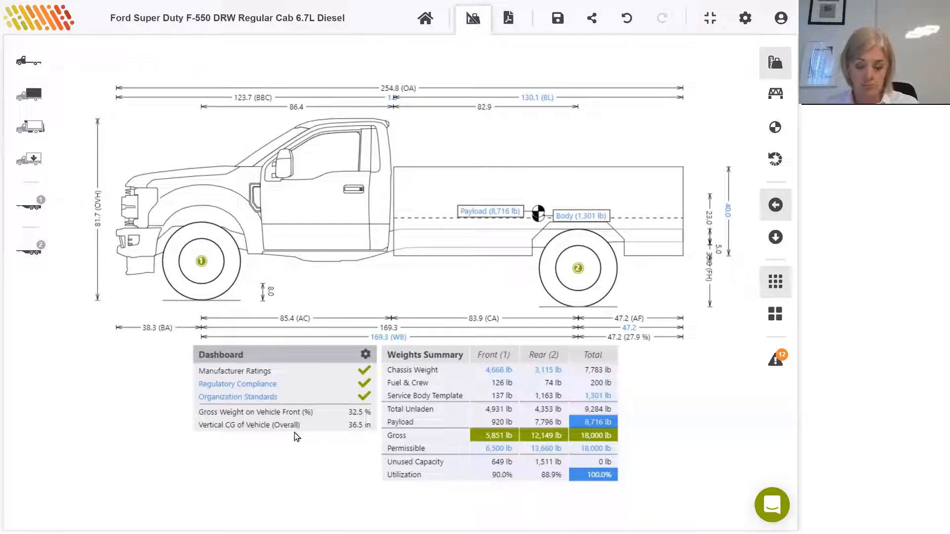
pyautogui.moveTo(267, 439)
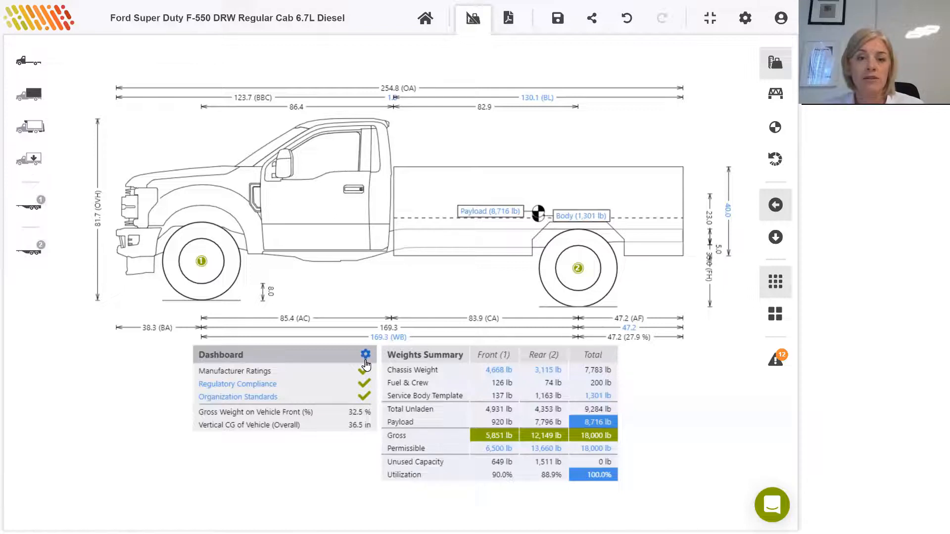
pyautogui.click(364, 353)
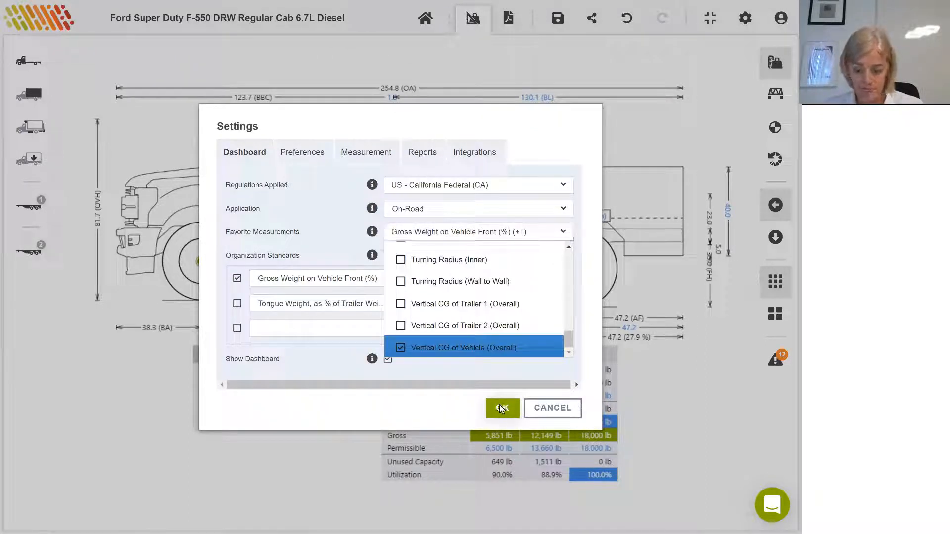
pyautogui.click(501, 408)
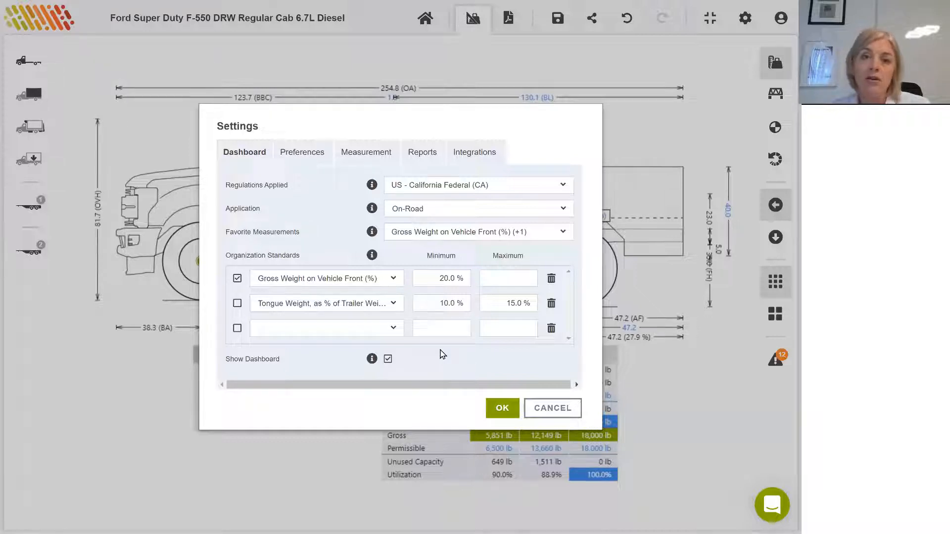
pyautogui.moveTo(441, 351)
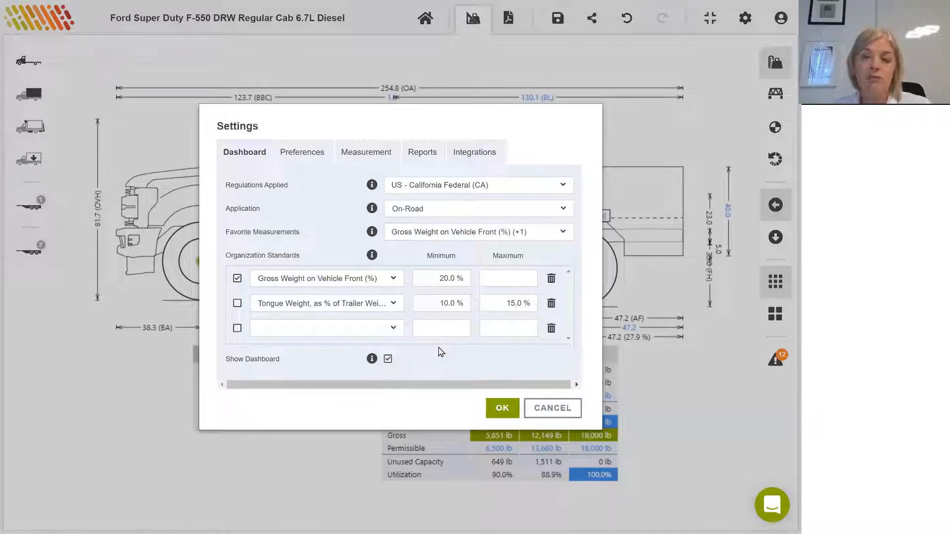
pyautogui.moveTo(448, 342)
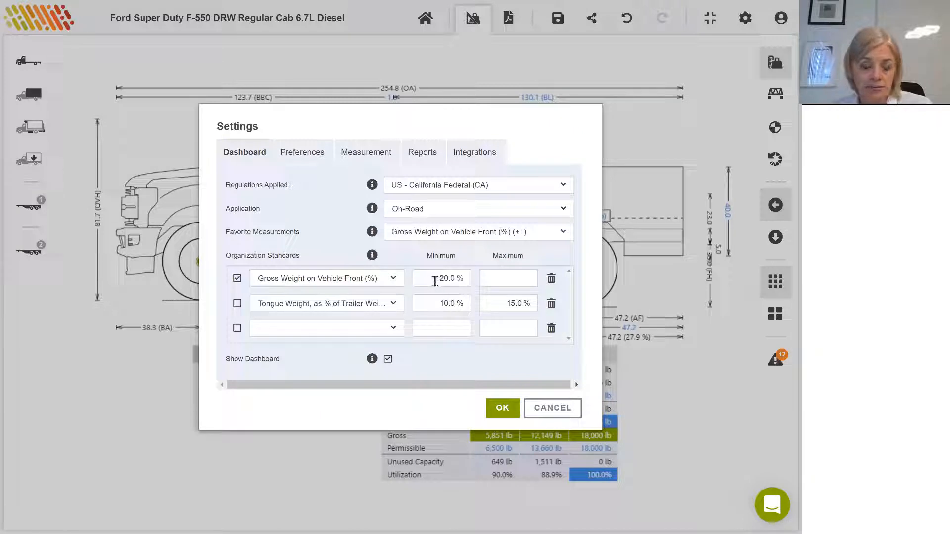
pyautogui.click(237, 278)
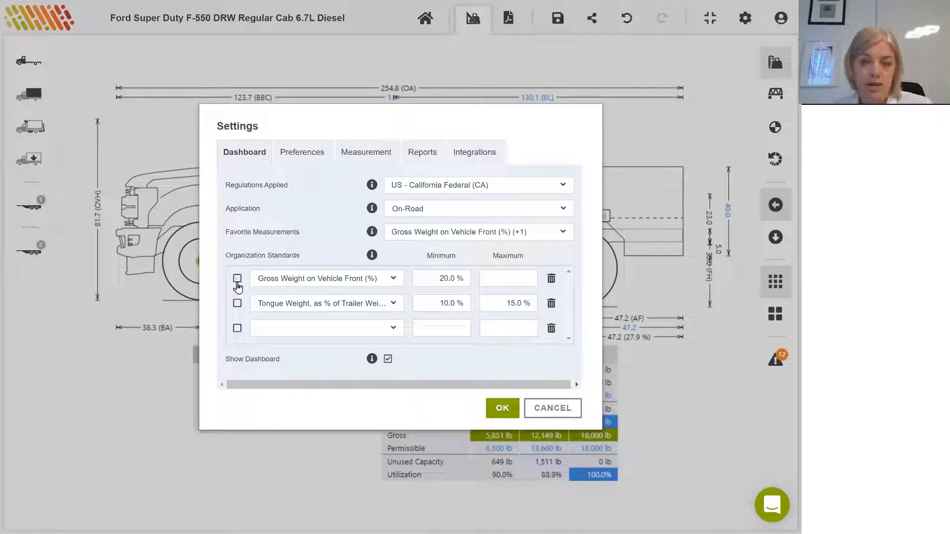
pyautogui.click(237, 278)
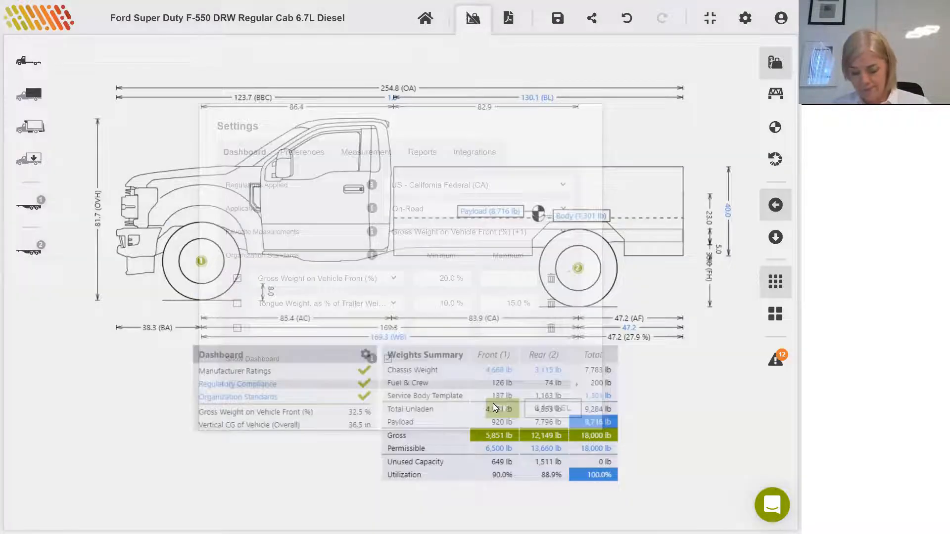
pyautogui.click(470, 16)
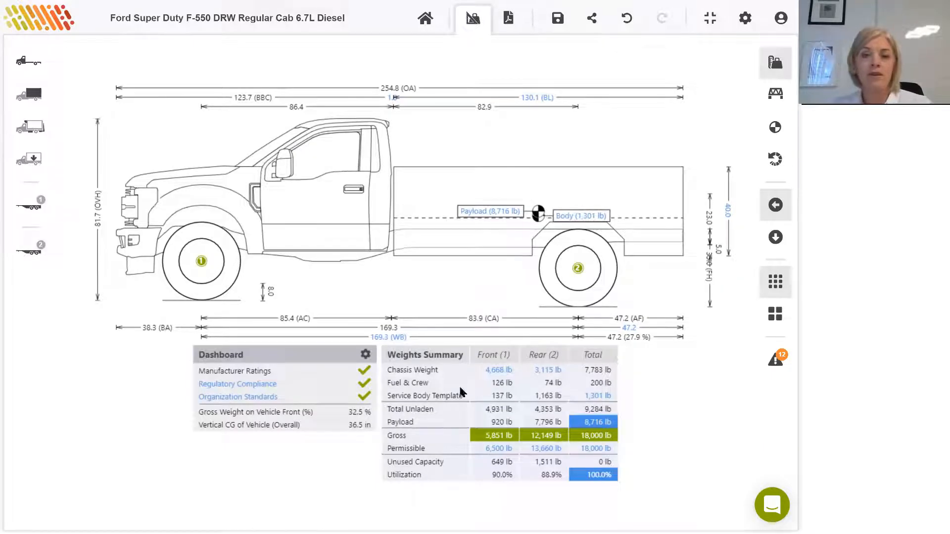
pyautogui.moveTo(647, 426)
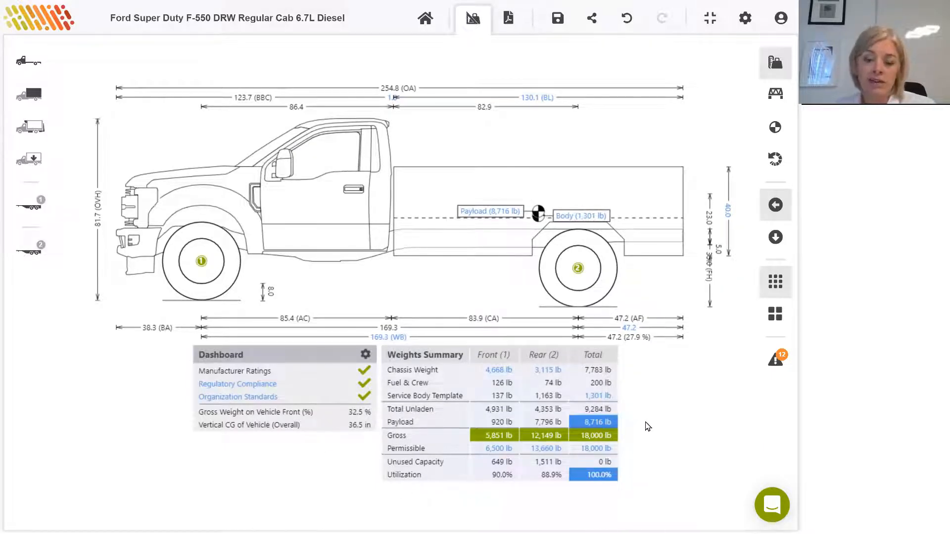
pyautogui.moveTo(522, 373)
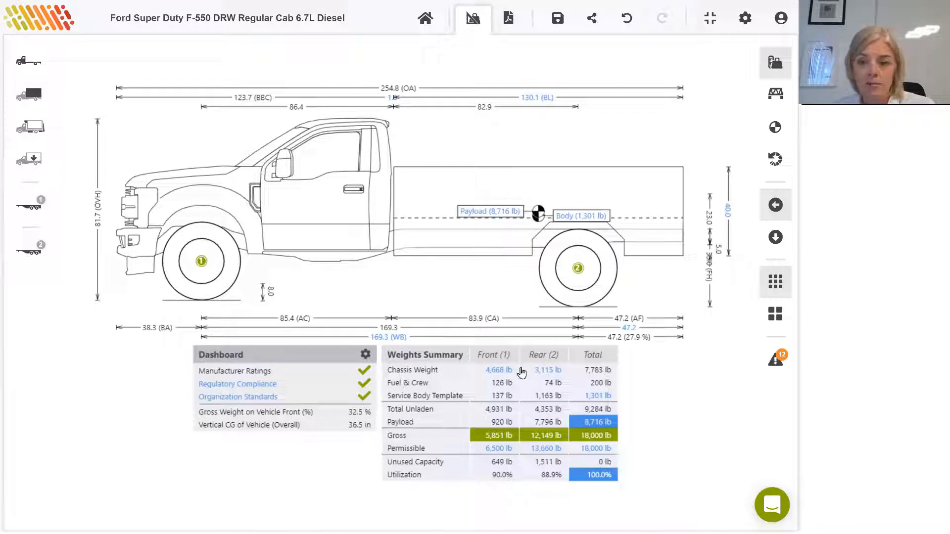
pyautogui.moveTo(619, 397)
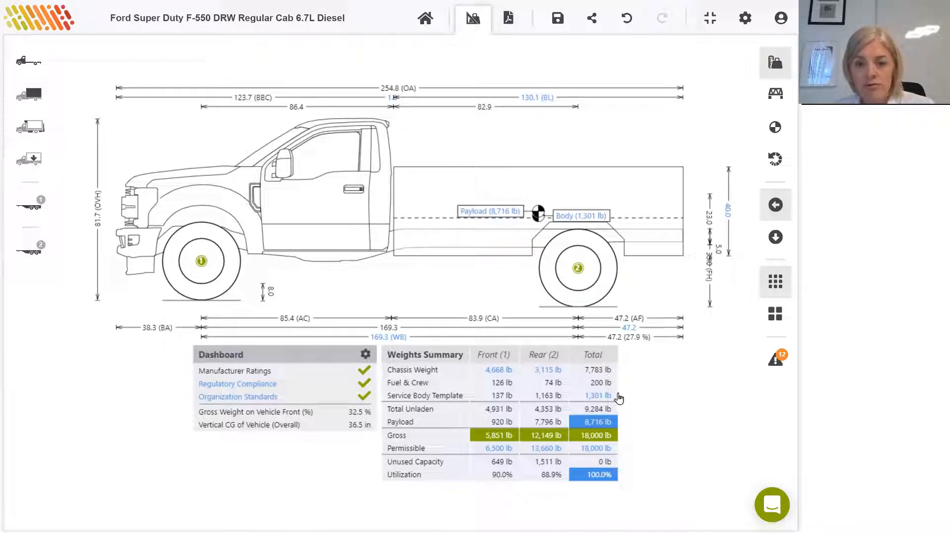
pyautogui.moveTo(484, 456)
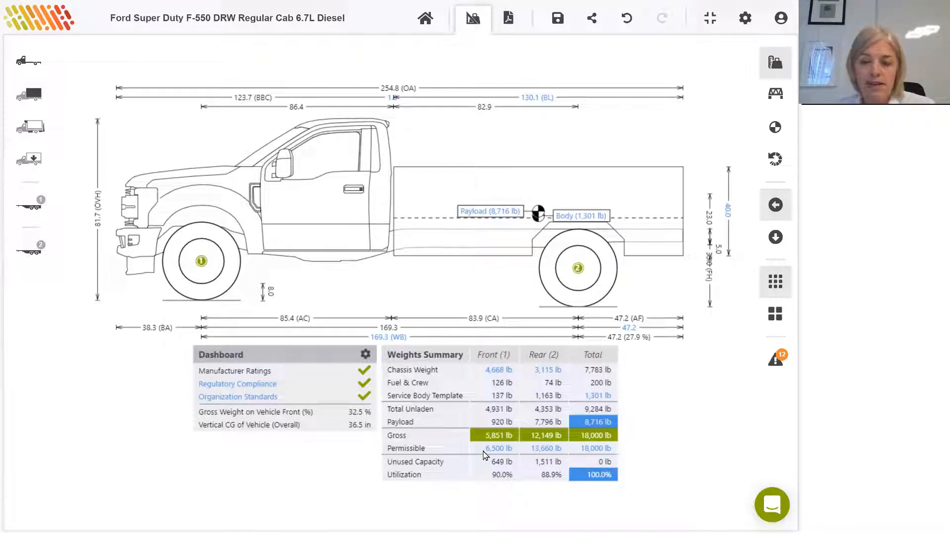
pyautogui.moveTo(608, 500)
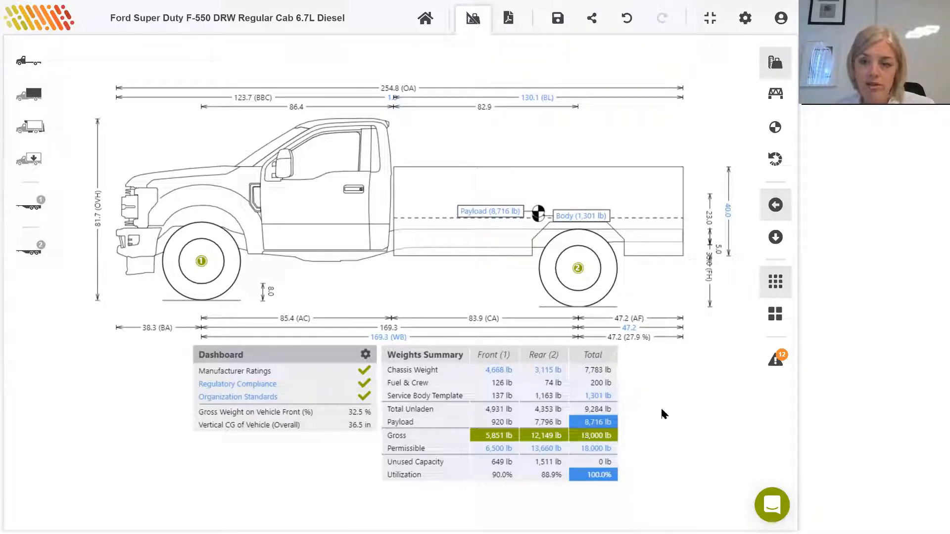
pyautogui.moveTo(664, 435)
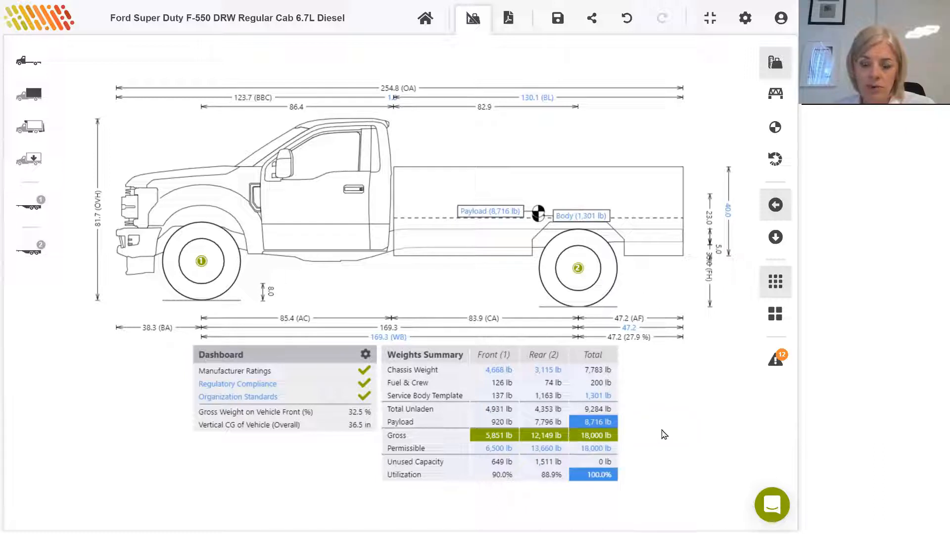
pyautogui.moveTo(420, 489)
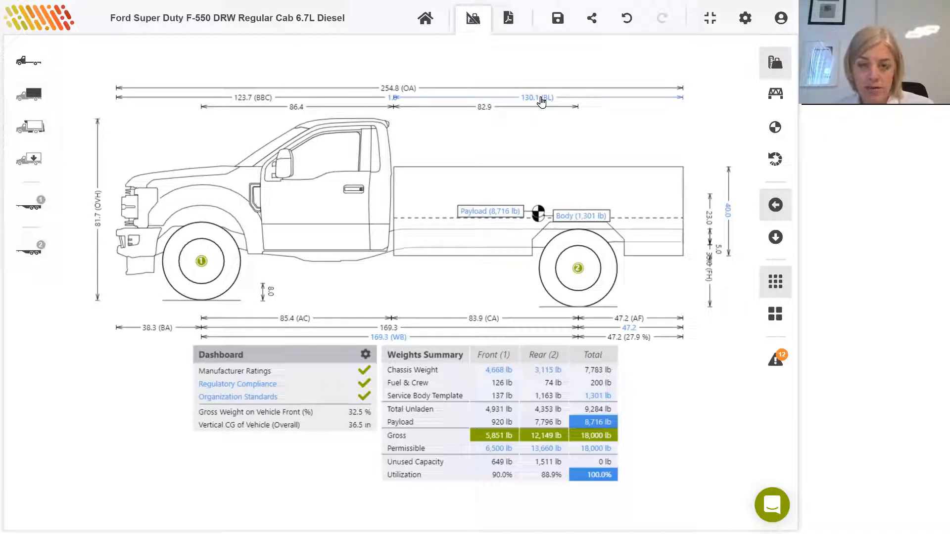
# Step: Set the service body length to 133.0 in and its height to 38 in
pyautogui.click(536, 98)
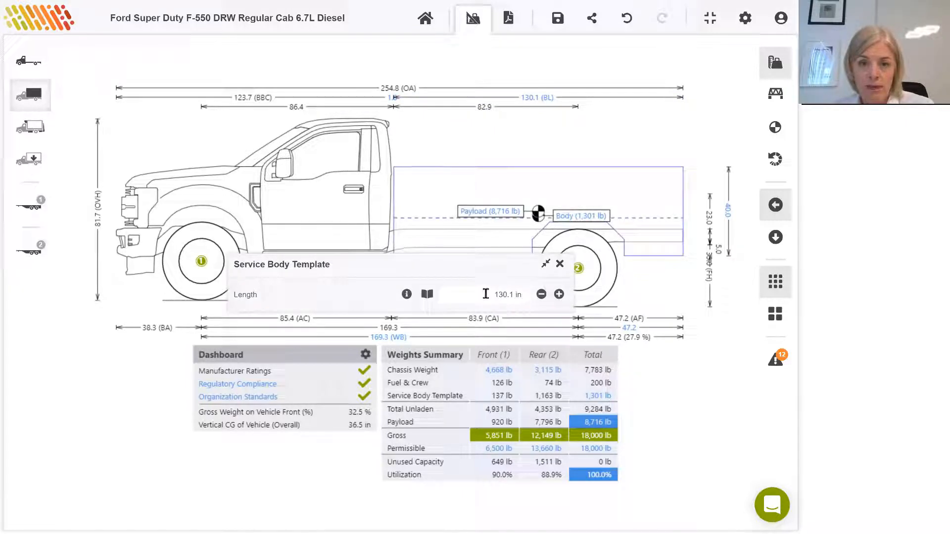
pyautogui.tripleClick(484, 294)
pyautogui.write('133')
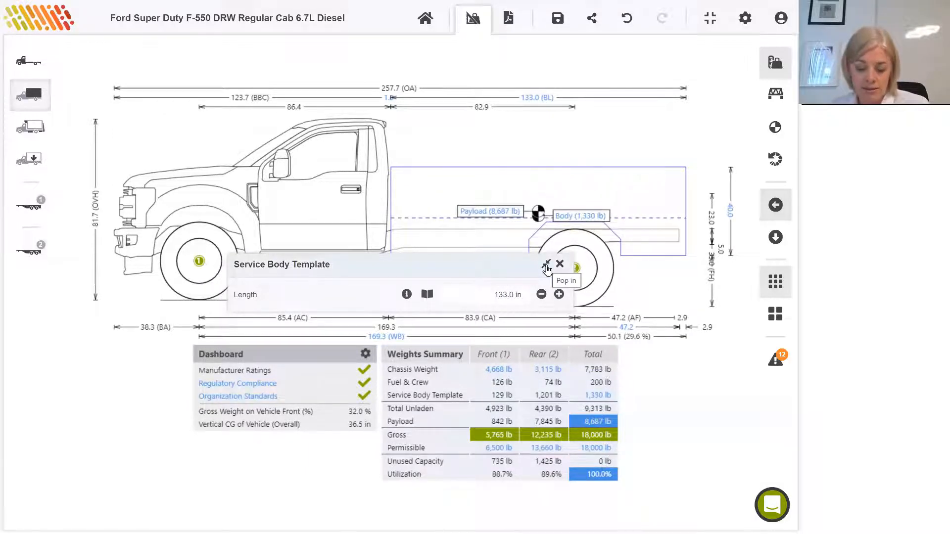
pyautogui.click(546, 264)
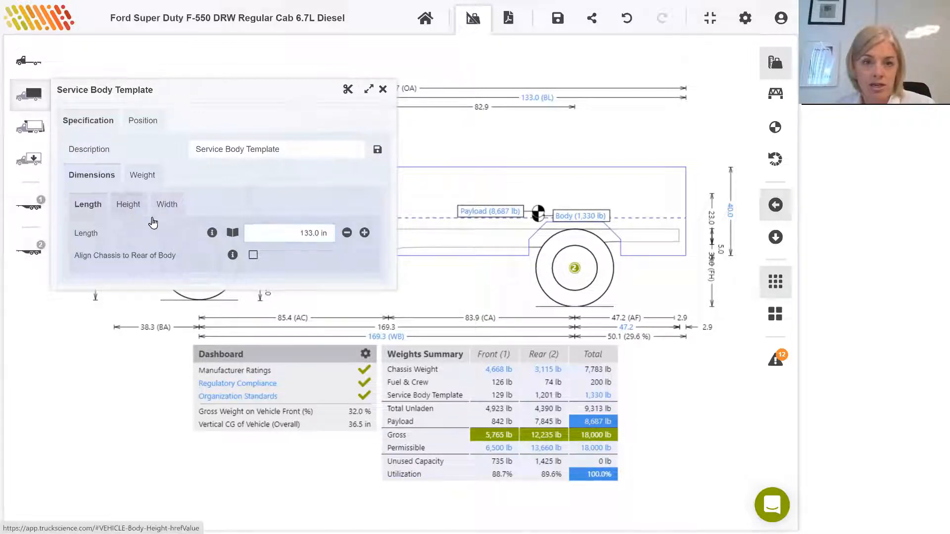
pyautogui.click(128, 204)
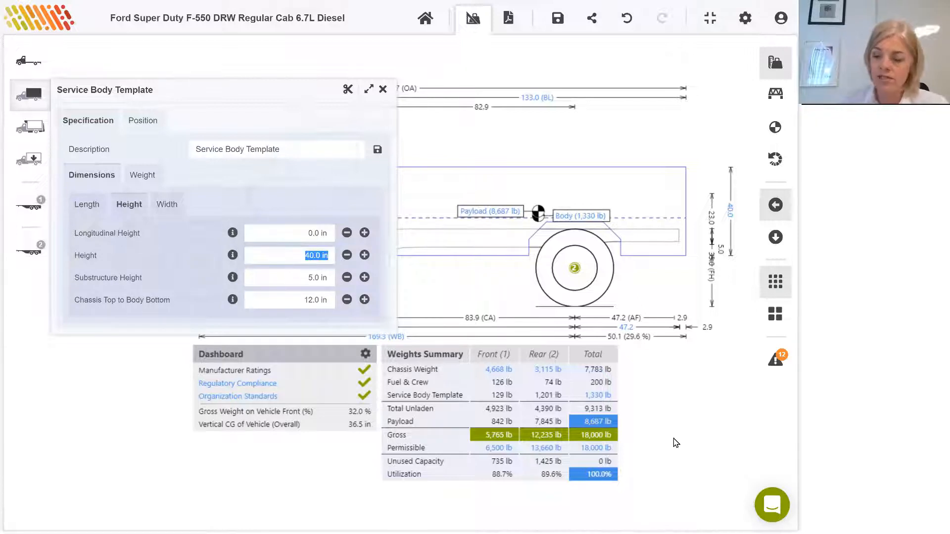
pyautogui.write('38')
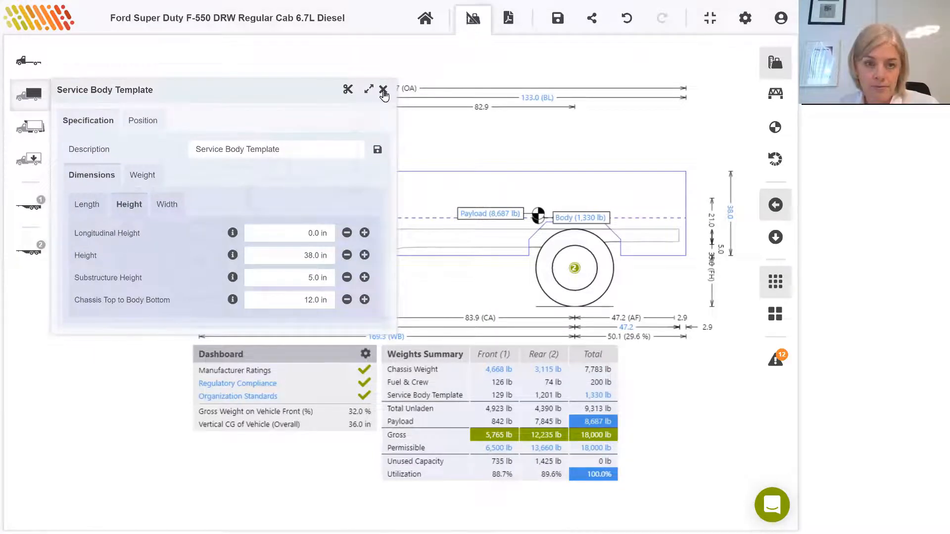
# Step: Enter 91 lb/ft, switch to total pounds, reduce the weight to 809 lb, then close the panel
pyautogui.click(383, 91)
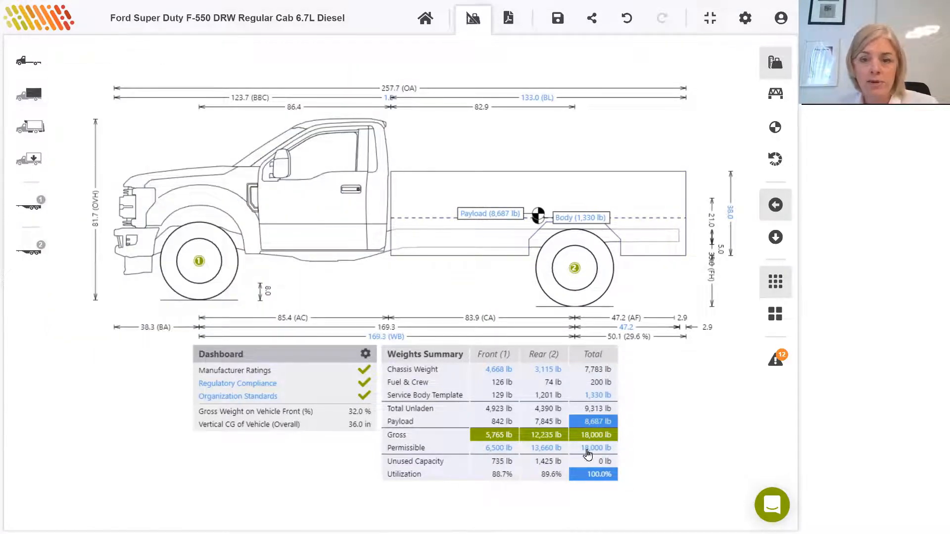
pyautogui.moveTo(604, 398)
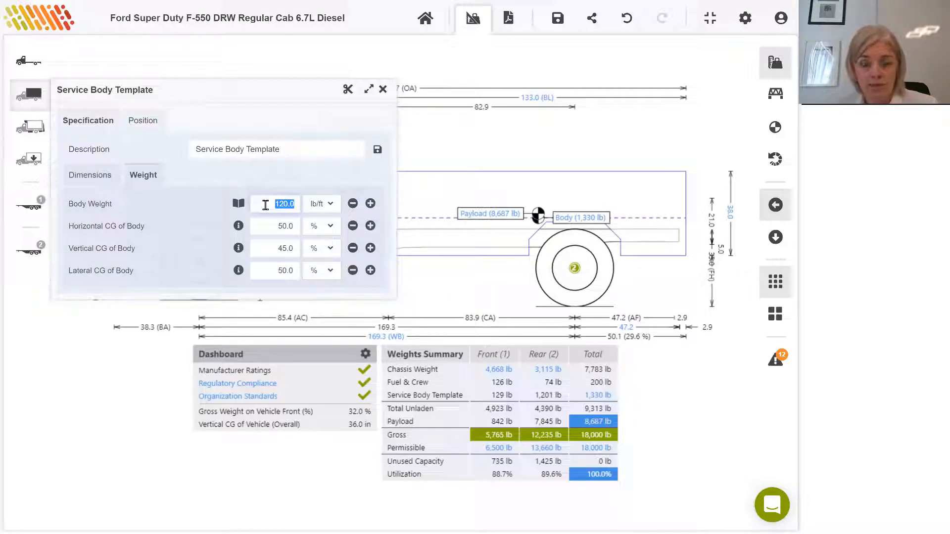
pyautogui.write('91')
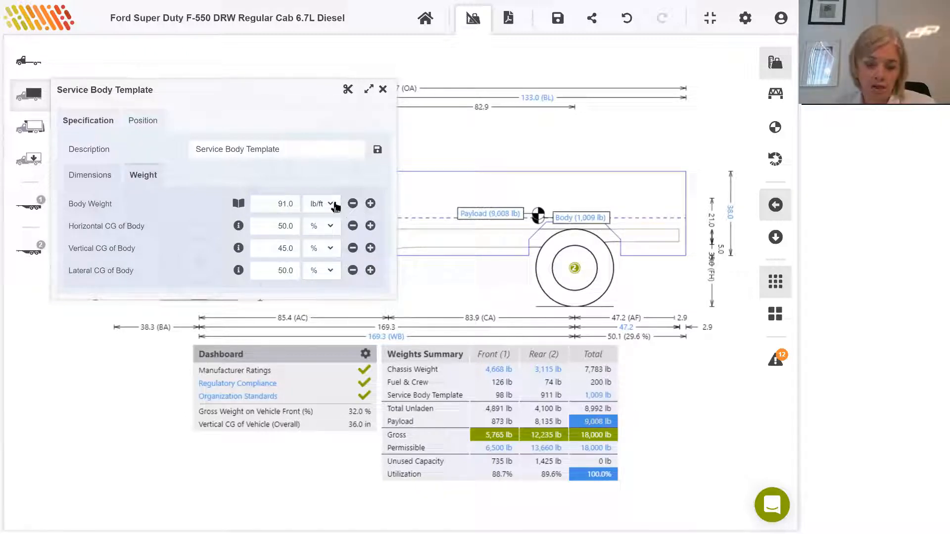
pyautogui.click(322, 204)
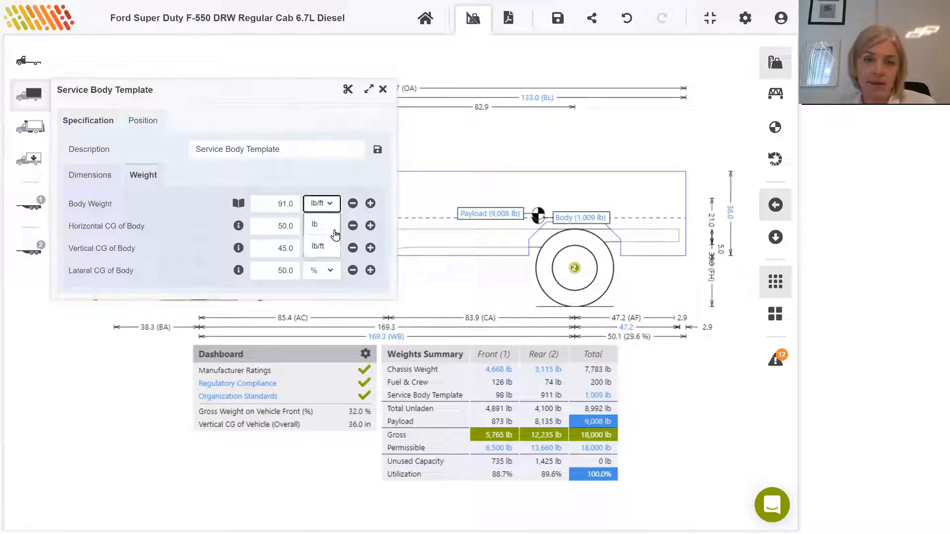
pyautogui.click(314, 224)
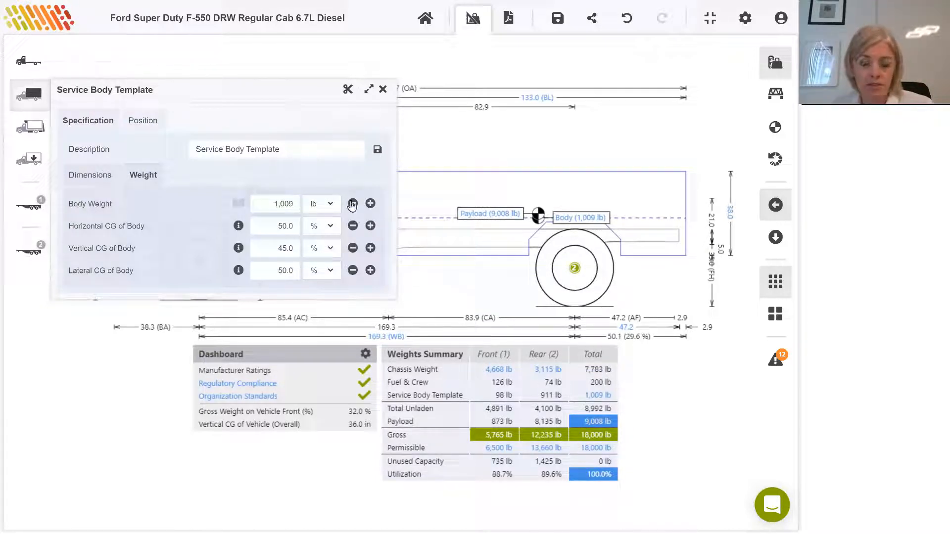
pyautogui.moveTo(409, 307)
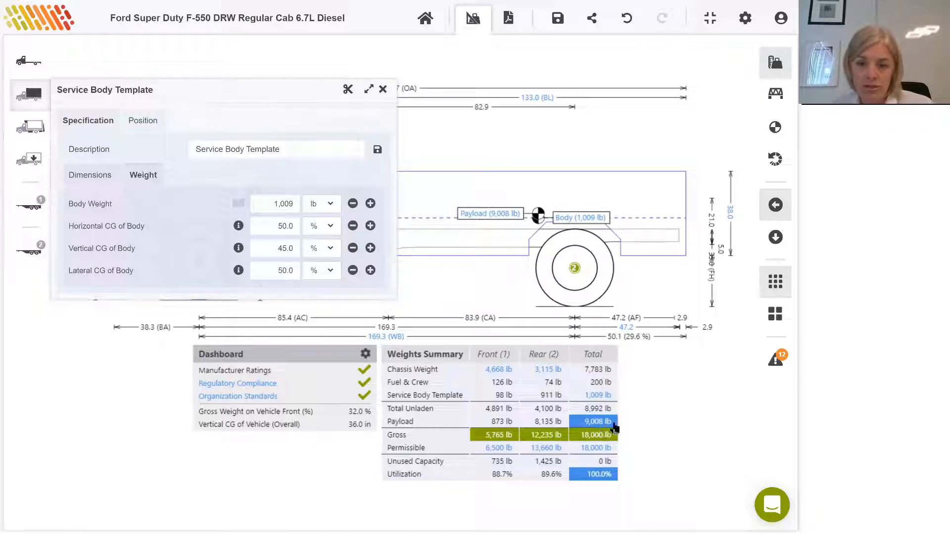
pyautogui.moveTo(608, 431)
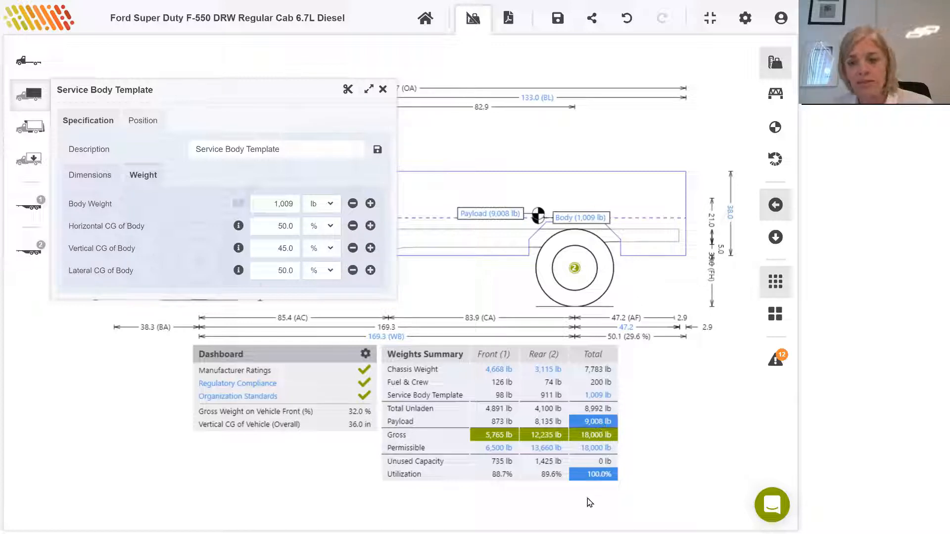
pyautogui.moveTo(603, 498)
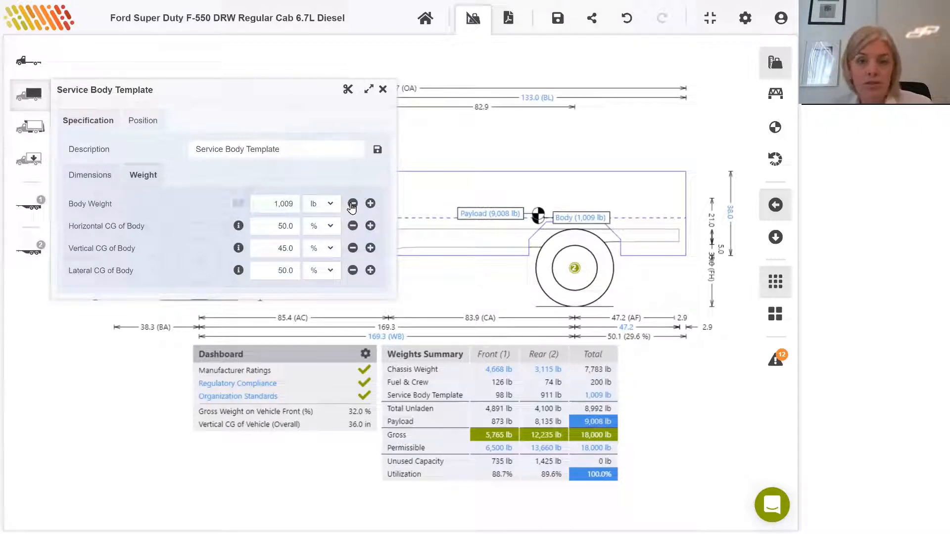
pyautogui.click(352, 203)
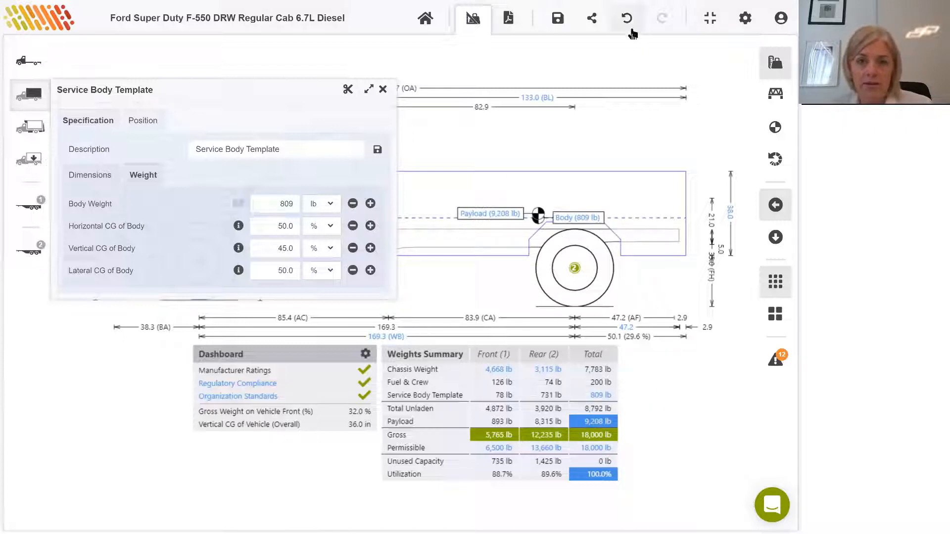
pyautogui.moveTo(630, 22)
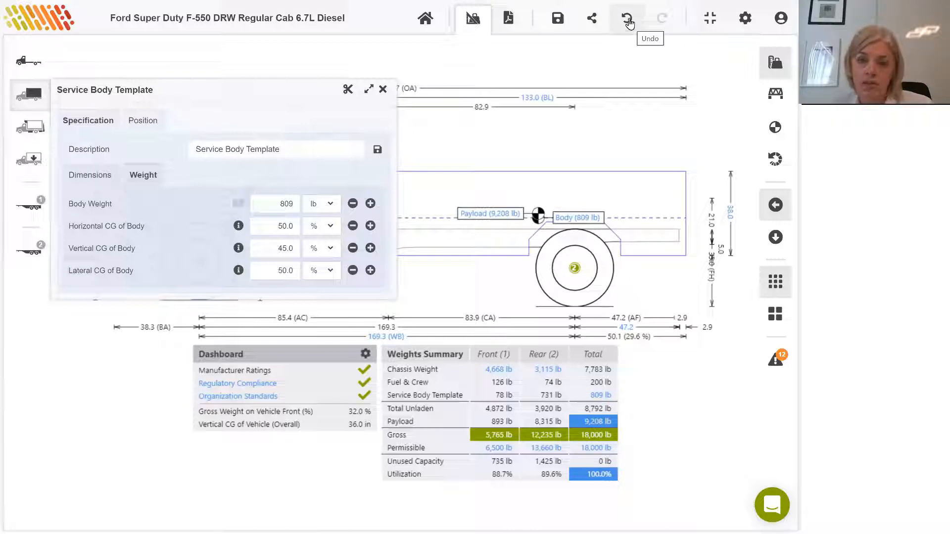
pyautogui.click(627, 18)
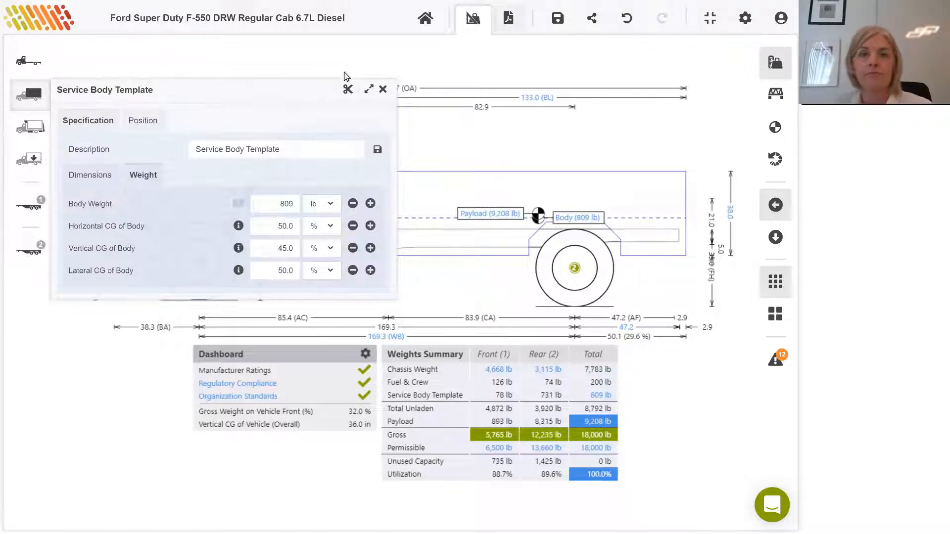
pyautogui.click(382, 90)
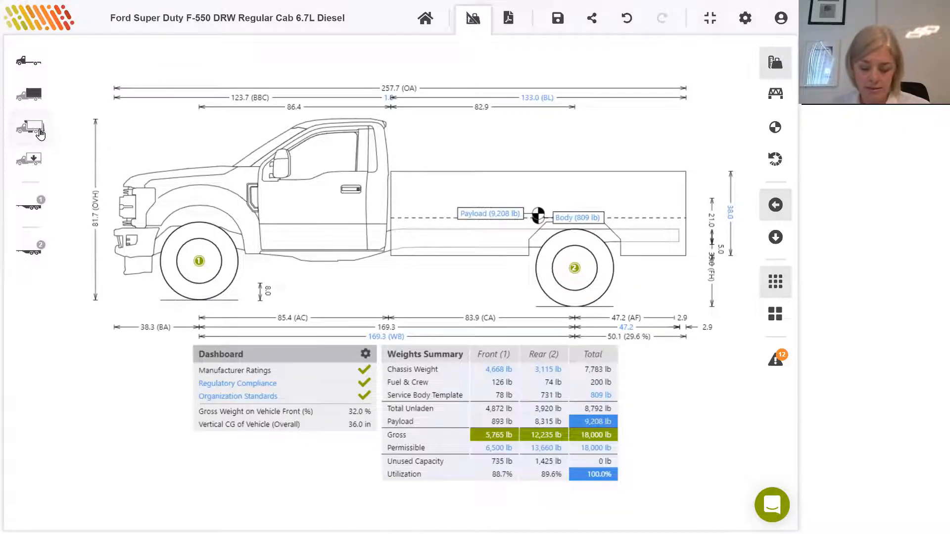
# Step: Search the crane equipment for 'lift' and add the Liftmoore 2010REE Crane
pyautogui.click(28, 128)
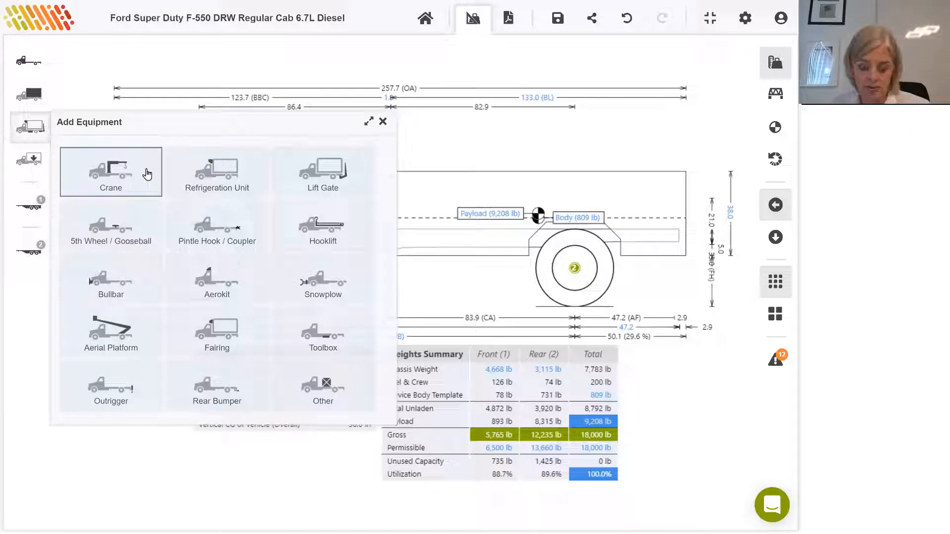
pyautogui.click(110, 171)
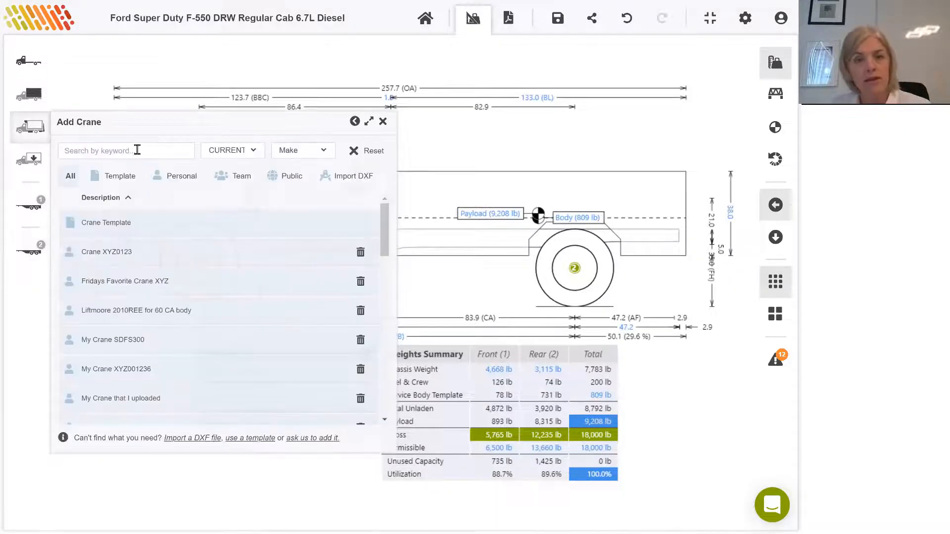
pyautogui.write('liftmoor')
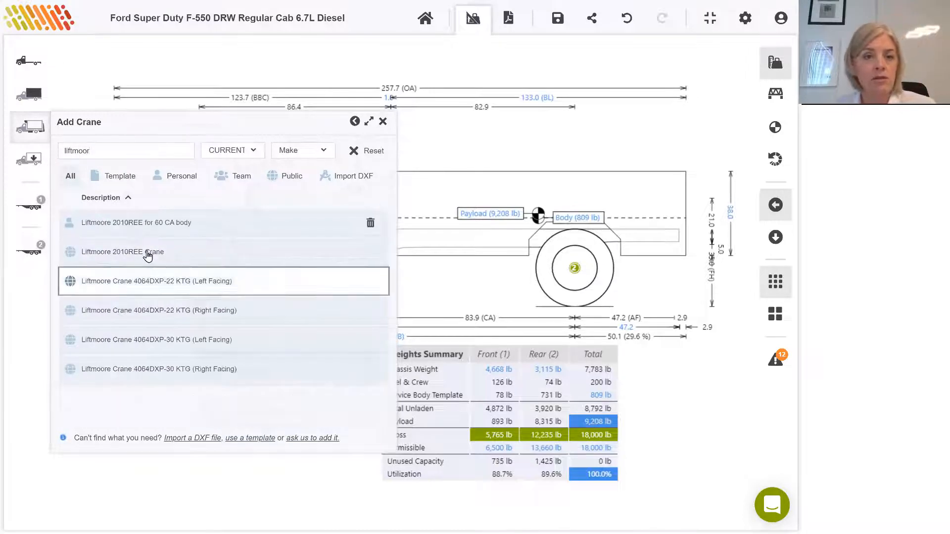
pyautogui.click(143, 251)
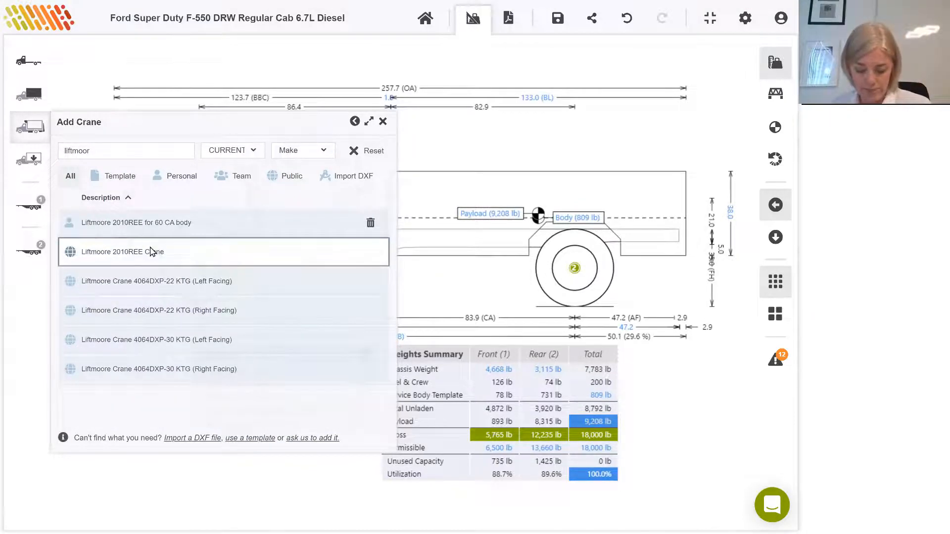
pyautogui.click(129, 252)
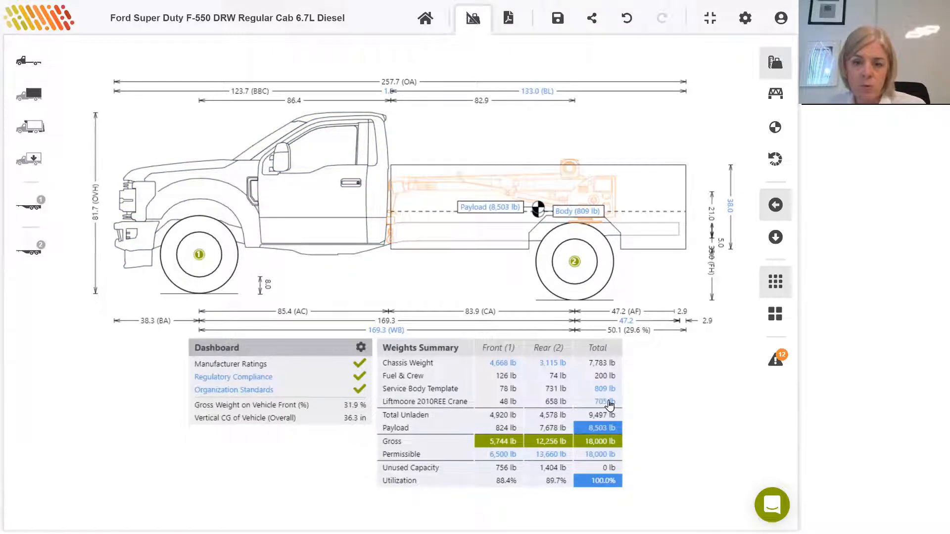
pyautogui.moveTo(600, 423)
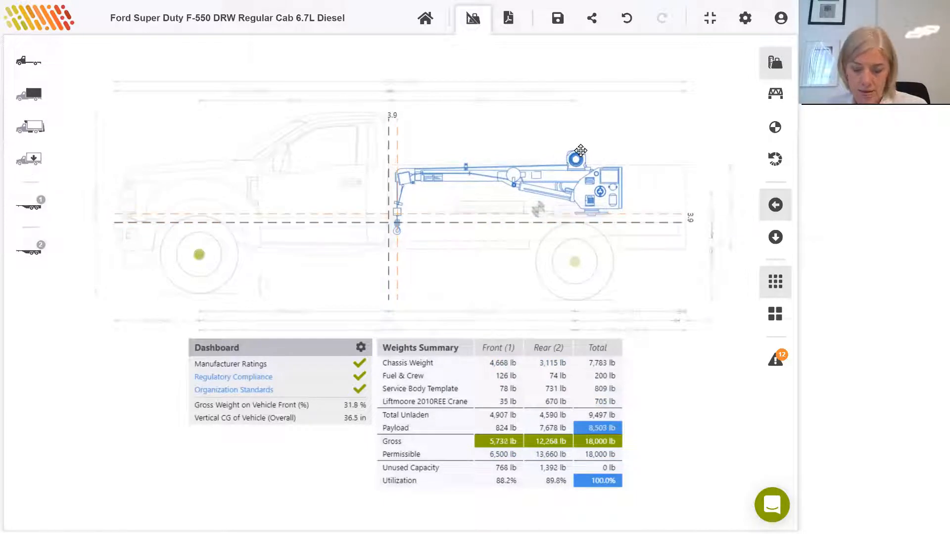
# Step: Drag the crane onto the top of the service body toward the rear
pyautogui.moveTo(578, 151); pyautogui.dragTo(609, 123)
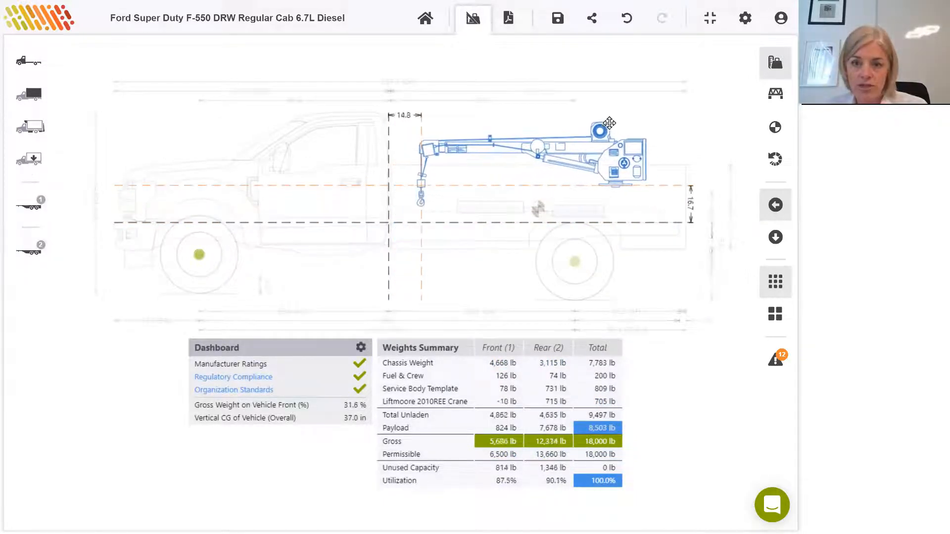
pyautogui.moveTo(609, 124); pyautogui.dragTo(646, 99)
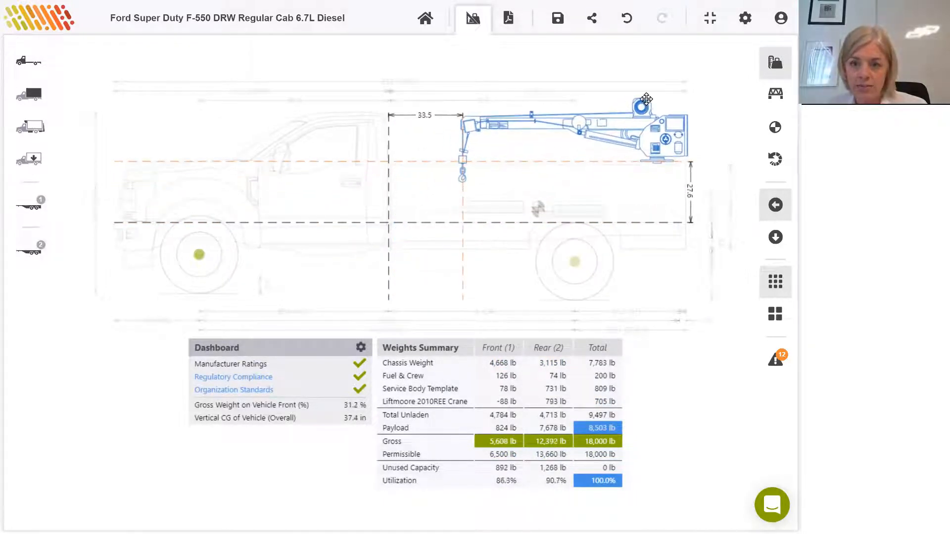
pyautogui.moveTo(645, 100); pyautogui.dragTo(596, 98)
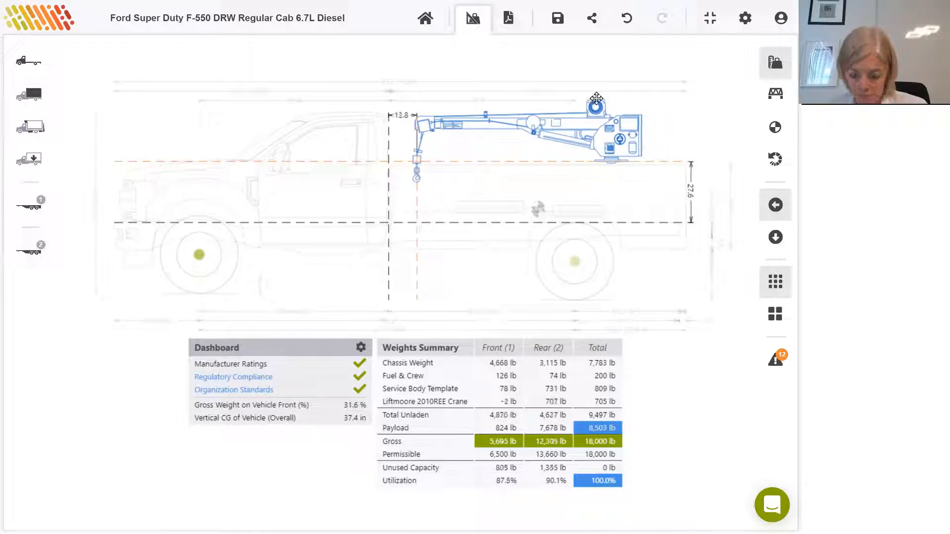
pyautogui.moveTo(596, 98); pyautogui.dragTo(634, 100)
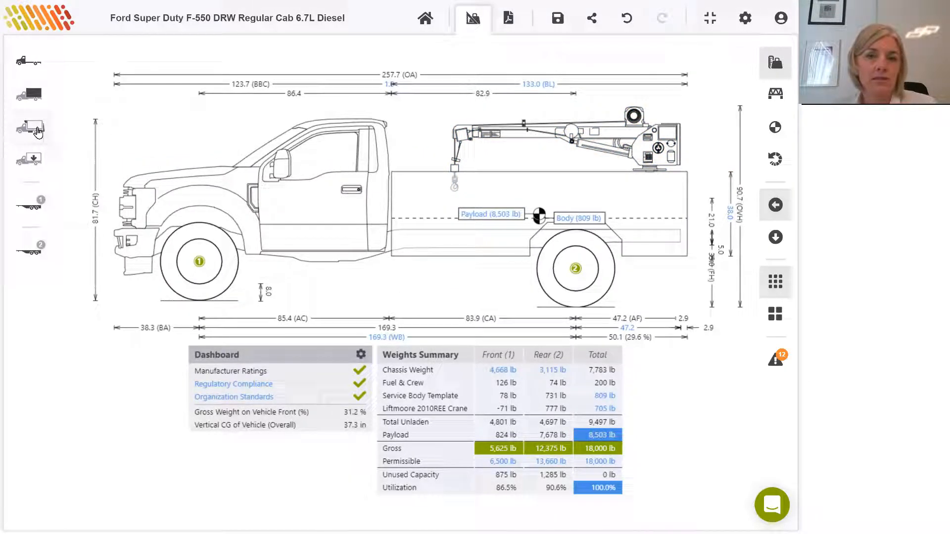
# Step: Browse the equipment catalogue and search 'linc' for the Lincoln Electric welder
pyautogui.click(28, 128)
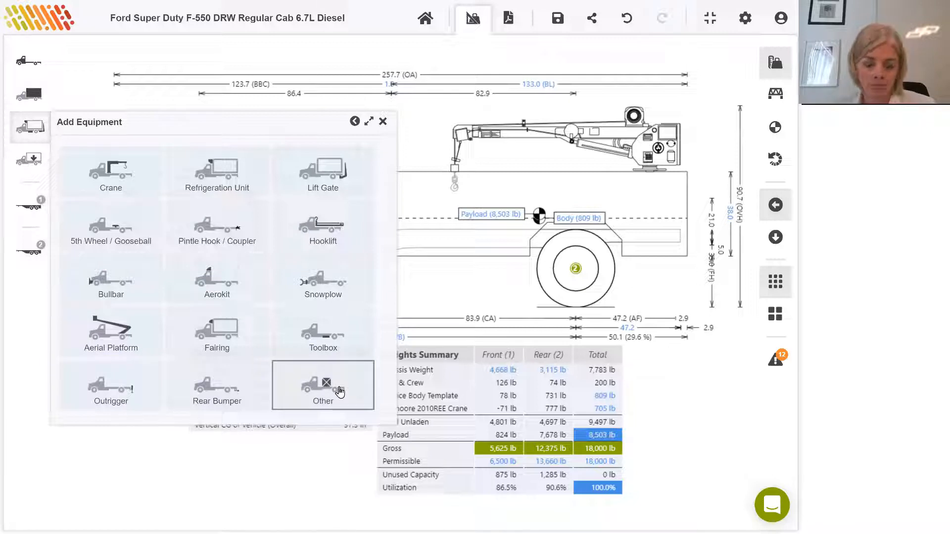
pyautogui.click(323, 385)
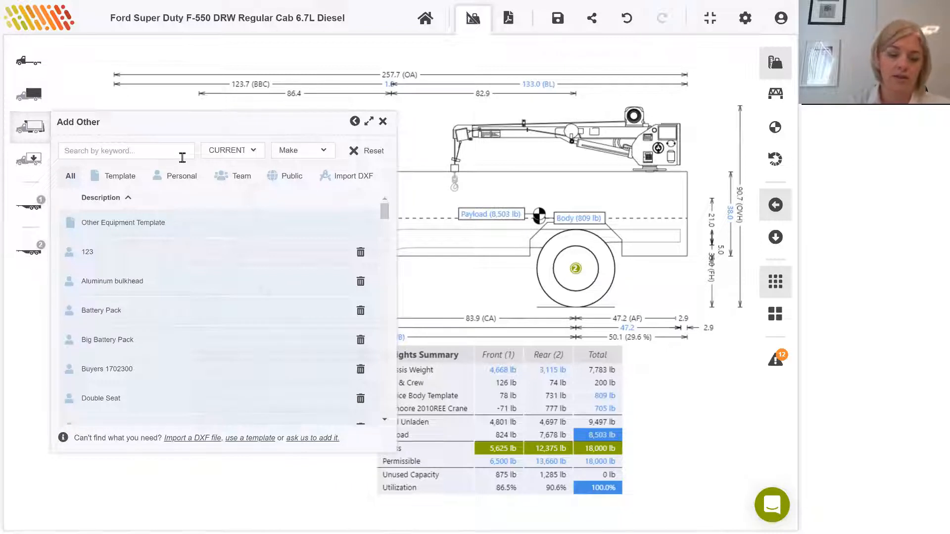
pyautogui.write('linc')
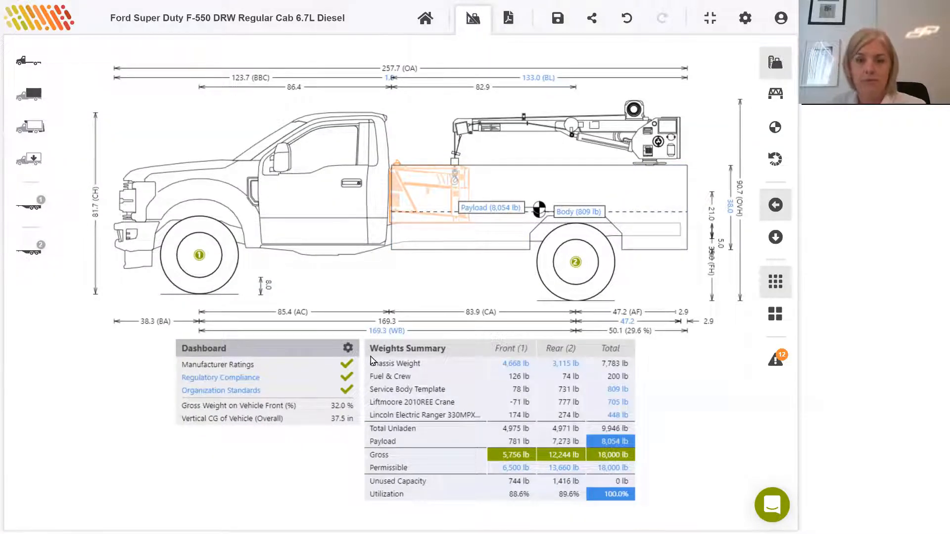
pyautogui.moveTo(625, 420)
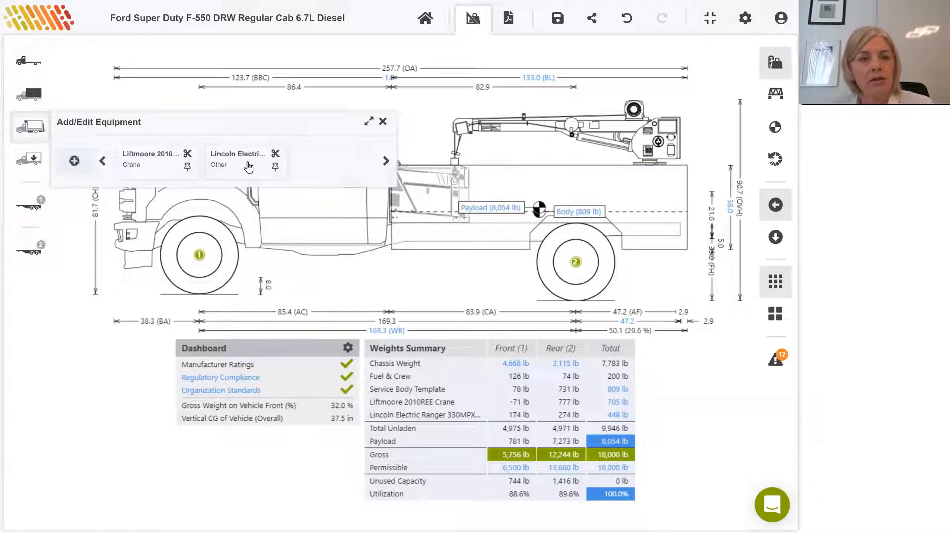
# Step: Open the Lincoln Electric welder's details and show its Position settings
pyautogui.click(239, 161)
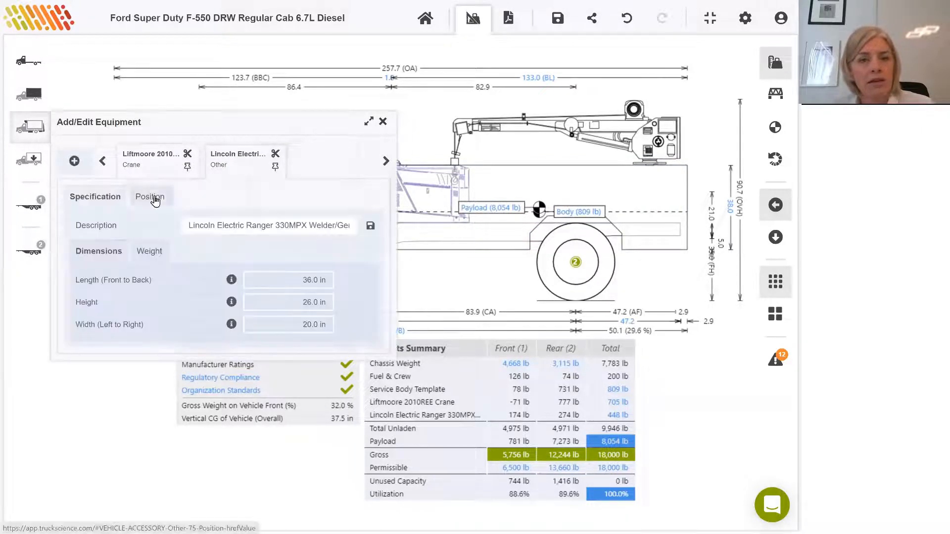
pyautogui.click(150, 196)
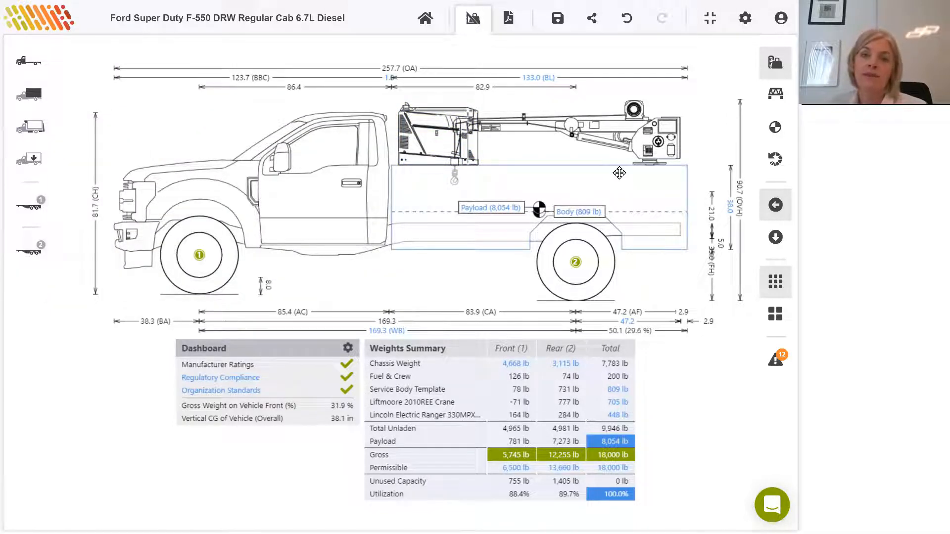
pyautogui.moveTo(730, 25)
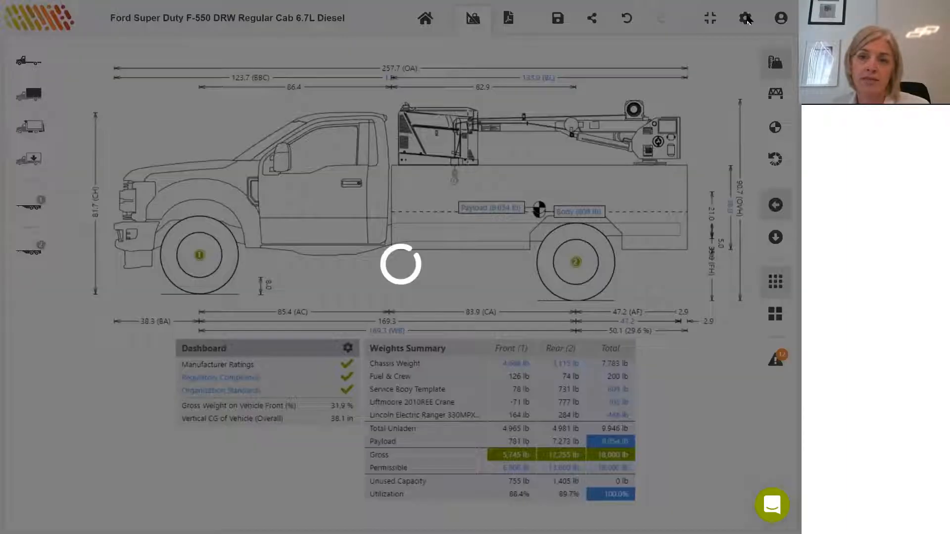
pyautogui.click(743, 17)
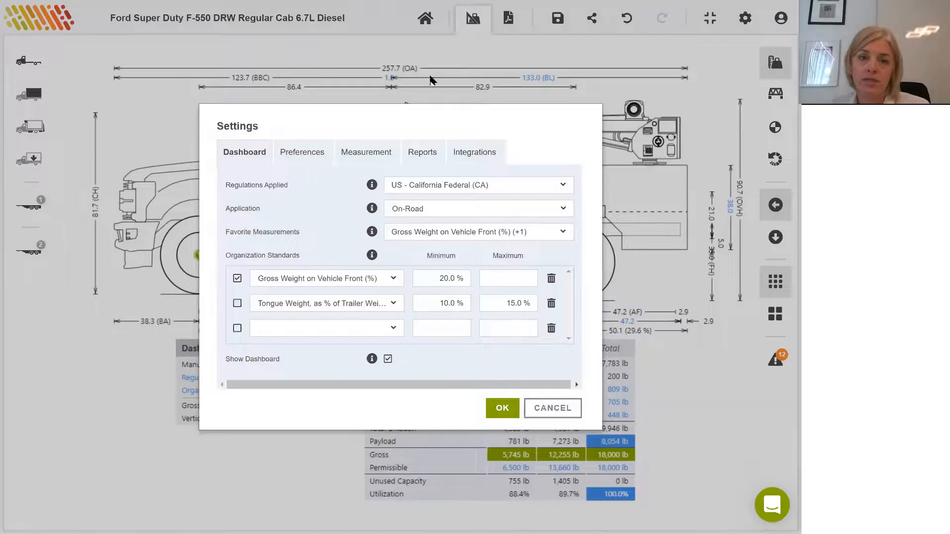
pyautogui.click(303, 152)
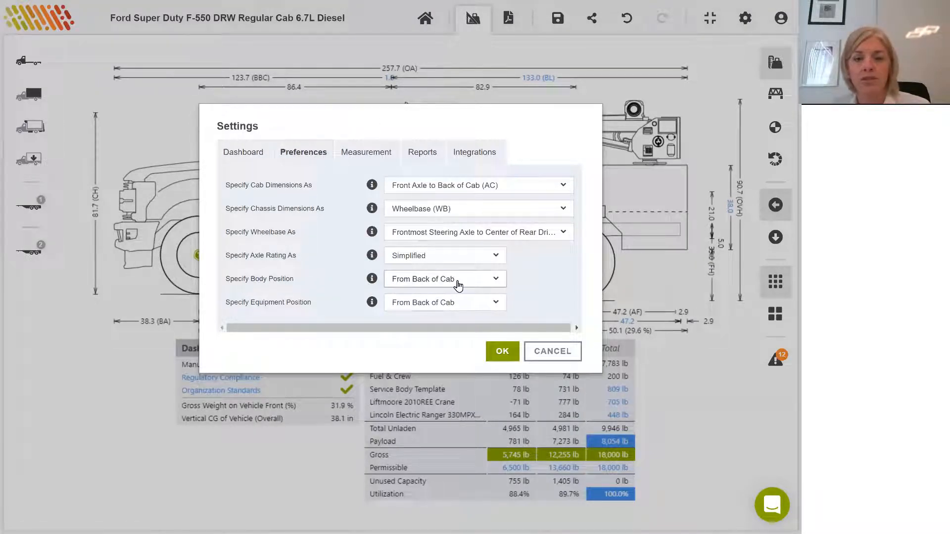
pyautogui.click(445, 279)
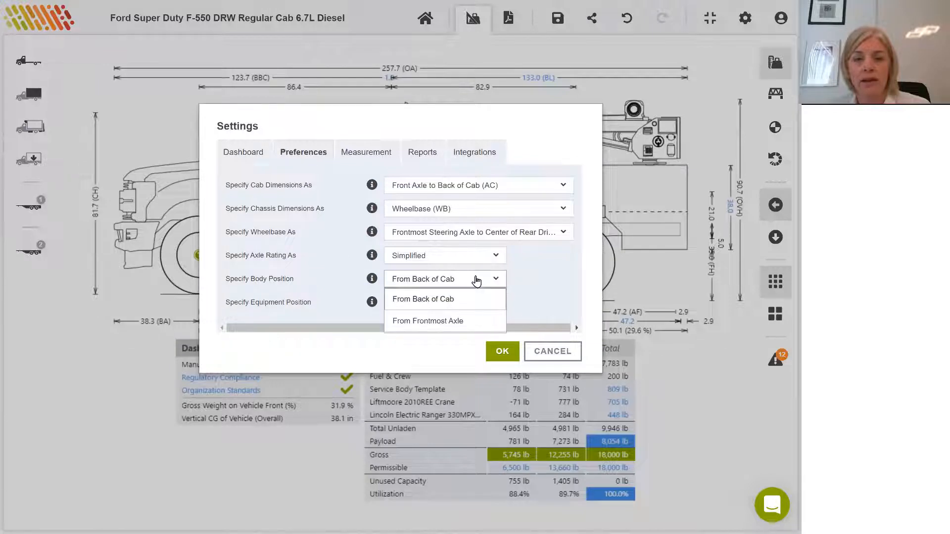
pyautogui.click(423, 298)
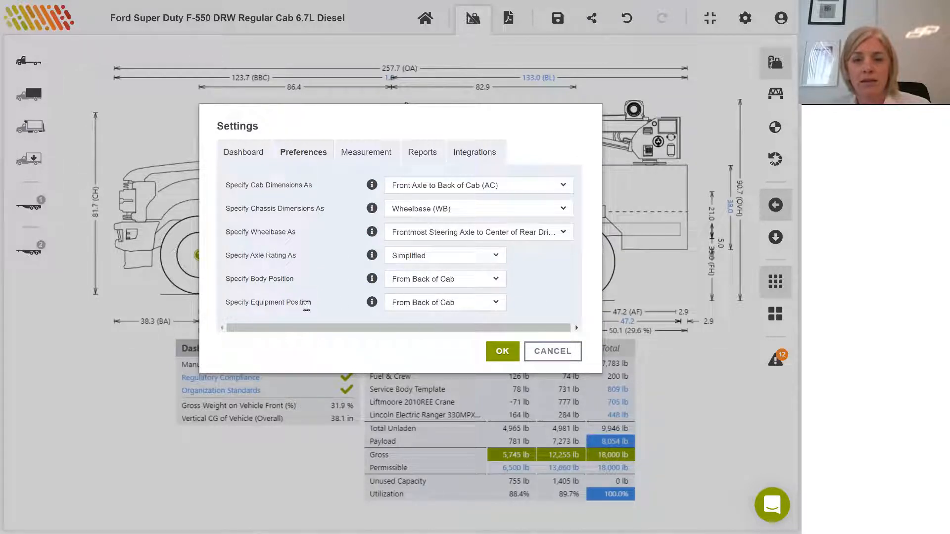
pyautogui.click(445, 302)
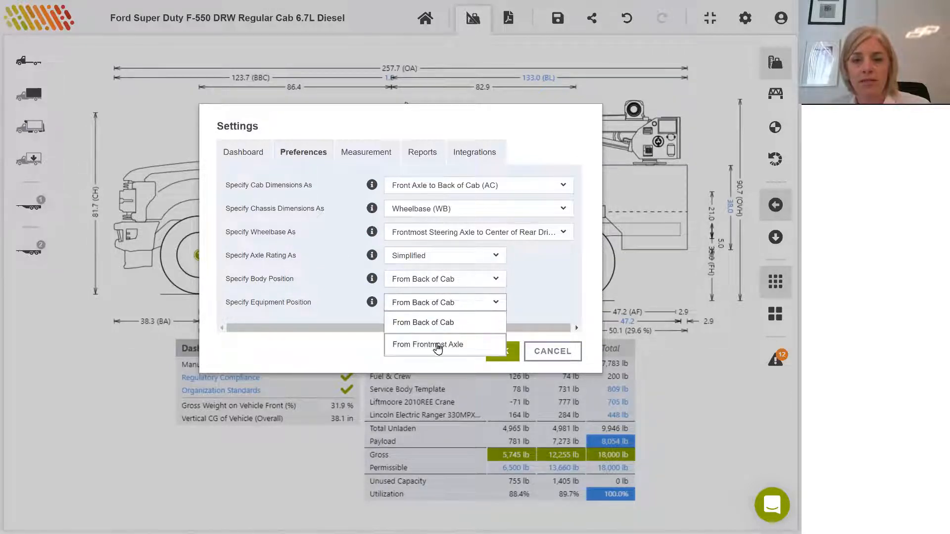
pyautogui.click(427, 344)
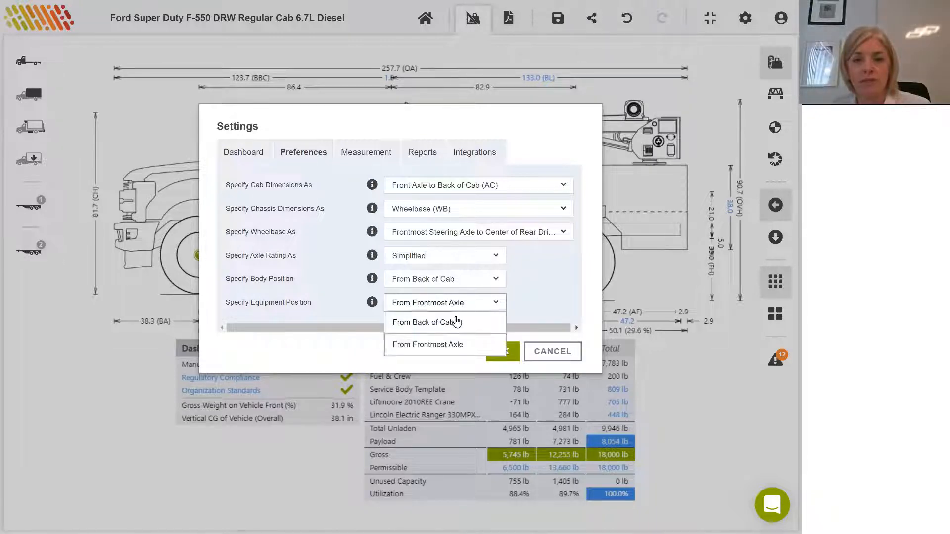
pyautogui.click(423, 322)
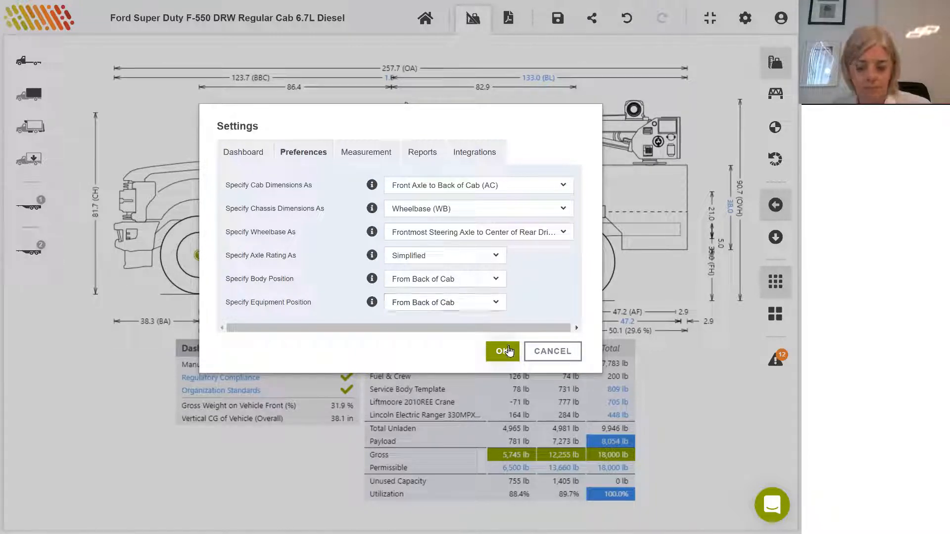
pyautogui.click(502, 350)
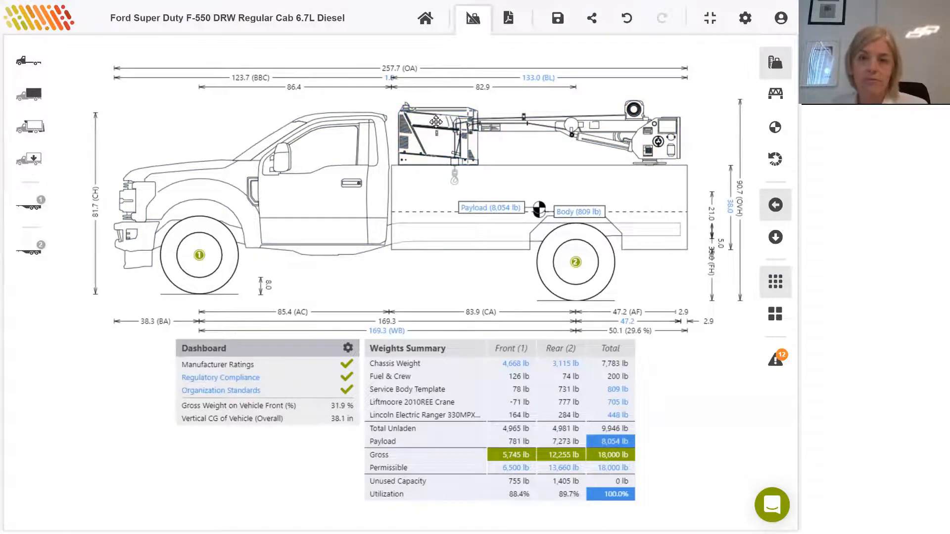
# Step: Override the welder's weight to 432 lb and horizontal CG to 45%, shown in inches
pyautogui.click(435, 134)
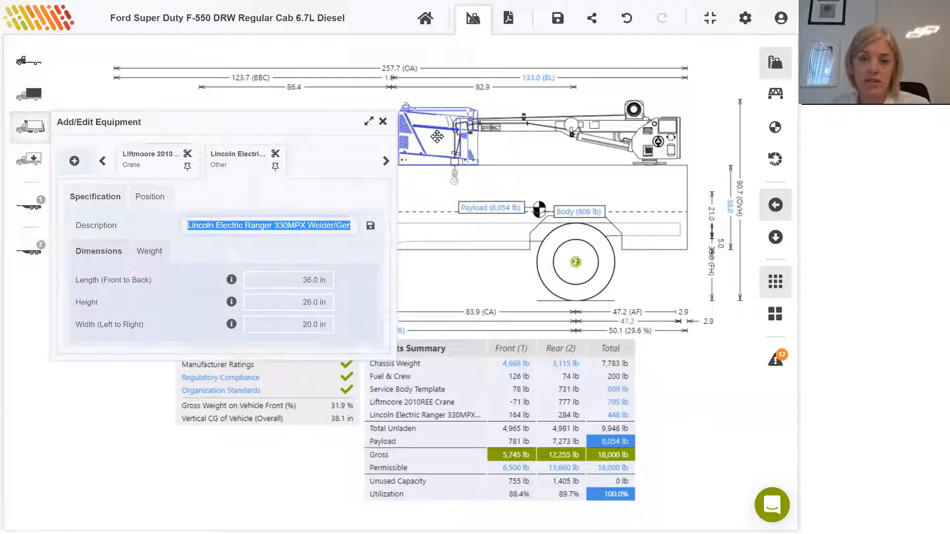
pyautogui.click(149, 251)
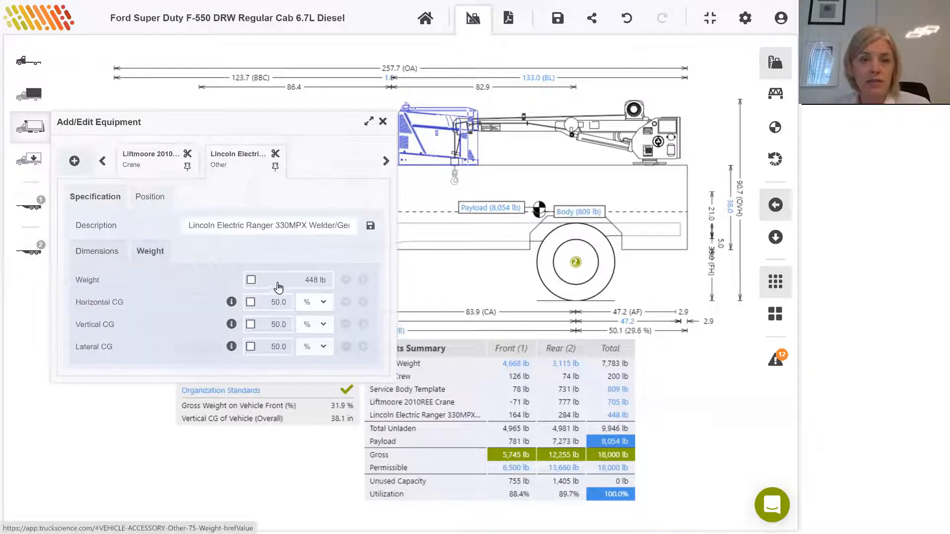
pyautogui.click(251, 279)
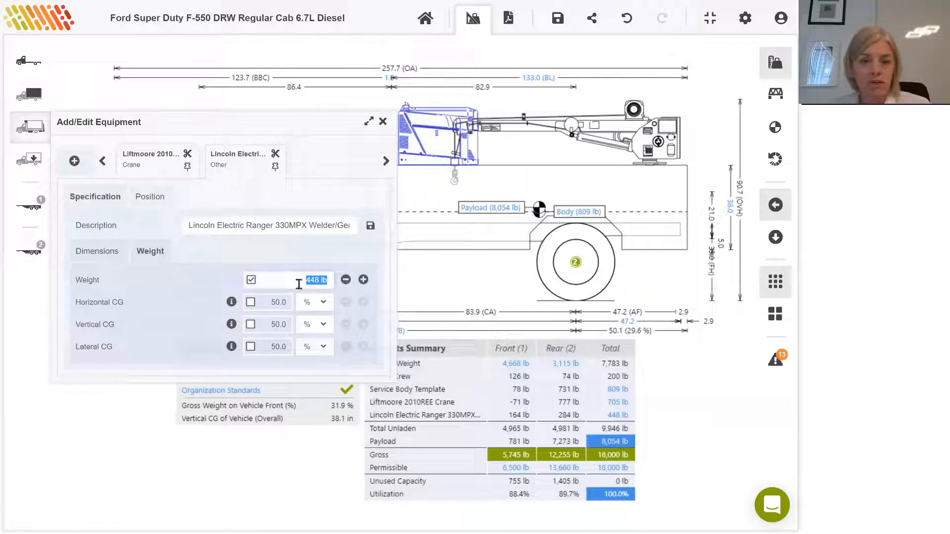
pyautogui.write('432')
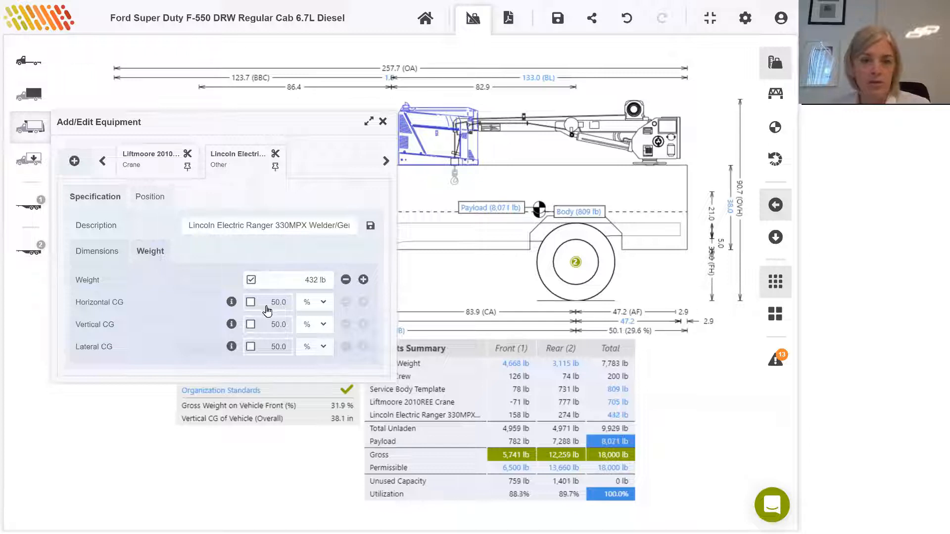
pyautogui.click(251, 302)
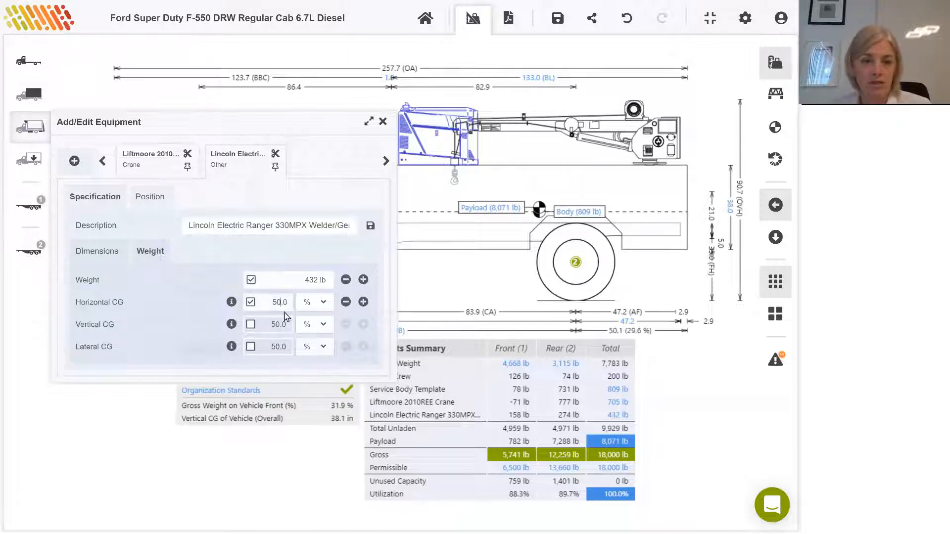
pyautogui.tripleClick(278, 302)
pyautogui.write('45')
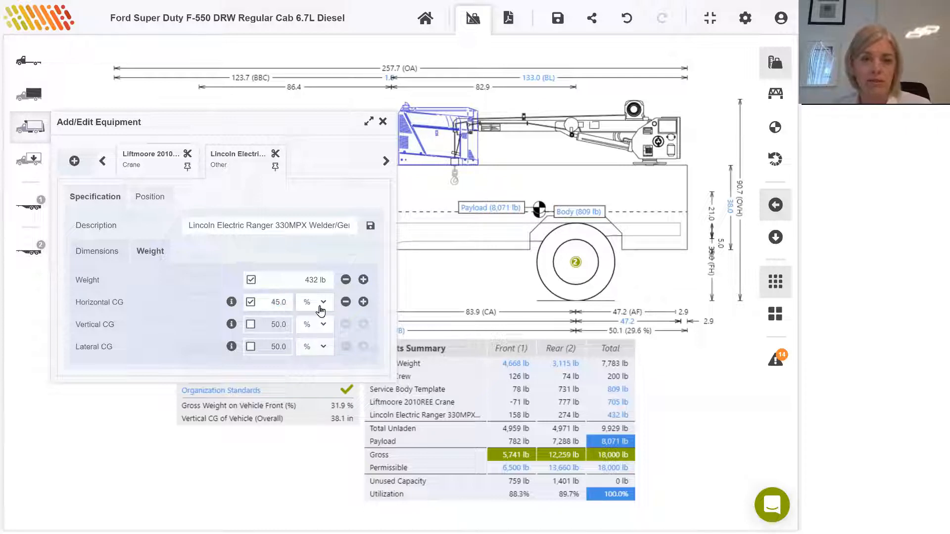
pyautogui.click(321, 301)
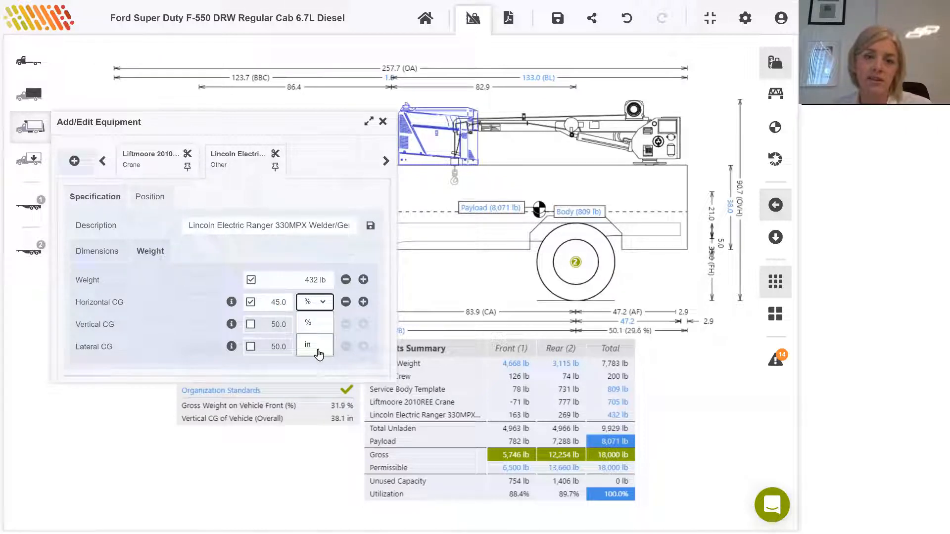
pyautogui.click(307, 344)
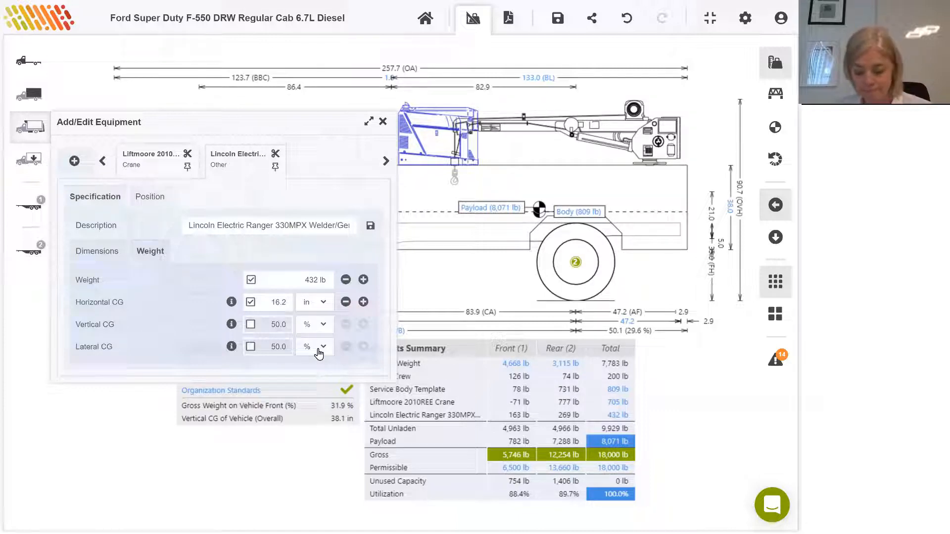
pyautogui.moveTo(319, 302)
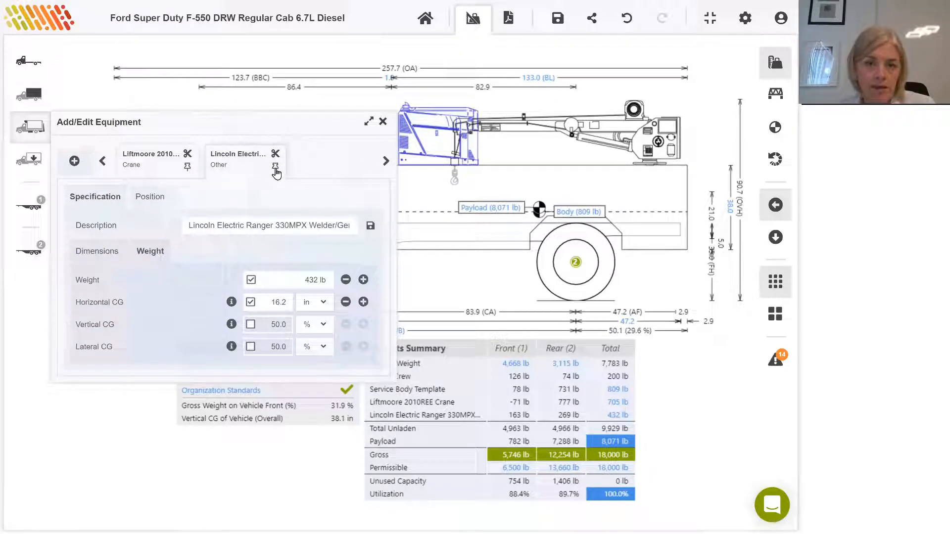
pyautogui.moveTo(275, 168)
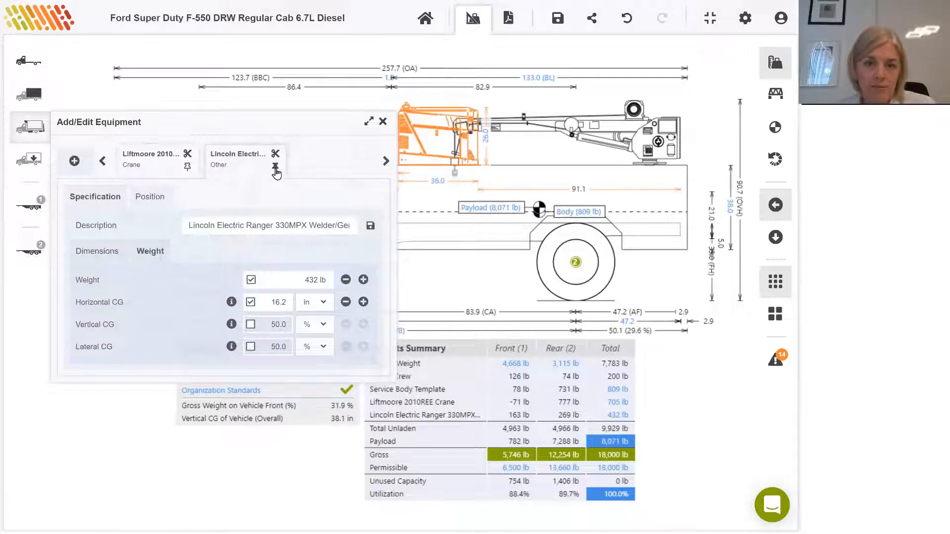
pyautogui.moveTo(382, 121)
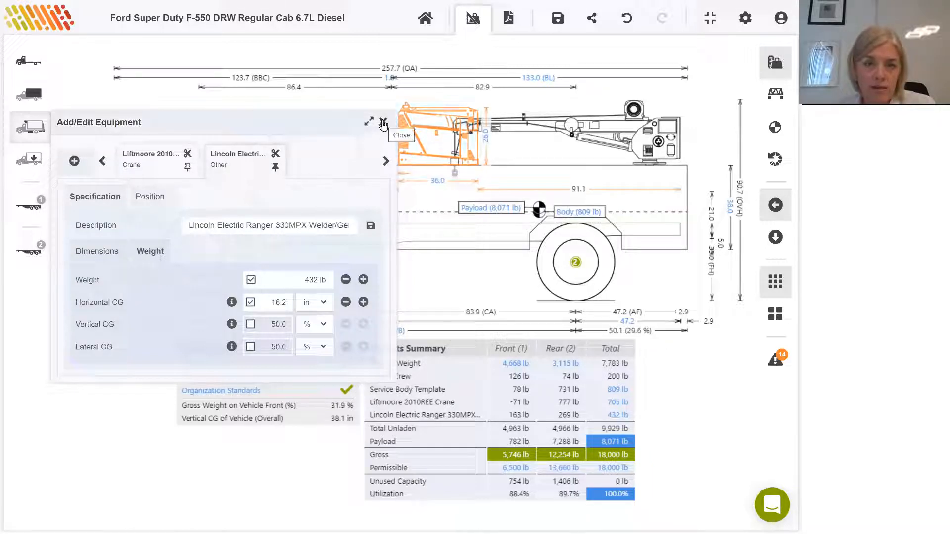
# Step: Close the Add/Edit Equipment panel after reviewing the welder's 36 x 26 x 20 in dimensions
pyautogui.click(382, 122)
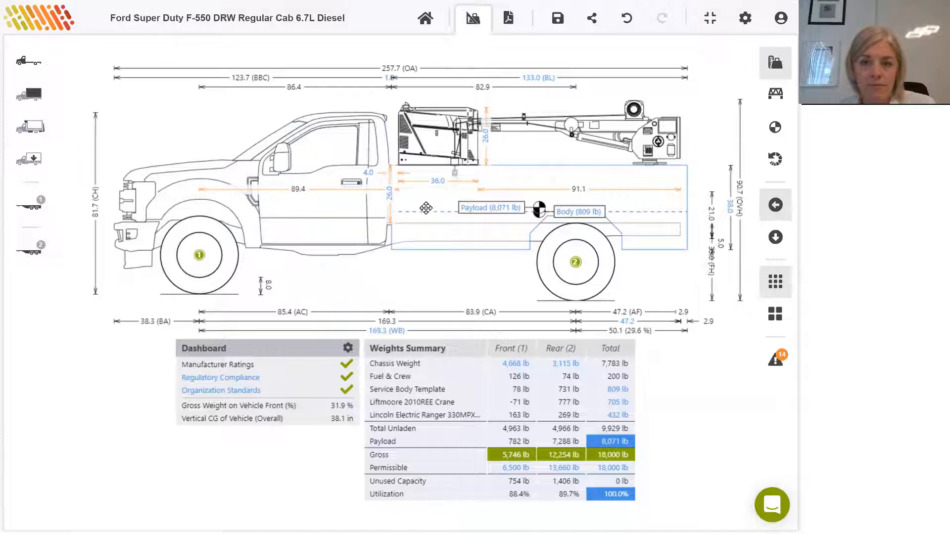
pyautogui.moveTo(431, 208)
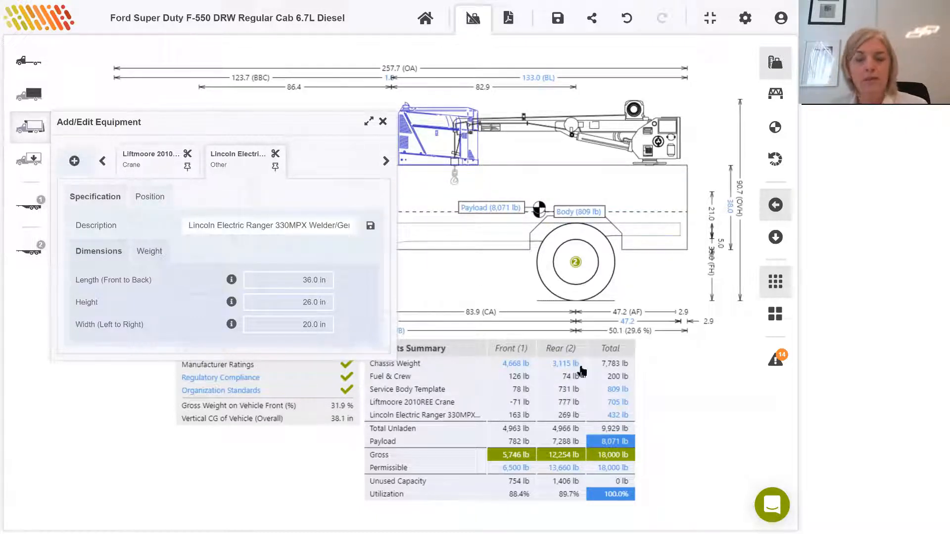
pyautogui.click(382, 121)
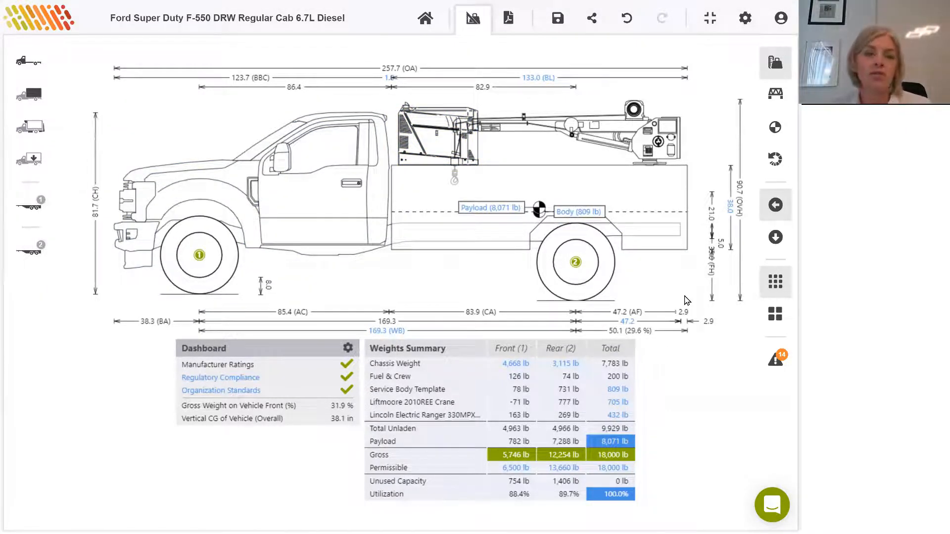
pyautogui.moveTo(663, 284)
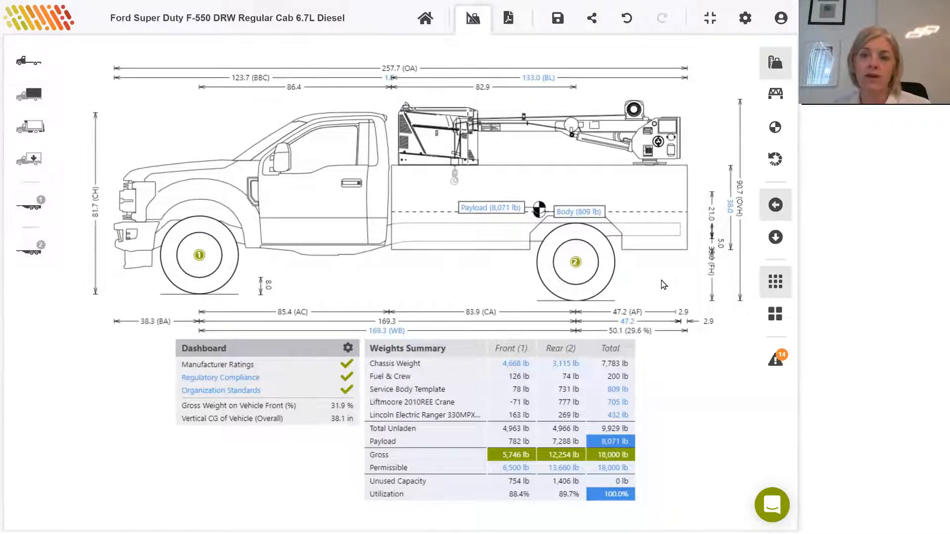
pyautogui.moveTo(660, 298)
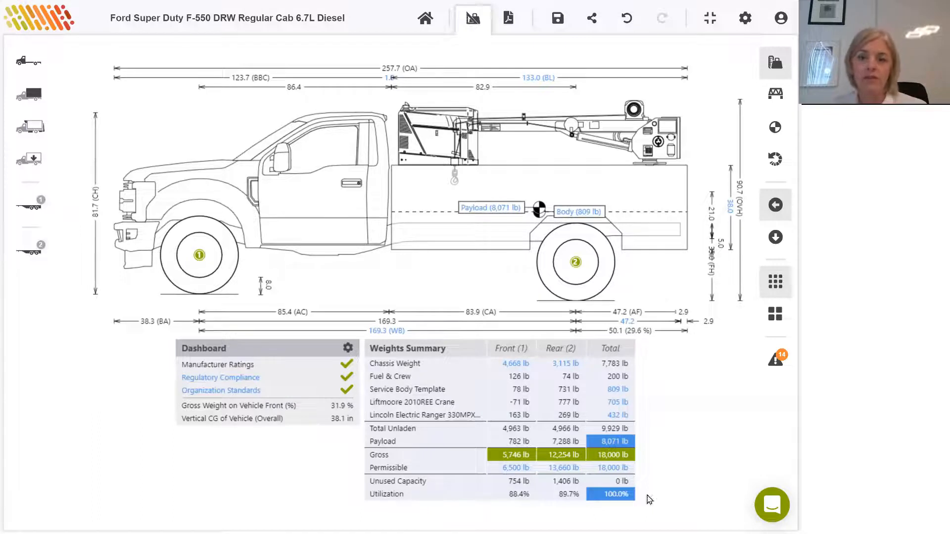
pyautogui.moveTo(608, 510)
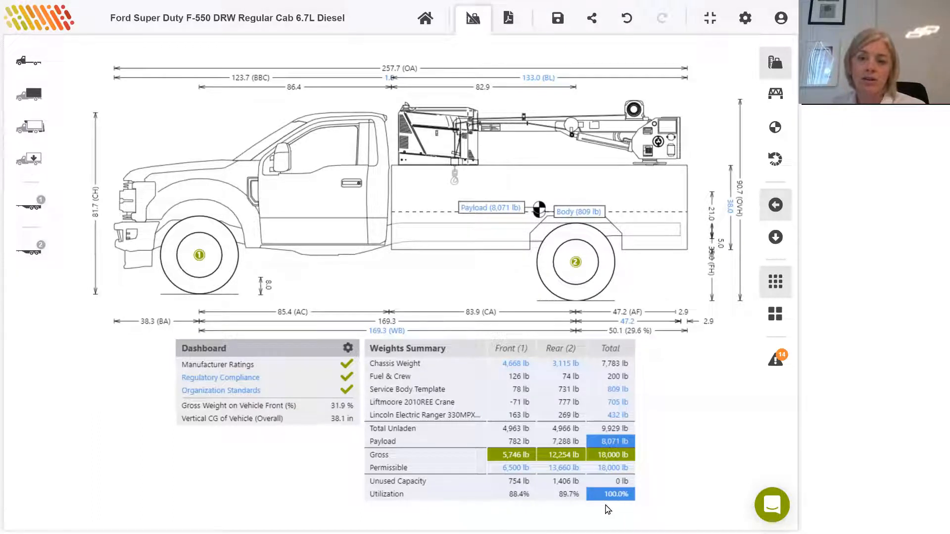
pyautogui.moveTo(621, 417)
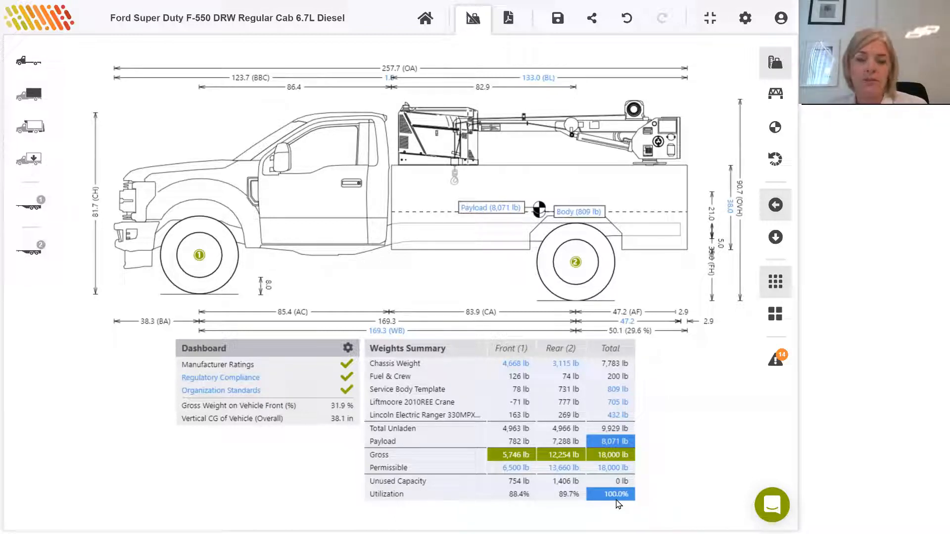
pyautogui.moveTo(552, 501)
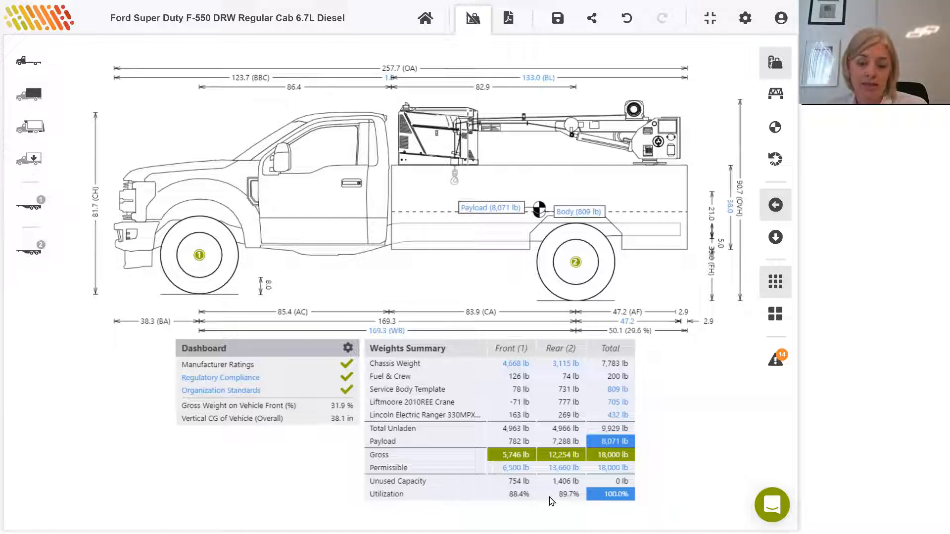
pyautogui.moveTo(562, 504)
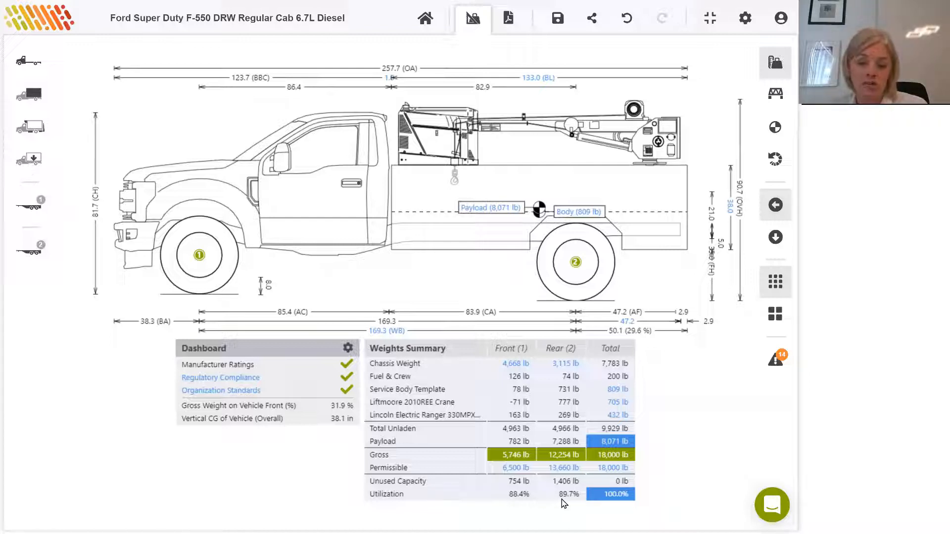
pyautogui.moveTo(462, 500)
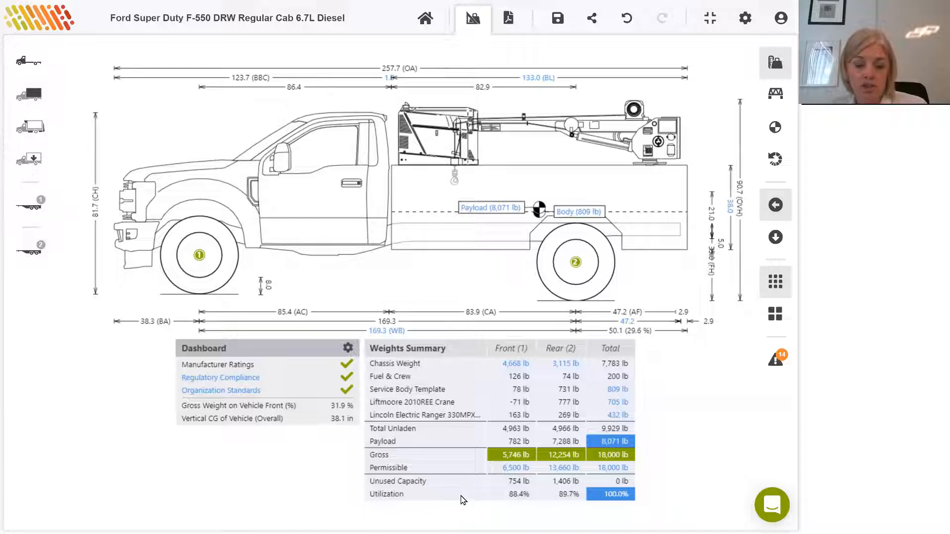
pyautogui.moveTo(527, 490)
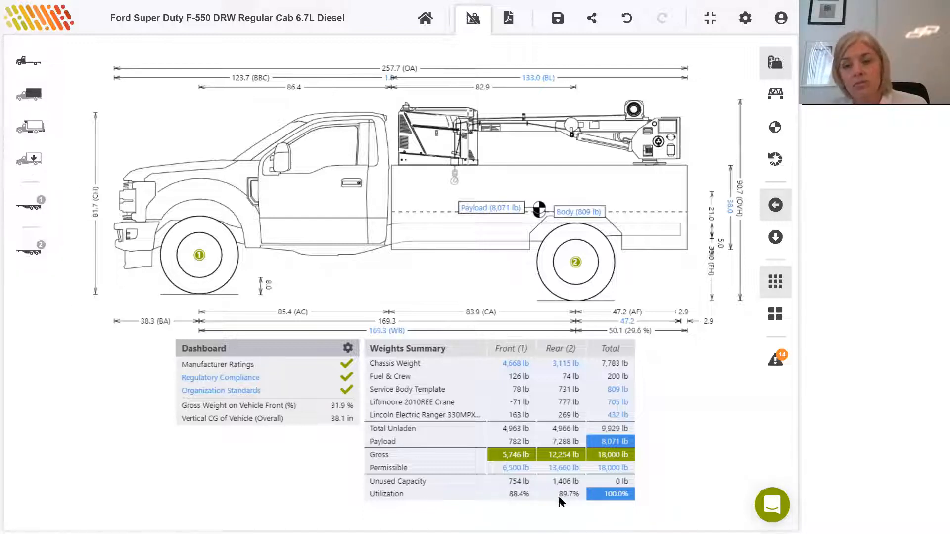
pyautogui.moveTo(555, 514)
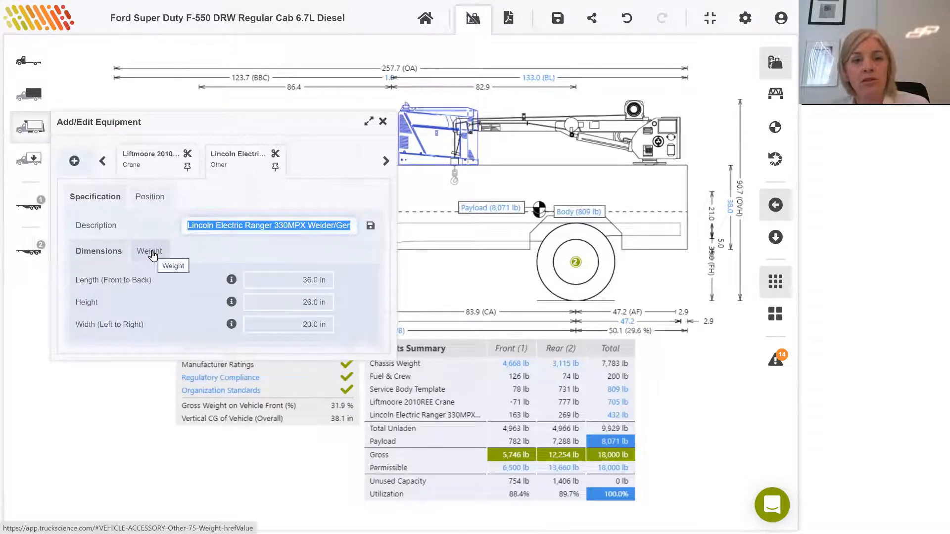
# Step: Change the welder's weight from 432 lb to 4000 lb and close the editor
pyautogui.click(149, 251)
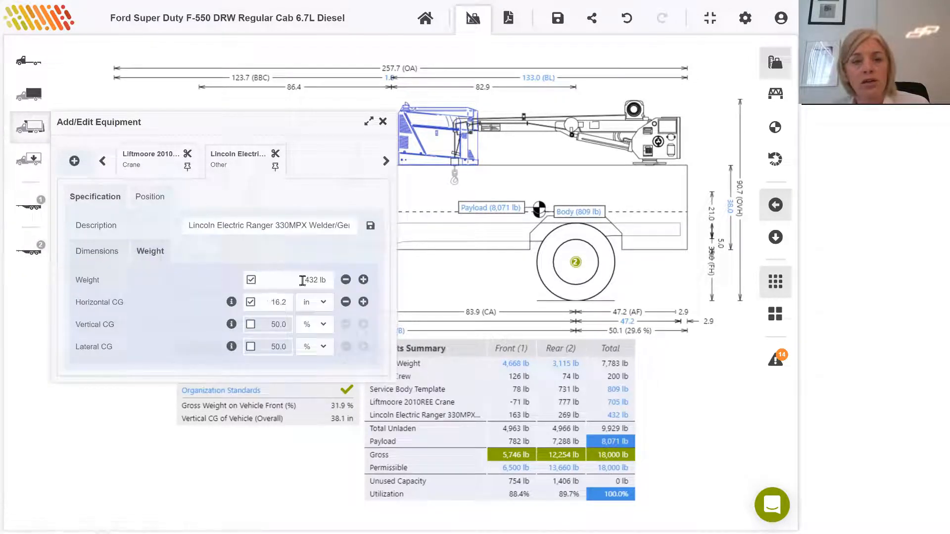
pyautogui.tripleClick(310, 280)
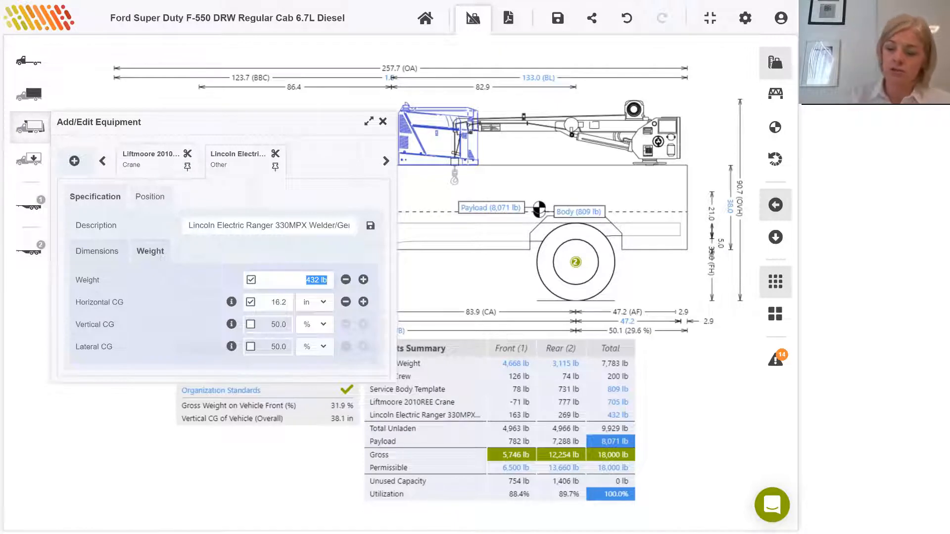
pyautogui.write('4000')
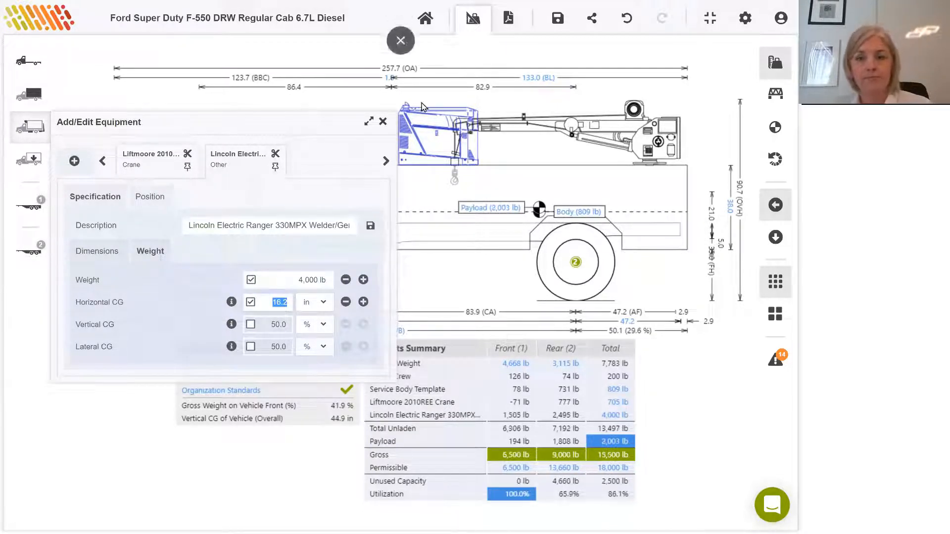
pyautogui.click(400, 40)
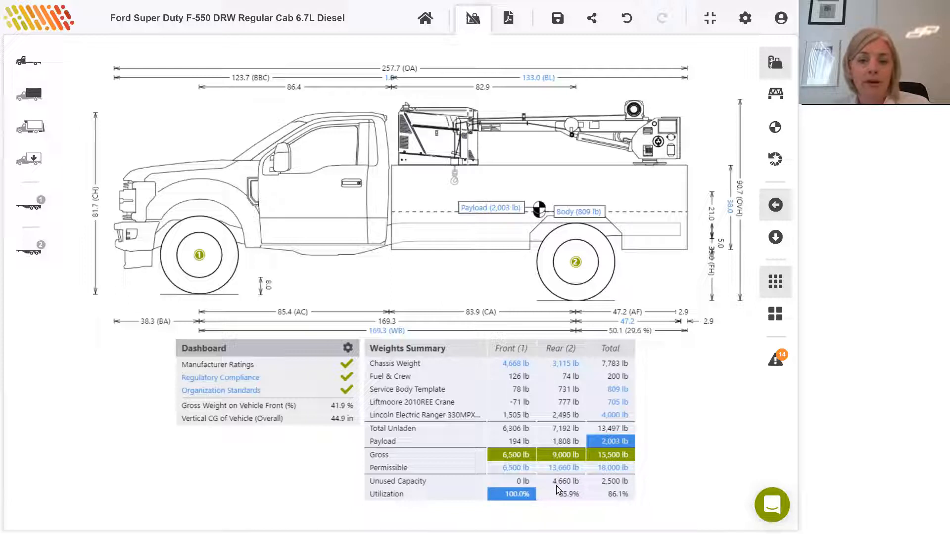
pyautogui.moveTo(568, 491)
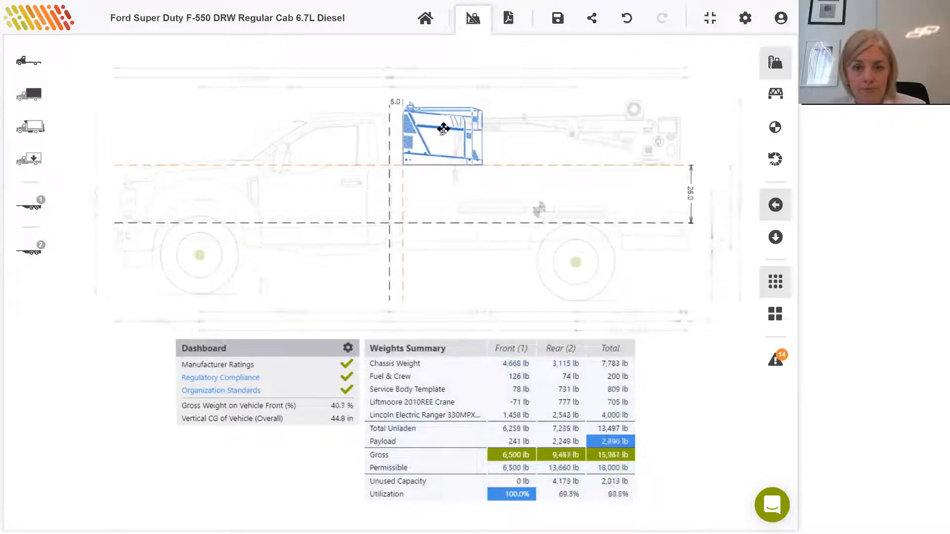
# Step: Drag the 4,000 lb welder rearward along the body, raising payload to 4,503 lb
pyautogui.moveTo(441, 129); pyautogui.dragTo(450, 129)
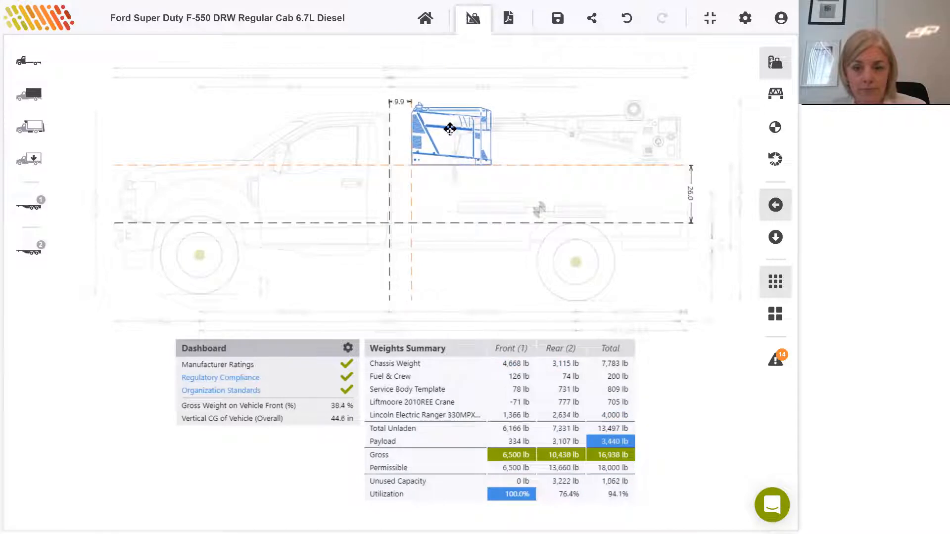
pyautogui.moveTo(450, 129); pyautogui.dragTo(457, 129)
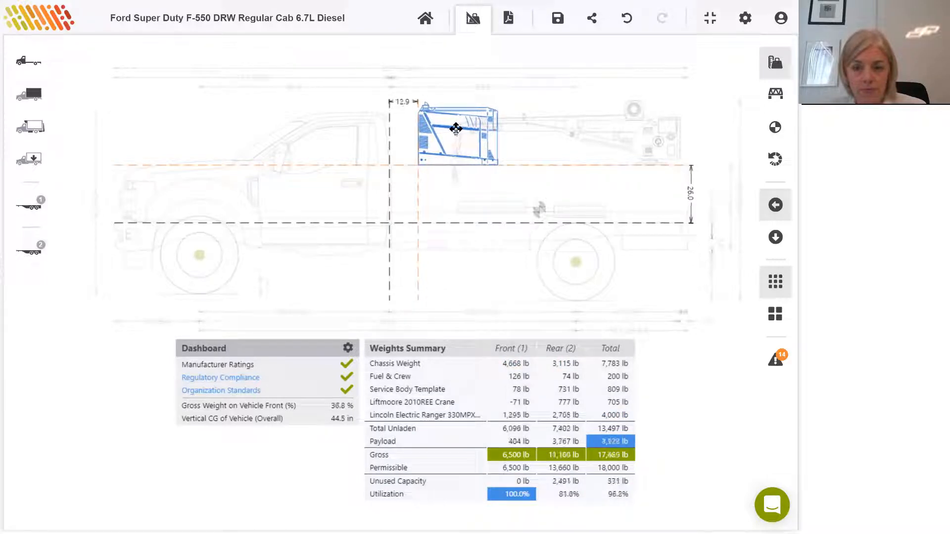
pyautogui.moveTo(457, 135); pyautogui.dragTo(463, 129)
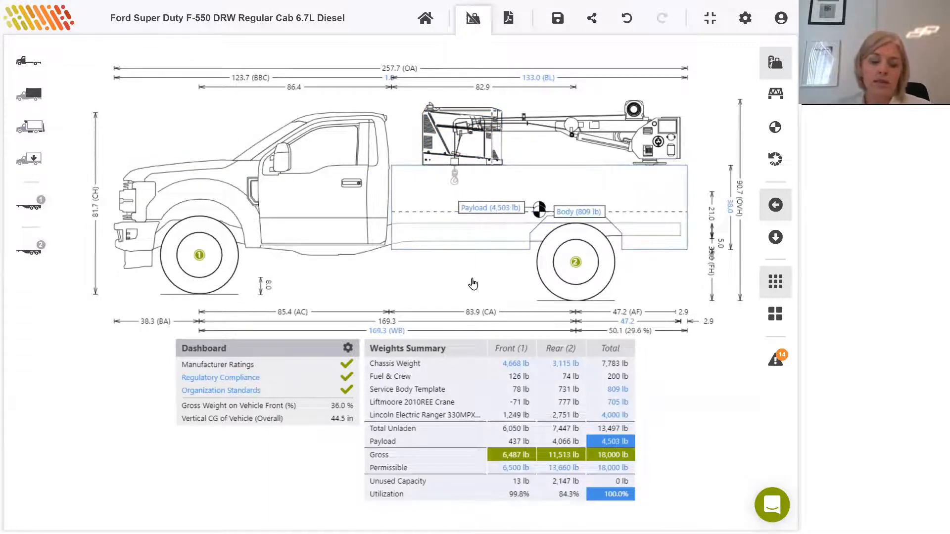
pyautogui.moveTo(520, 284)
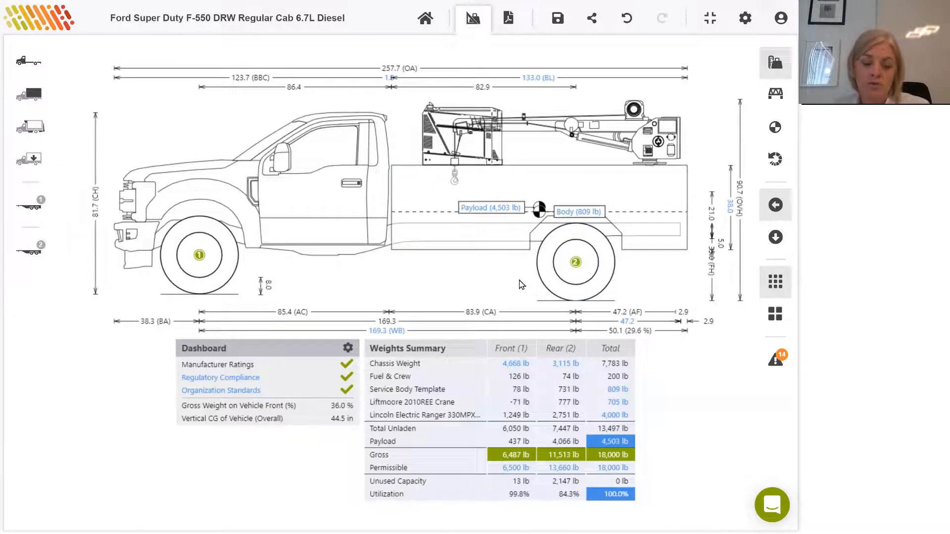
pyautogui.moveTo(510, 511)
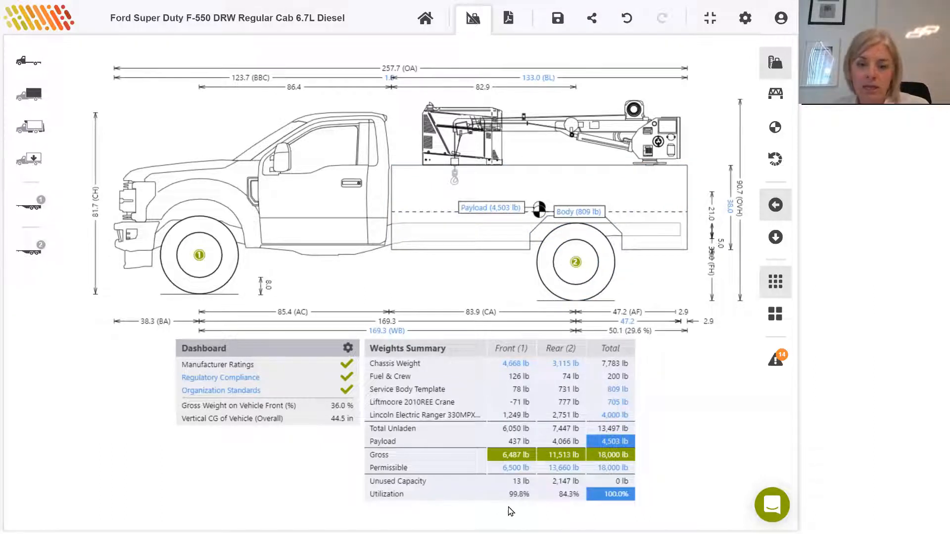
pyautogui.moveTo(564, 507)
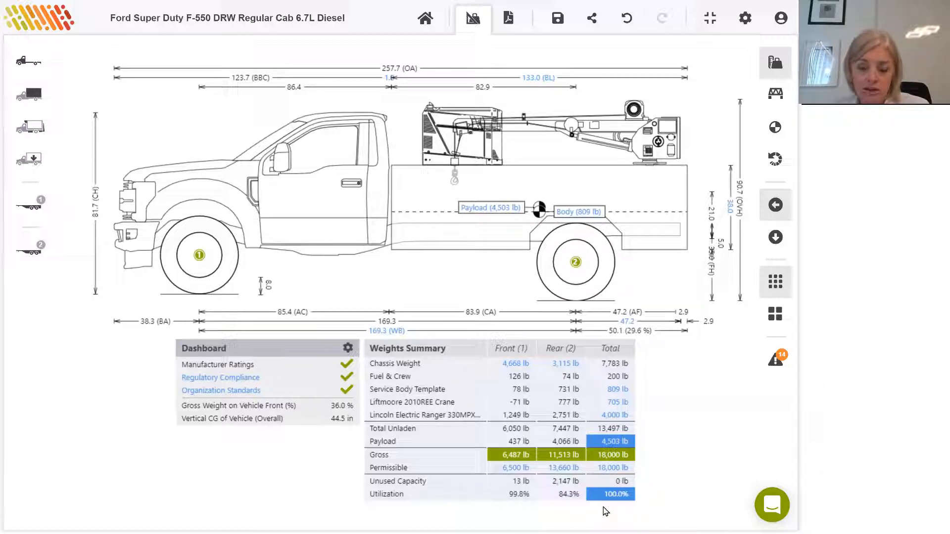
pyautogui.moveTo(613, 507)
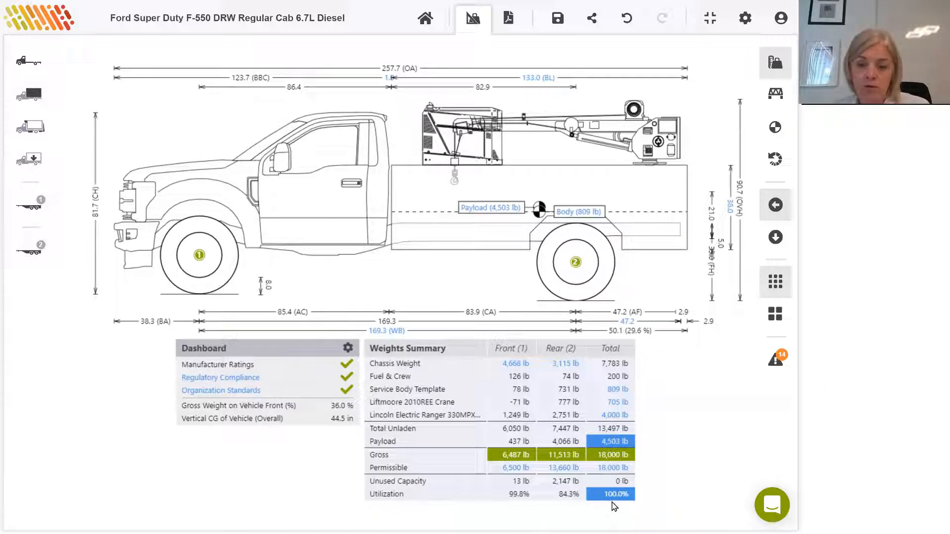
pyautogui.moveTo(619, 515)
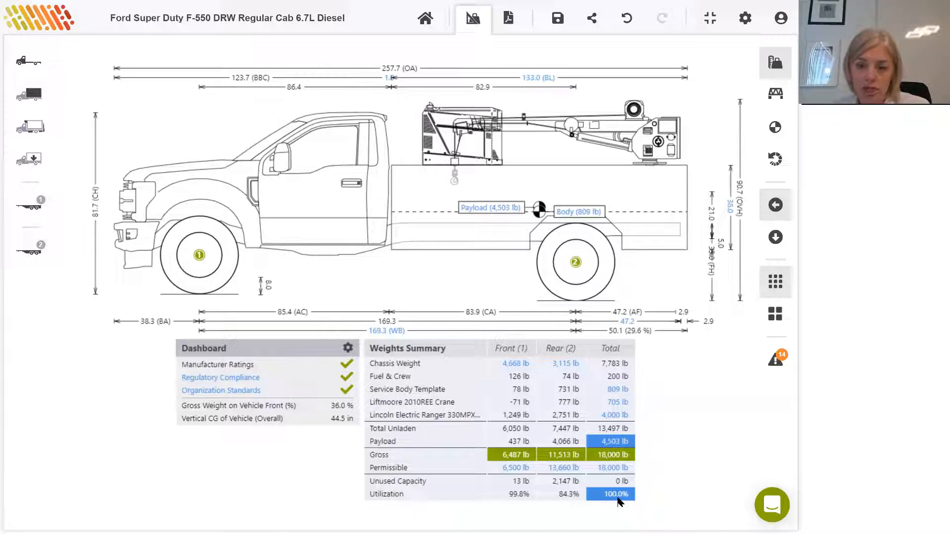
pyautogui.moveTo(627, 449)
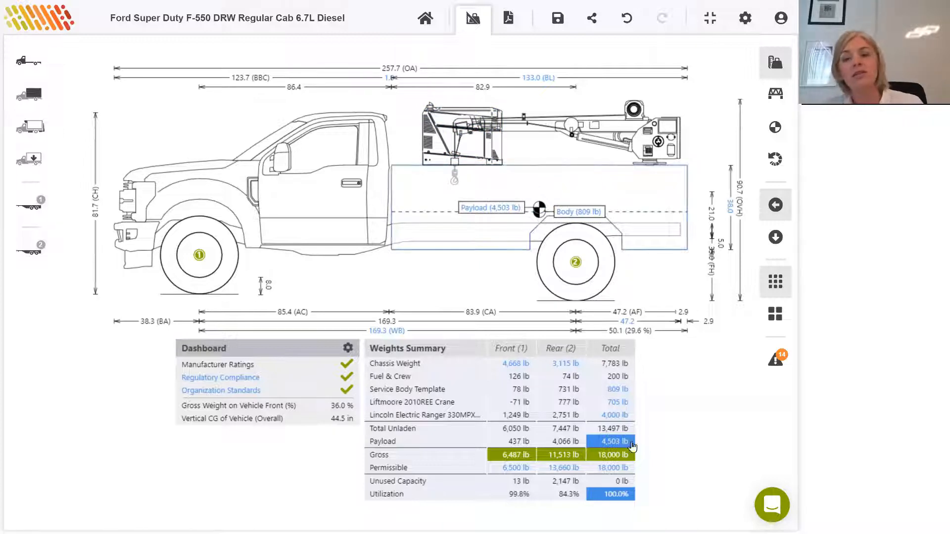
pyautogui.moveTo(694, 436)
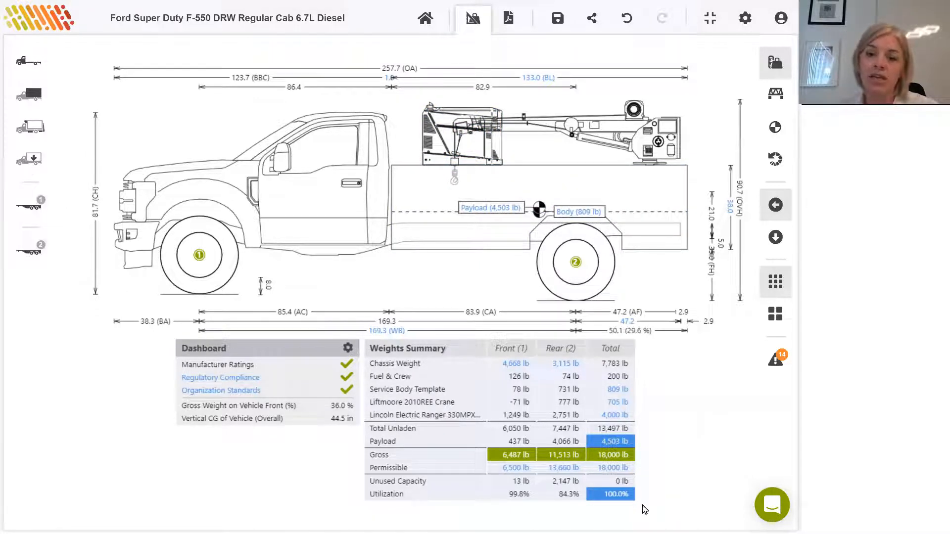
pyautogui.moveTo(613, 506)
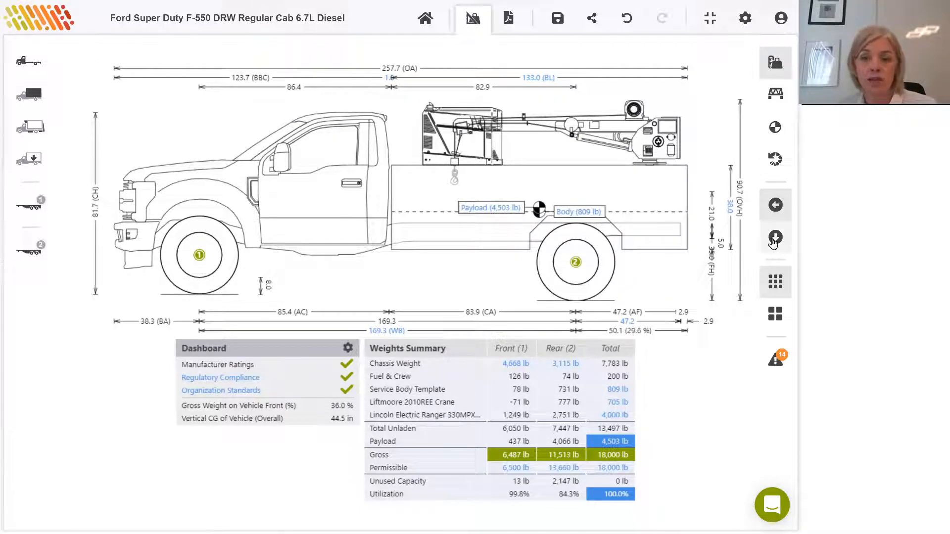
# Step: In top view, check the body width, then drag welder and crane to opposite sides
pyautogui.click(775, 237)
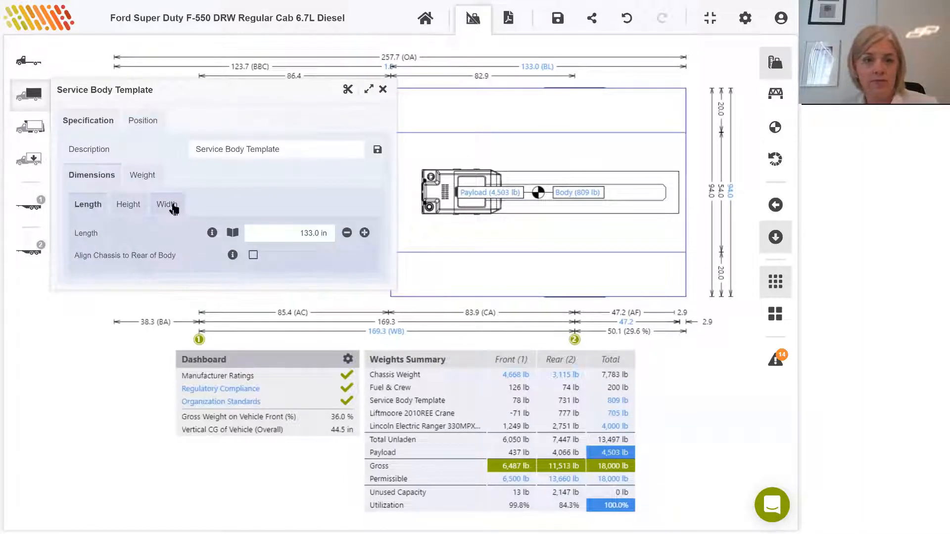
pyautogui.click(168, 205)
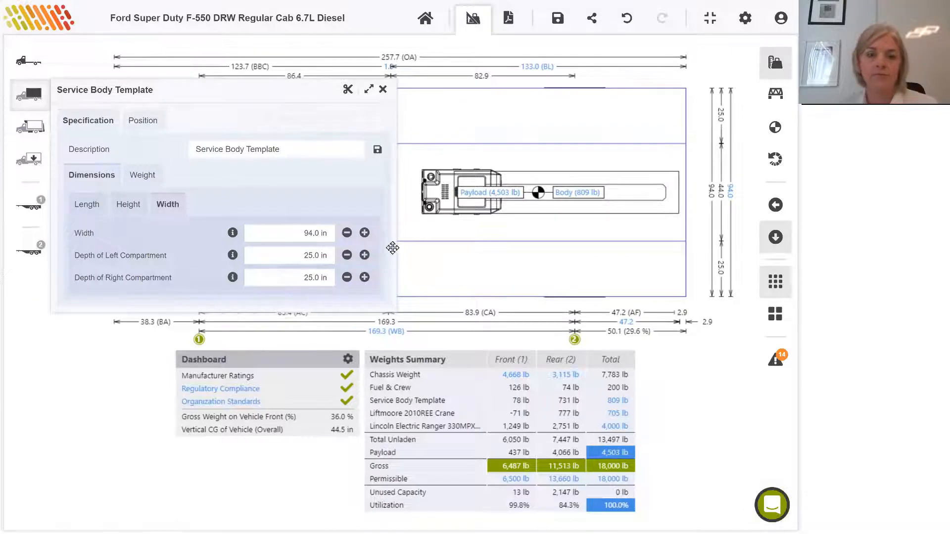
pyautogui.click(382, 89)
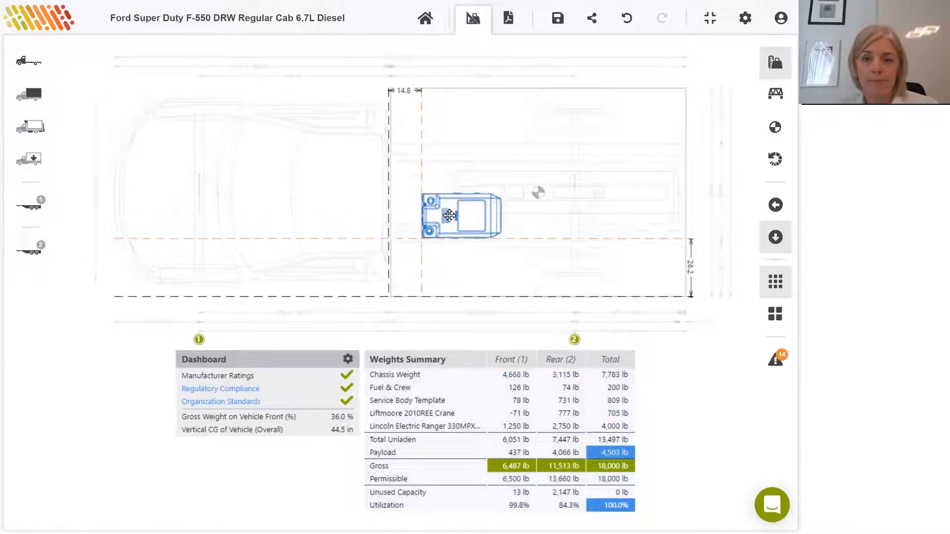
pyautogui.moveTo(450, 216); pyautogui.dragTo(451, 253)
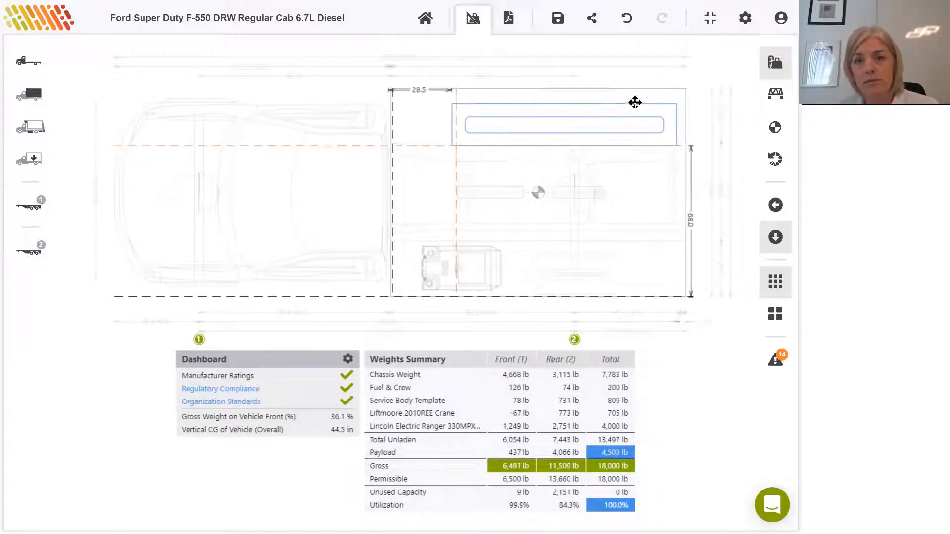
pyautogui.moveTo(635, 102); pyautogui.dragTo(634, 98)
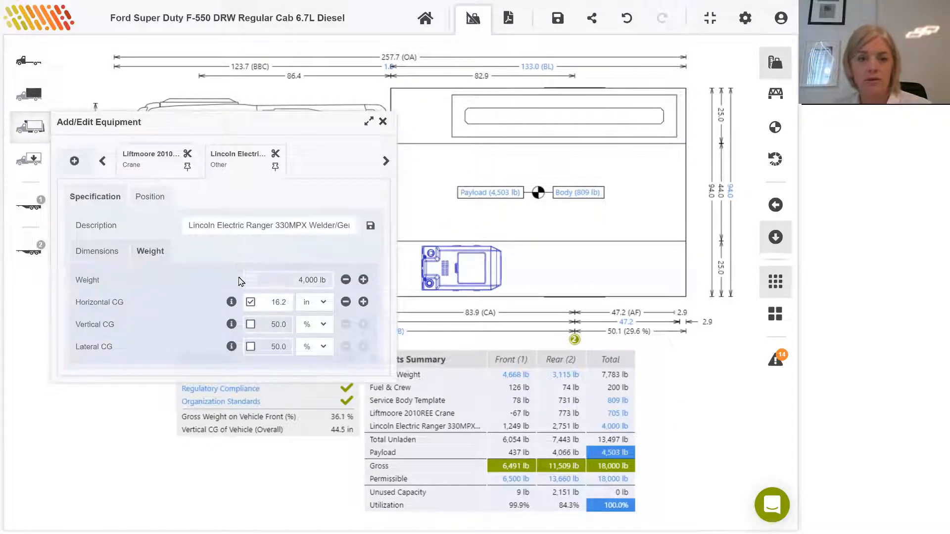
# Step: Clear the weight override to restore 448 lb, close the editor, and return to side view
pyautogui.click(251, 279)
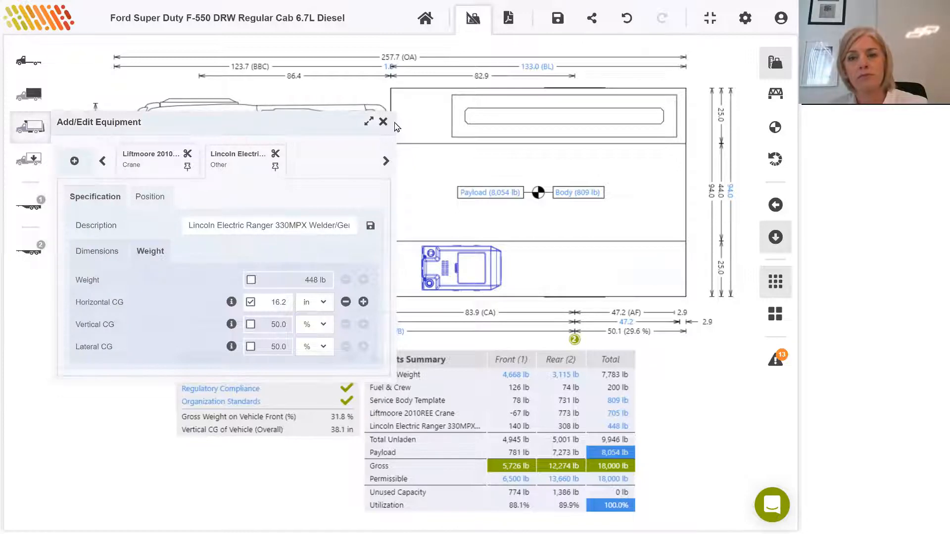
pyautogui.click(383, 122)
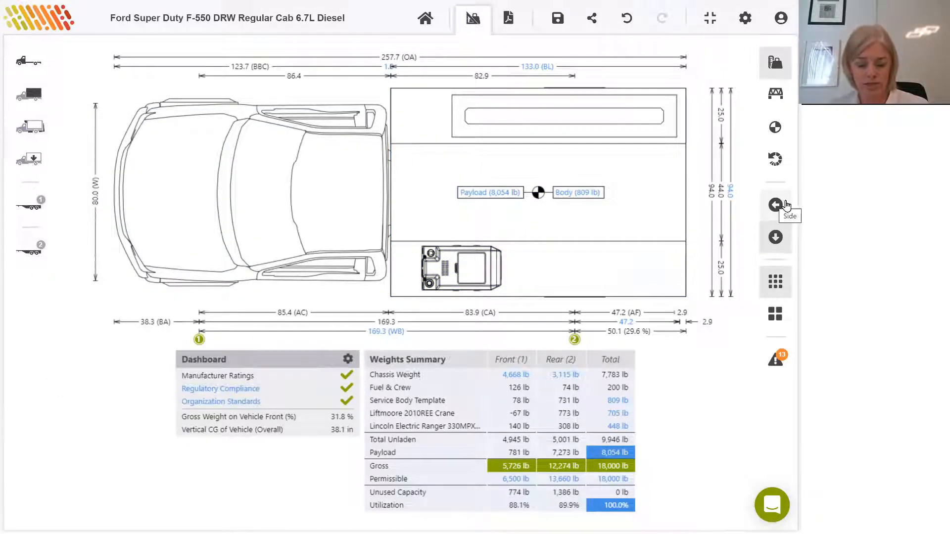
pyautogui.click(774, 204)
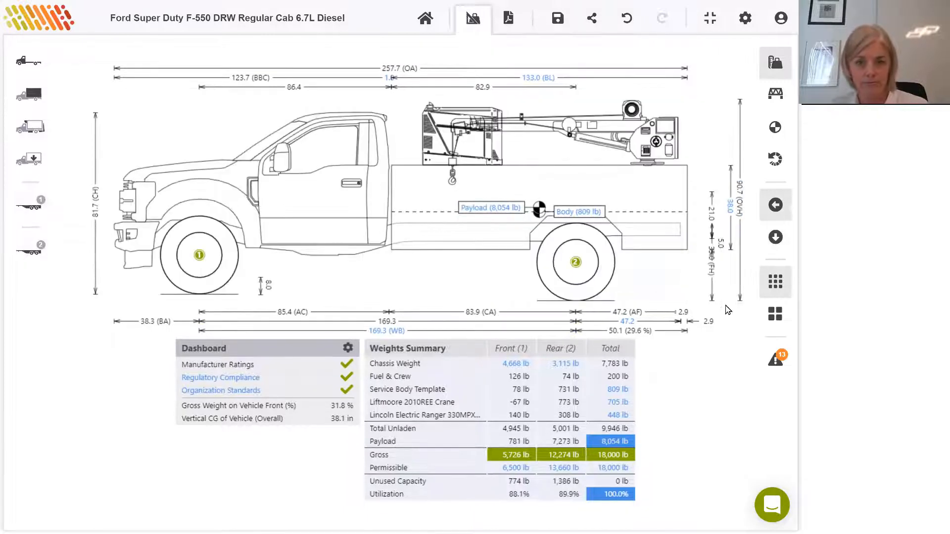
pyautogui.moveTo(702, 417)
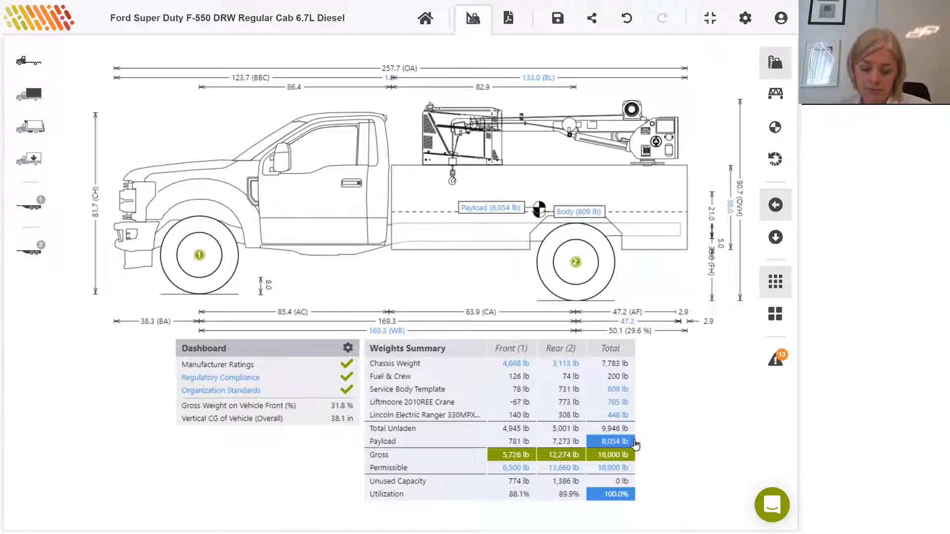
pyautogui.moveTo(617, 477)
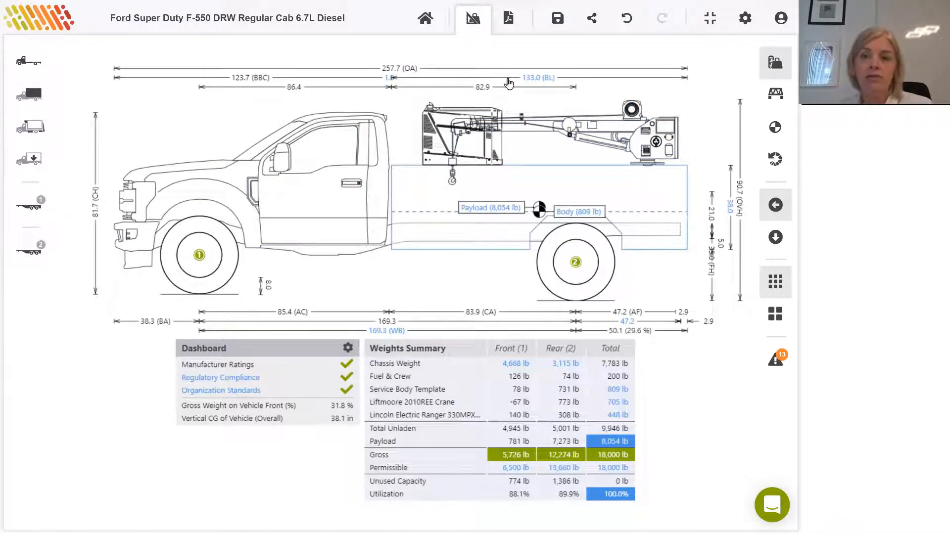
pyautogui.moveTo(557, 19)
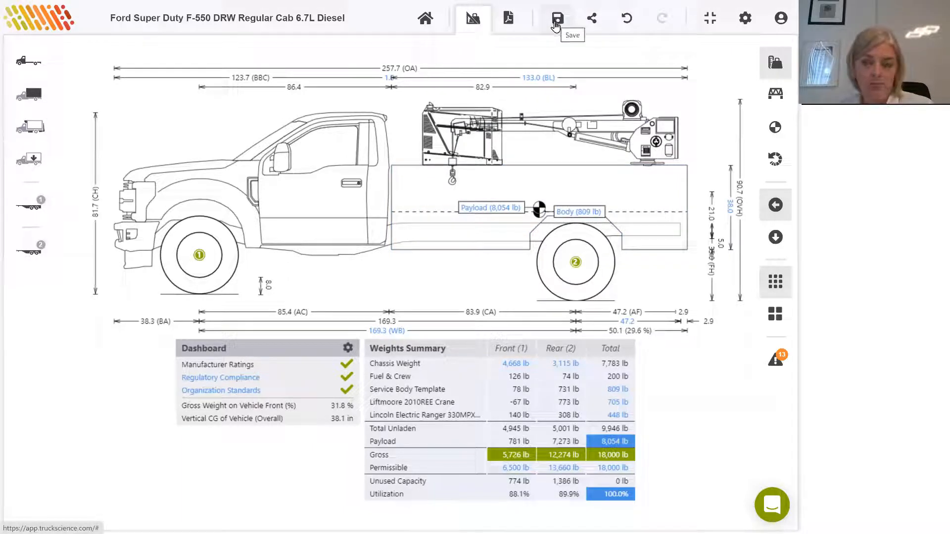
# Step: Save the calculation as 'NTEA Webinar 2022-04' in My Saved Calculations
pyautogui.click(556, 16)
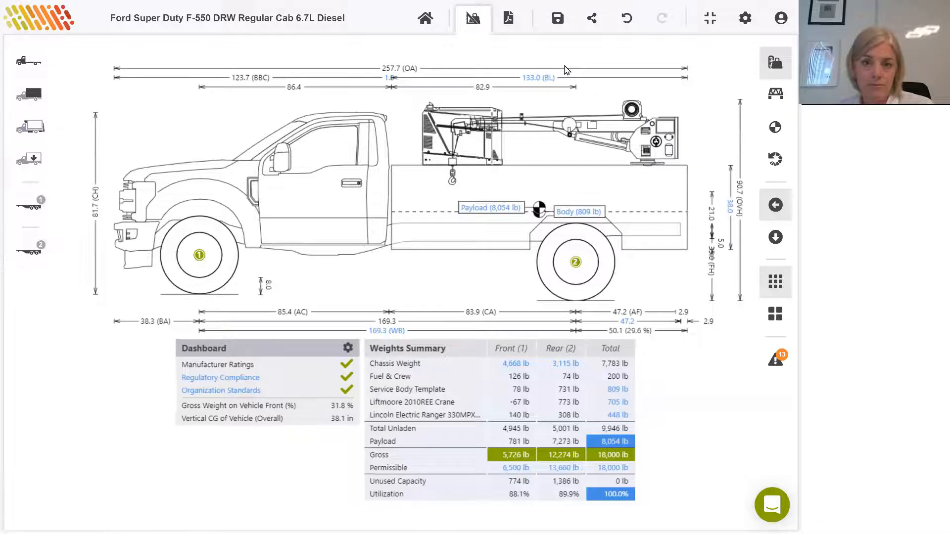
pyautogui.click(558, 18)
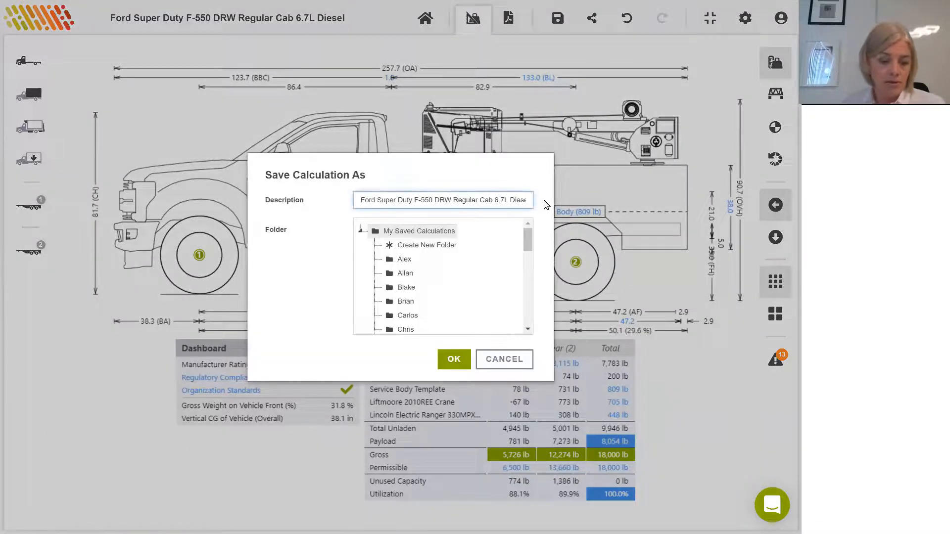
pyautogui.write('NTEA Webinar 2022-0')
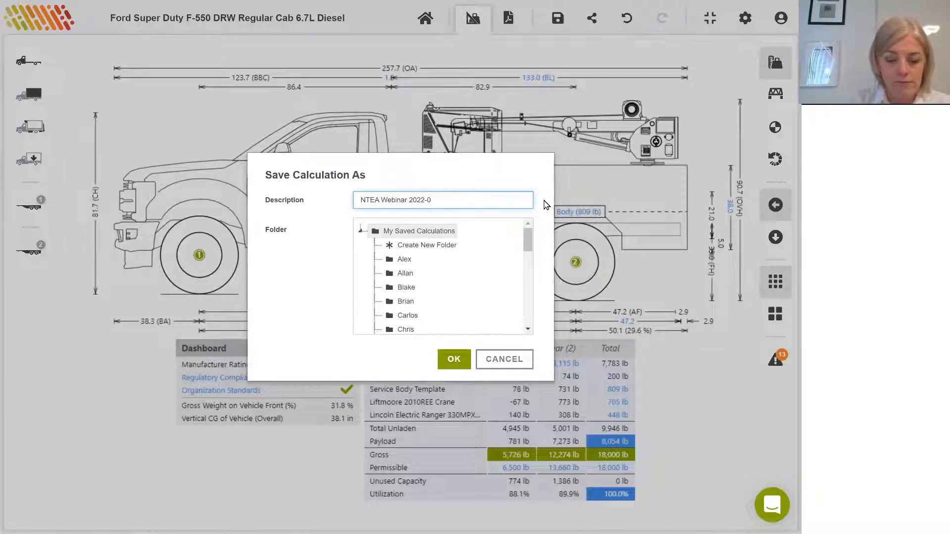
pyautogui.write('4')
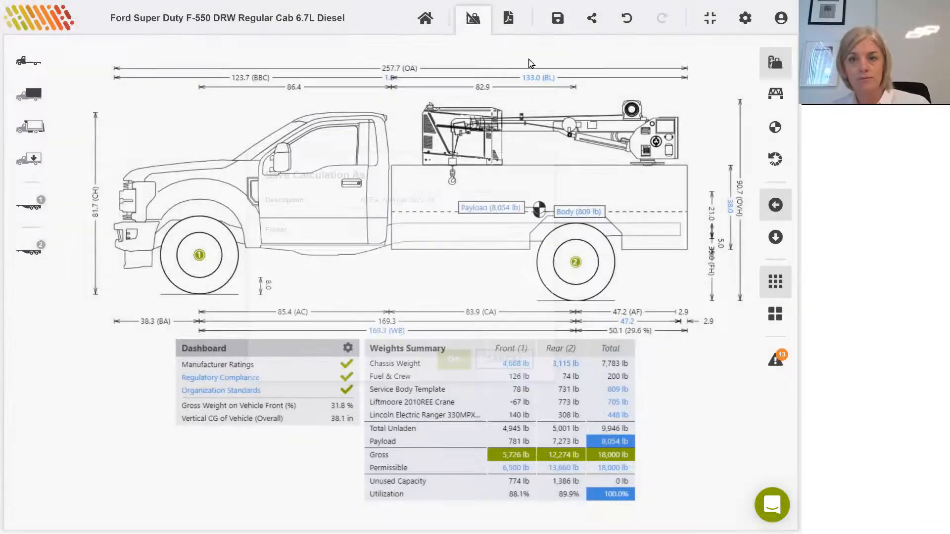
pyautogui.click(555, 17)
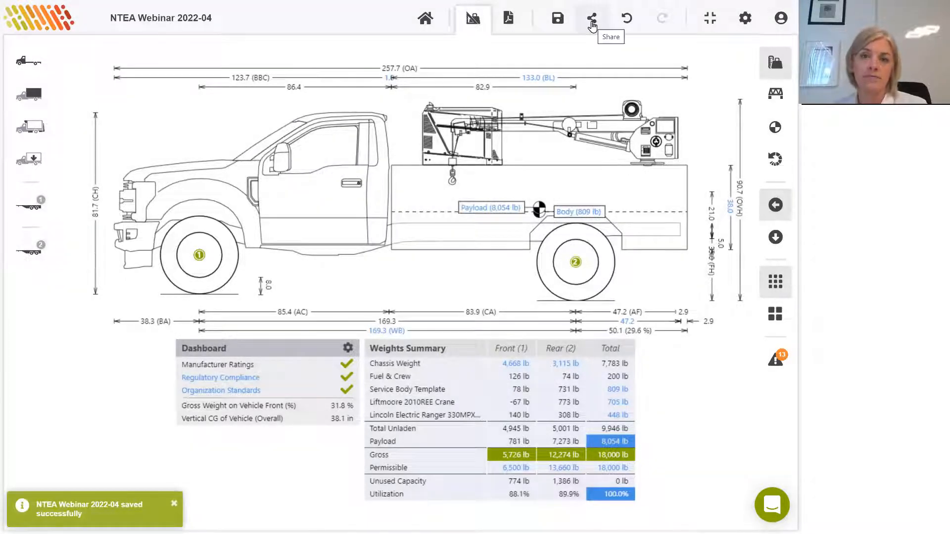
# Step: Invite the draftsman to view the calculation with a note about compartment depth
pyautogui.click(592, 16)
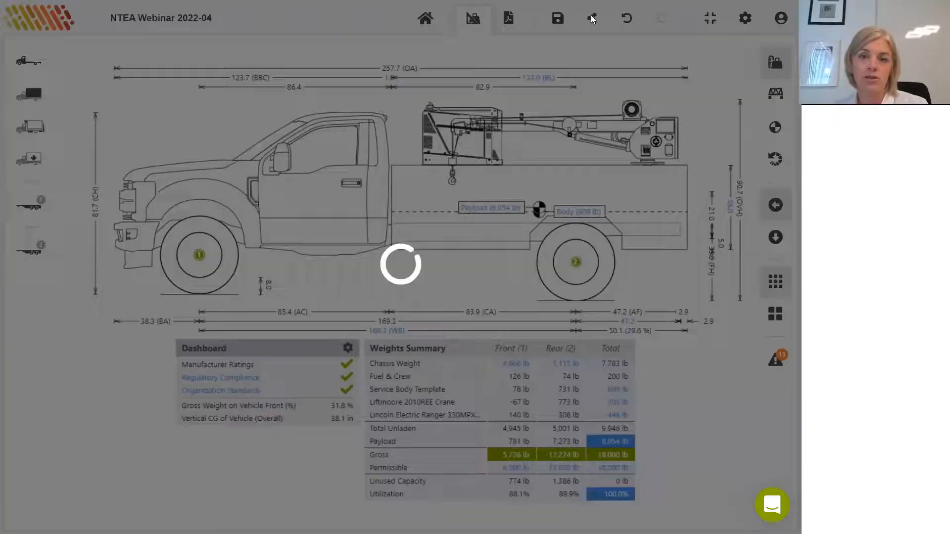
pyautogui.click(592, 18)
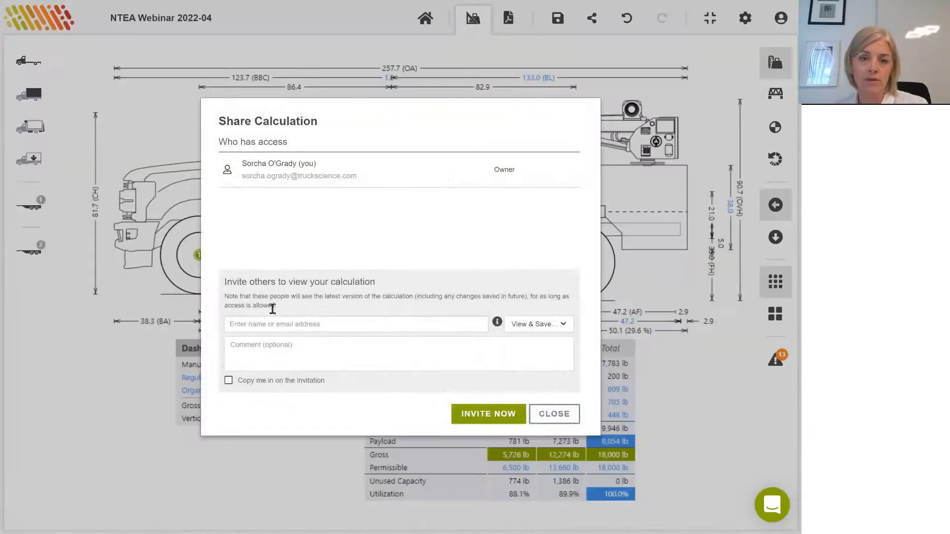
pyautogui.write('d')
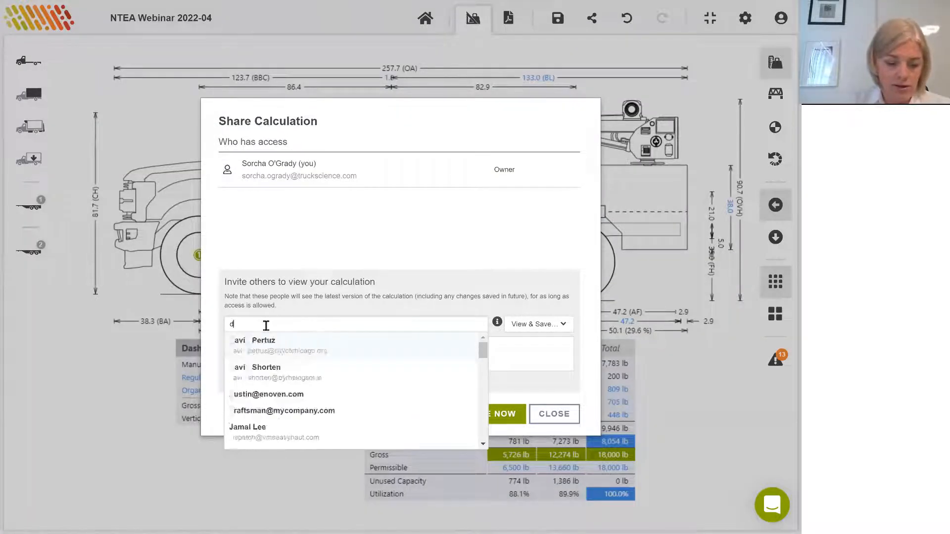
pyautogui.write('drafts')
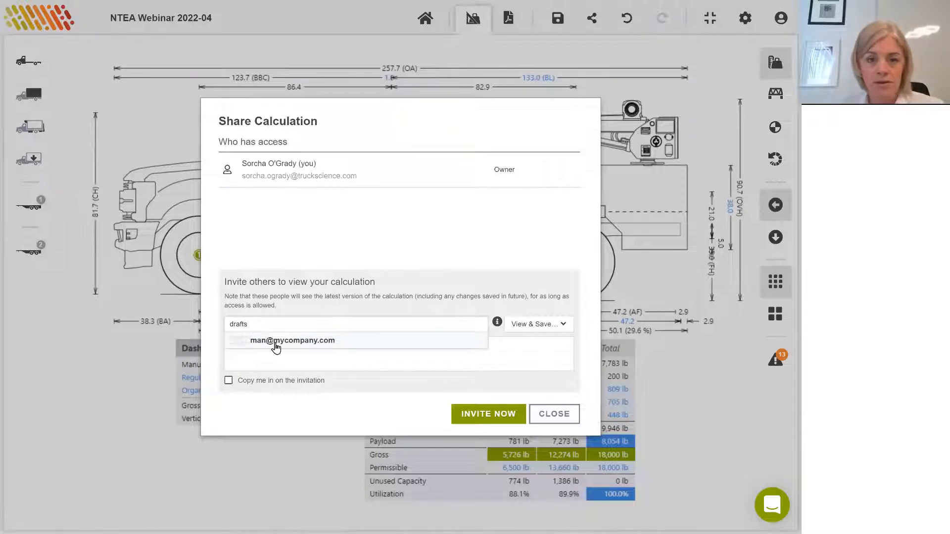
pyautogui.click(293, 341)
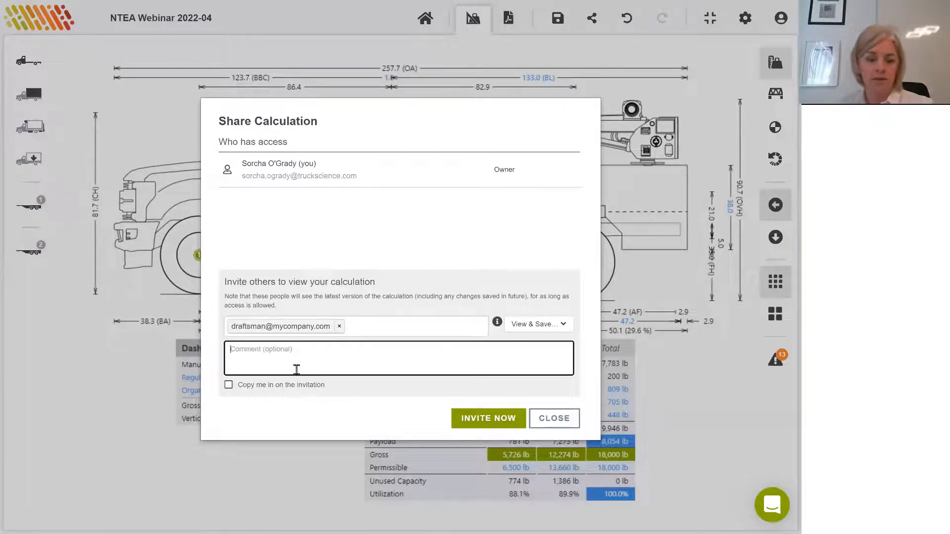
pyautogui.write('Notes')
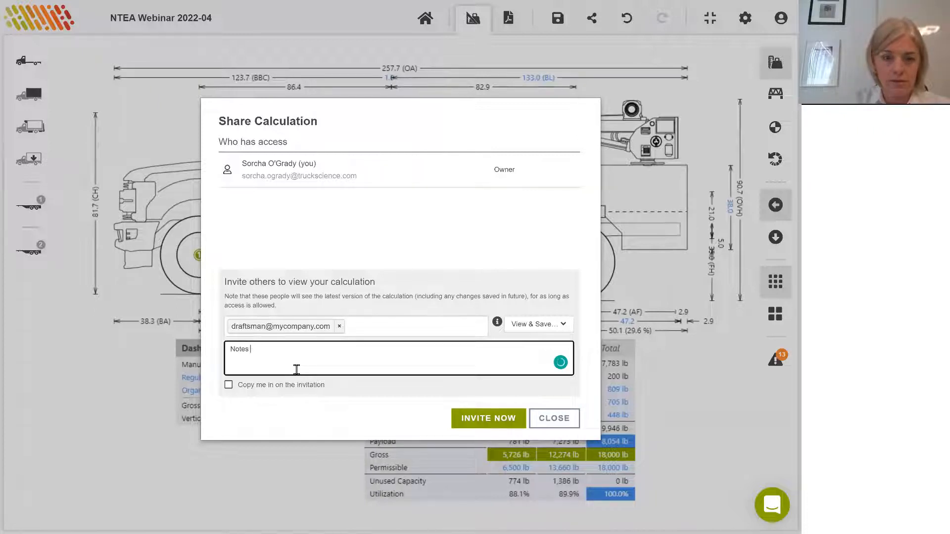
pyautogui.write('compartment depth!')
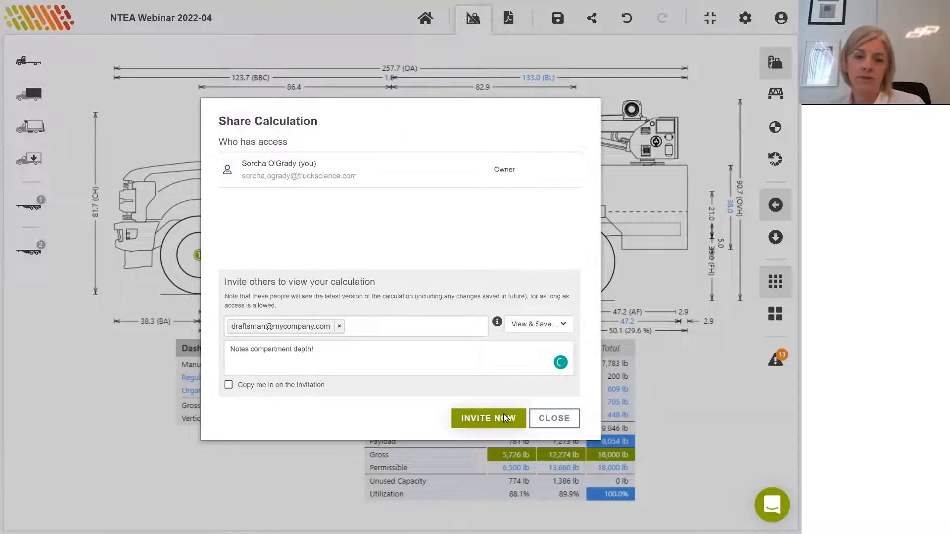
pyautogui.click(554, 418)
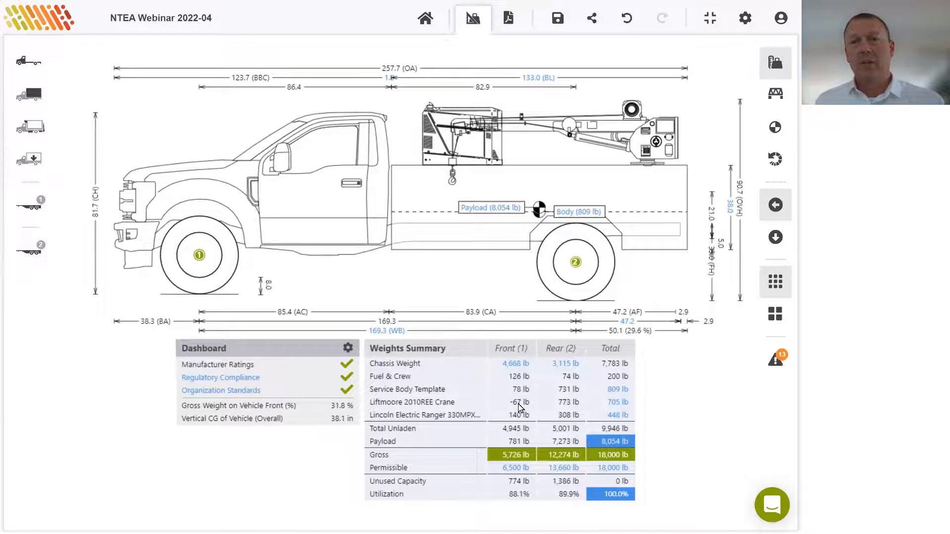
pyautogui.moveTo(774, 128)
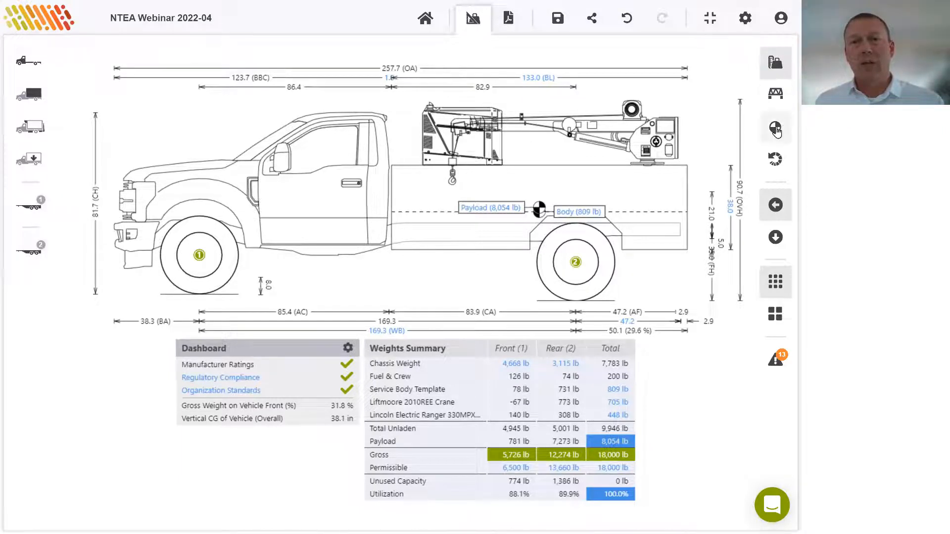
# Step: Mark the overall, payload, body and equipment centres of gravity on the truck drawing
pyautogui.click(774, 127)
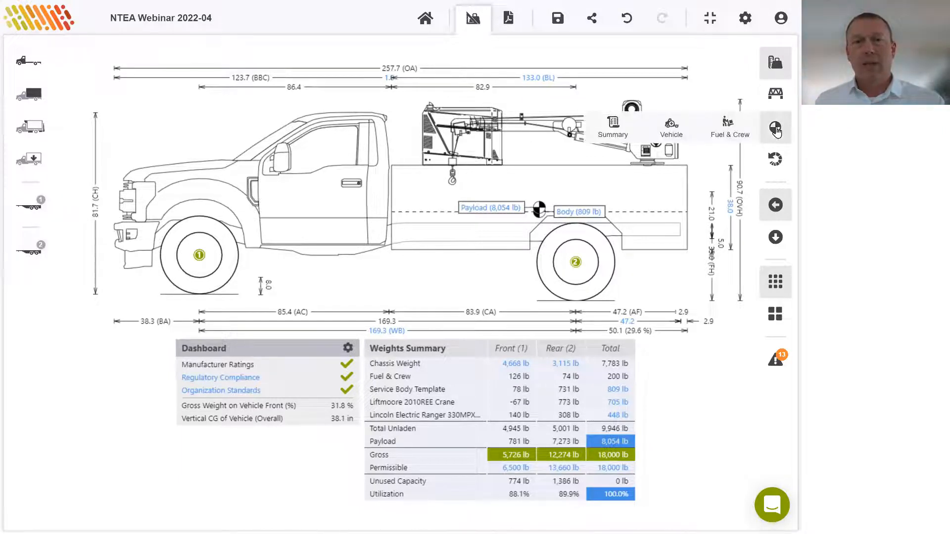
pyautogui.moveTo(775, 125)
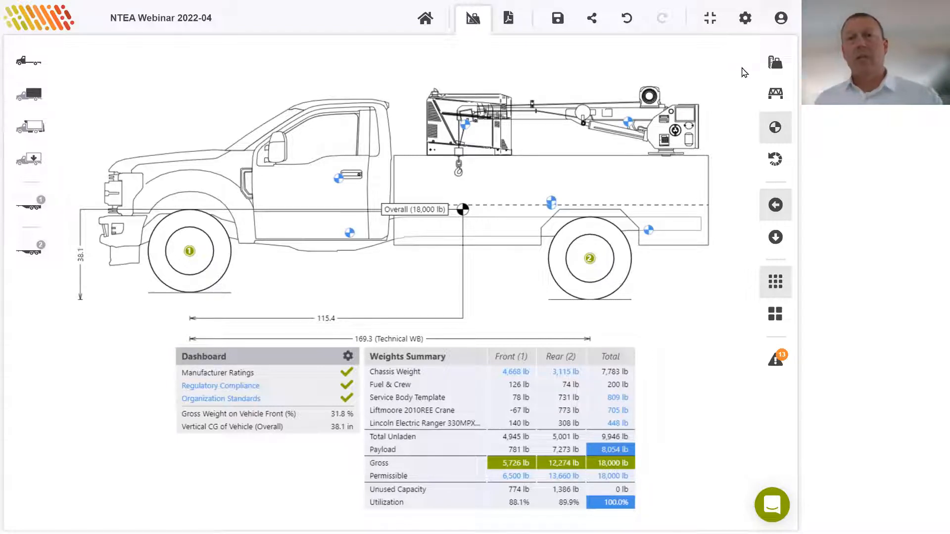
pyautogui.moveTo(707, 276)
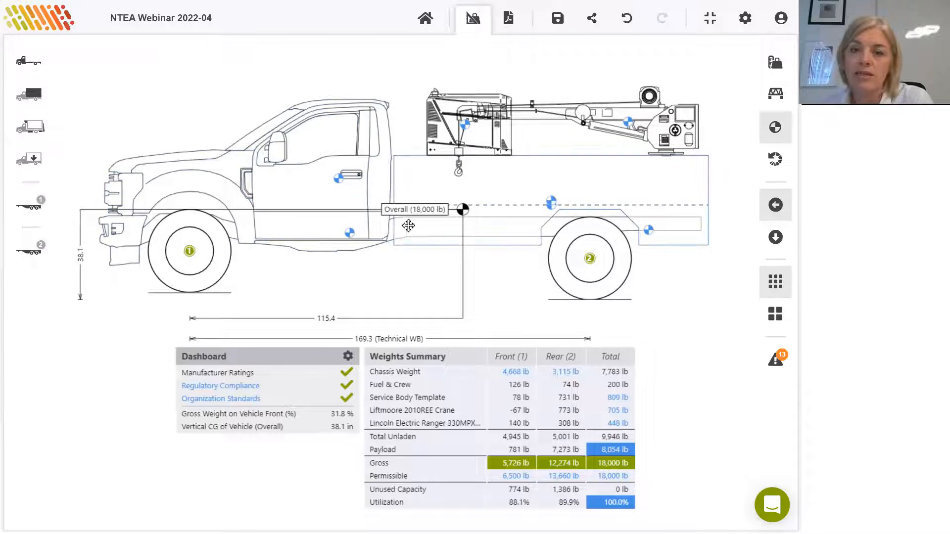
pyautogui.moveTo(461, 314)
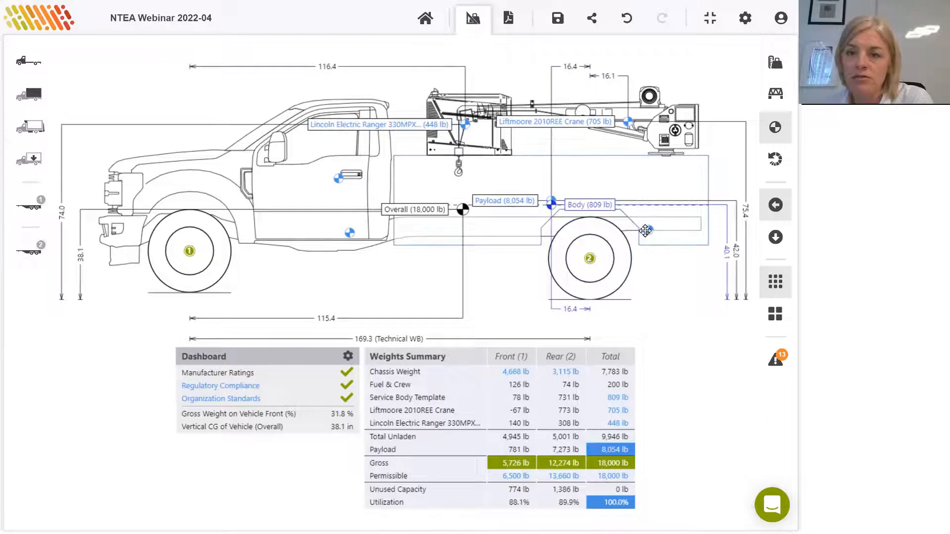
pyautogui.moveTo(350, 231)
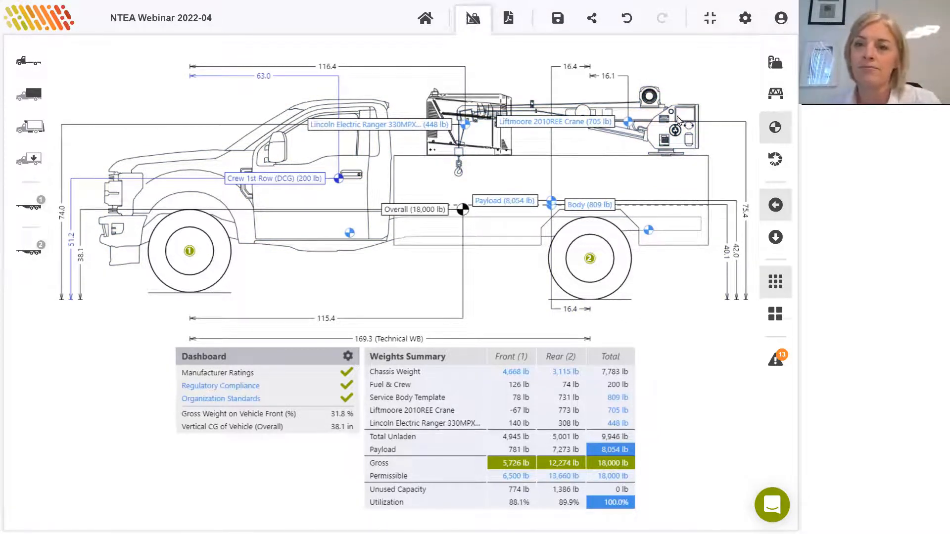
pyautogui.moveTo(775, 59)
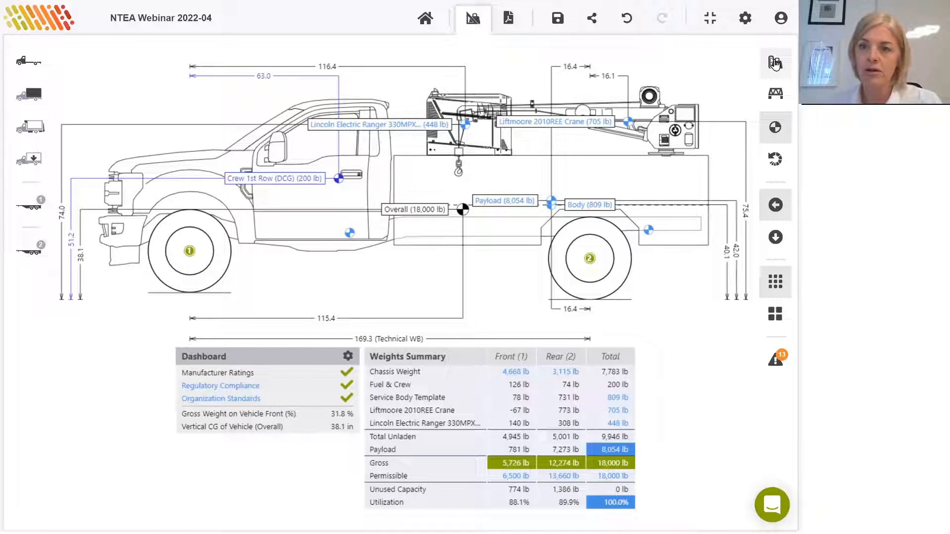
# Step: Switch weights to Summary and show the bridge table (5,726, 12,274, 18,000 lb)
pyautogui.click(775, 62)
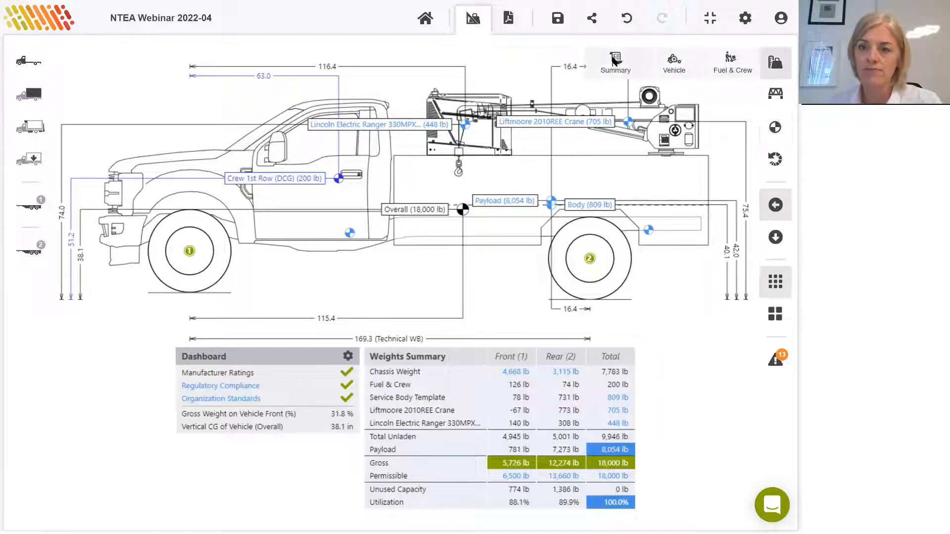
pyautogui.click(775, 94)
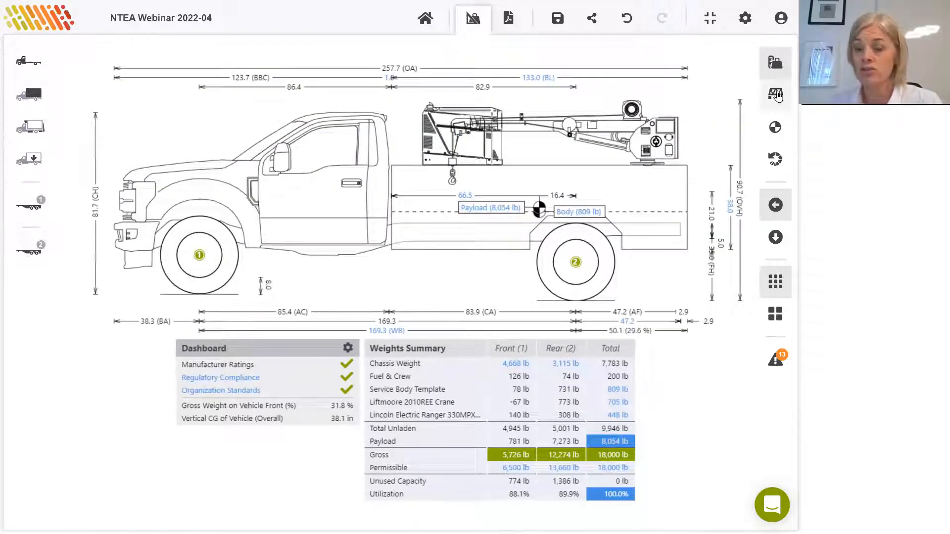
pyautogui.moveTo(775, 93)
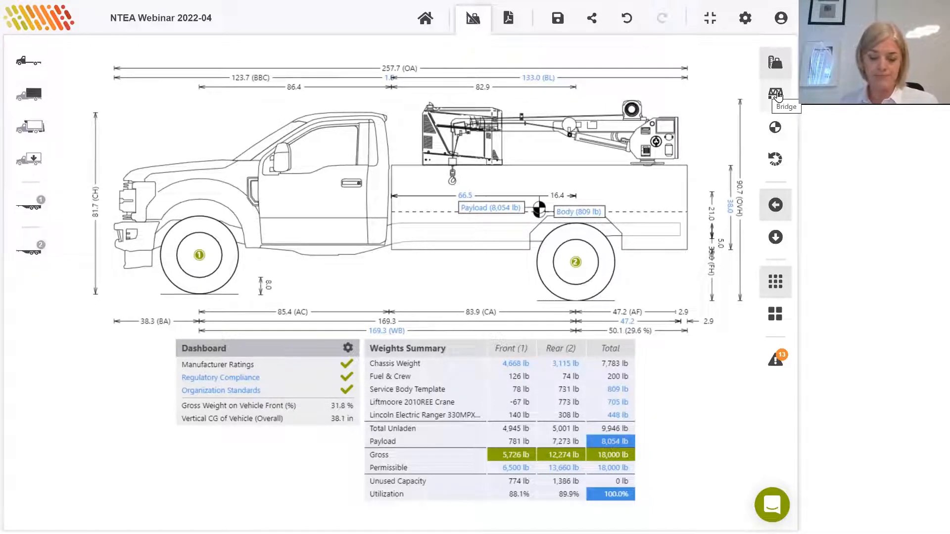
pyautogui.moveTo(775, 94)
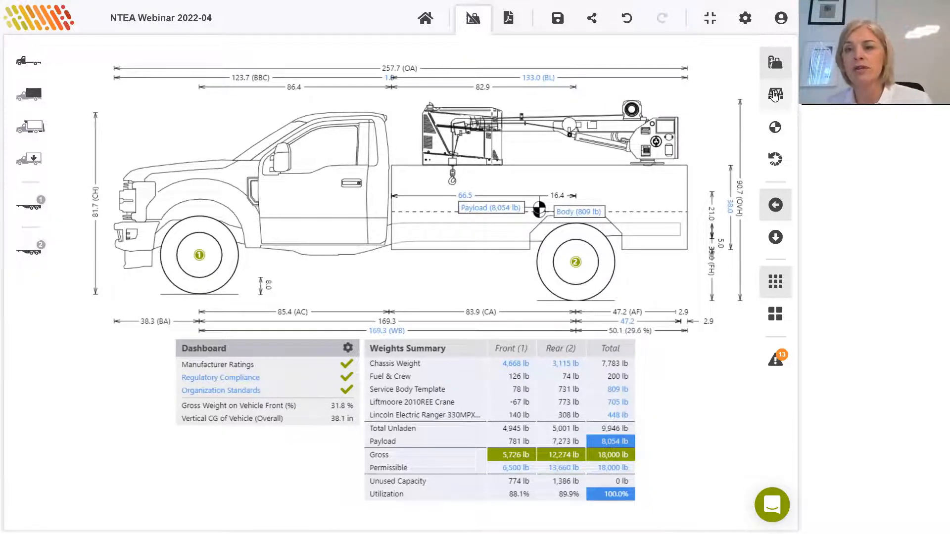
pyautogui.click(774, 94)
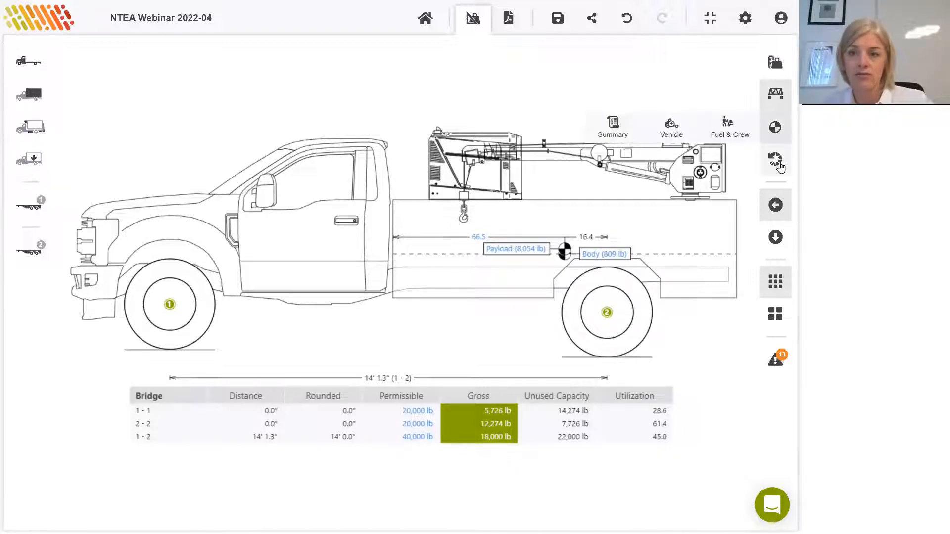
# Step: Display the turning circle, then the top-view plan showing 257.7 in overall length
pyautogui.click(775, 161)
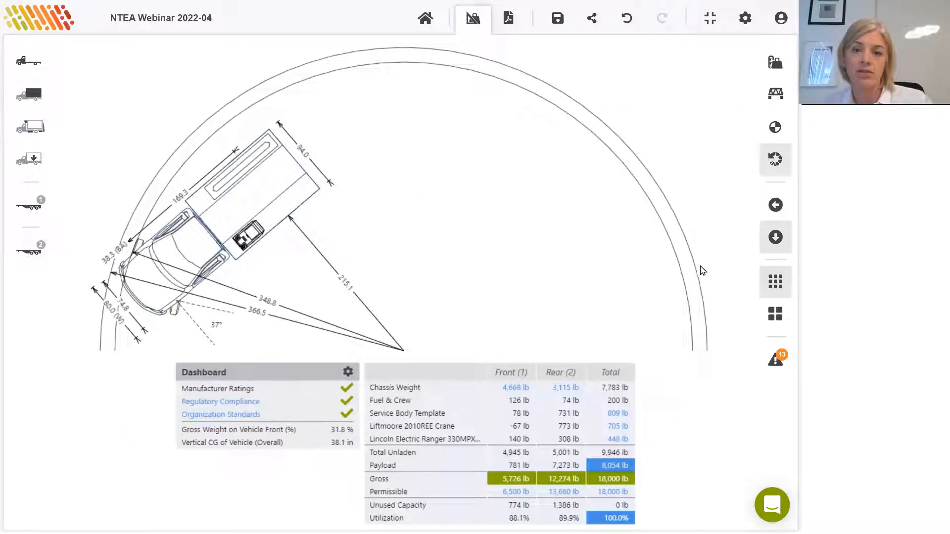
pyautogui.moveTo(780, 230)
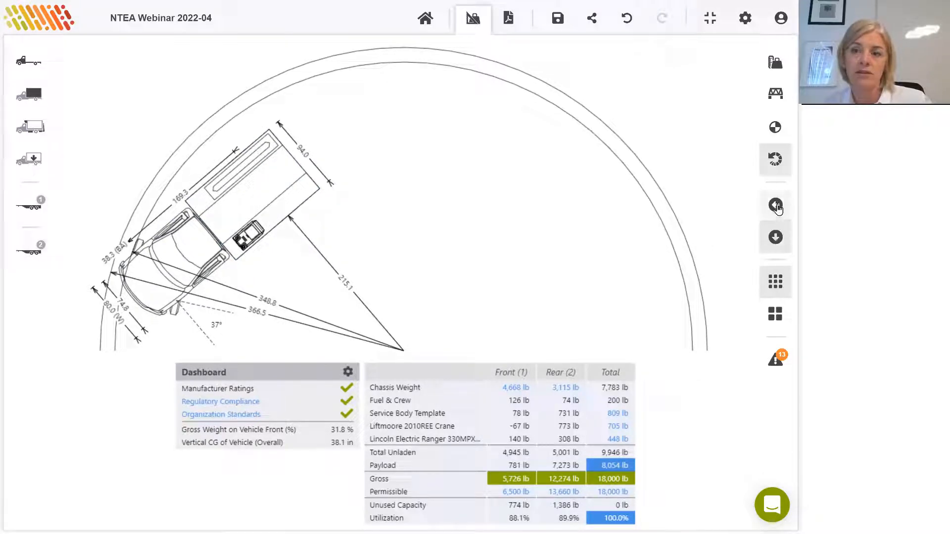
pyautogui.click(775, 205)
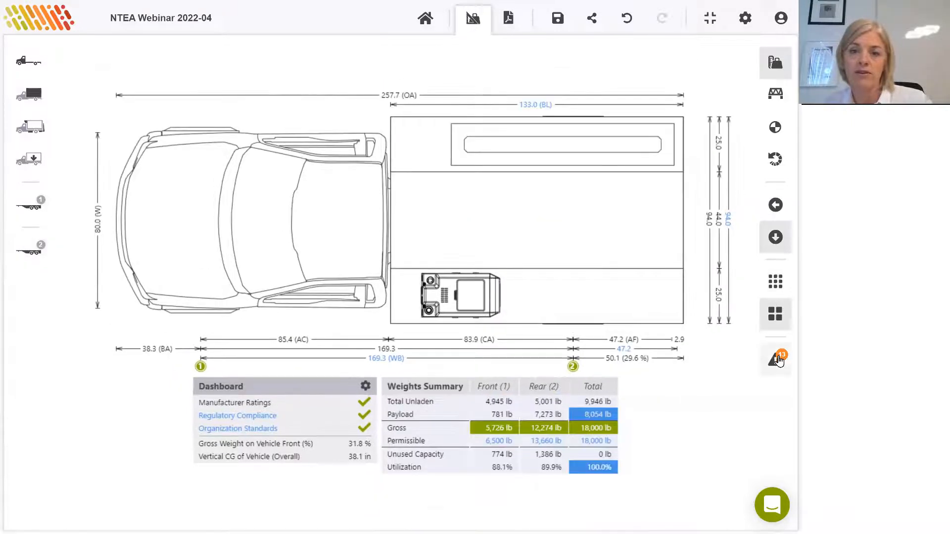
# Step: Review the calculation notes with the static rollover angle, dismiss them, and return to side view
pyautogui.click(774, 359)
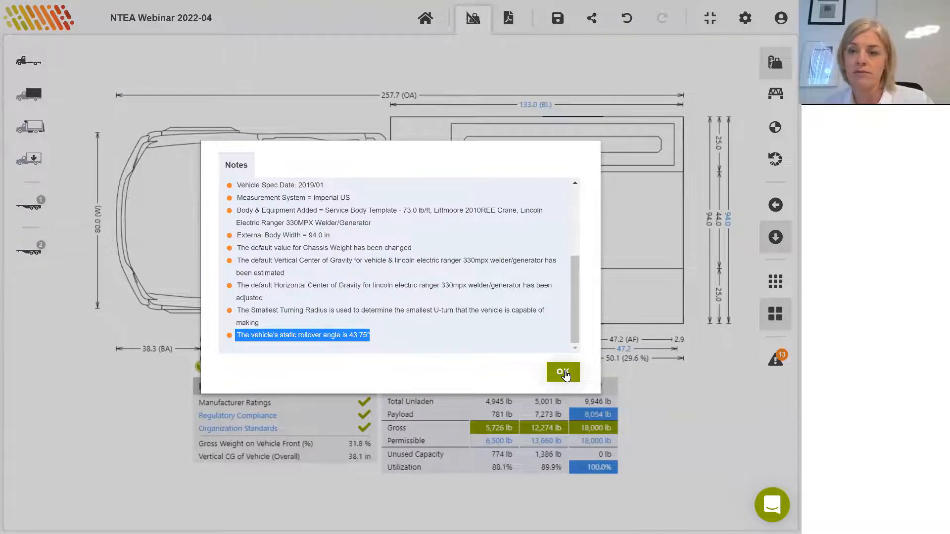
pyautogui.click(563, 372)
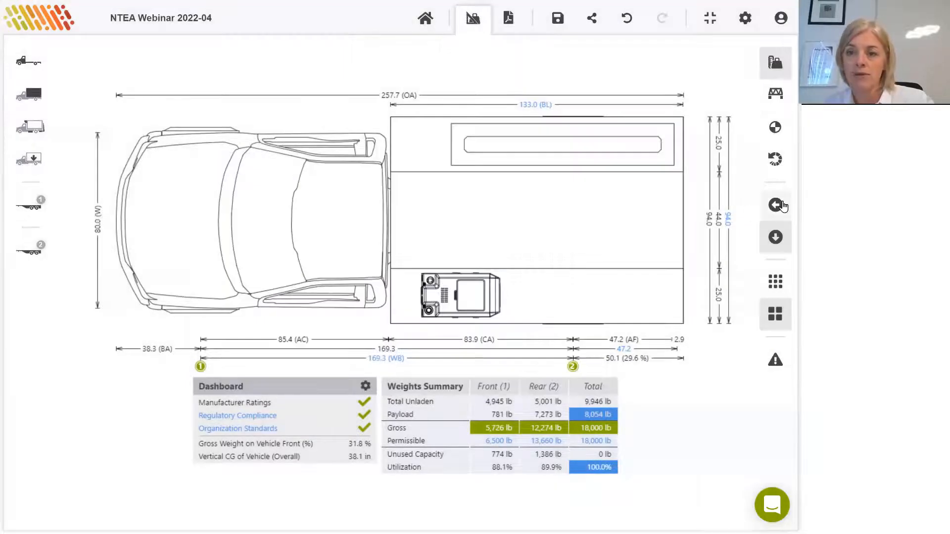
pyautogui.click(774, 205)
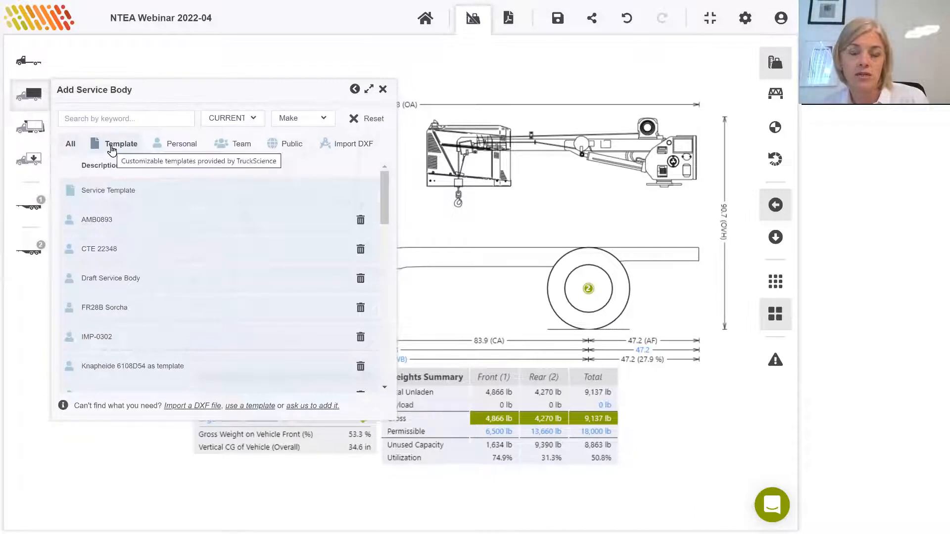
pyautogui.moveTo(290, 146)
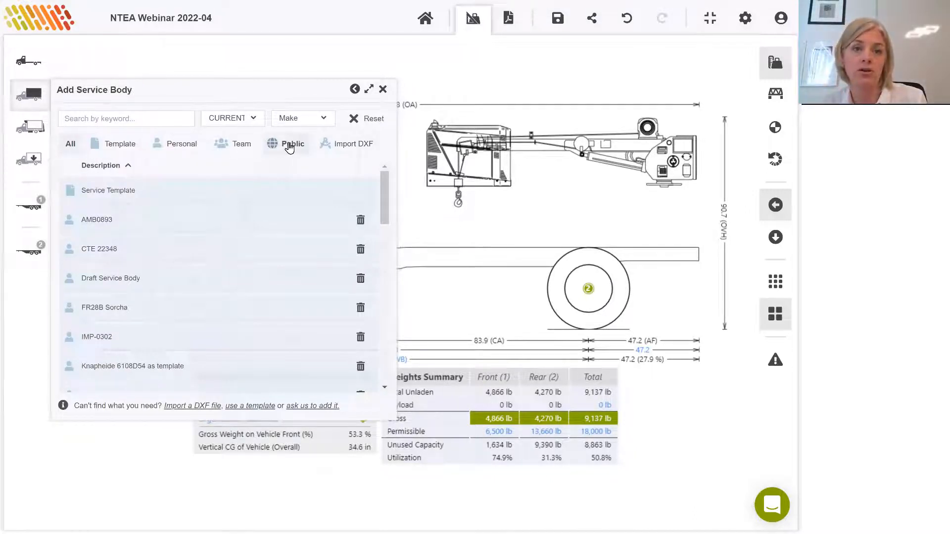
pyautogui.moveTo(290, 149)
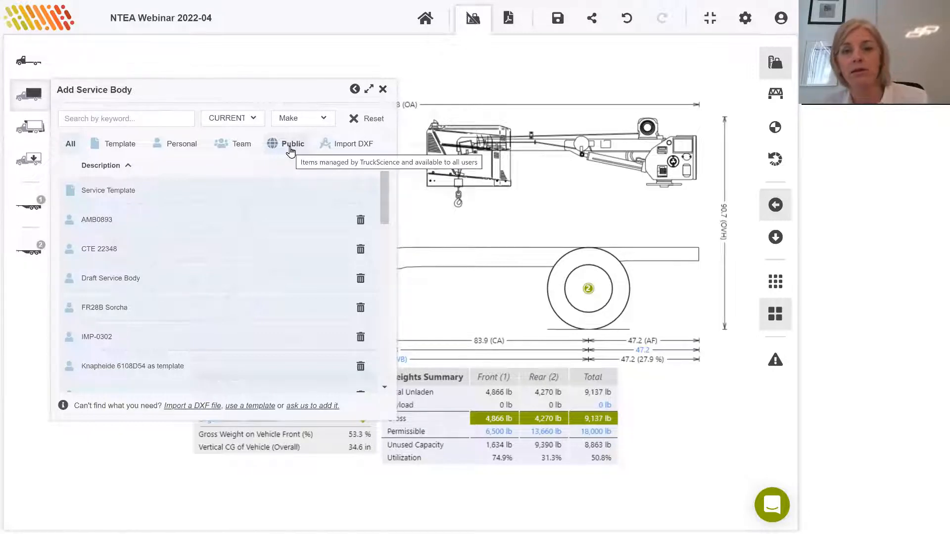
pyautogui.moveTo(359, 148)
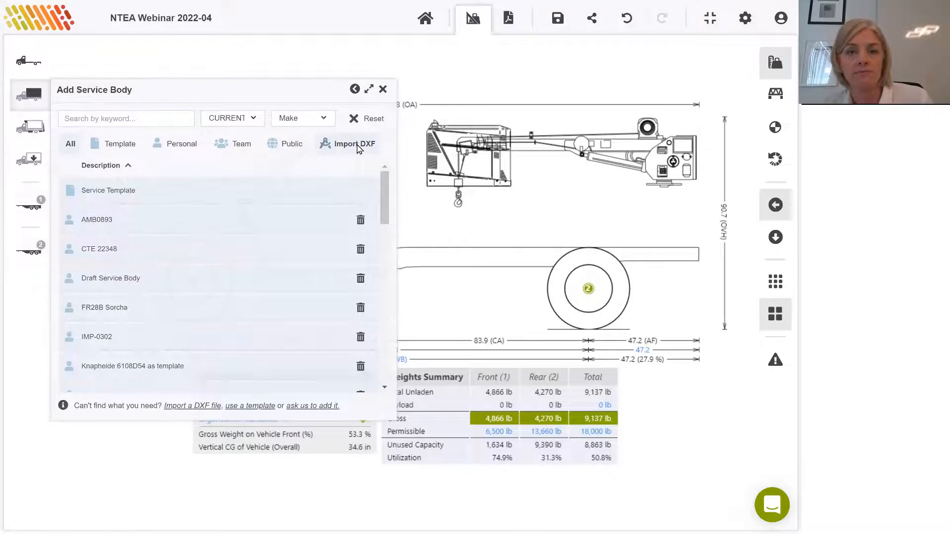
# Step: Start the Import DXF wizard by browsing for a side-view DXF file
pyautogui.click(354, 144)
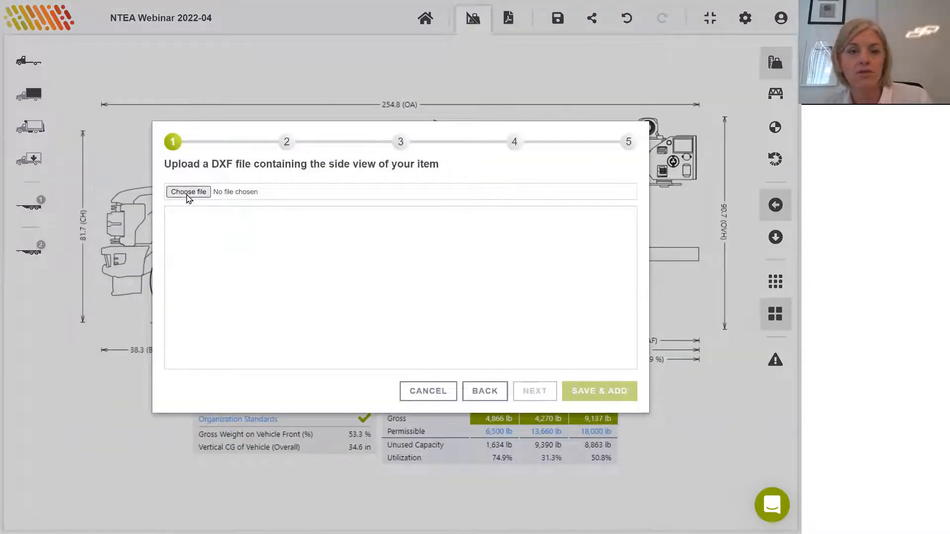
# Step: Upload serviceside1.DXF and advance past positioning to the item dimensions step
pyautogui.click(188, 191)
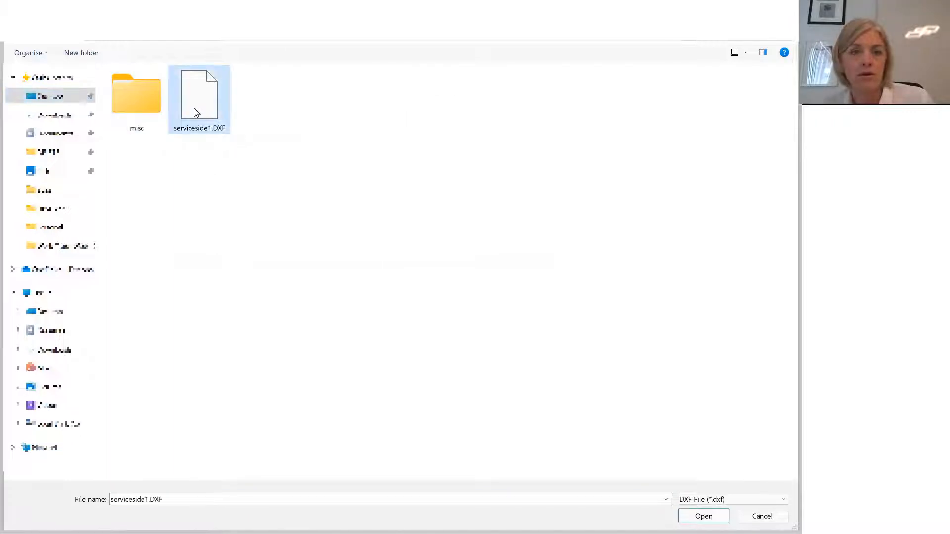
pyautogui.click(703, 516)
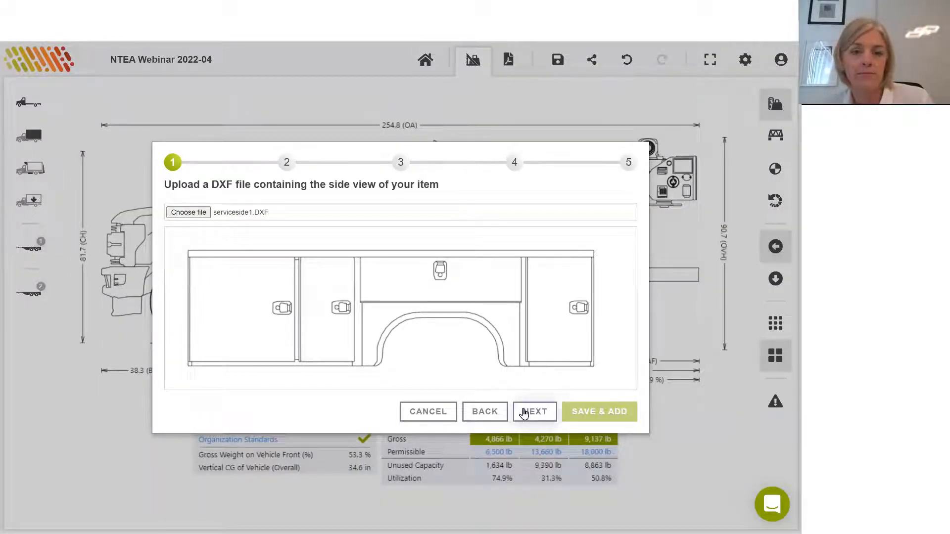
pyautogui.click(535, 411)
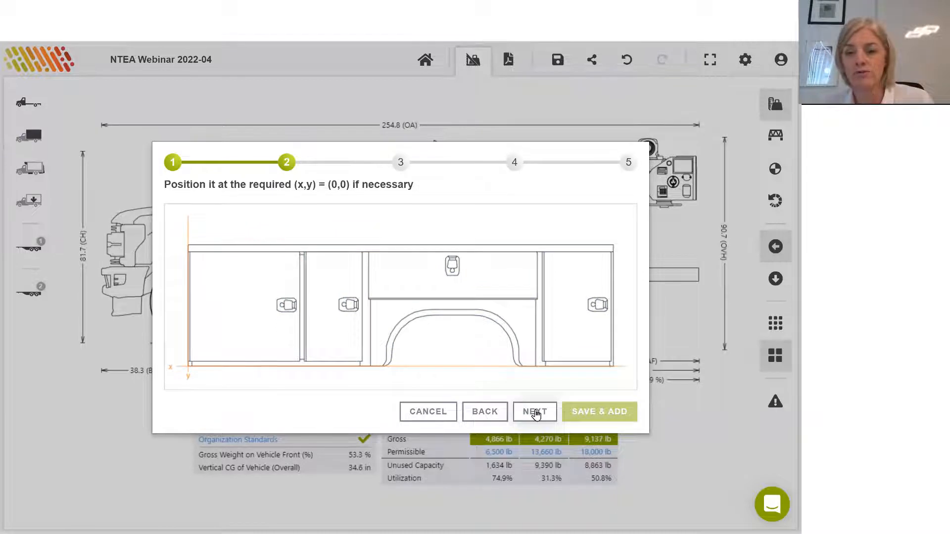
pyautogui.click(535, 412)
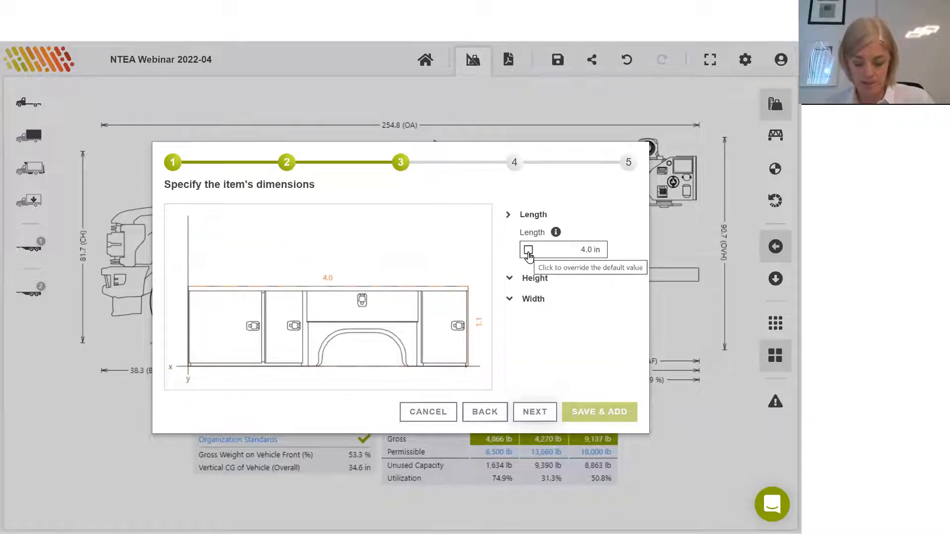
# Step: Enter a 12 in chassis-to-body gap, 94 in width and 25 in compartment depths
pyautogui.click(527, 249)
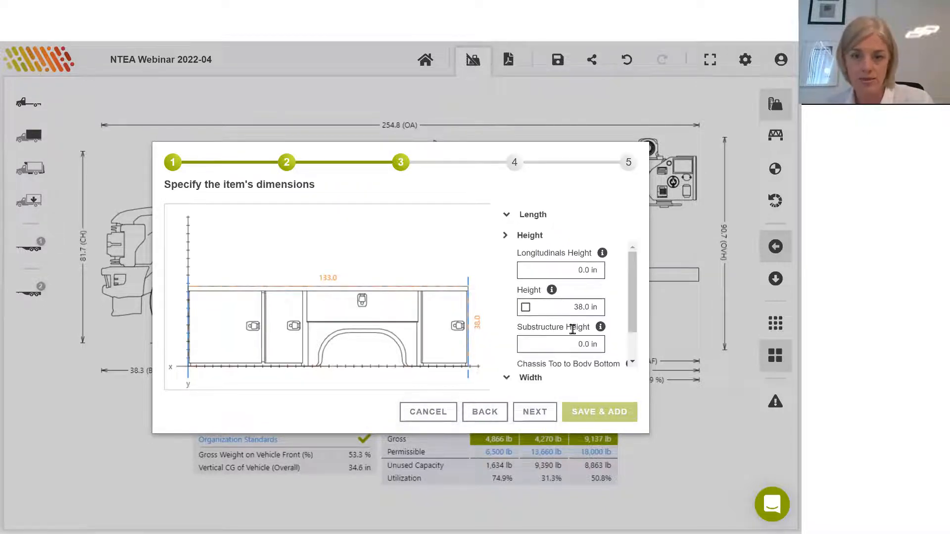
pyautogui.click(561, 270)
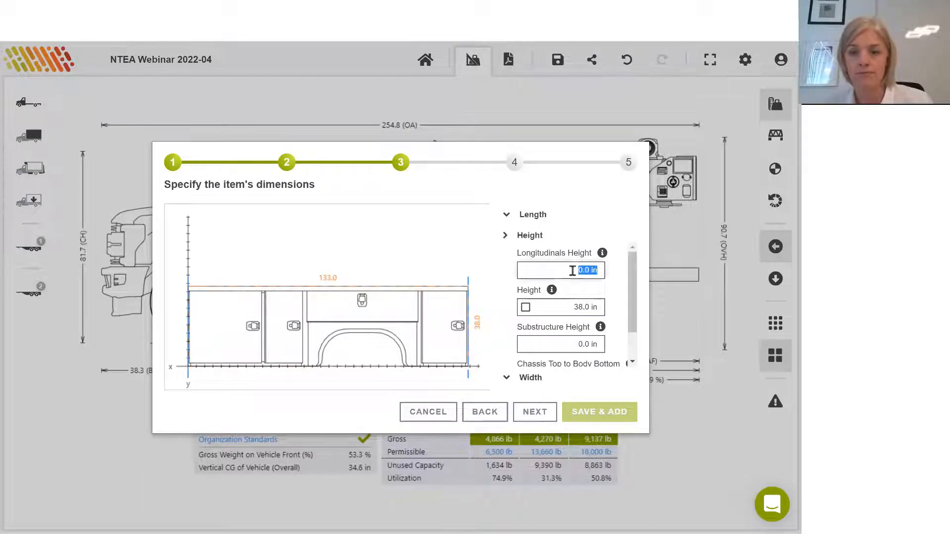
pyautogui.write('5')
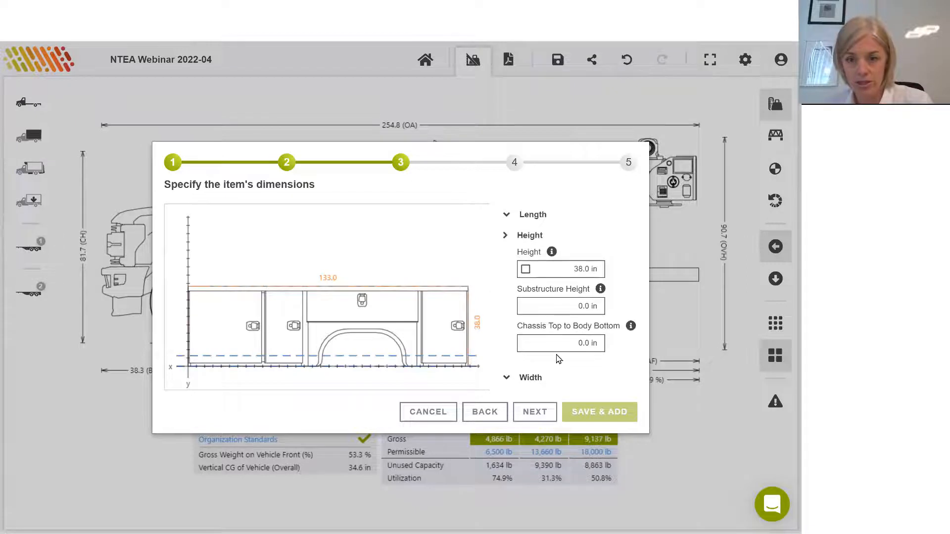
pyautogui.write('12')
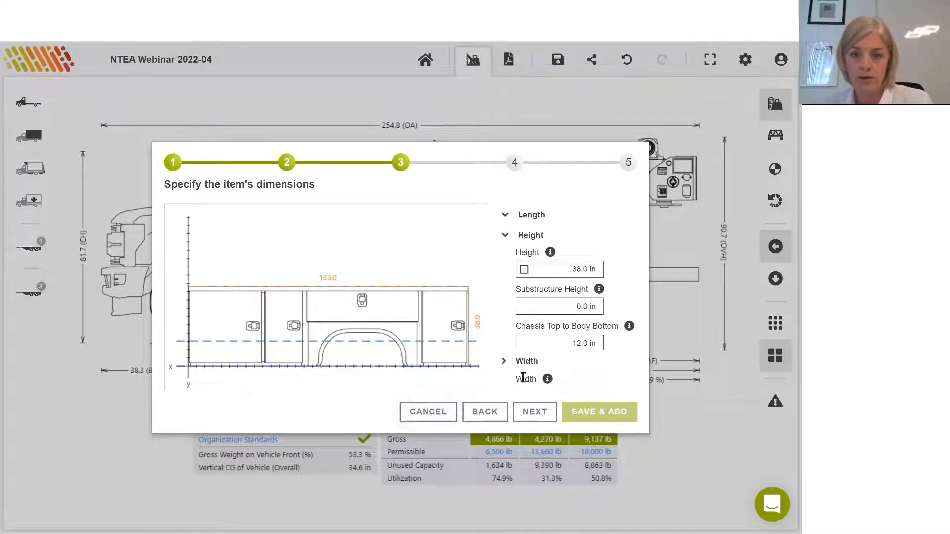
pyautogui.click(526, 361)
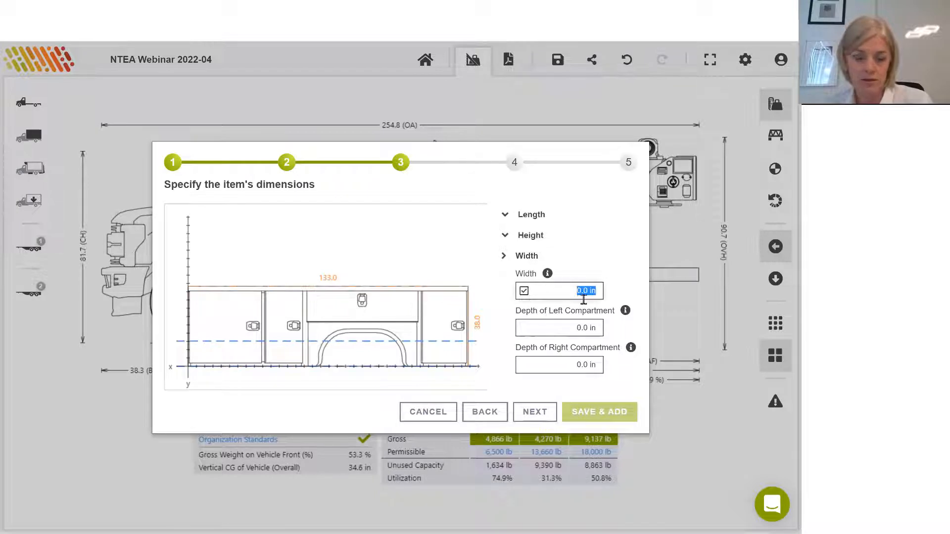
pyautogui.write('94')
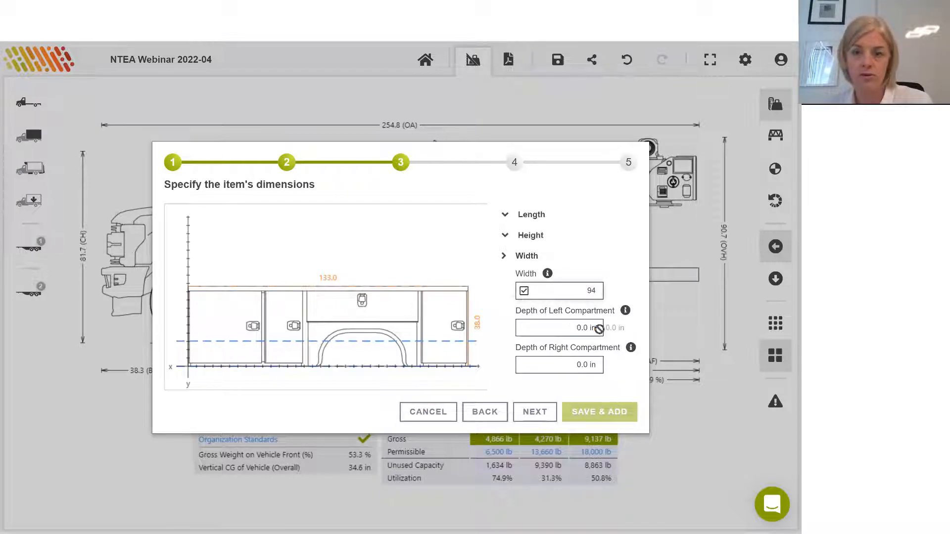
pyautogui.write('25')
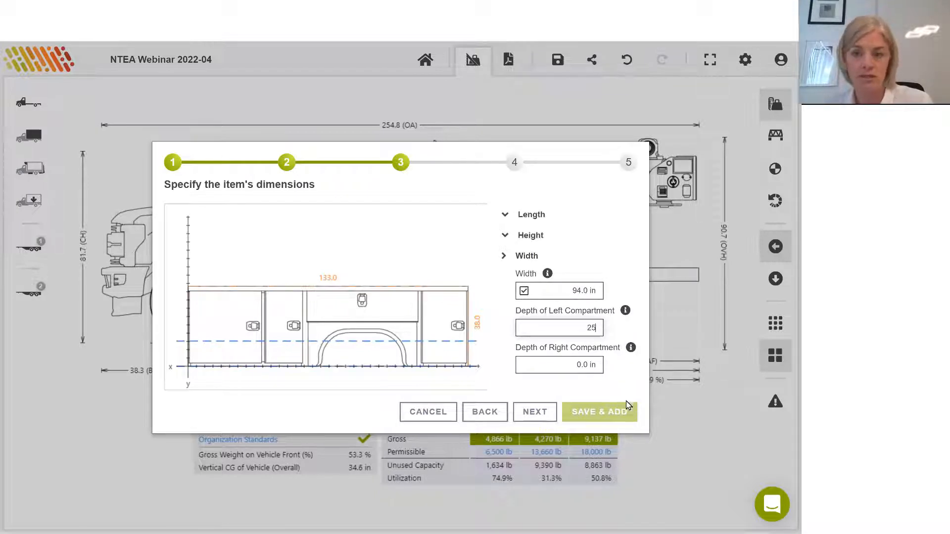
pyautogui.write('25')
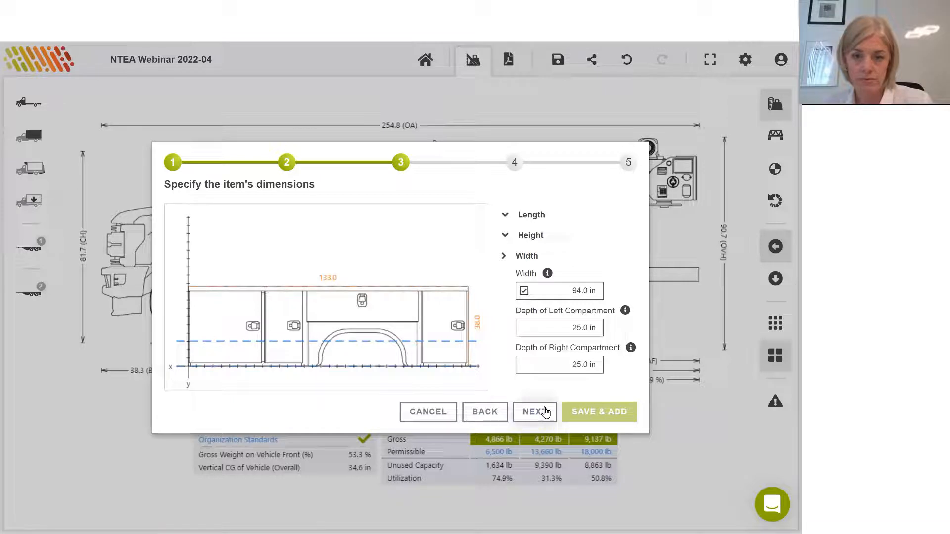
pyautogui.click(534, 412)
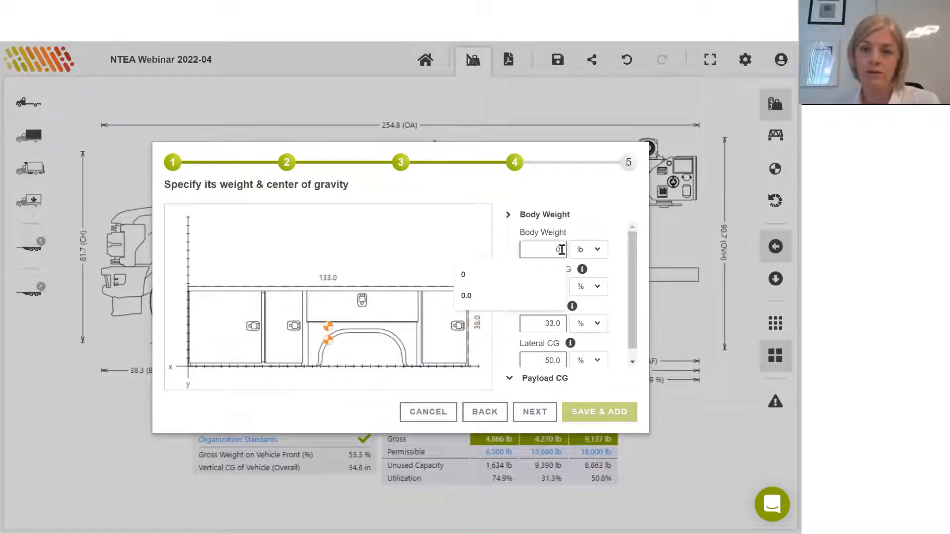
# Step: Enter 997 lb body weight, keep default CG percentages, and advance to step 5
pyautogui.click(587, 249)
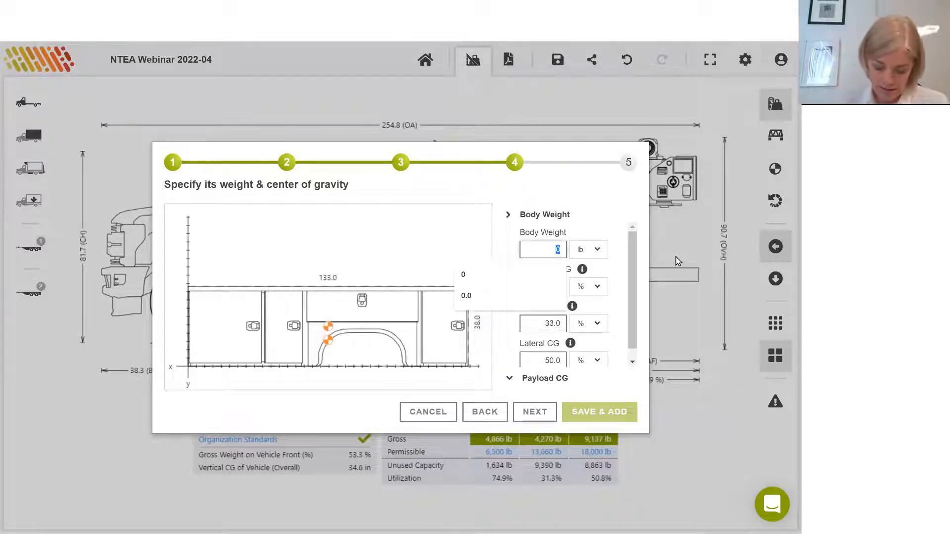
pyautogui.write('997')
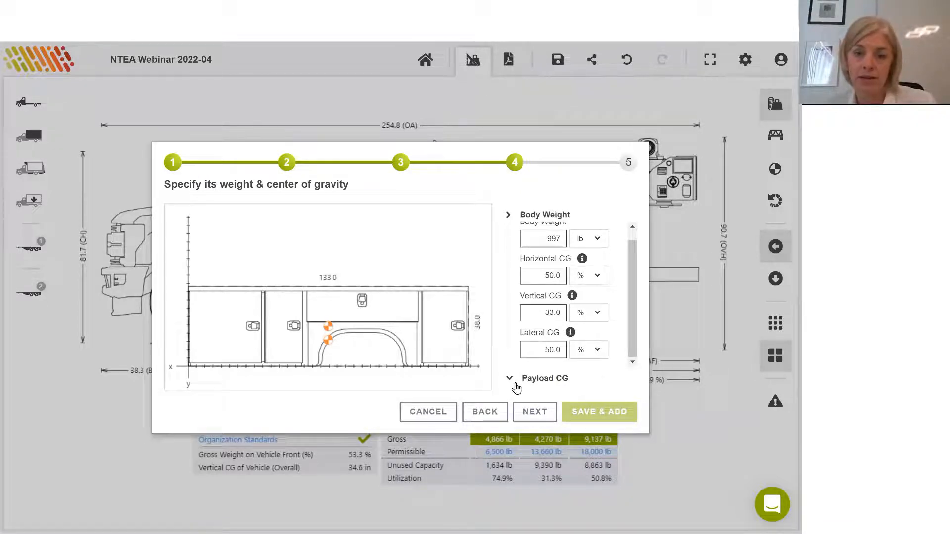
pyautogui.moveTo(603, 375)
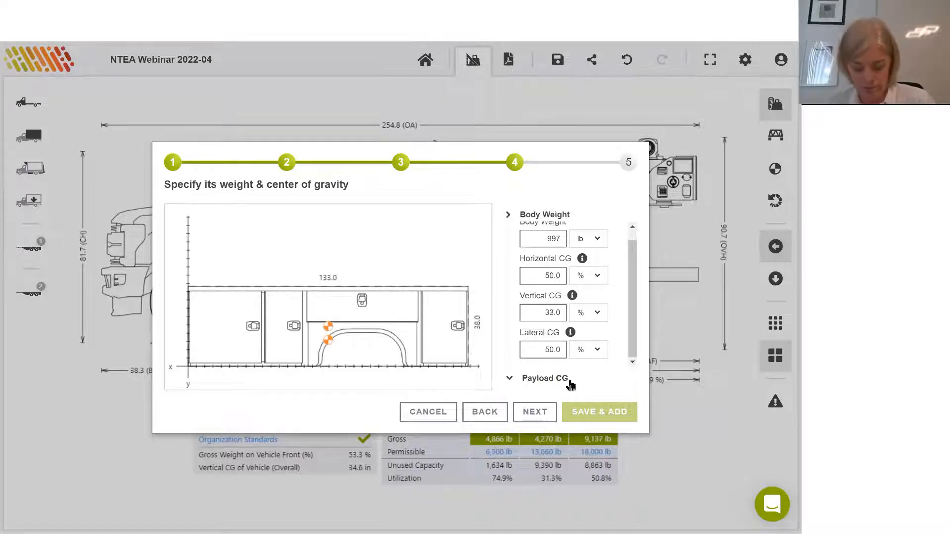
pyautogui.click(535, 411)
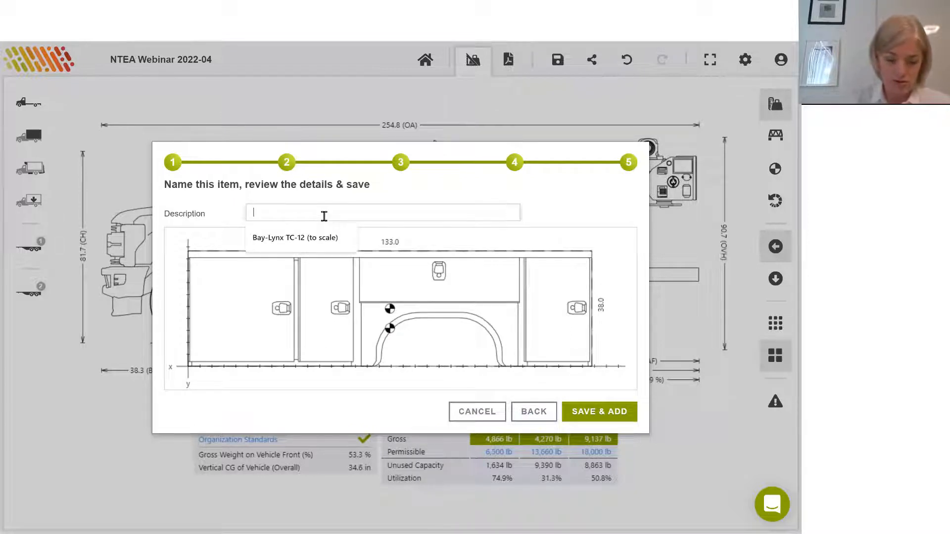
# Step: Describe the body as MSB202204 and Save & Add it to the truck
pyautogui.write('MSB202204')
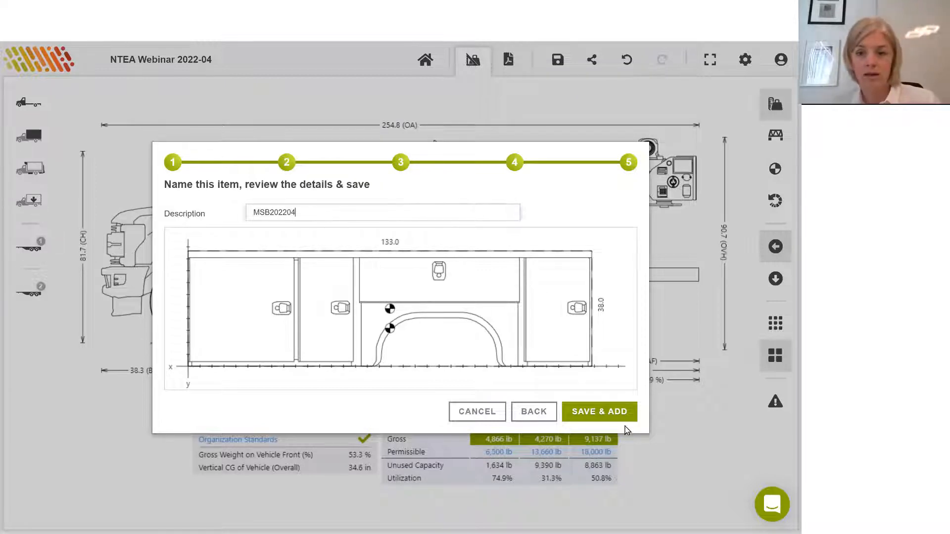
pyautogui.click(599, 411)
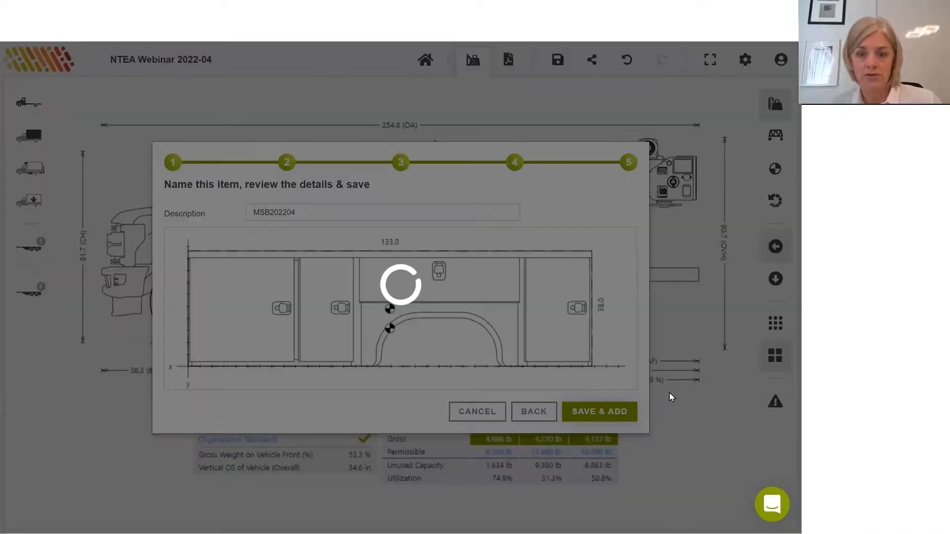
pyautogui.click(599, 411)
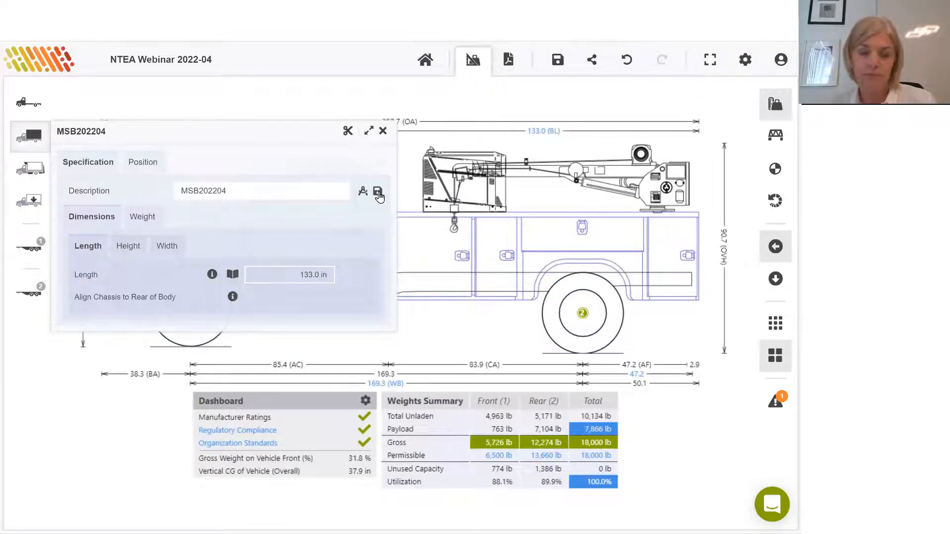
# Step: Save MSB202204 to the Team Library, confirming teammates may edit or delete it
pyautogui.click(377, 191)
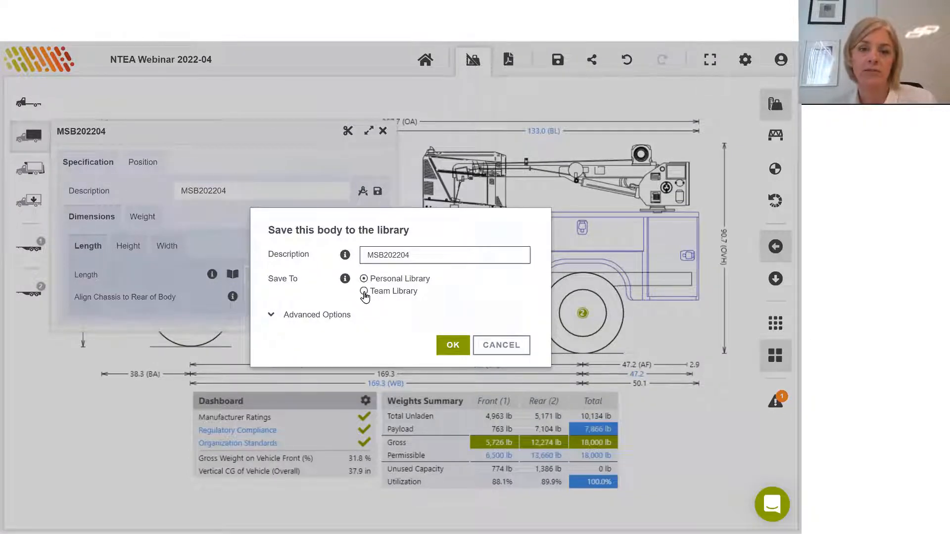
pyautogui.click(363, 291)
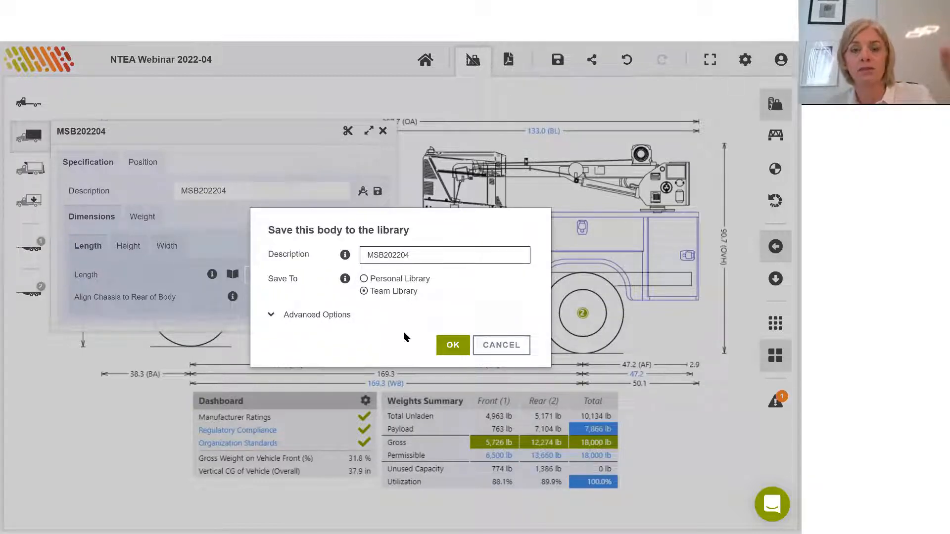
pyautogui.moveTo(440, 311)
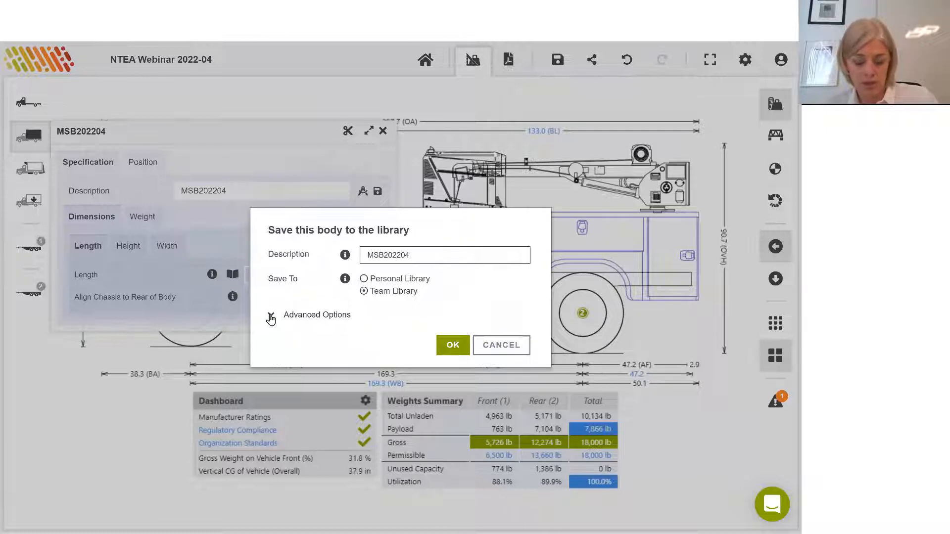
pyautogui.click(270, 314)
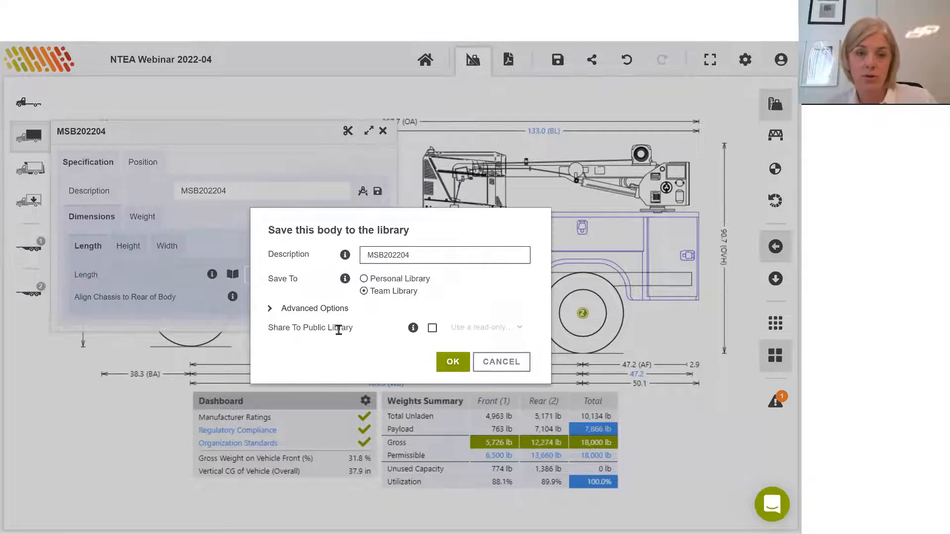
pyautogui.moveTo(354, 343)
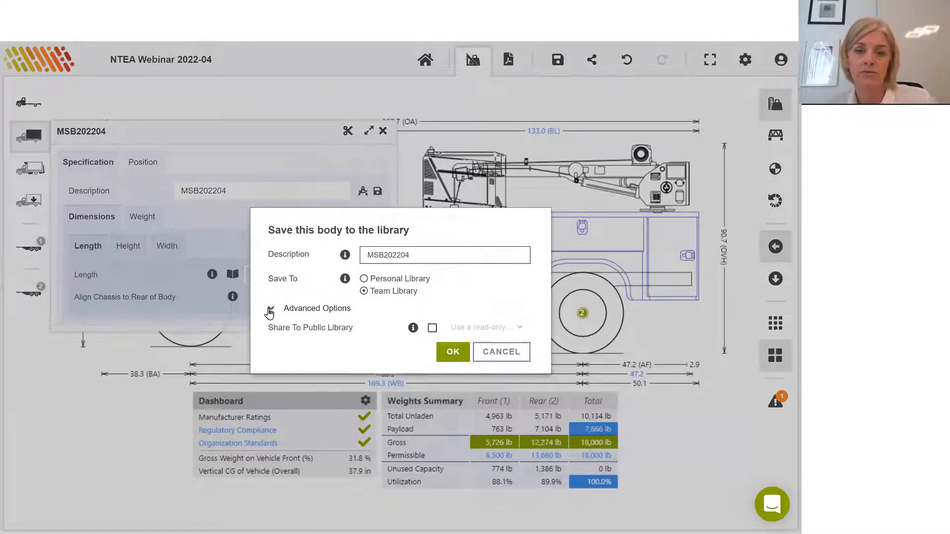
pyautogui.click(271, 310)
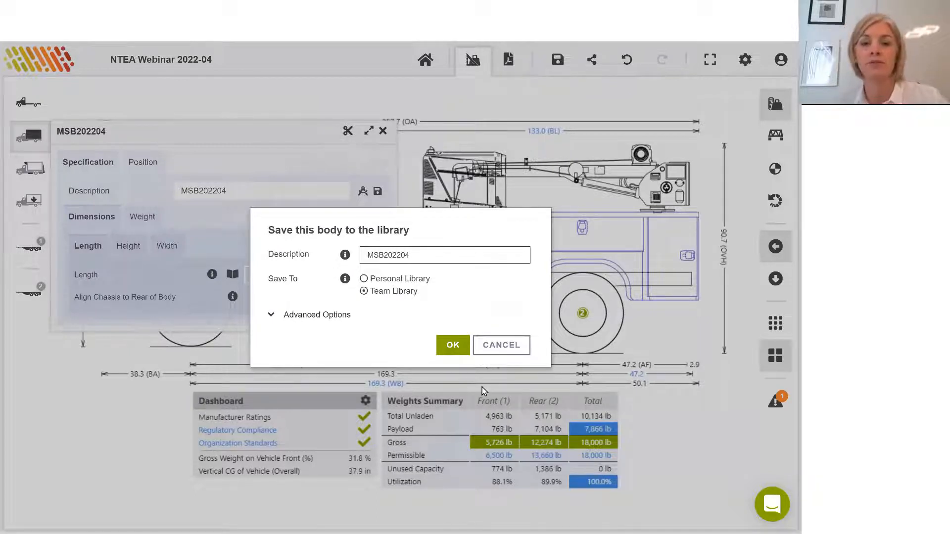
pyautogui.moveTo(415, 302)
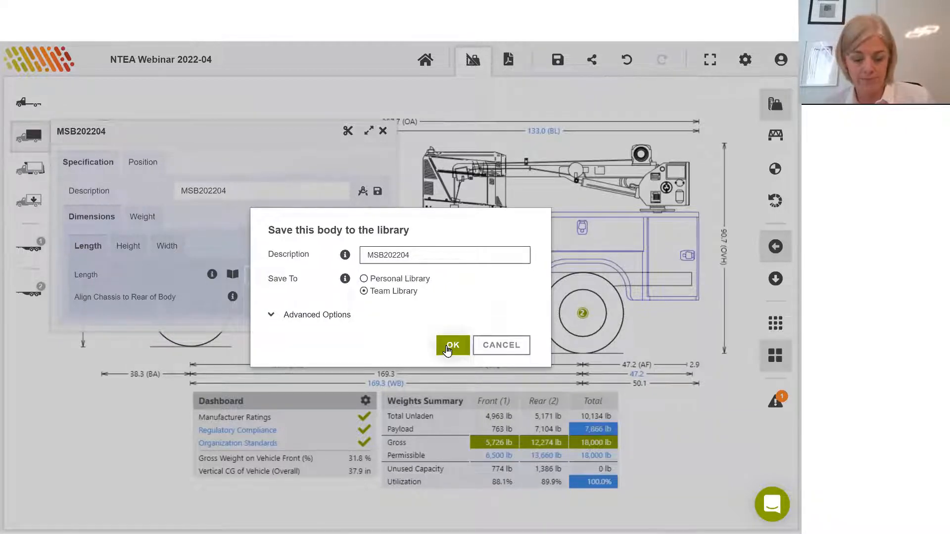
pyautogui.click(452, 345)
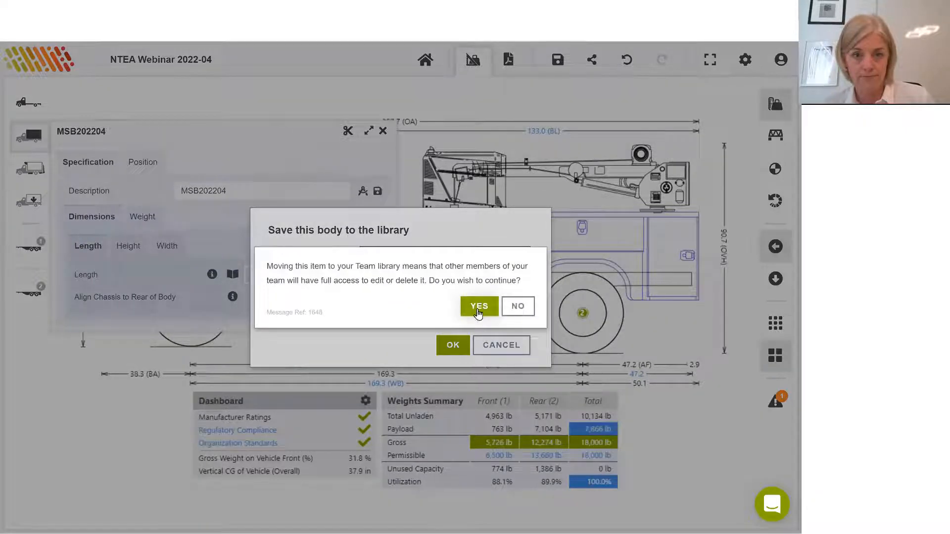
pyautogui.click(478, 306)
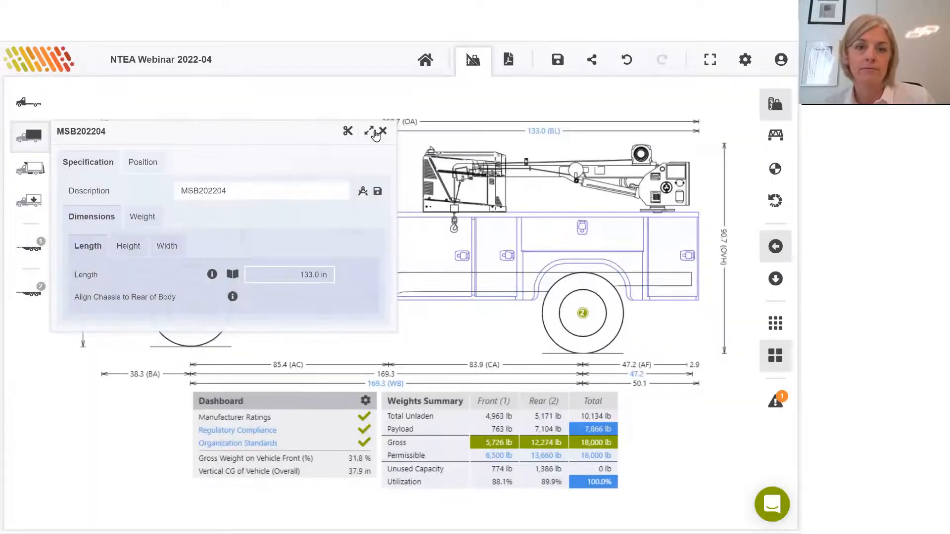
pyautogui.click(383, 131)
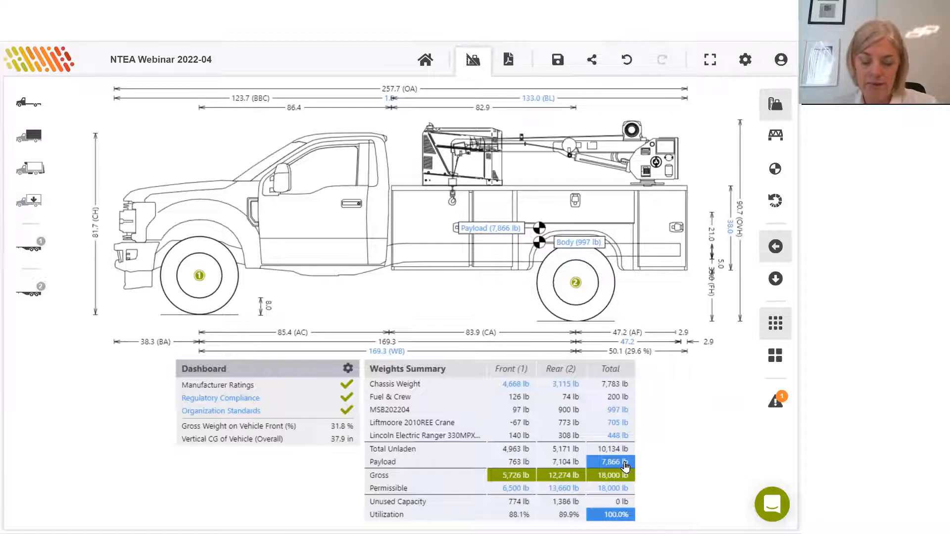
pyautogui.moveTo(624, 468)
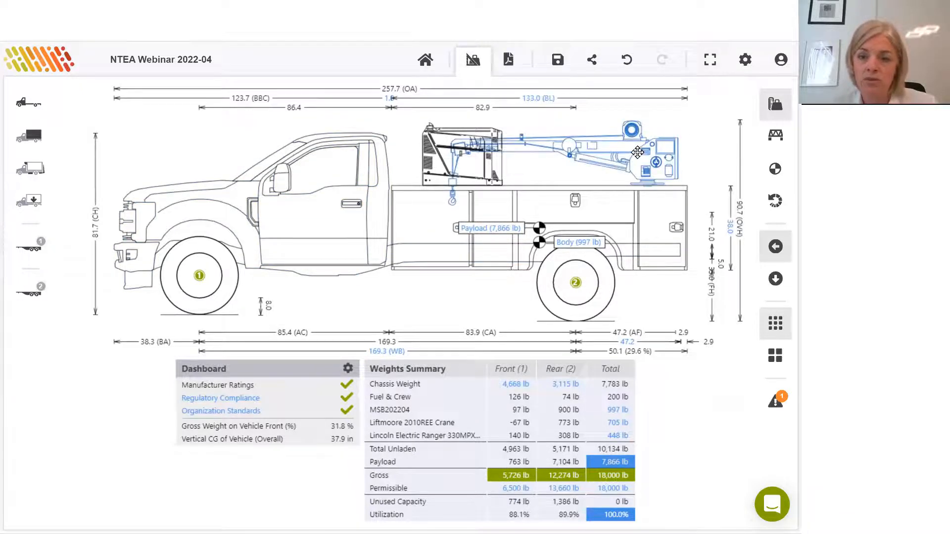
# Step: Slide the Liftmoore crane along the body and settle it at the rear, front axle 5,738 lb
pyautogui.moveTo(636, 151); pyautogui.dragTo(545, 149)
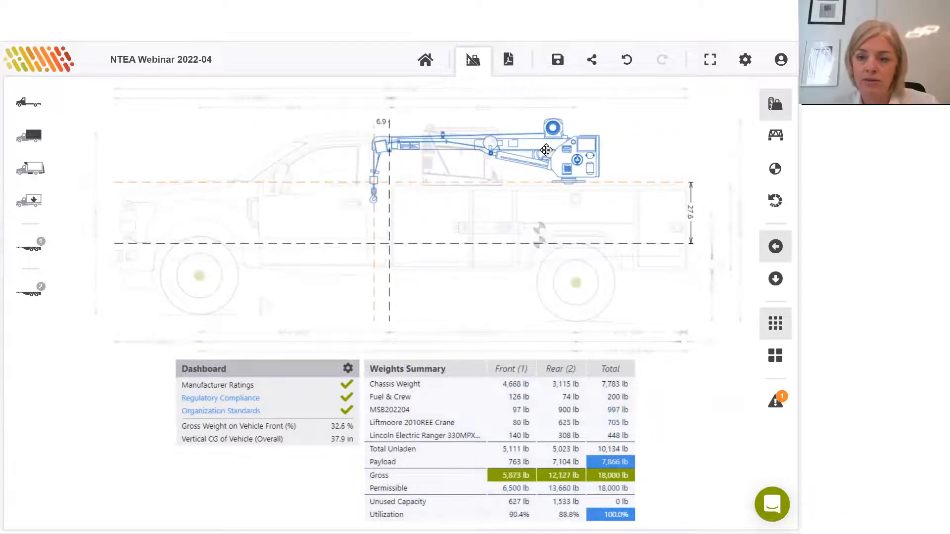
pyautogui.moveTo(545, 150); pyautogui.dragTo(445, 149)
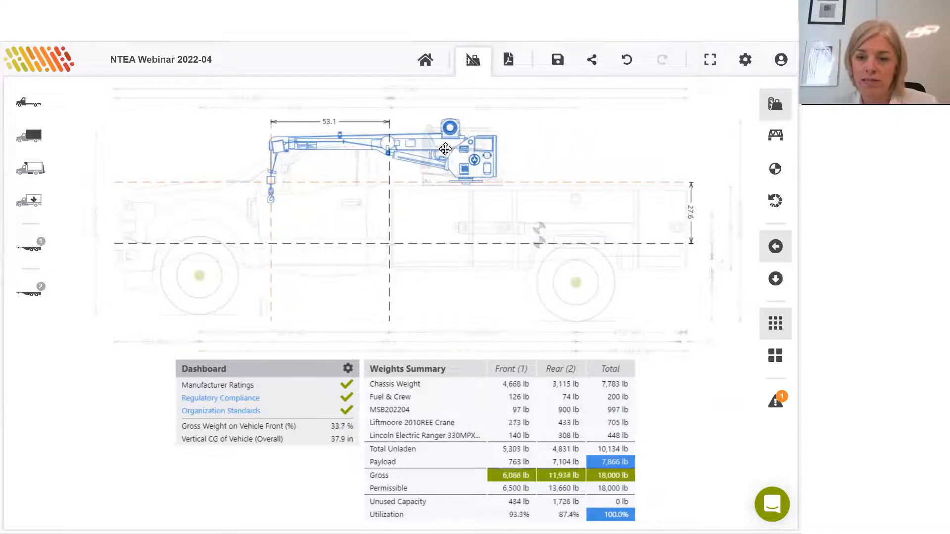
pyautogui.moveTo(445, 148); pyautogui.dragTo(556, 149)
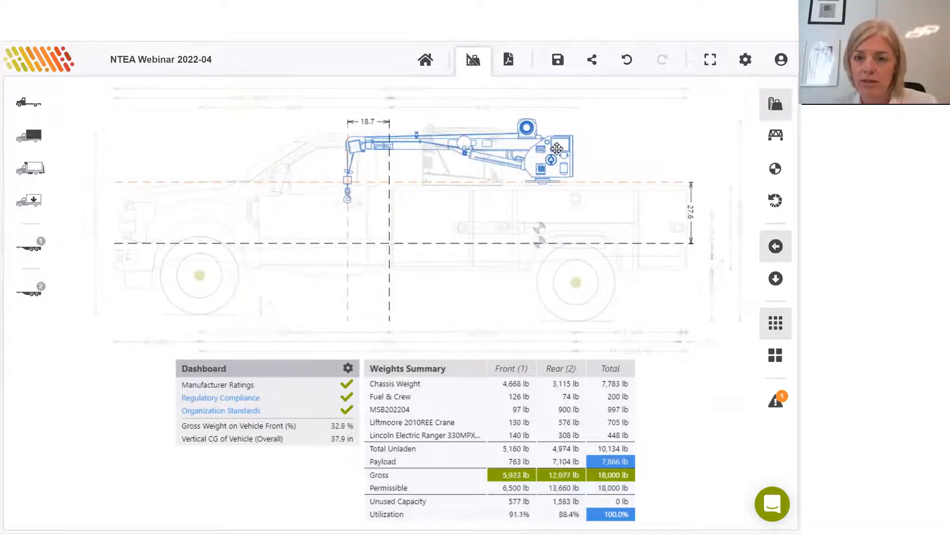
pyautogui.moveTo(554, 148); pyautogui.dragTo(630, 151)
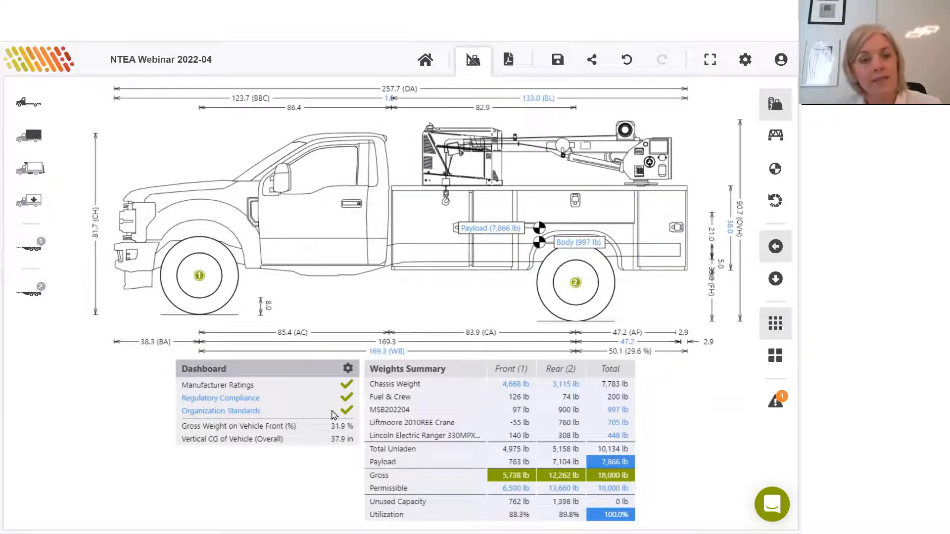
pyautogui.moveTo(141, 332)
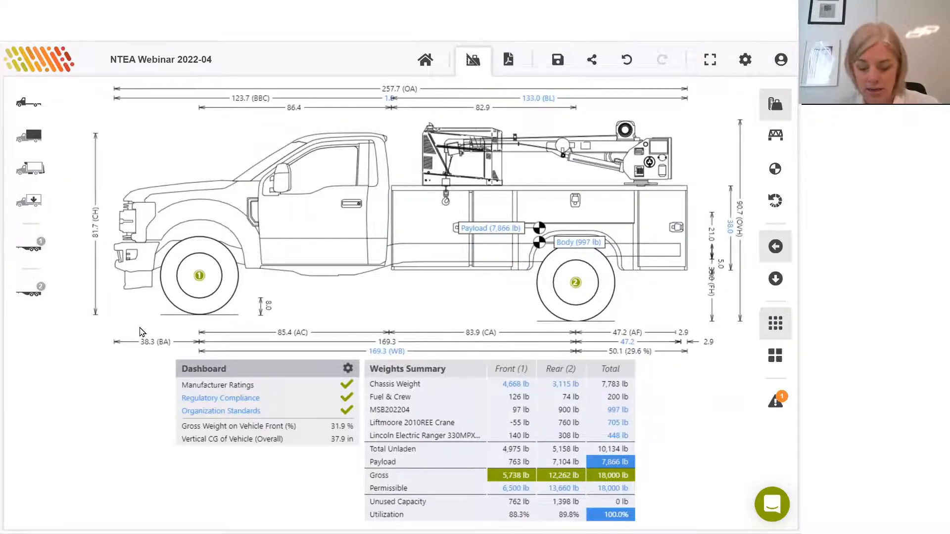
pyautogui.moveTo(639, 478)
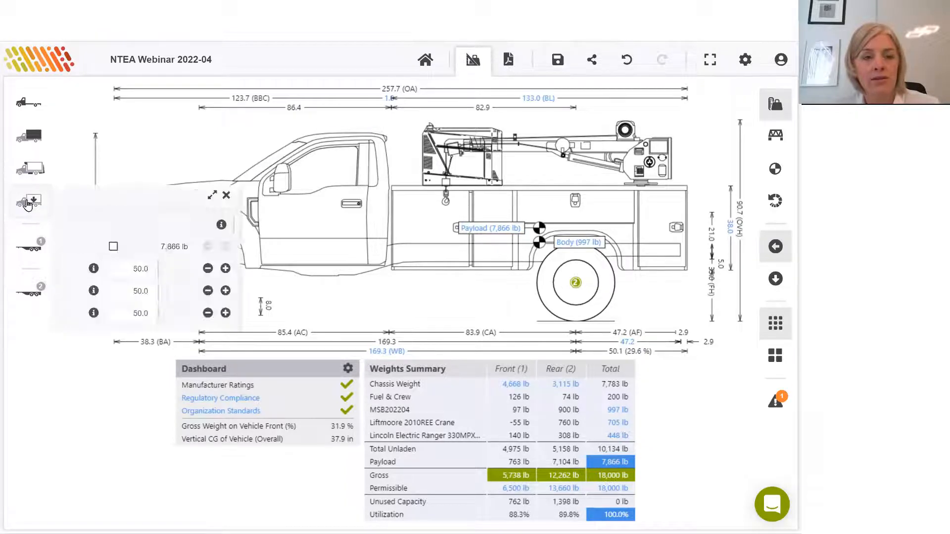
# Step: Open Vehicle Payload and set Payload specified as to Detailed Payload
pyautogui.click(325, 223)
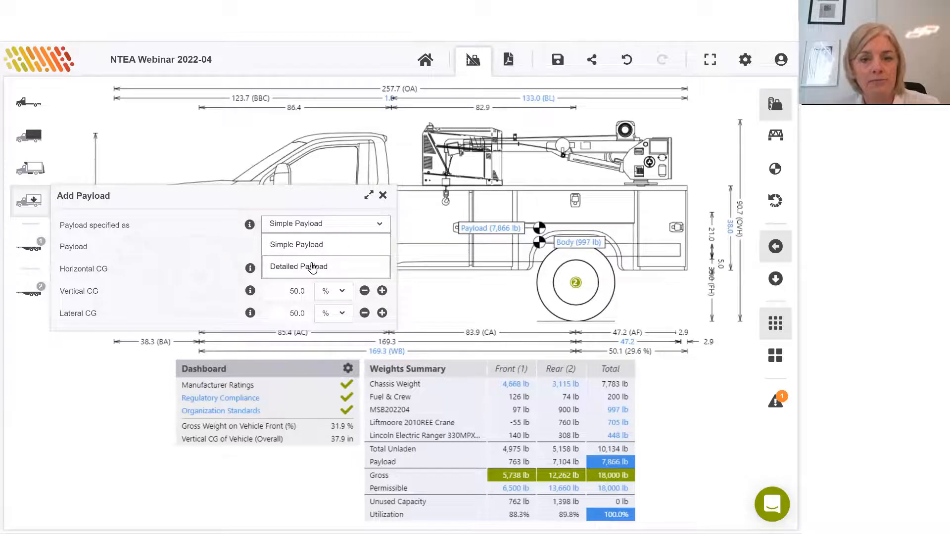
pyautogui.click(298, 266)
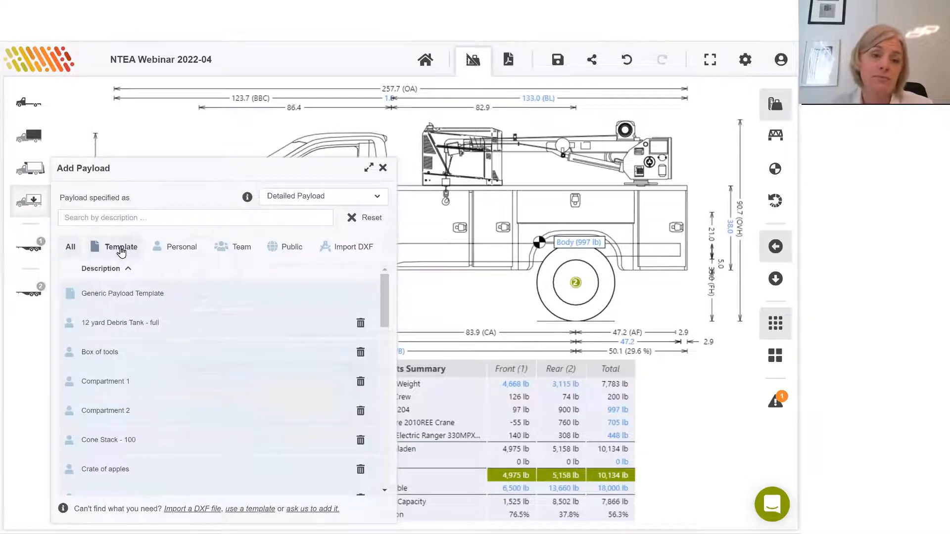
pyautogui.moveTo(184, 257)
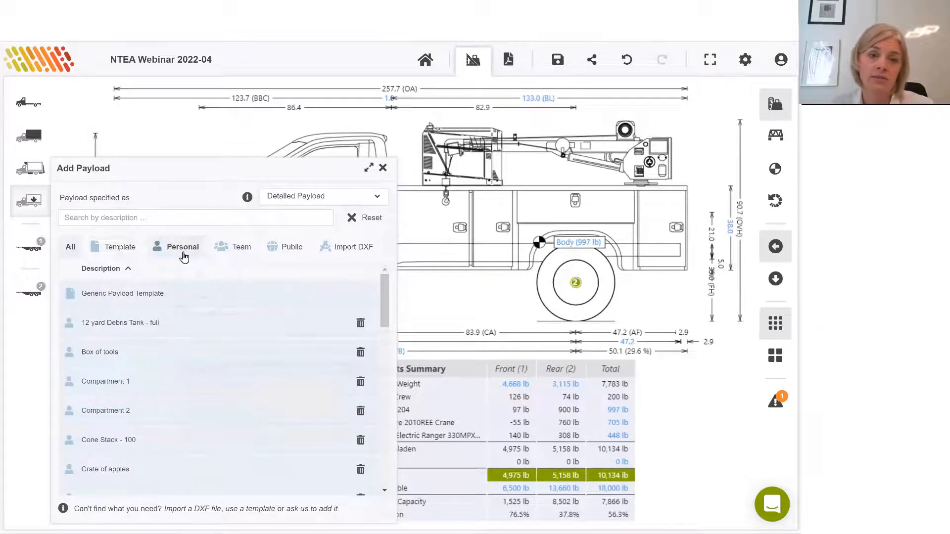
pyautogui.moveTo(323, 256)
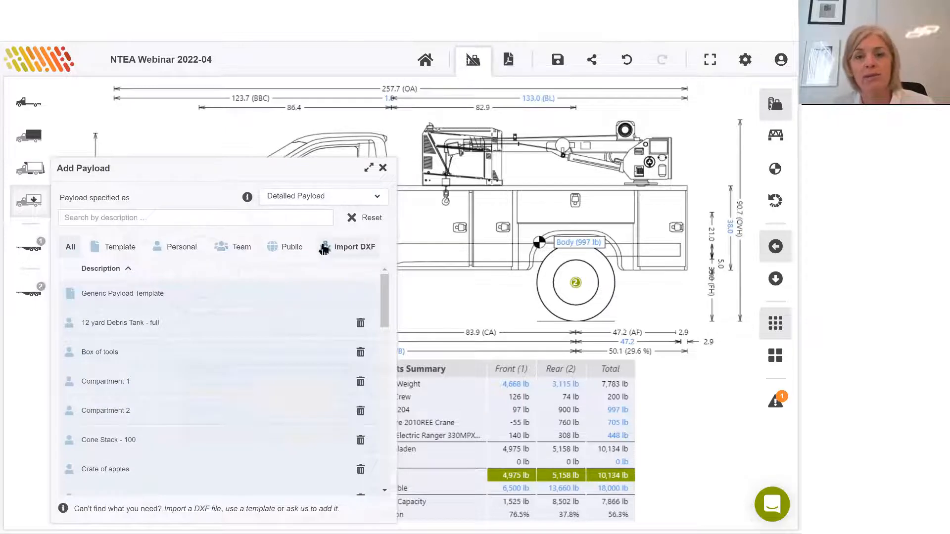
pyautogui.moveTo(354, 255)
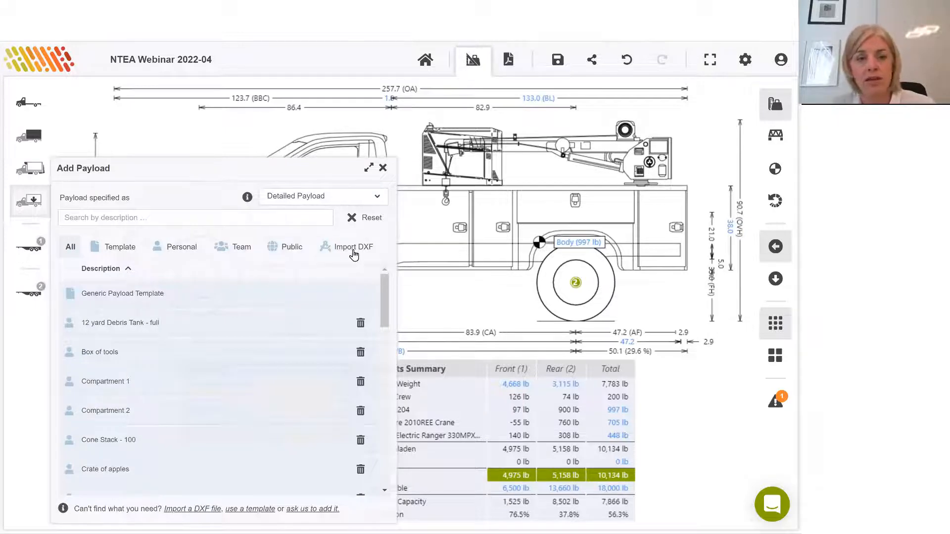
pyautogui.moveTo(357, 253)
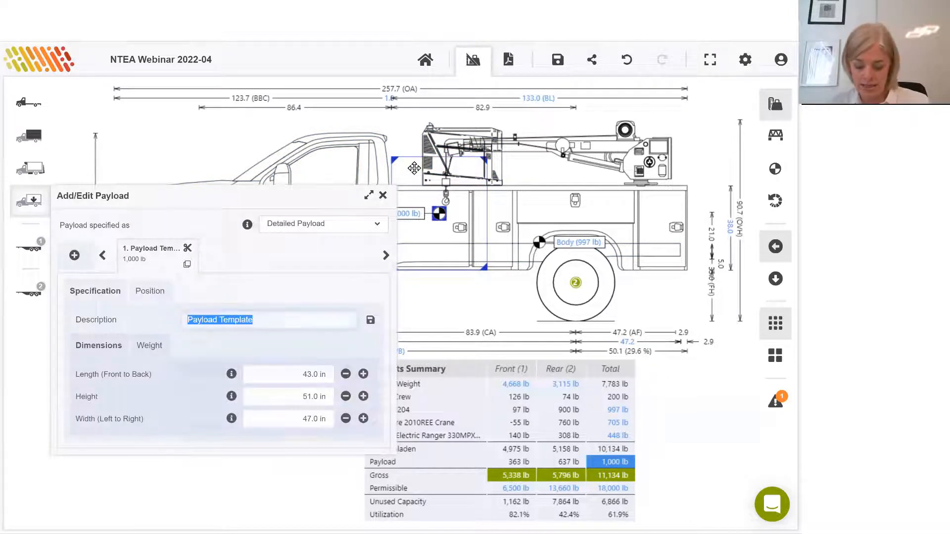
pyautogui.moveTo(30, 223)
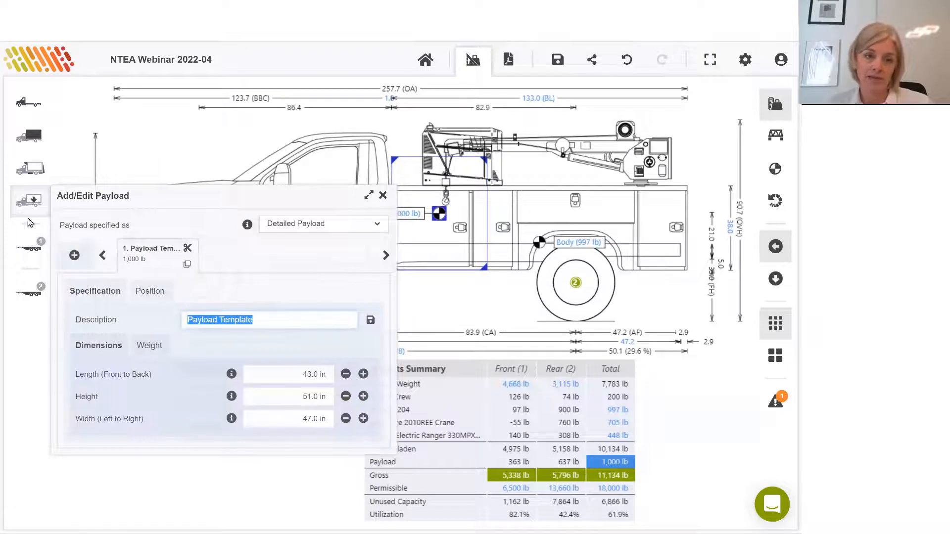
pyautogui.moveTo(31, 199)
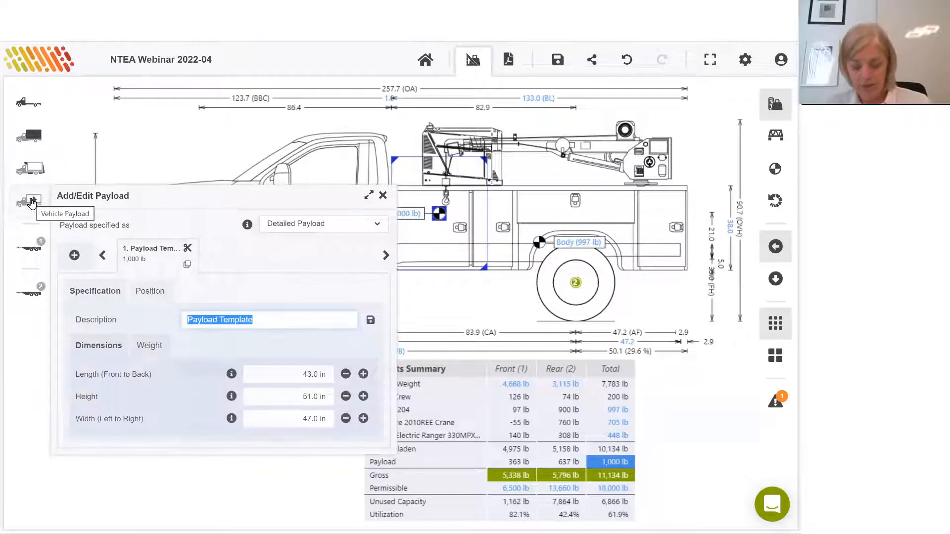
# Step: Describe the payload as 'Tools' and set its position offsets to 2 in
pyautogui.write('T')
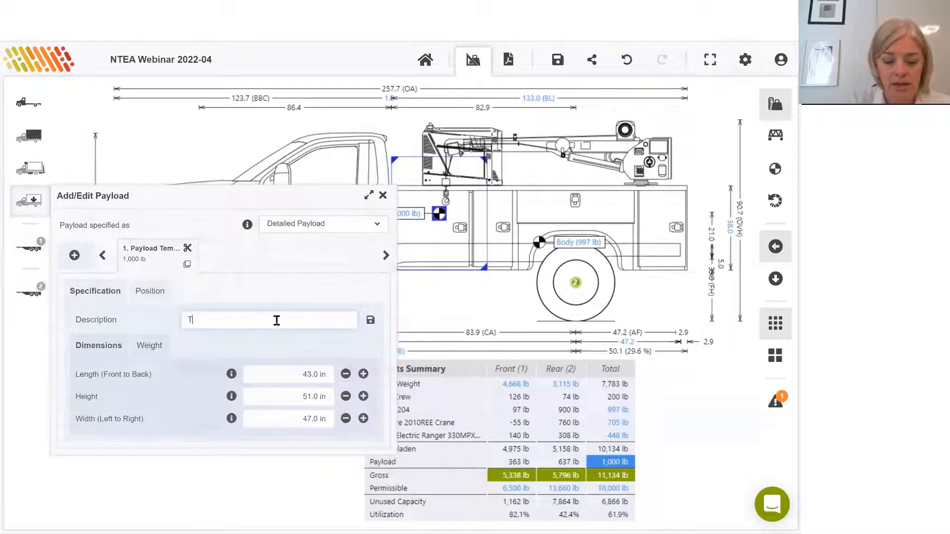
pyautogui.write('ools')
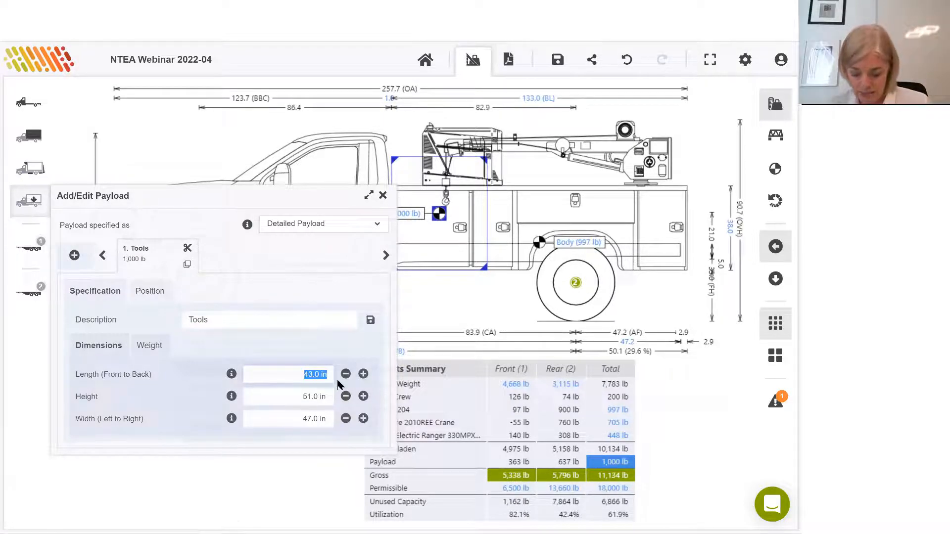
pyautogui.moveTo(378, 387)
pyautogui.write('23')
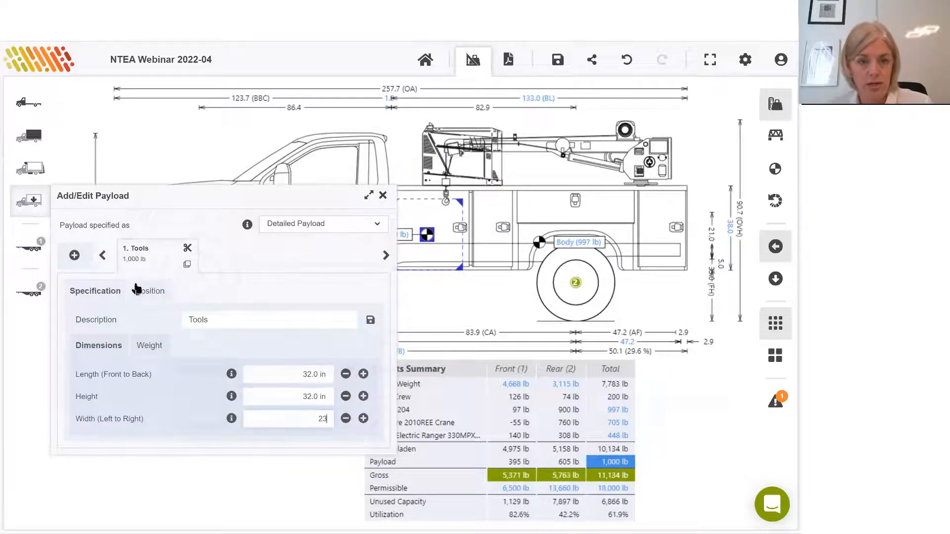
pyautogui.click(151, 291)
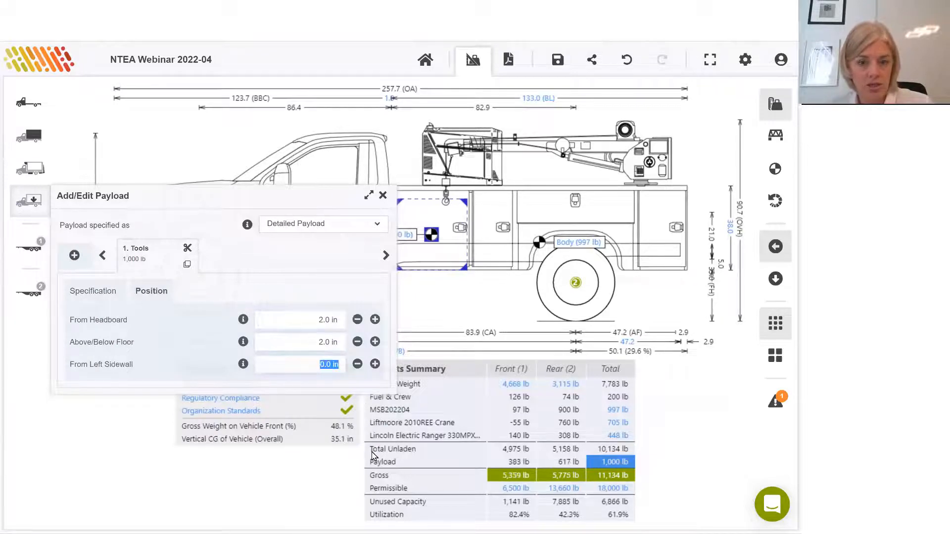
pyautogui.click(374, 364)
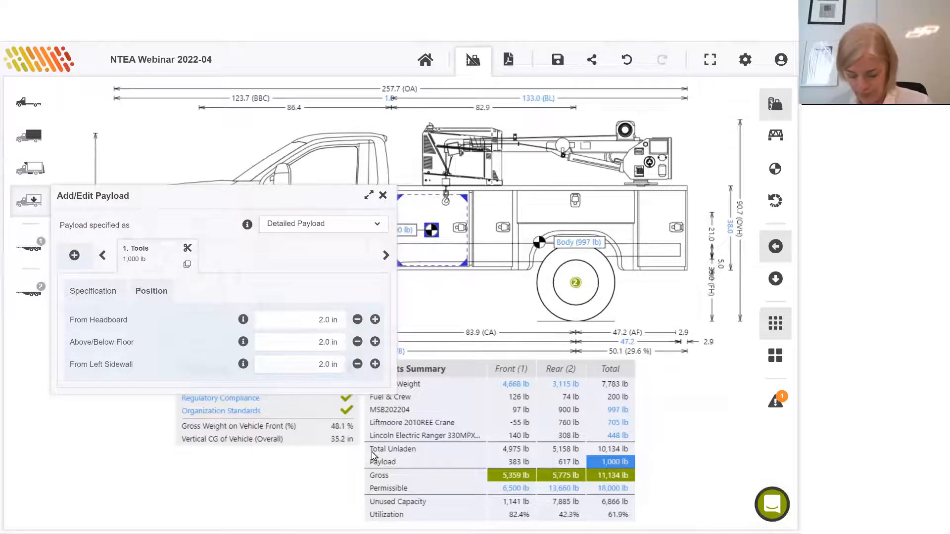
# Step: Give the Tools payload a weight of 750 lb
pyautogui.click(93, 291)
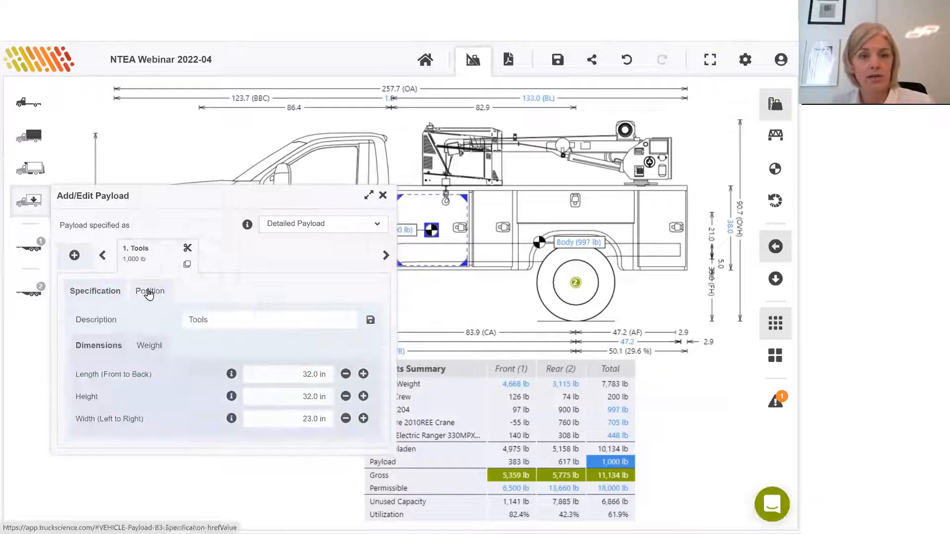
pyautogui.click(149, 345)
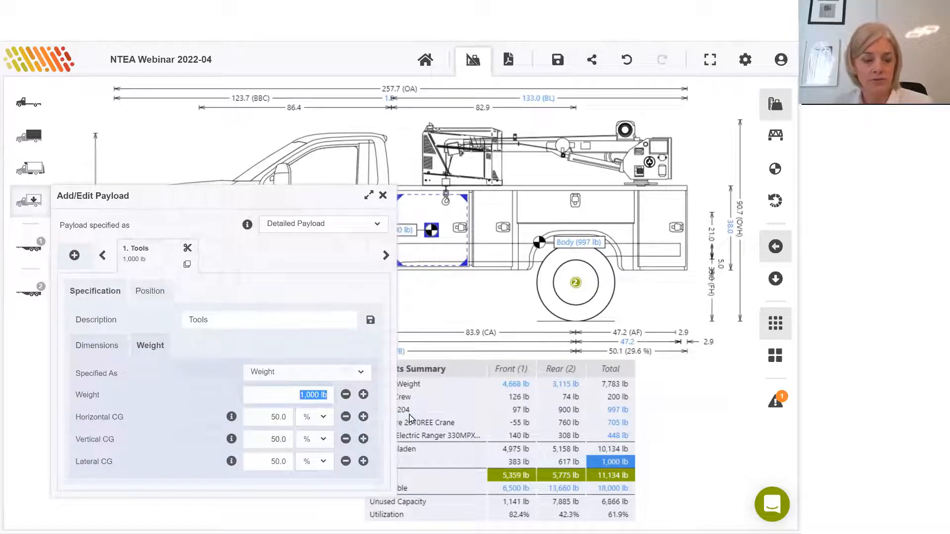
pyautogui.write('750')
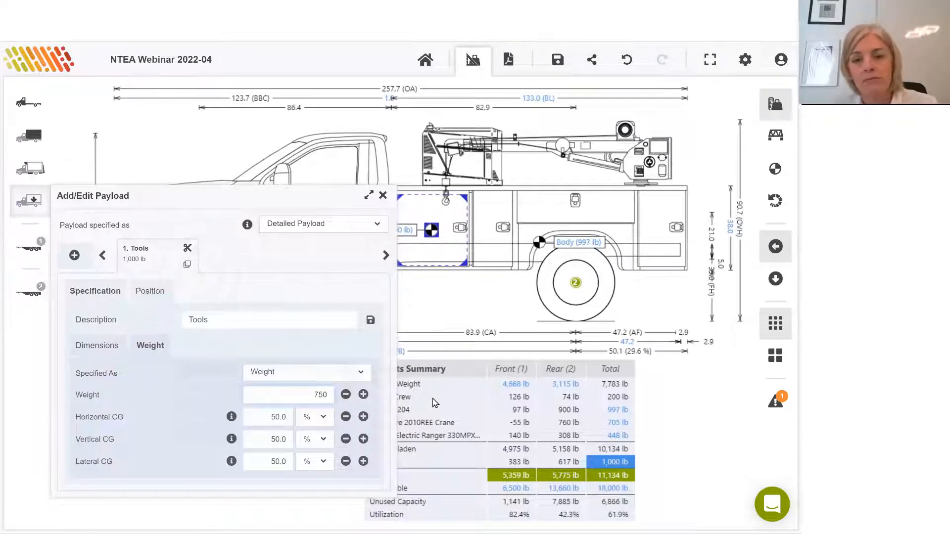
pyautogui.write('750')
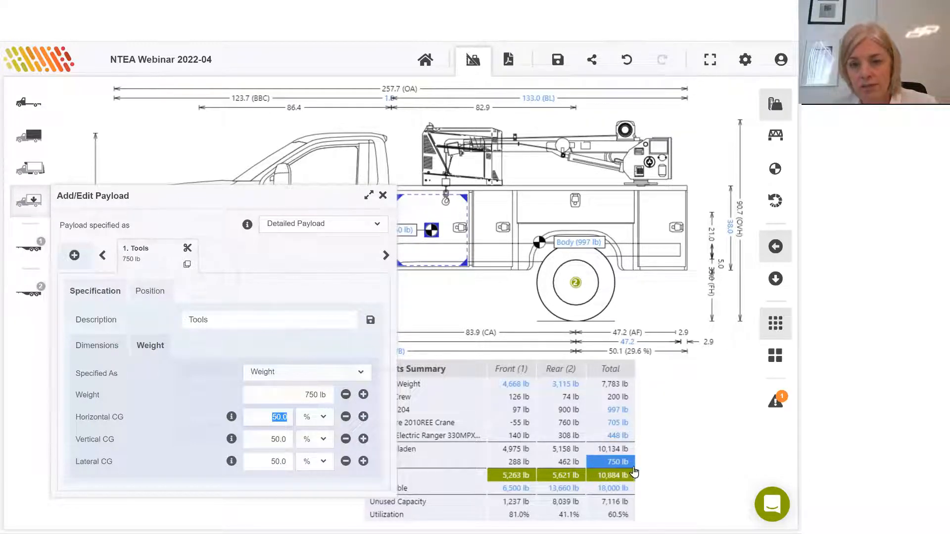
pyautogui.moveTo(653, 463)
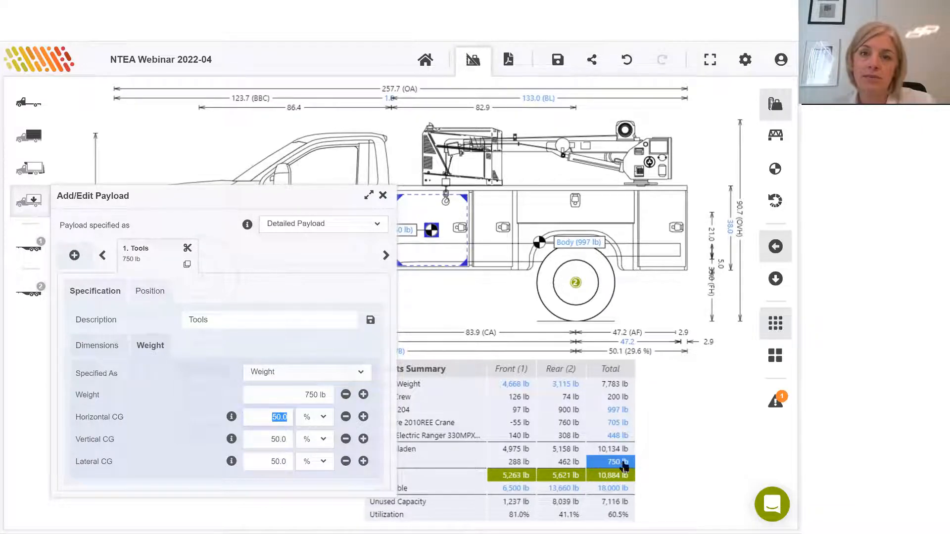
pyautogui.moveTo(624, 470)
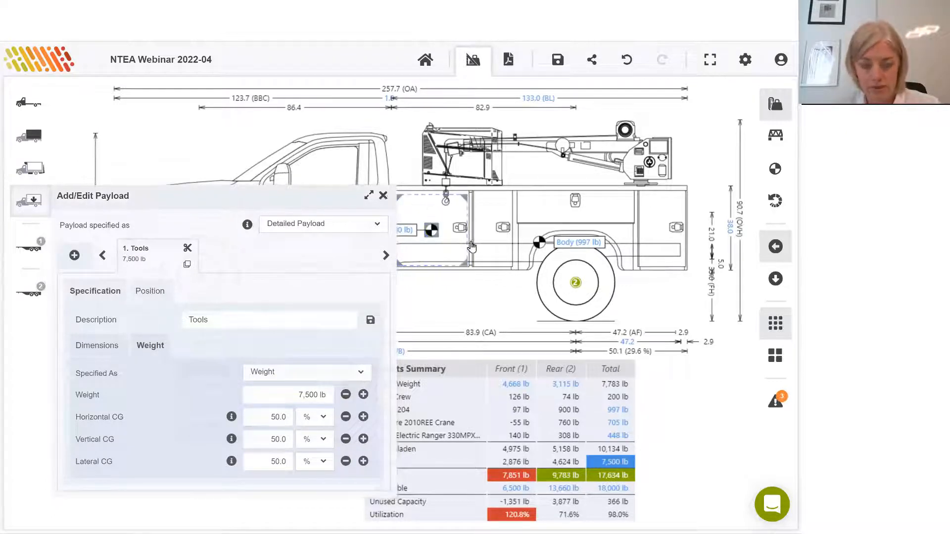
# Step: Close the Add/Edit Payload panel once Tools weighs 7,500 lb
pyautogui.click(383, 195)
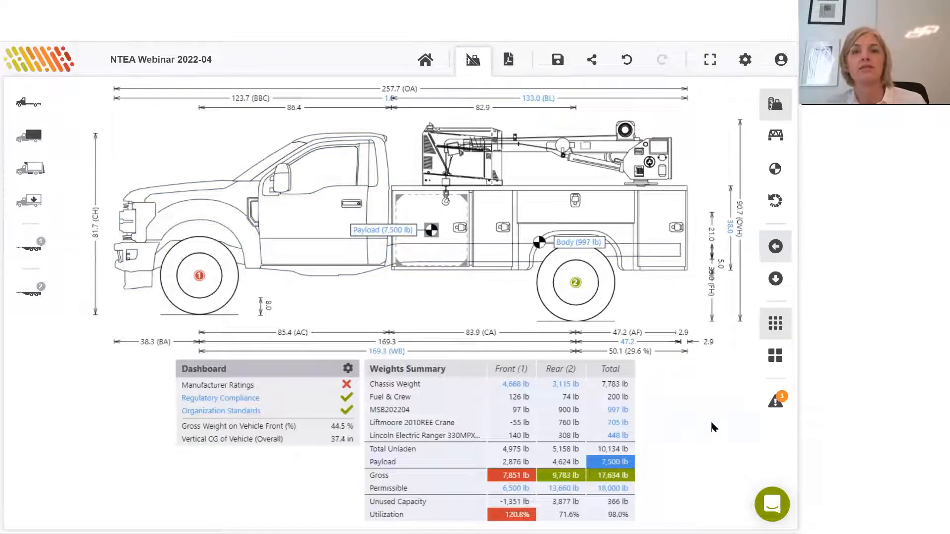
pyautogui.moveTo(600, 465)
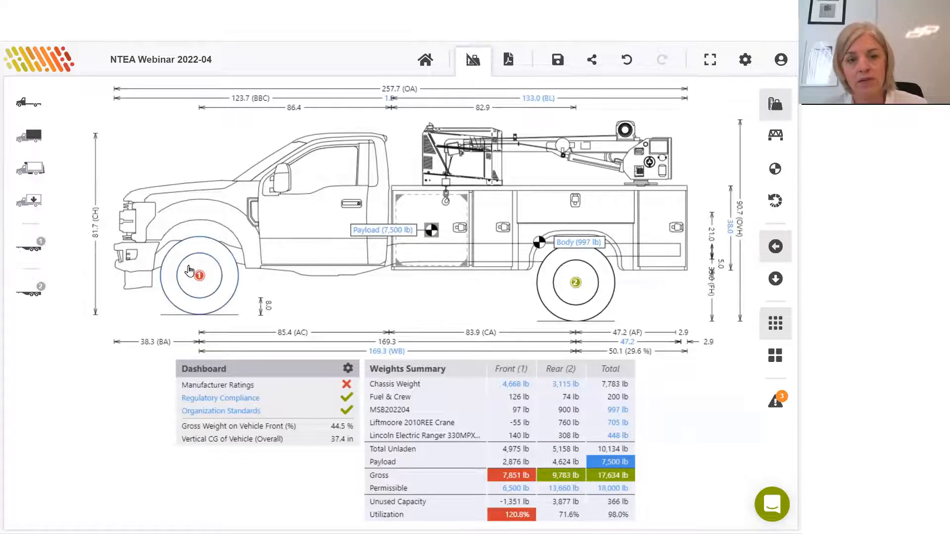
pyautogui.moveTo(183, 278)
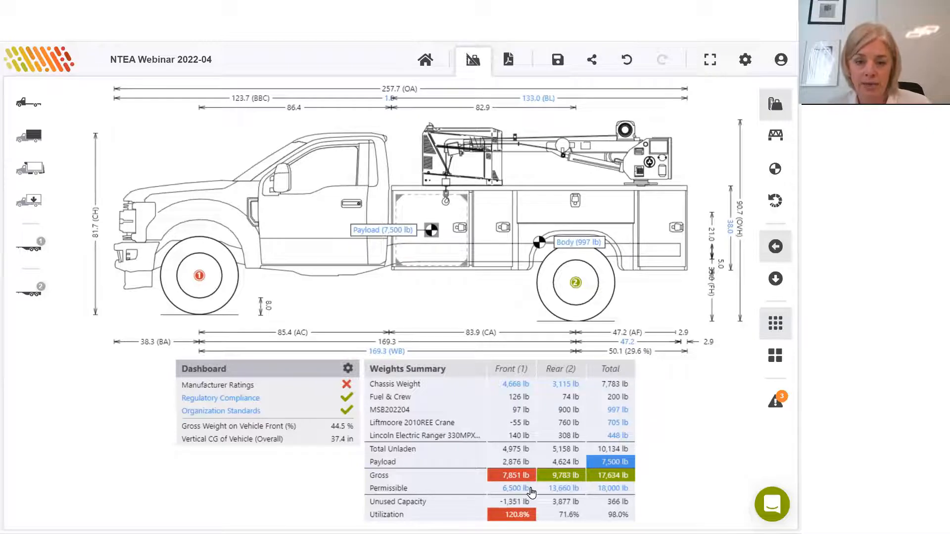
pyautogui.moveTo(526, 491)
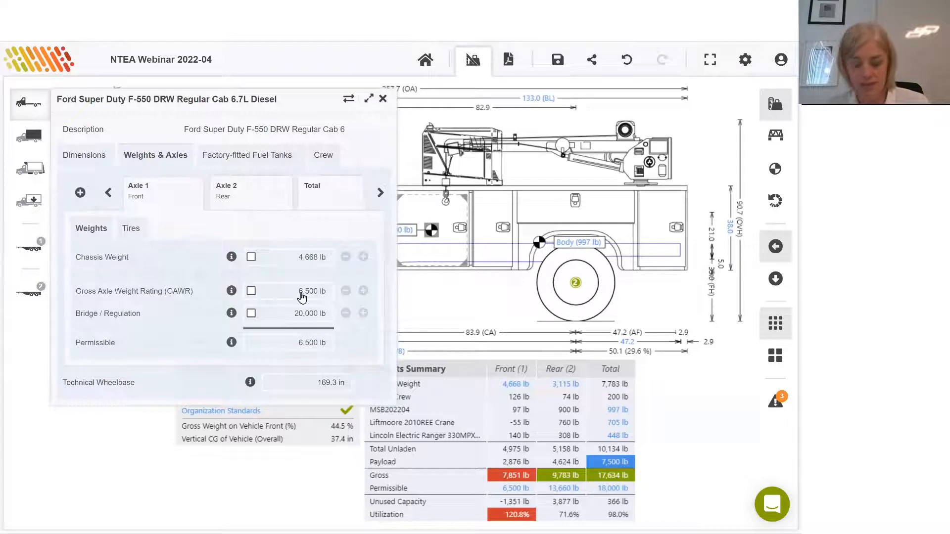
pyautogui.moveTo(303, 296)
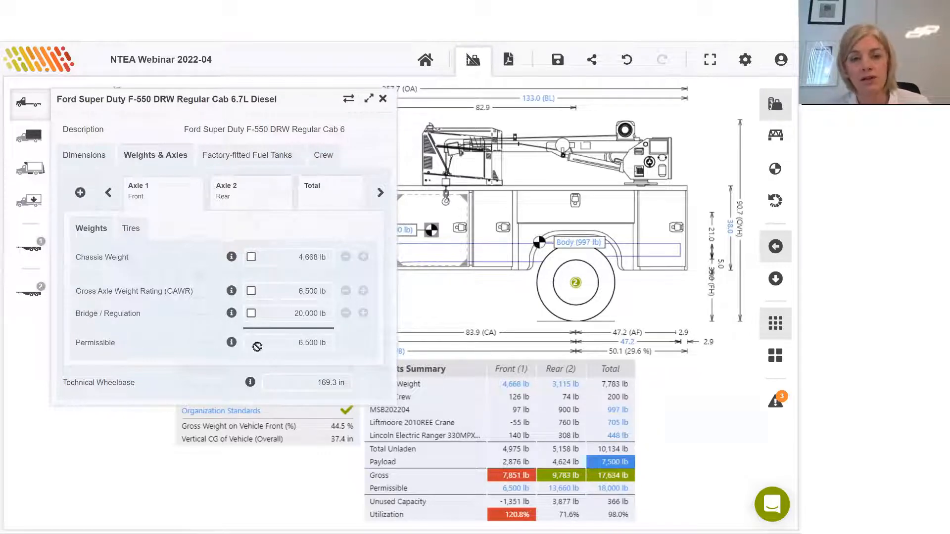
pyautogui.moveTo(261, 350)
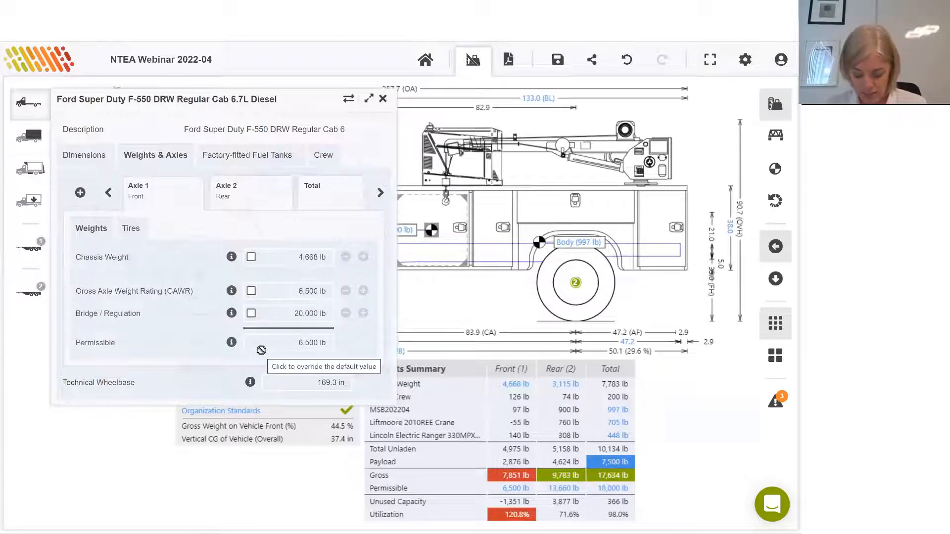
pyautogui.moveTo(236, 313)
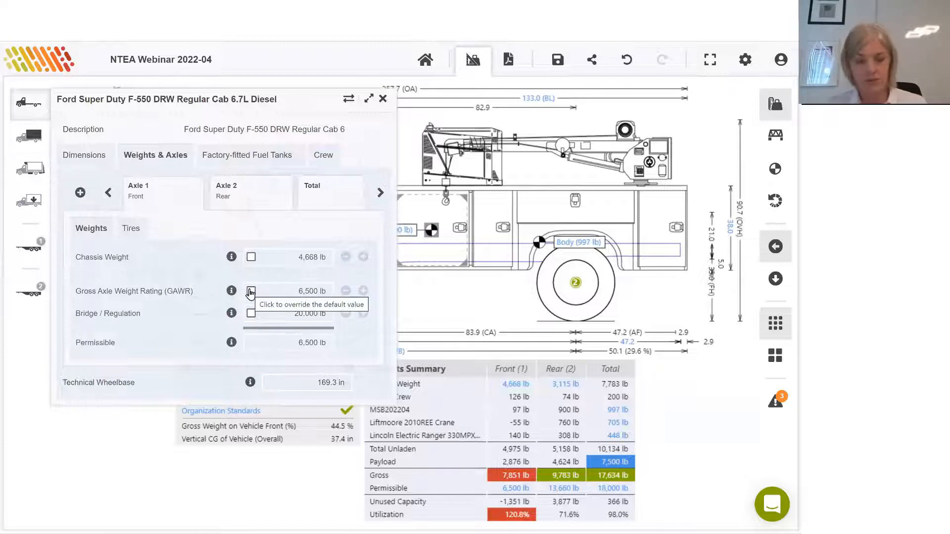
# Step: Override front GAWR to 8,000 lb, then untick the override to restore 6,500 lb
pyautogui.click(251, 291)
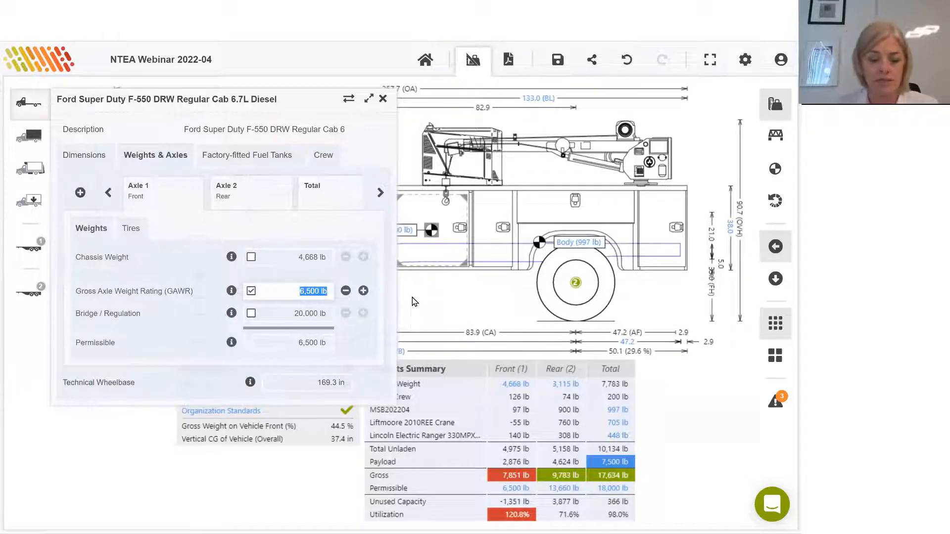
pyautogui.write('8000')
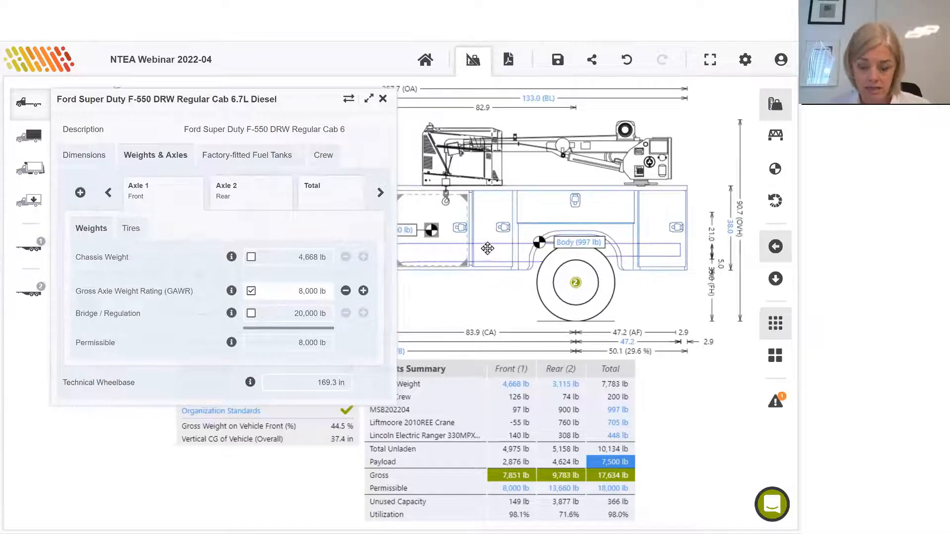
pyautogui.click(382, 98)
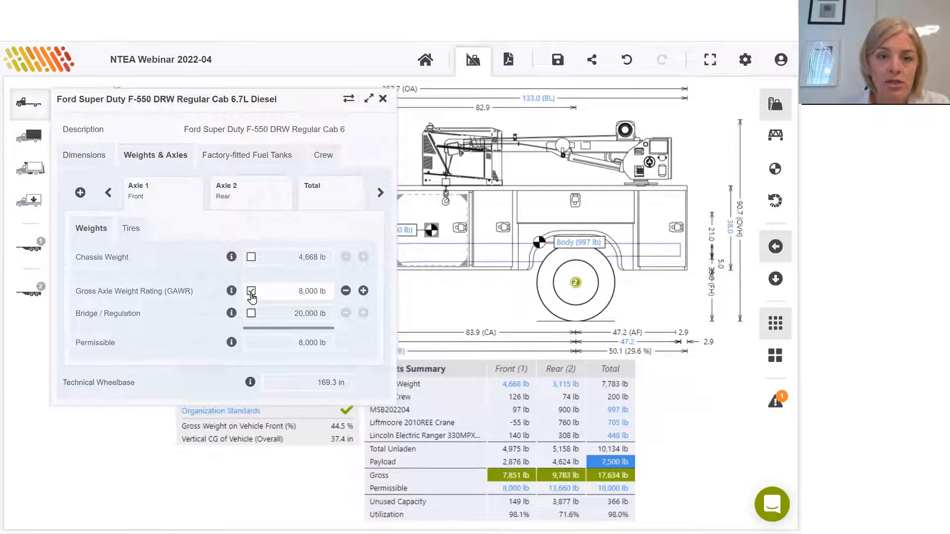
pyautogui.click(251, 291)
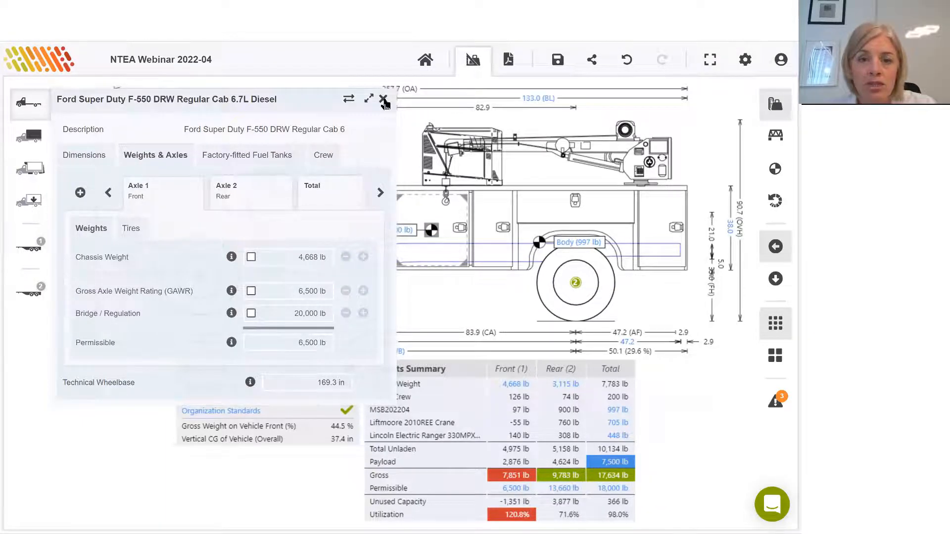
pyautogui.click(383, 99)
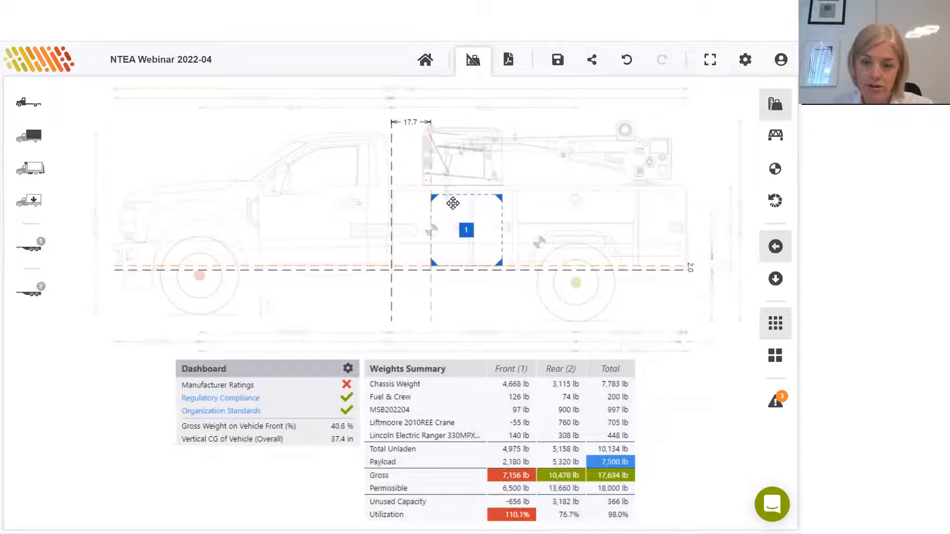
# Step: Nudge the Tools payload rearward and undo the far move, leaving front axle at 6,499 lb
pyautogui.moveTo(465, 229); pyautogui.dragTo(472, 229)
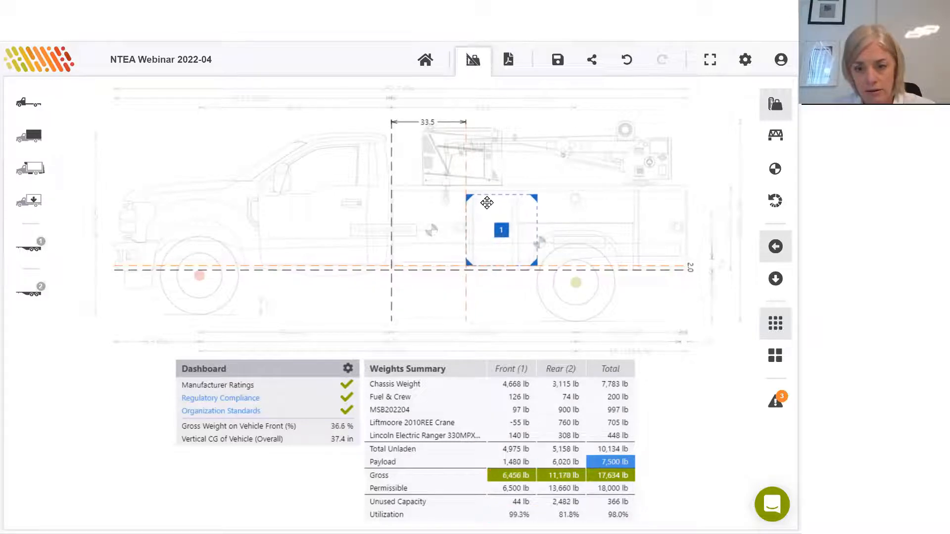
pyautogui.moveTo(501, 230); pyautogui.dragTo(498, 230)
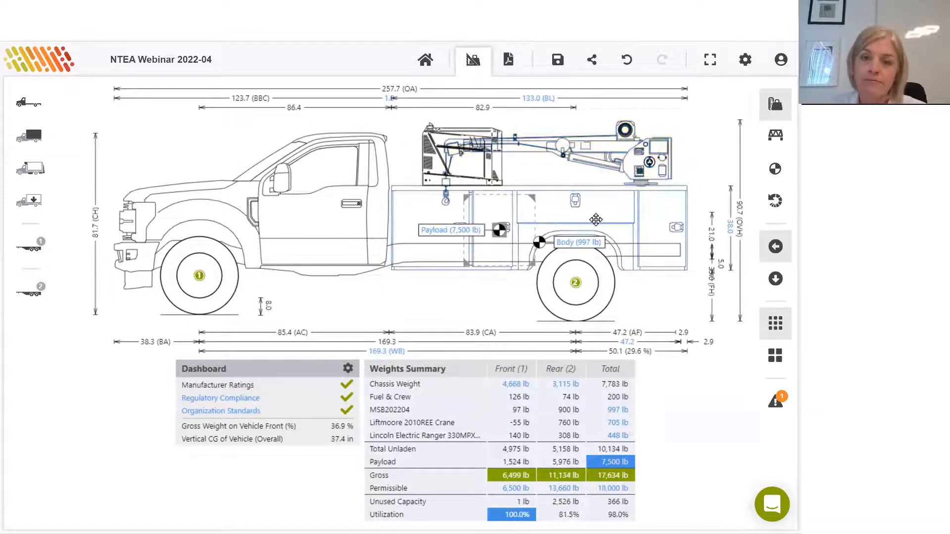
pyautogui.click(501, 230)
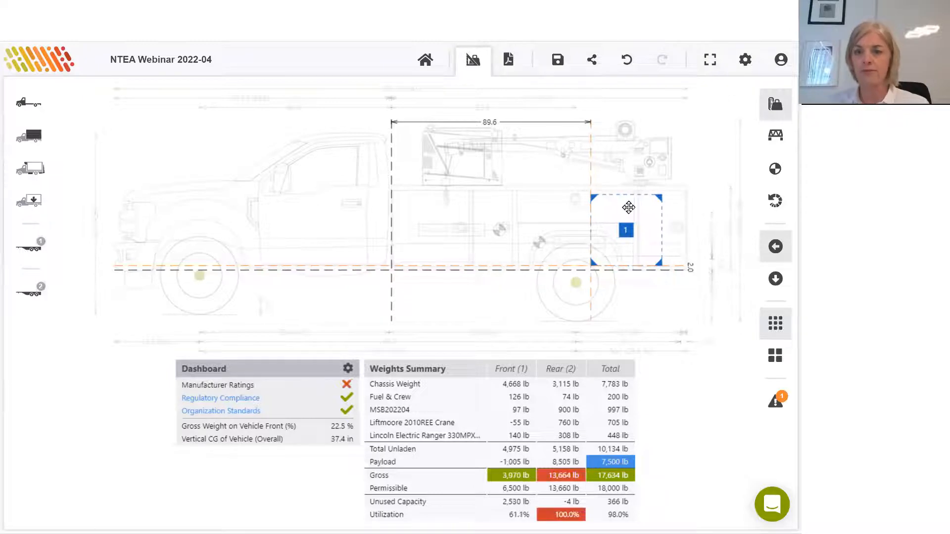
pyautogui.click(626, 59)
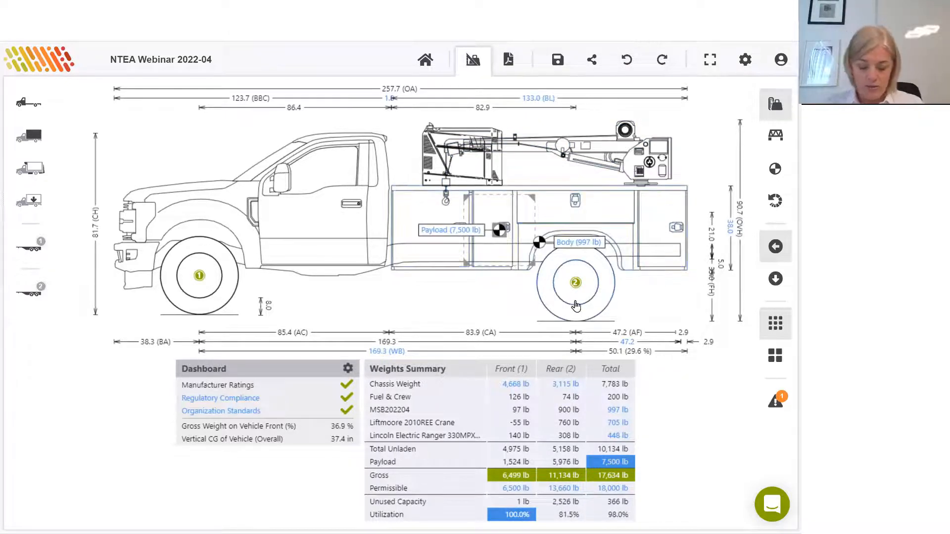
pyautogui.moveTo(640, 457)
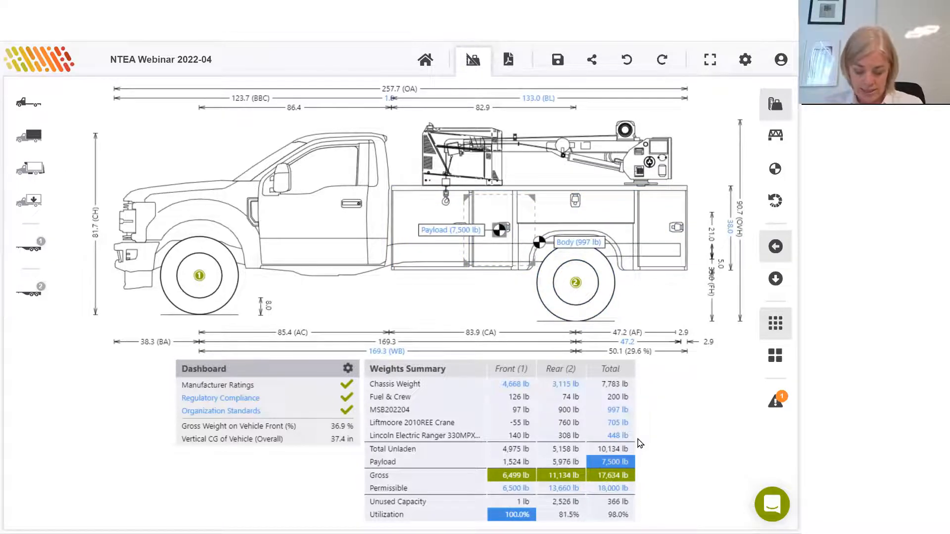
pyautogui.moveTo(635, 446)
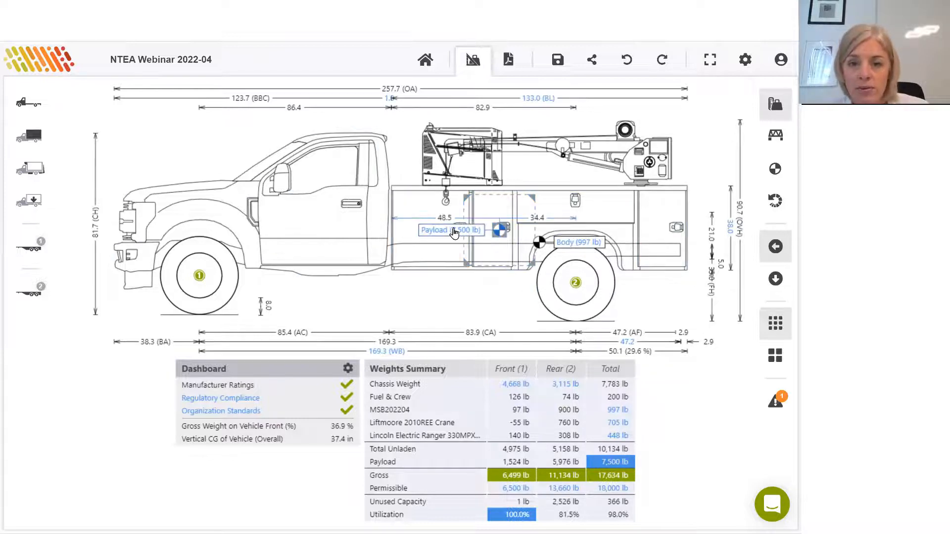
# Step: Open the Tools payload item and set its weight back to 750 lb
pyautogui.click(451, 230)
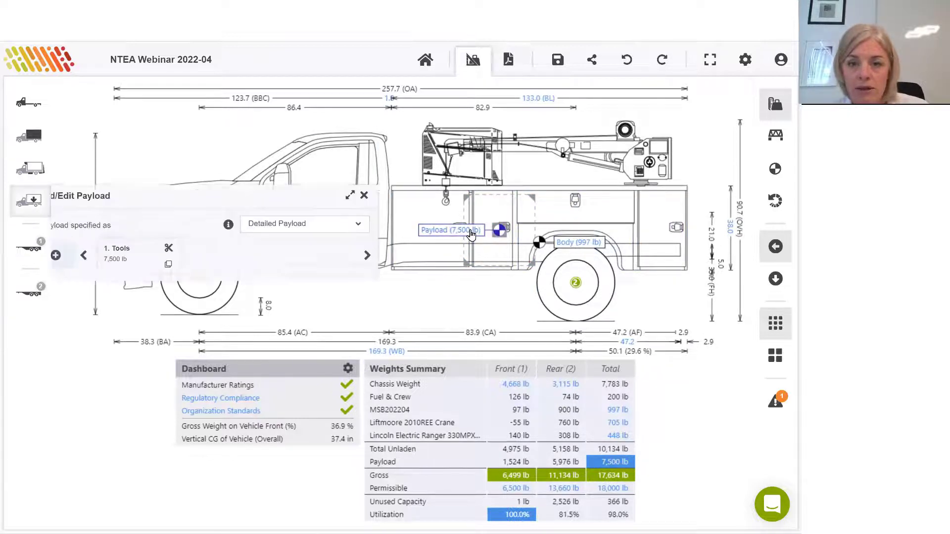
pyautogui.click(139, 253)
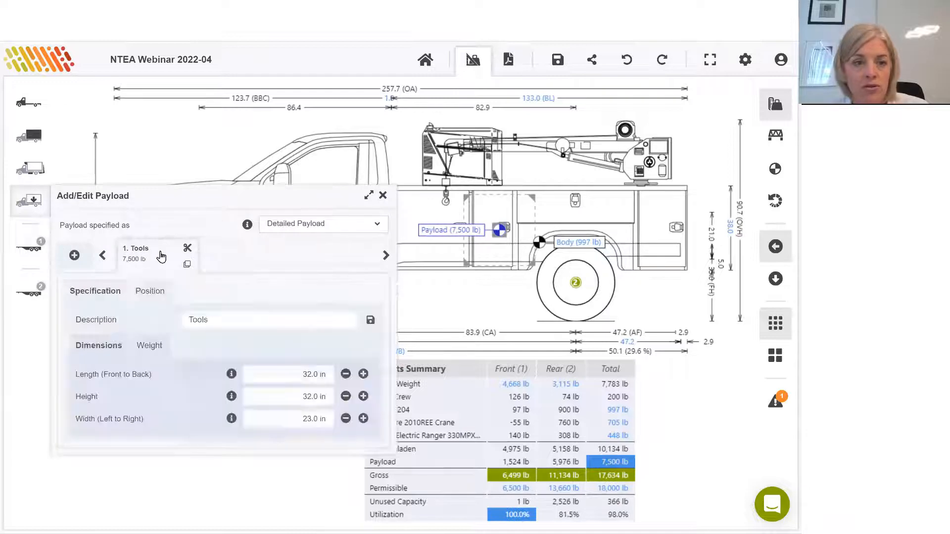
pyautogui.click(150, 345)
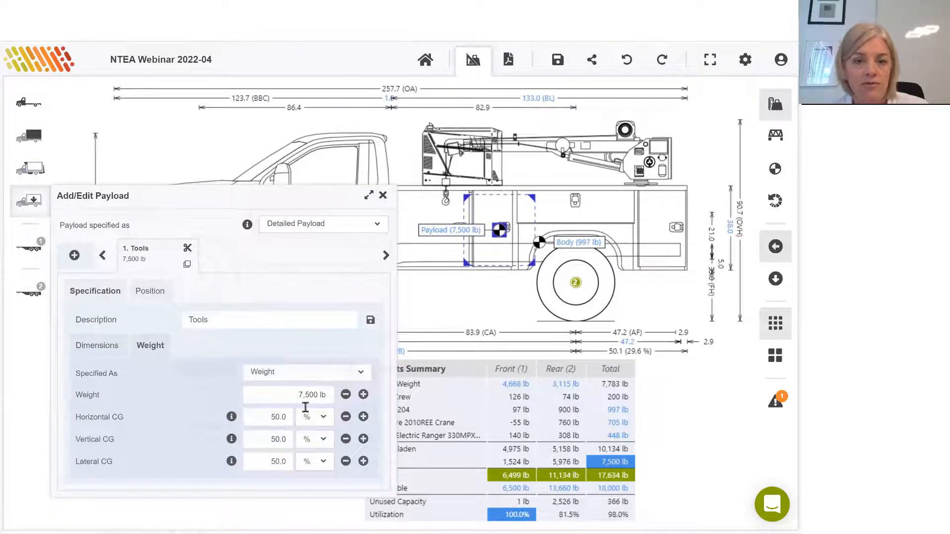
pyautogui.write('756')
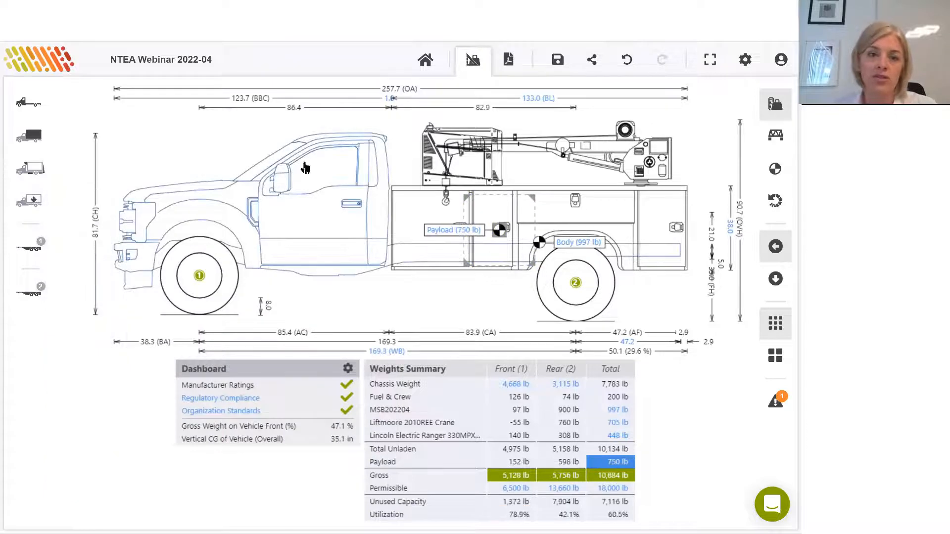
pyautogui.click(28, 169)
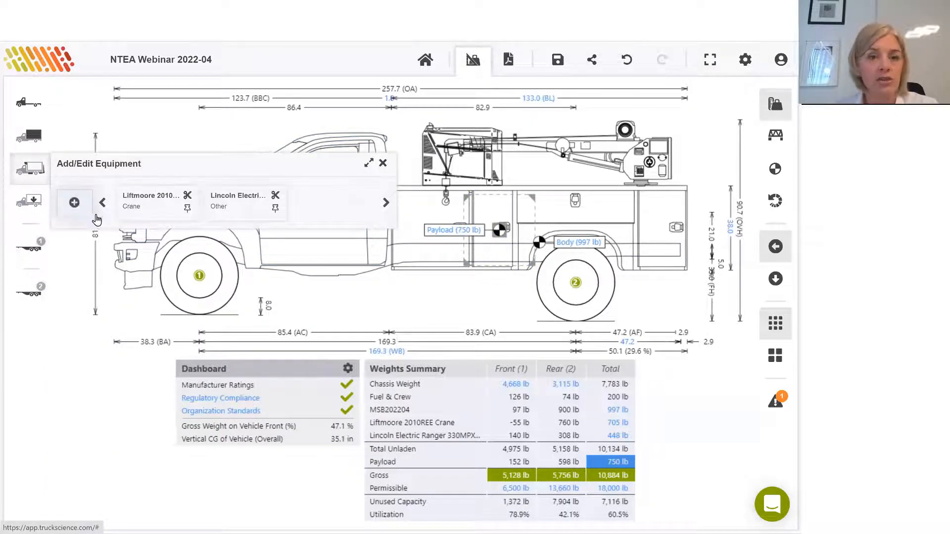
# Step: Add the Sample Tow Hitch (Ball Type - Medium) from the Pintle Hook / Coupler category
pyautogui.click(75, 202)
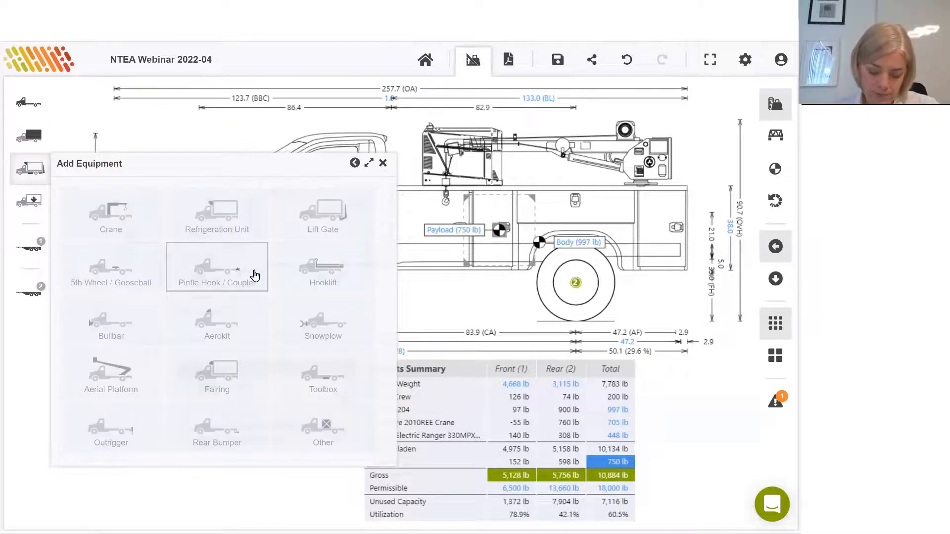
pyautogui.click(217, 268)
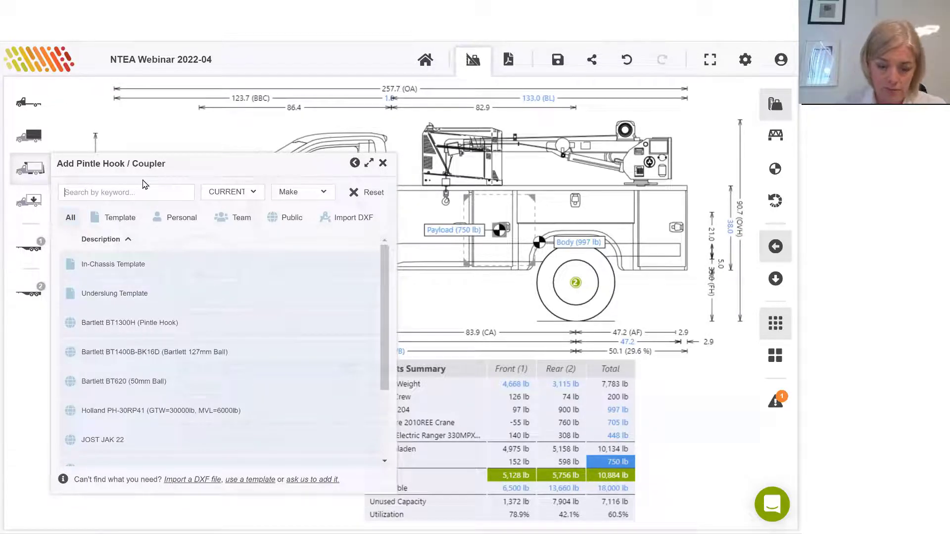
pyautogui.write('medium')
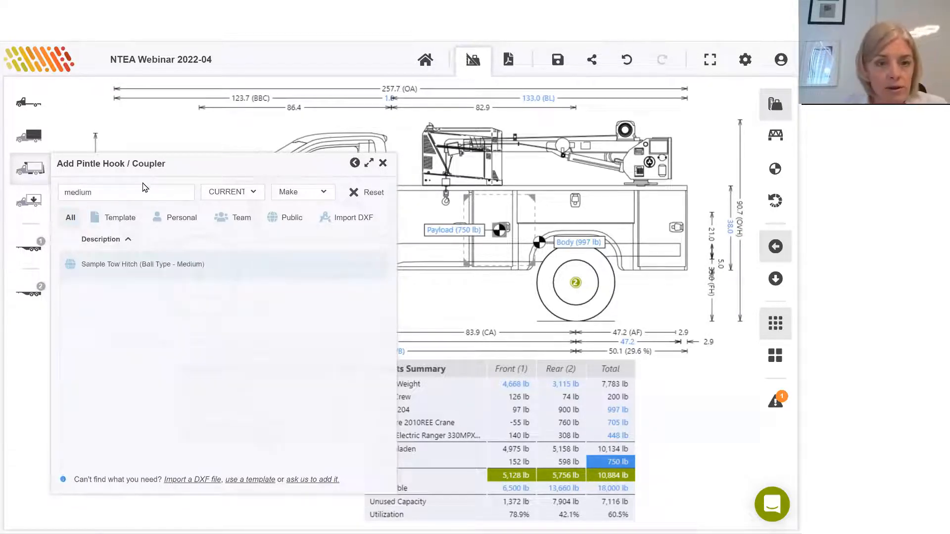
pyautogui.click(383, 162)
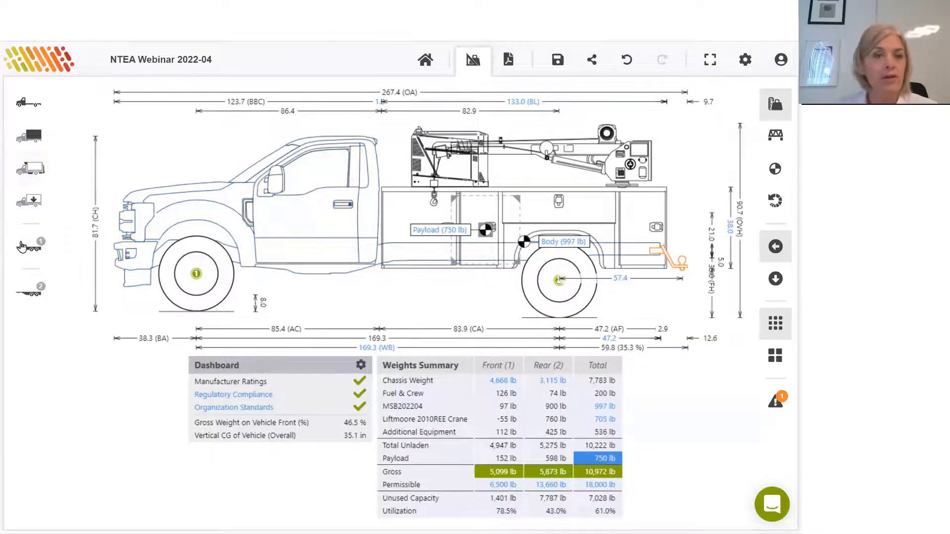
pyautogui.click(28, 246)
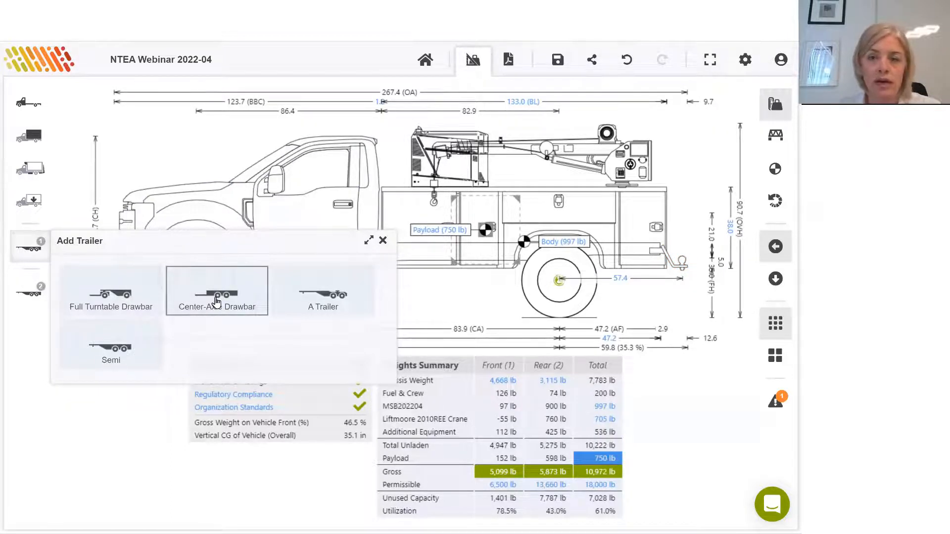
# Step: Hitch a Sauber Model 1580-TBA Tilt Bed center-axle drawbar trailer behind the truck
pyautogui.click(216, 296)
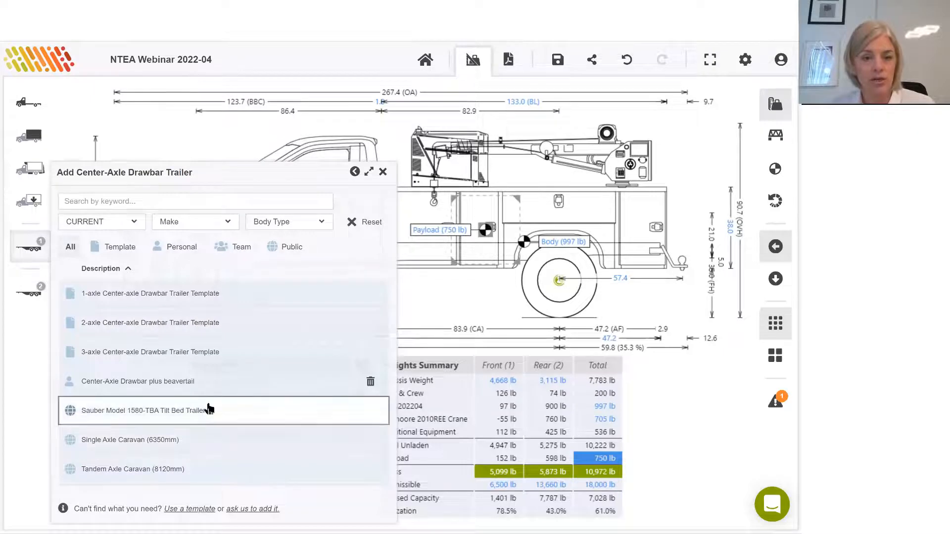
pyautogui.click(144, 410)
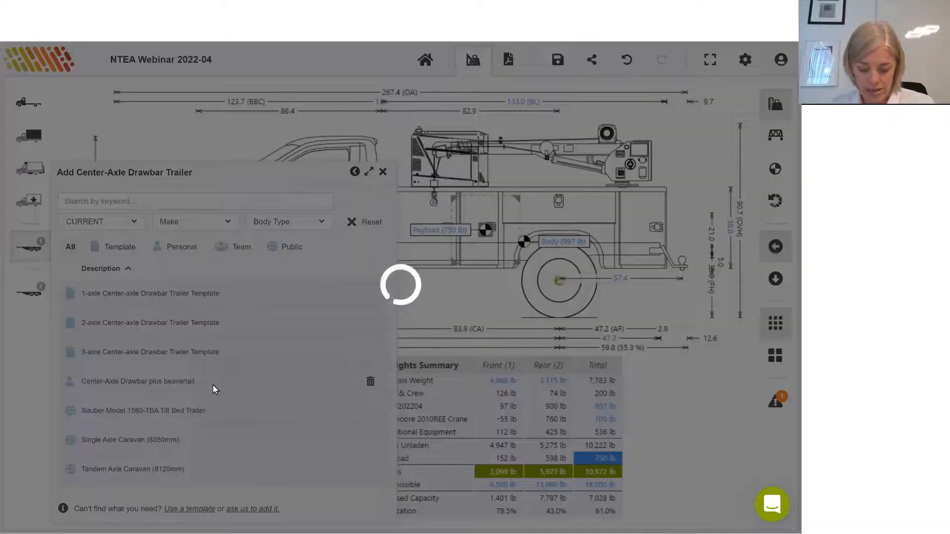
pyautogui.click(138, 381)
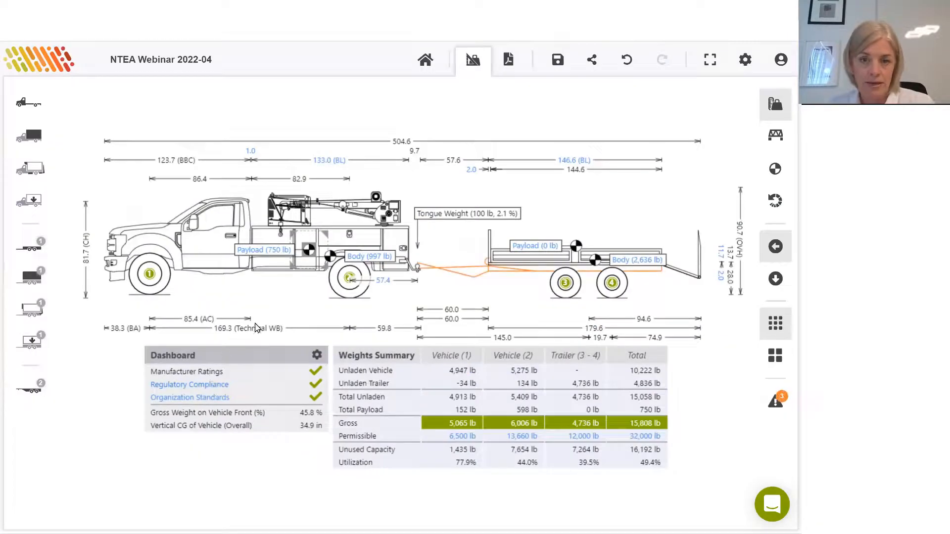
pyautogui.moveTo(30, 259)
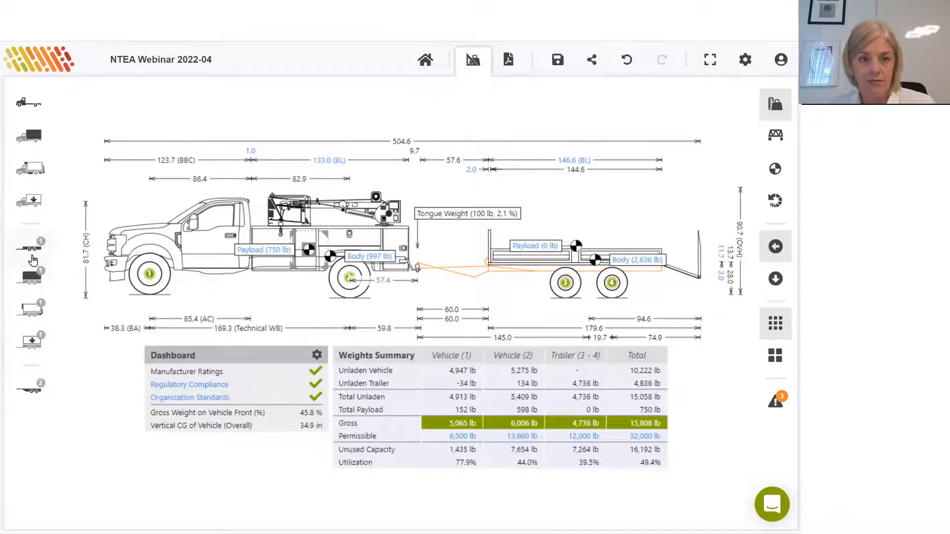
pyautogui.moveTo(24, 278)
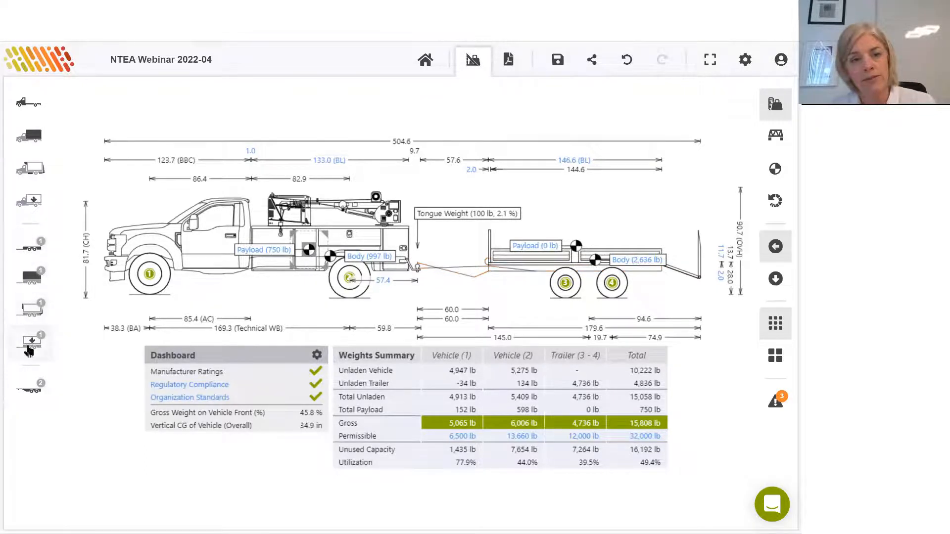
pyautogui.moveTo(28, 341)
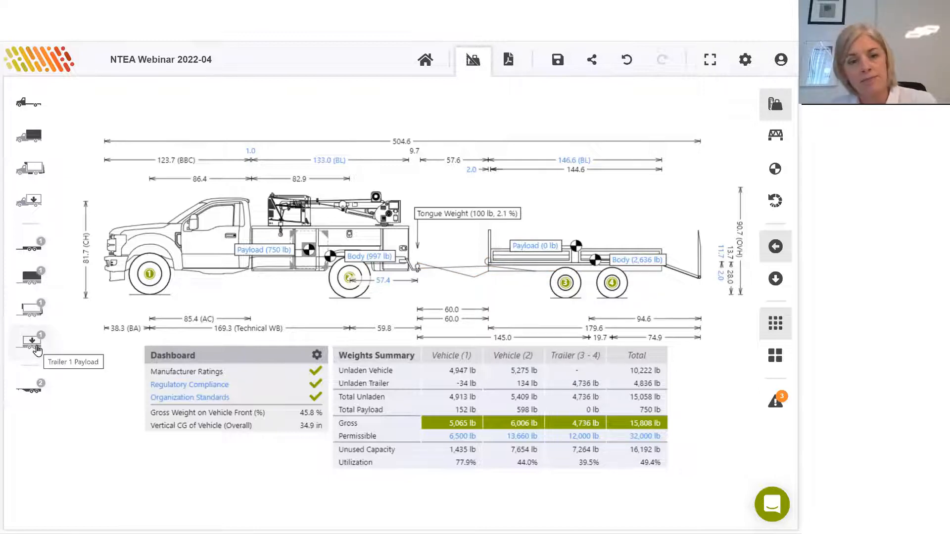
pyautogui.click(29, 341)
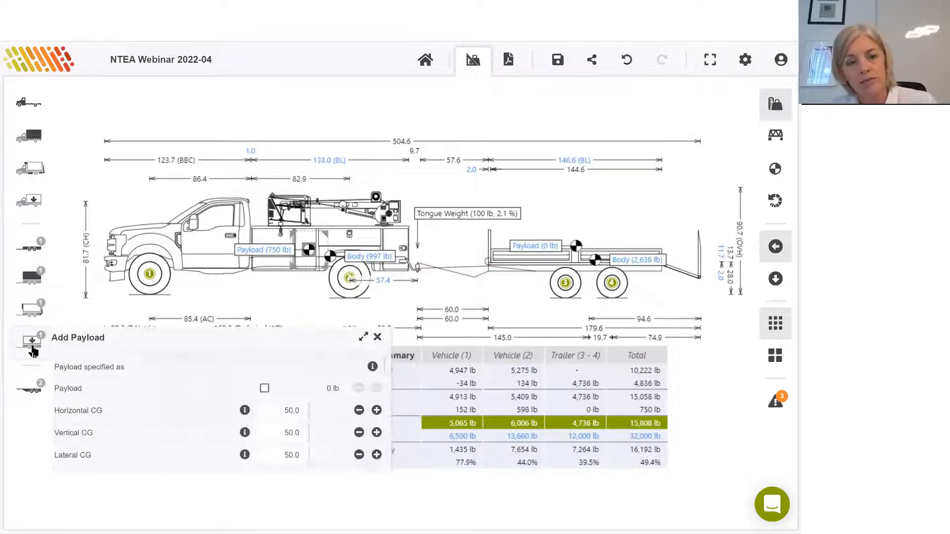
# Step: Load the 3,968 lb skid-steer loader onto the trailer and reposition it on the bed
pyautogui.click(326, 365)
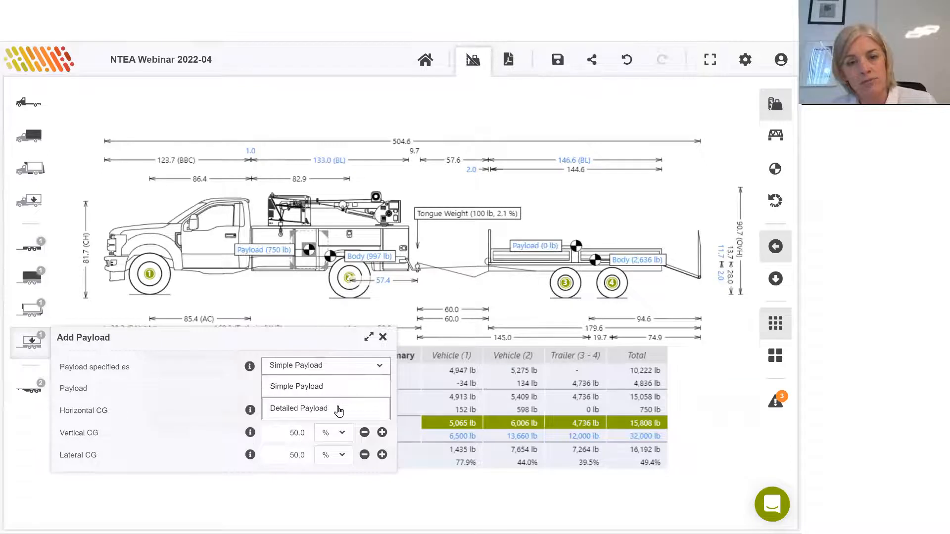
pyautogui.click(298, 408)
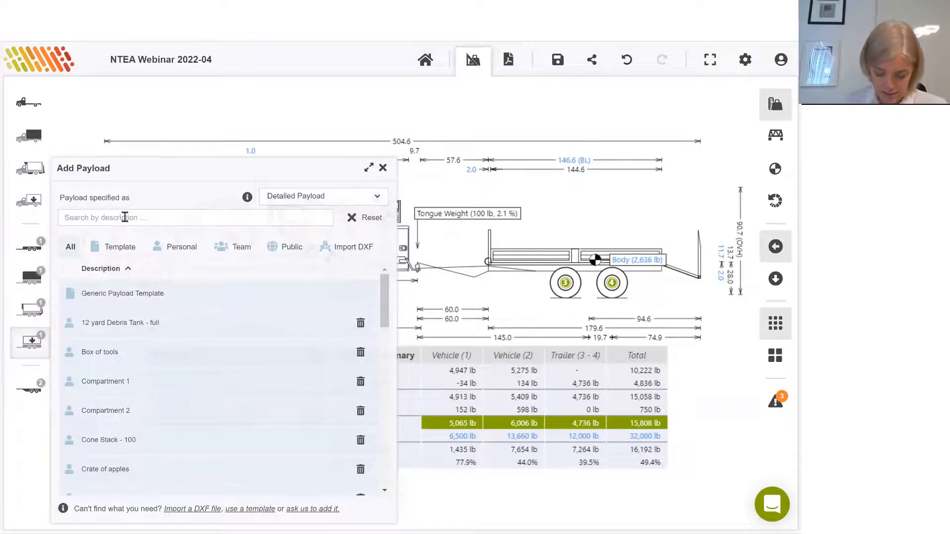
pyautogui.write('bo')
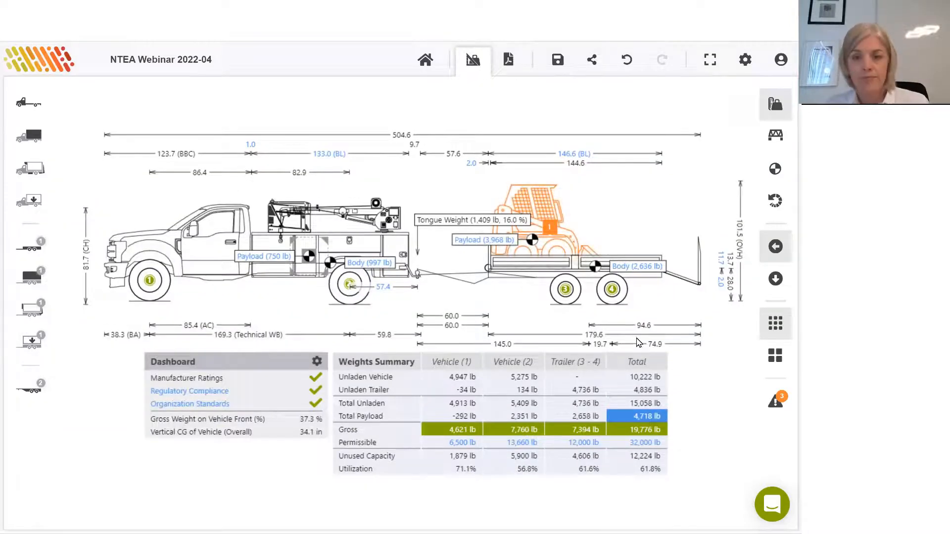
pyautogui.moveTo(449, 242)
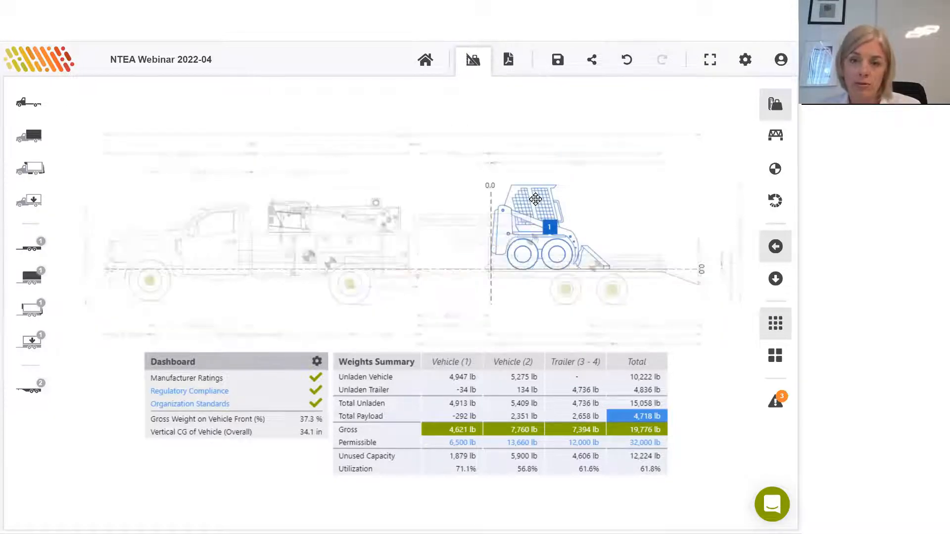
pyautogui.moveTo(534, 199); pyautogui.dragTo(575, 201)
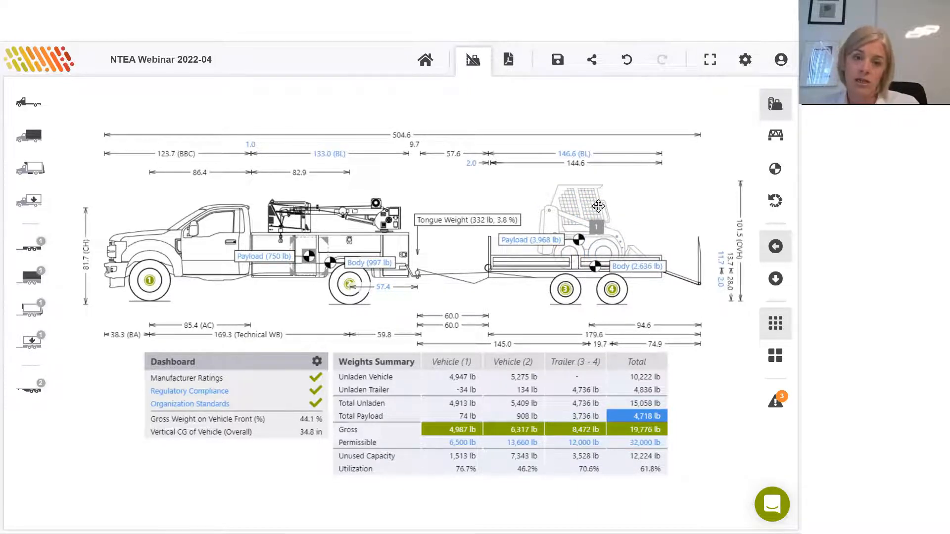
pyautogui.moveTo(678, 251)
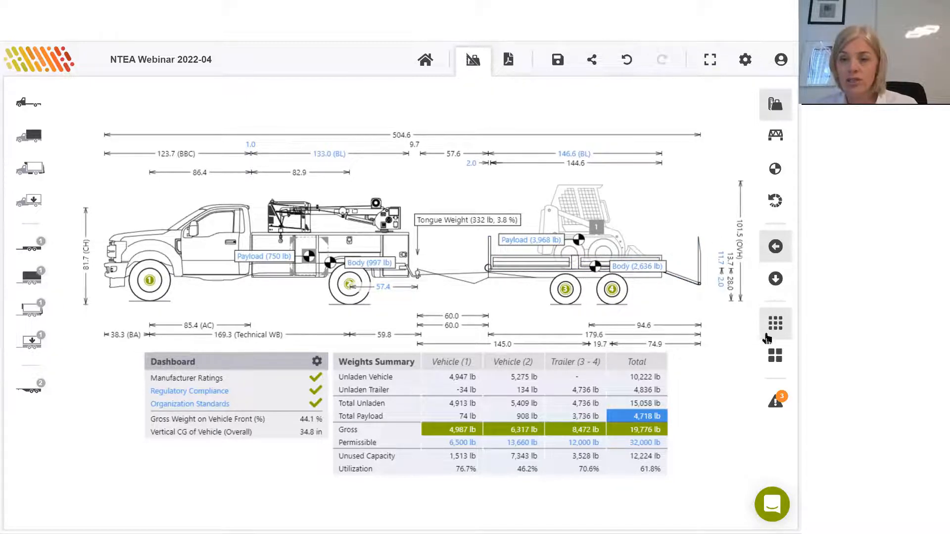
pyautogui.moveTo(775, 279)
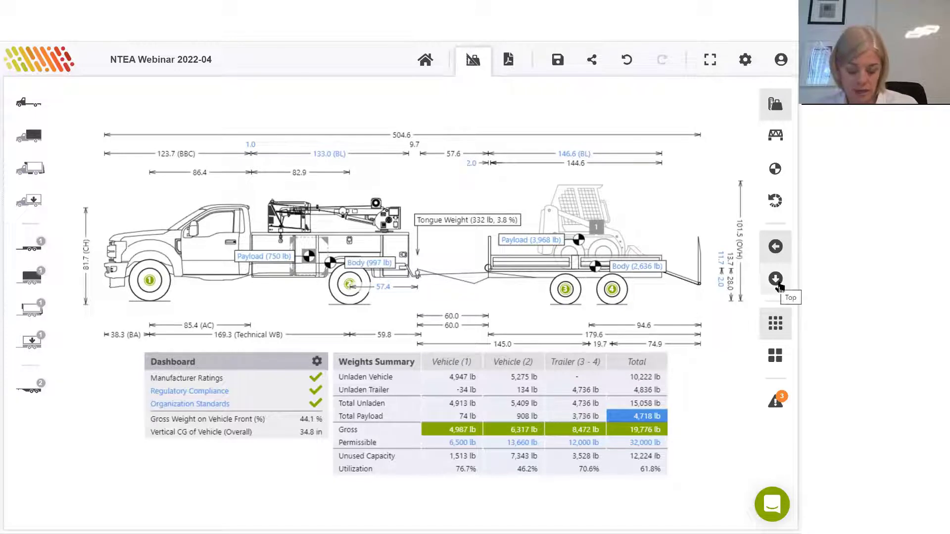
pyautogui.click(774, 278)
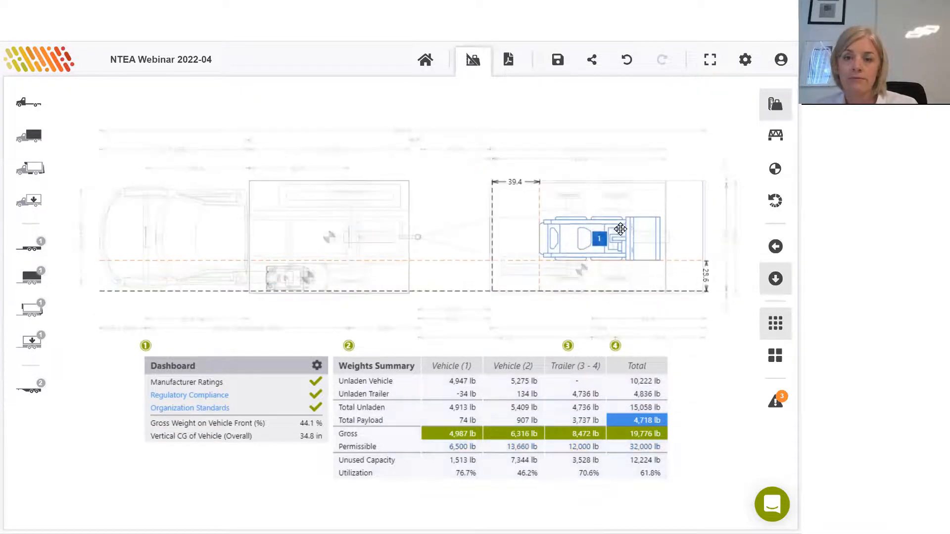
pyautogui.click(775, 247)
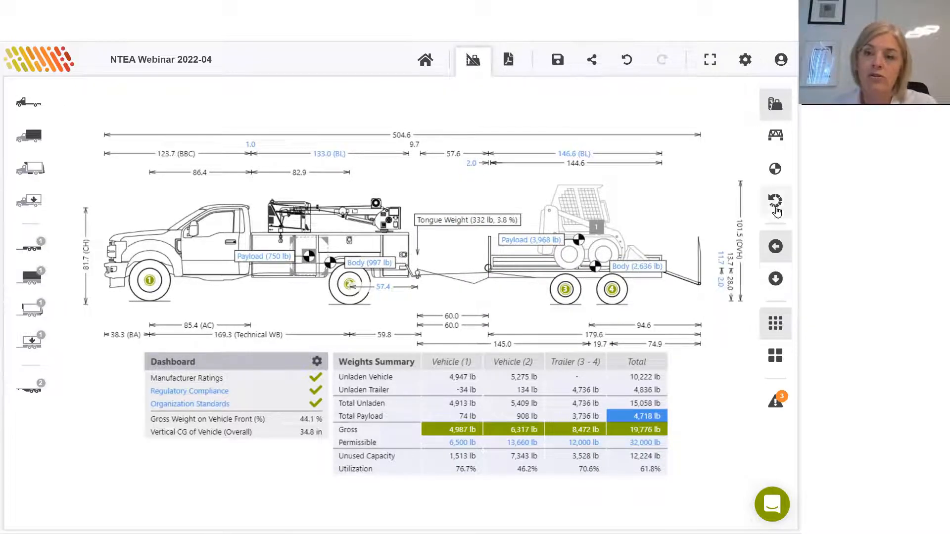
pyautogui.moveTo(775, 136)
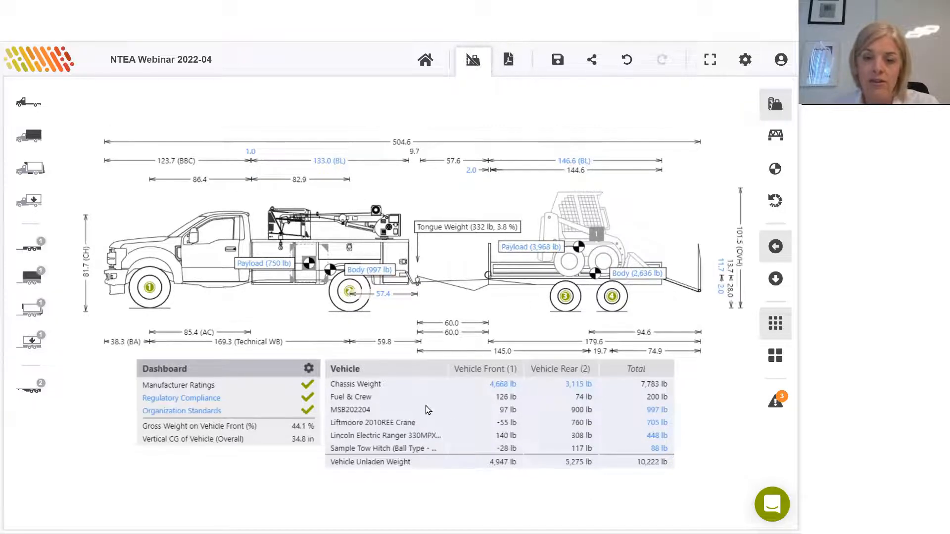
pyautogui.moveTo(658, 475)
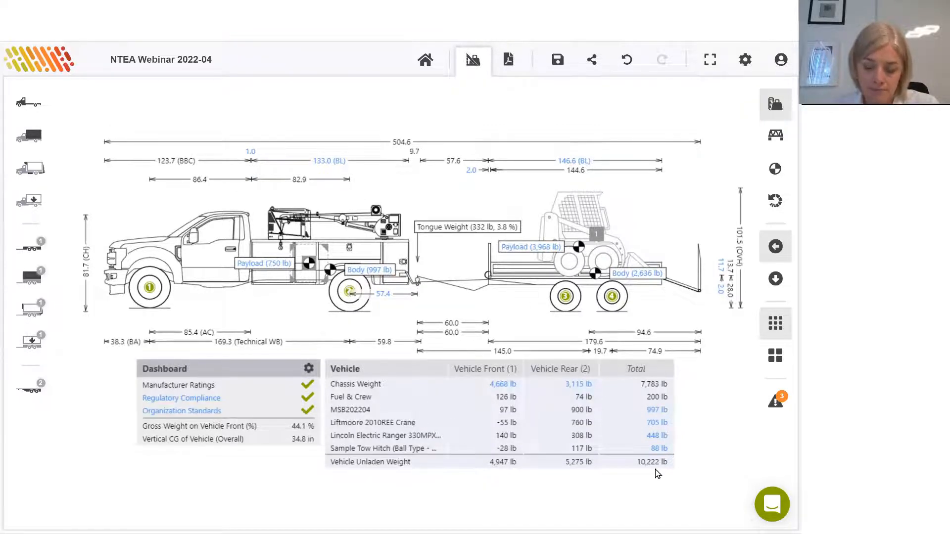
pyautogui.moveTo(774, 132)
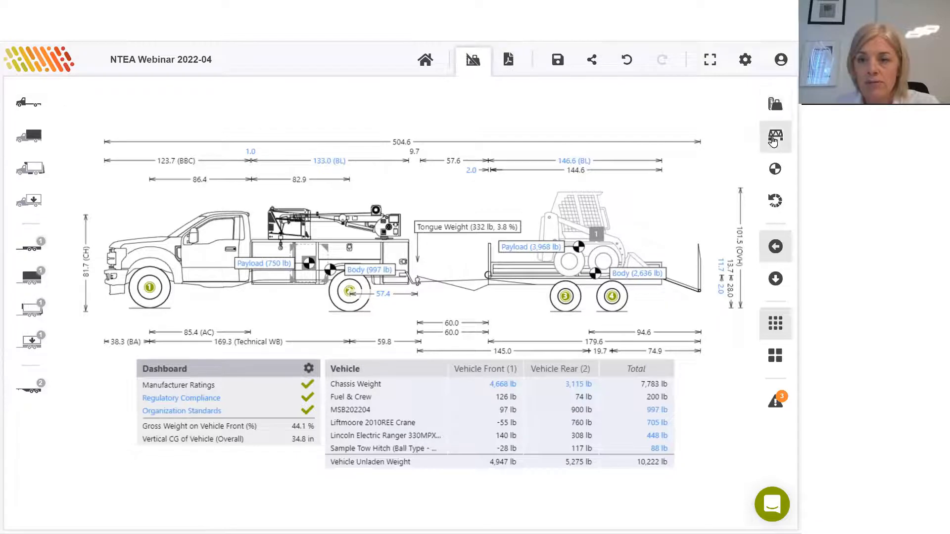
# Step: Show the axle bridge distance table, then the truck-and-trailer centre-of-gravity positions
pyautogui.click(775, 136)
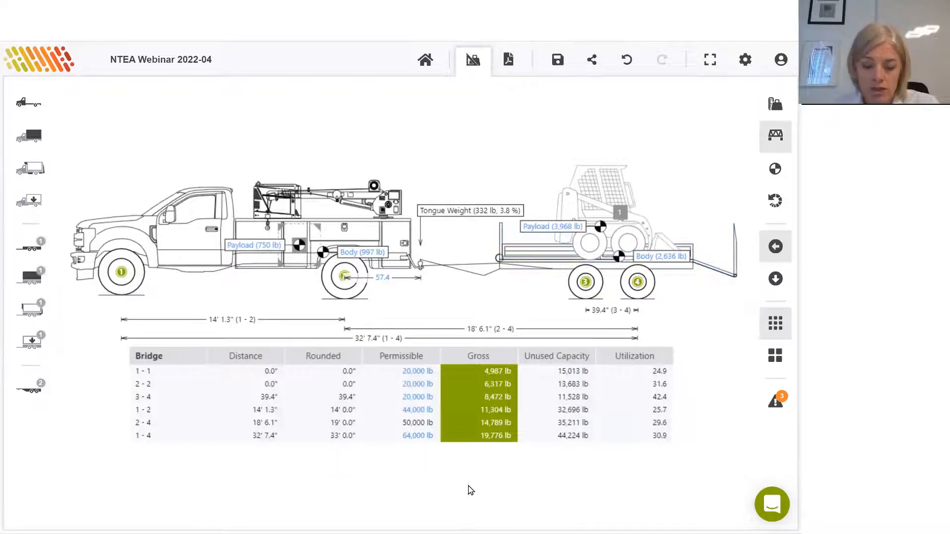
pyautogui.moveTo(191, 415)
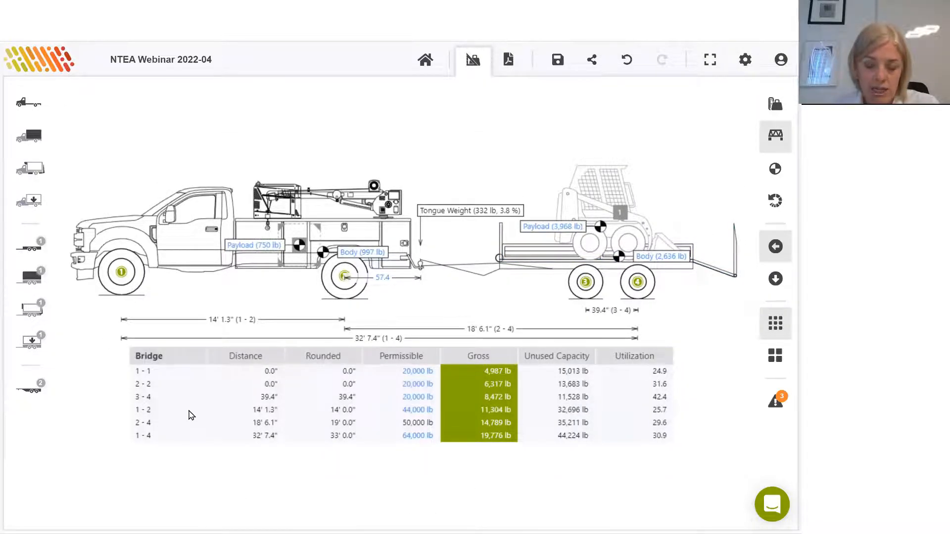
pyautogui.moveTo(180, 443)
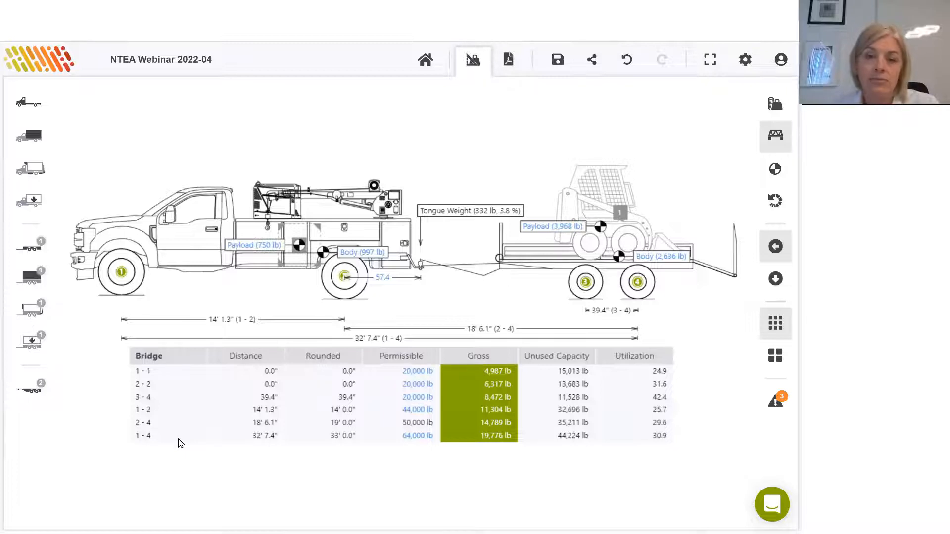
pyautogui.moveTo(305, 458)
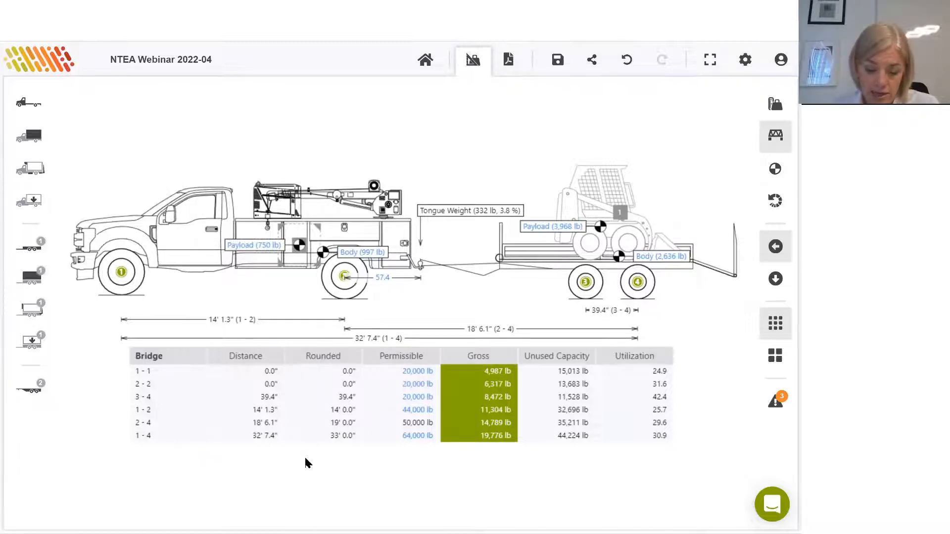
pyautogui.moveTo(775, 168)
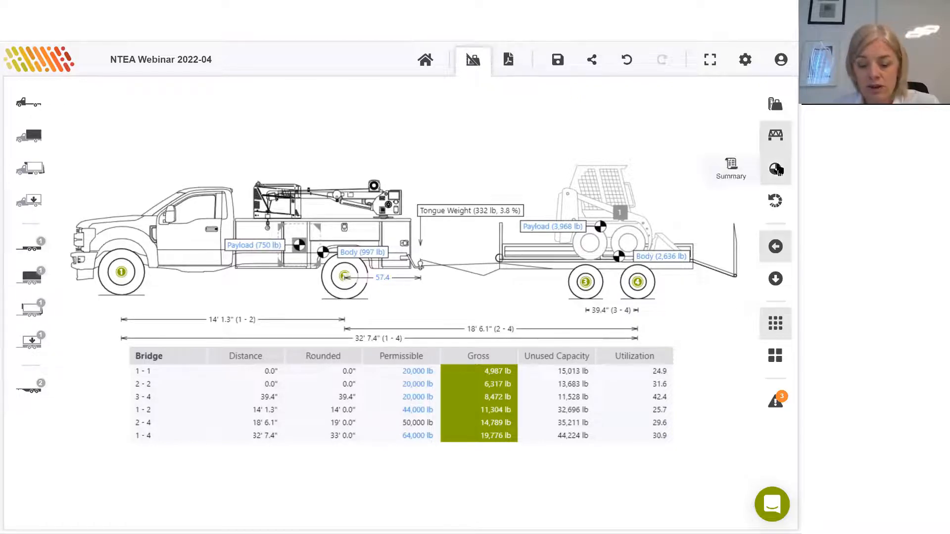
pyautogui.click(774, 168)
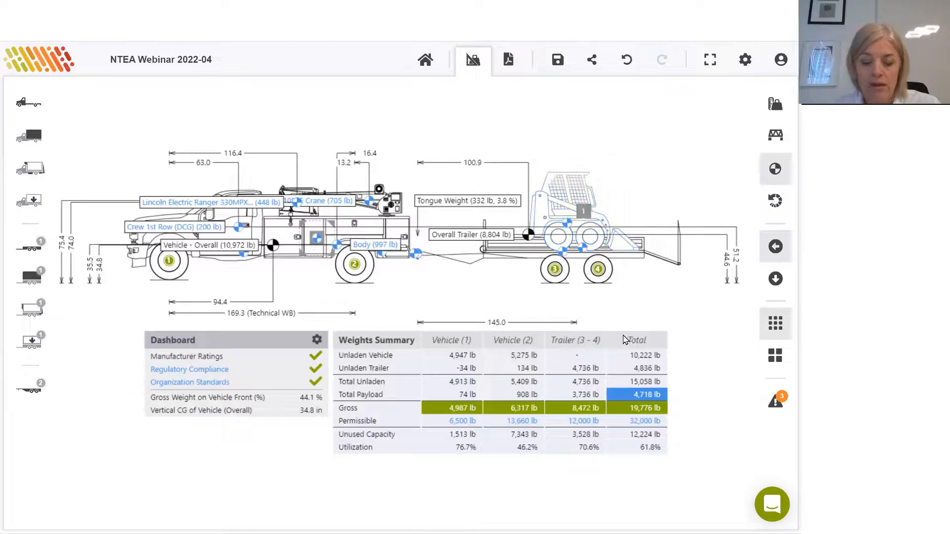
pyautogui.moveTo(429, 262)
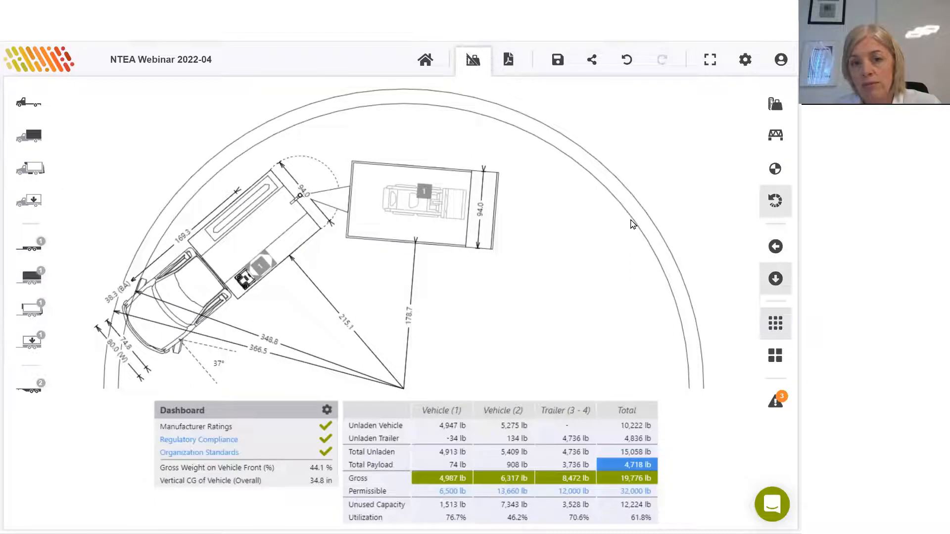
pyautogui.moveTo(375, 340)
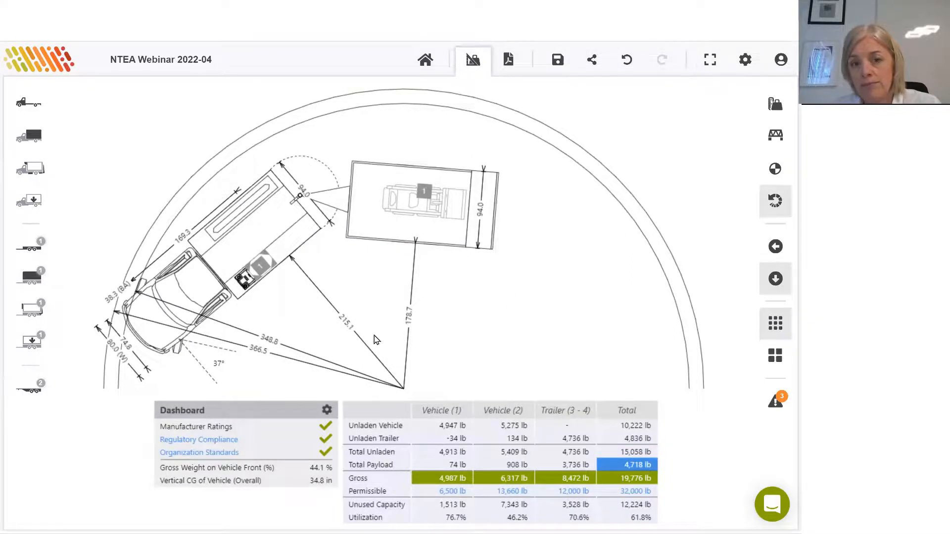
pyautogui.moveTo(528, 246)
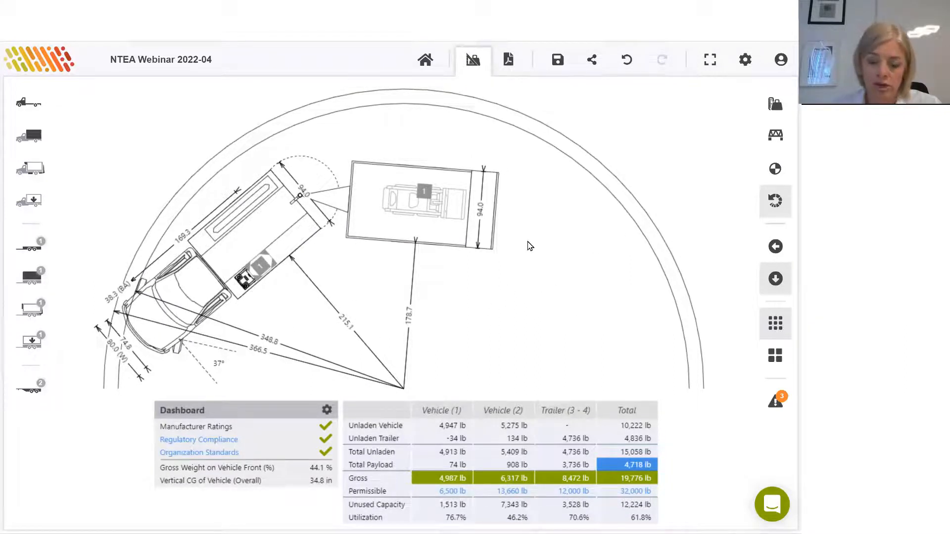
pyautogui.moveTo(785, 361)
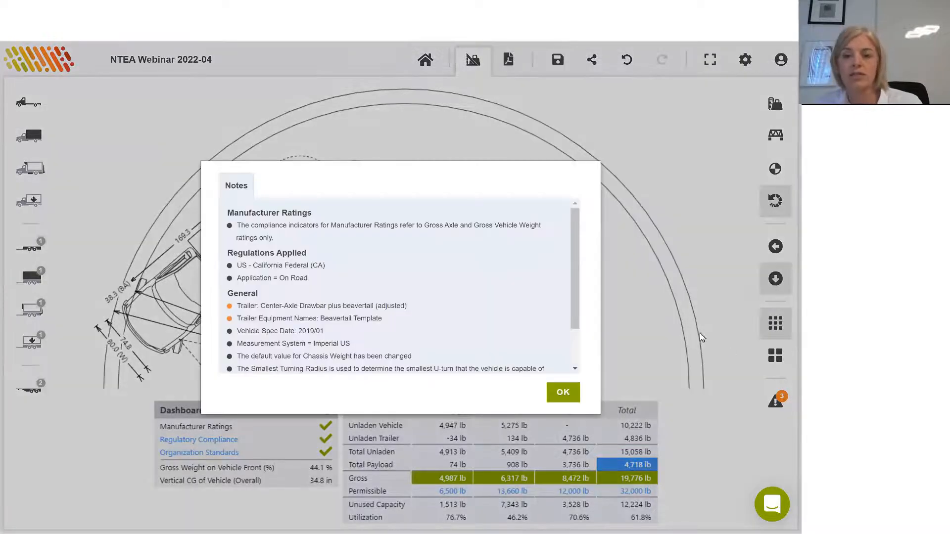
# Step: Review the rollover angle notes (45.67° vehicle, 35.67° trailer) and return to the side view
pyautogui.scroll(-3)
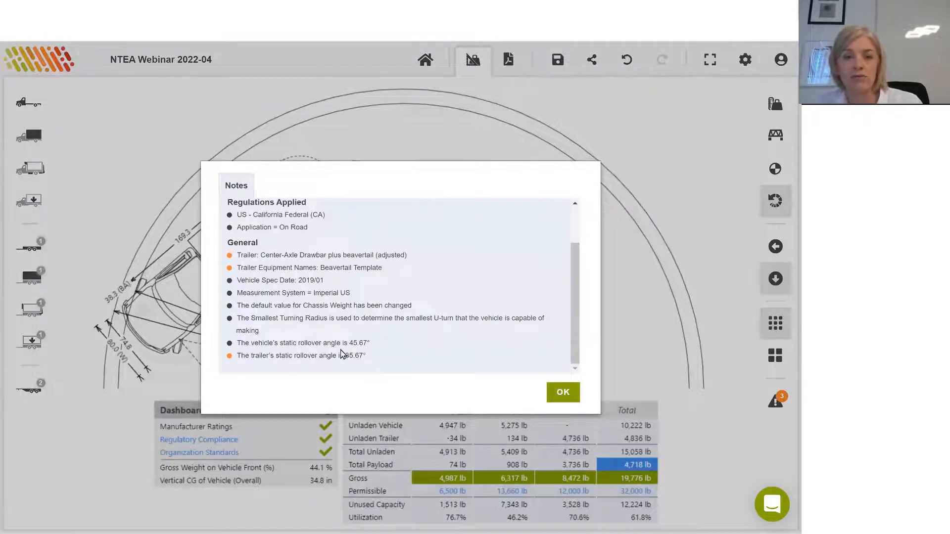
pyautogui.moveTo(236, 342); pyautogui.dragTo(364, 357)
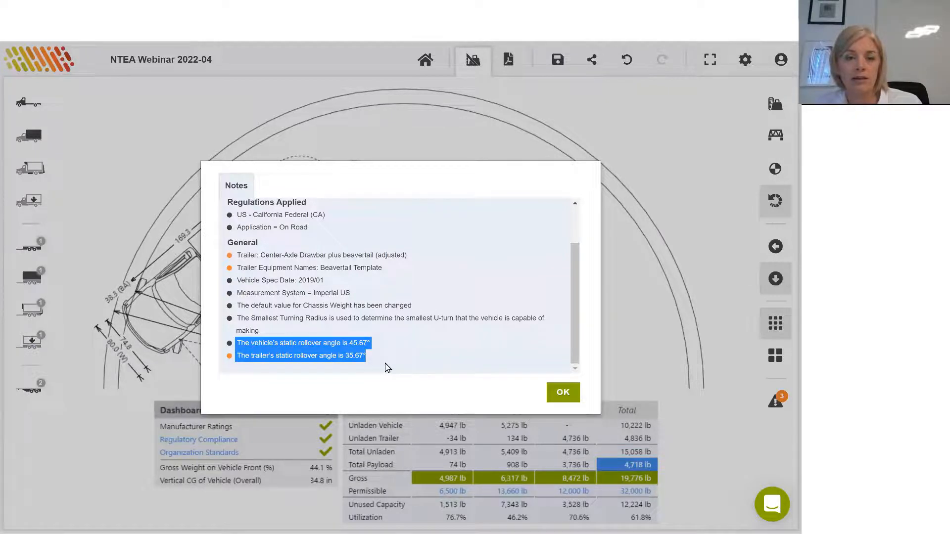
pyautogui.moveTo(593, 308)
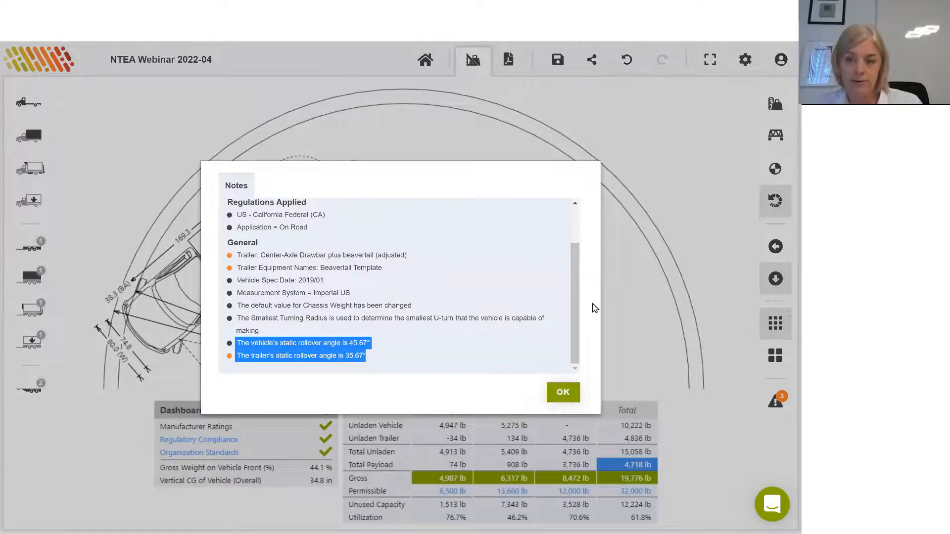
pyautogui.click(562, 392)
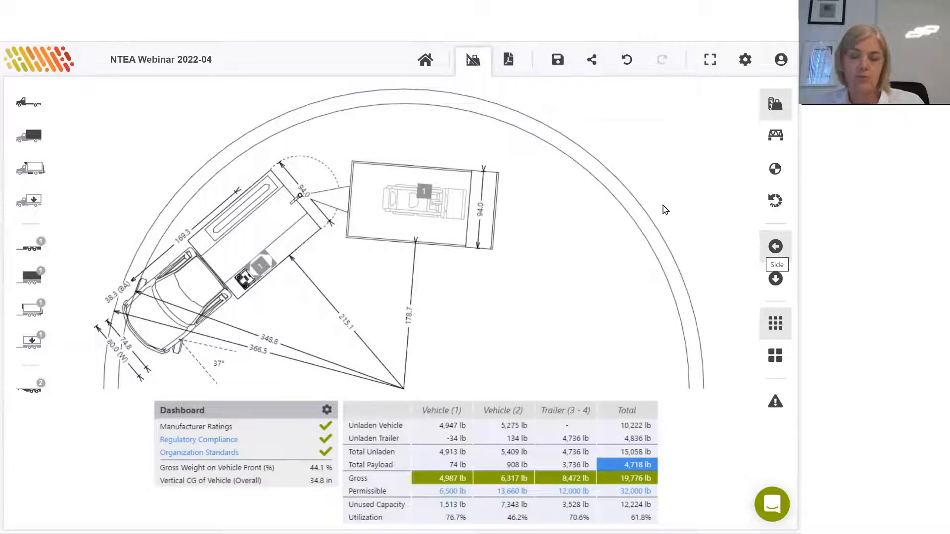
pyautogui.click(774, 246)
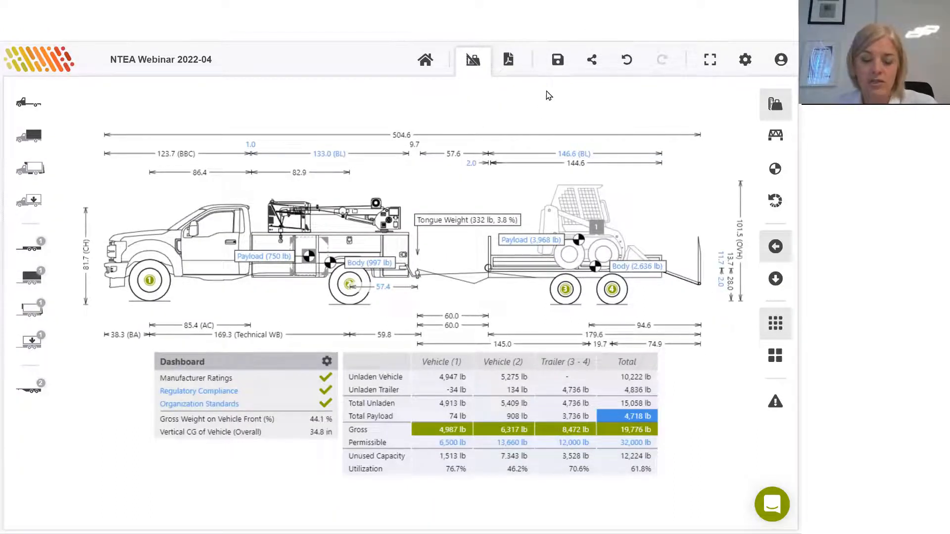
pyautogui.moveTo(507, 62)
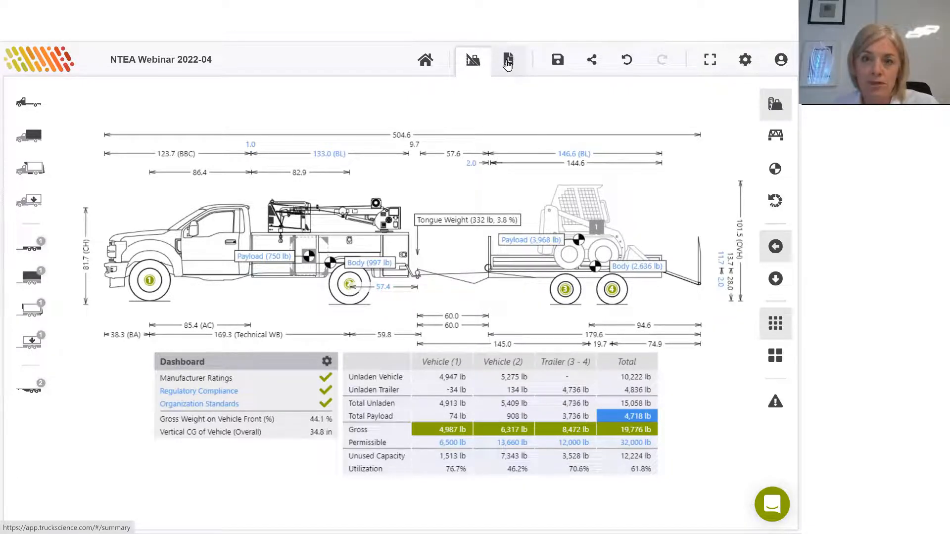
pyautogui.click(508, 59)
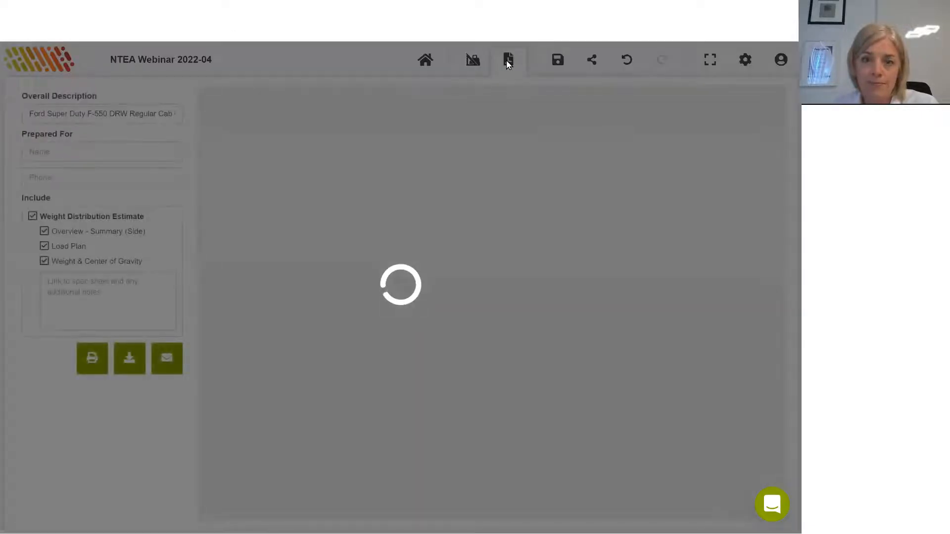
pyautogui.click(508, 59)
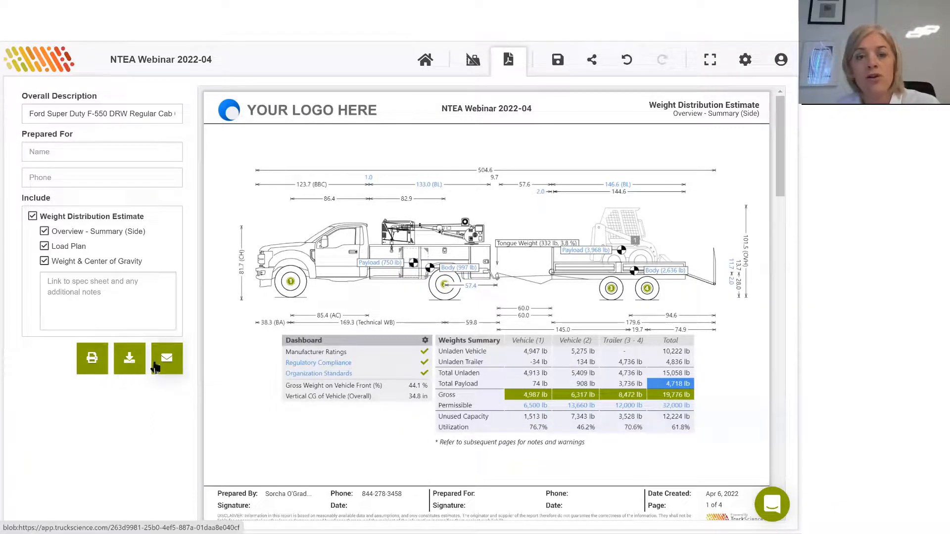
pyautogui.moveTo(166, 366)
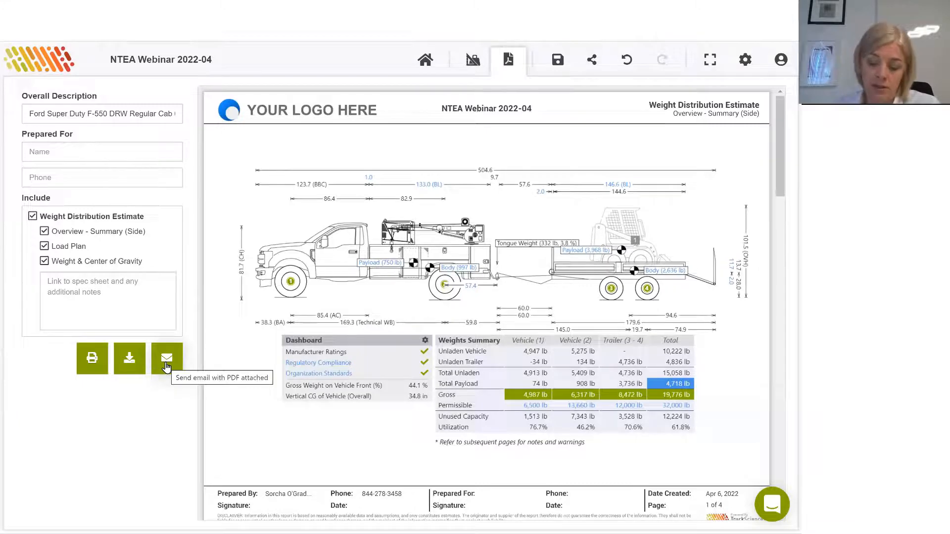
pyautogui.moveTo(271, 336)
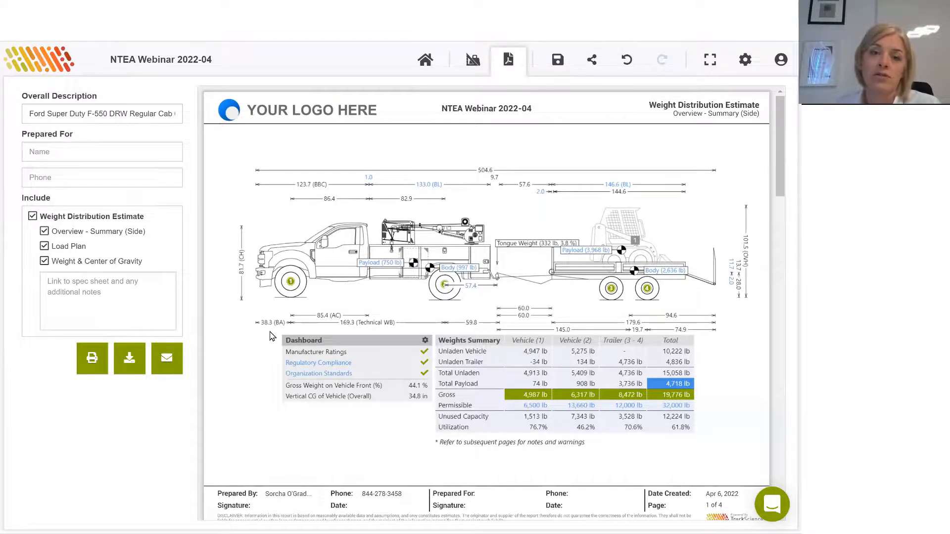
pyautogui.scroll(-3)
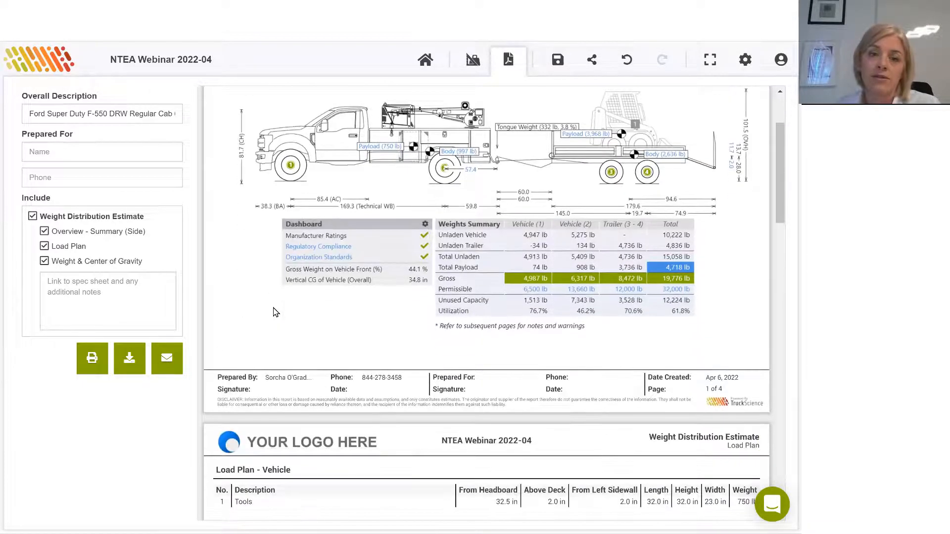
pyautogui.scroll(-3)
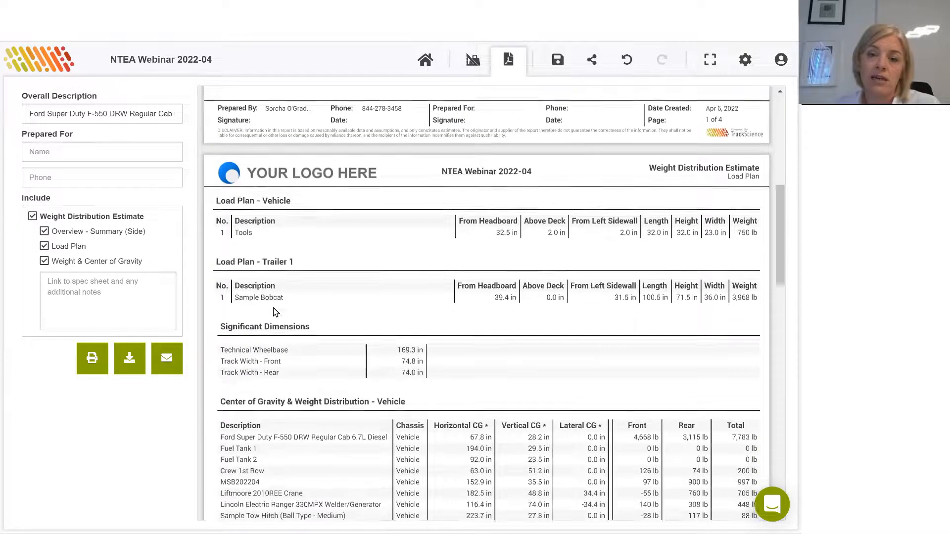
pyautogui.scroll(-3)
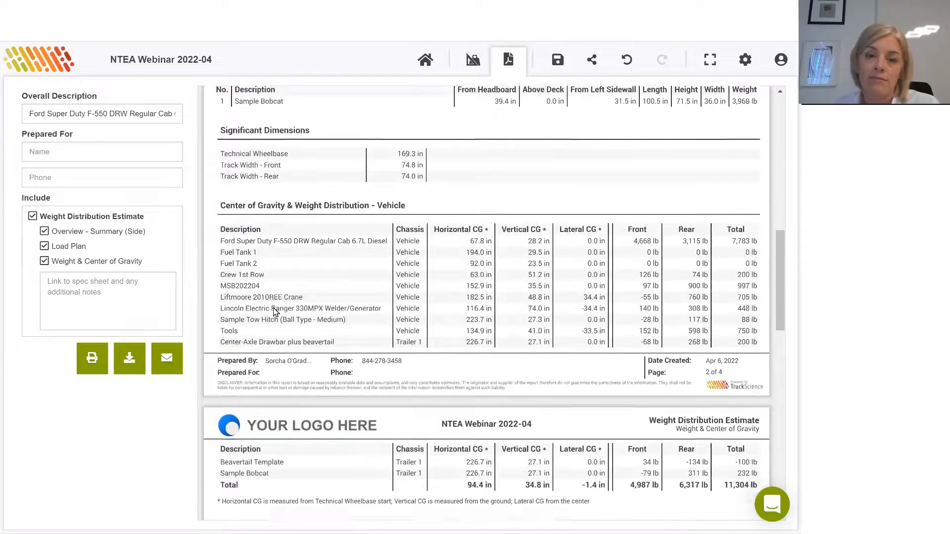
pyautogui.scroll(-3)
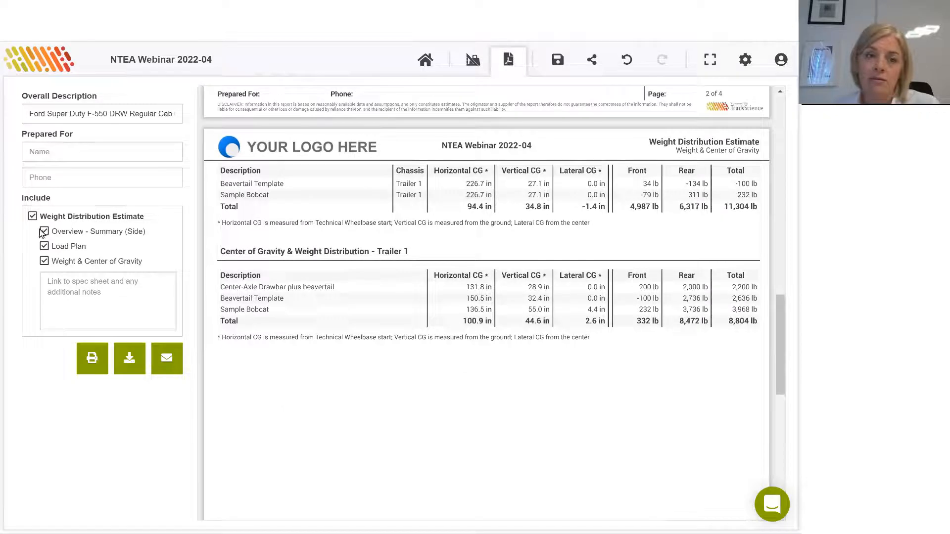
pyautogui.scroll(-3)
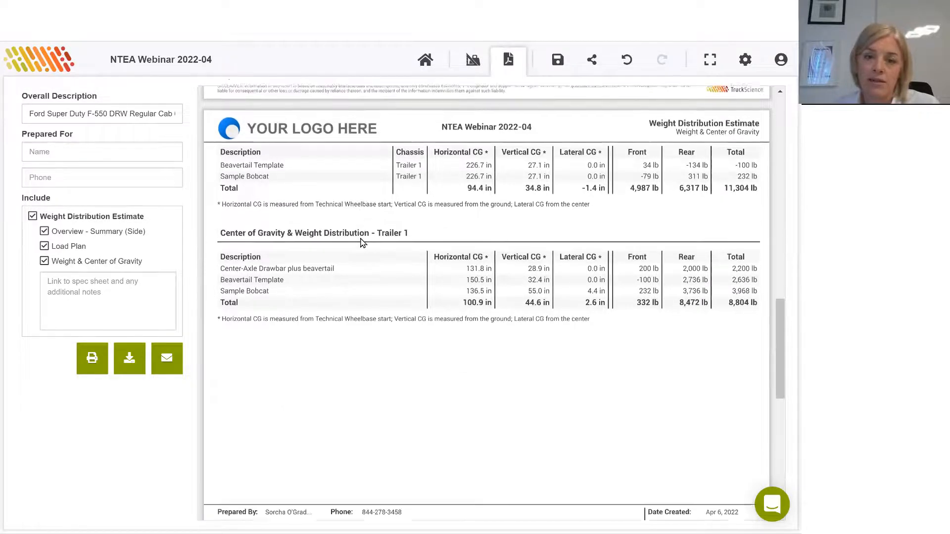
pyautogui.scroll(-3)
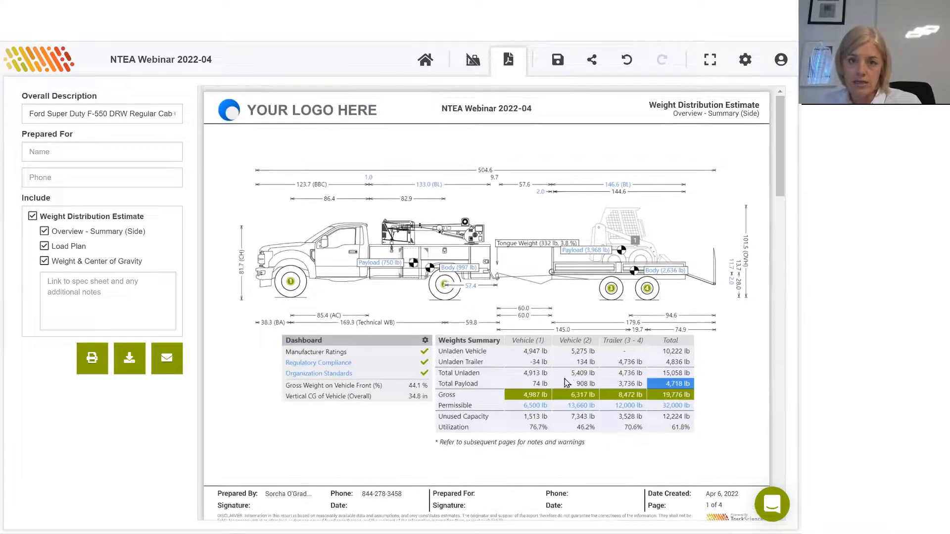
pyautogui.moveTo(537, 238)
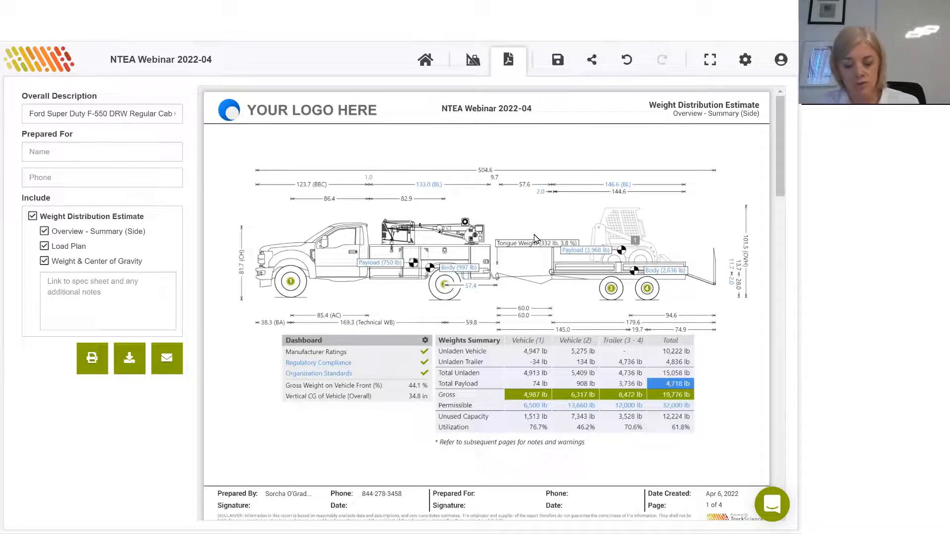
pyautogui.moveTo(668, 327)
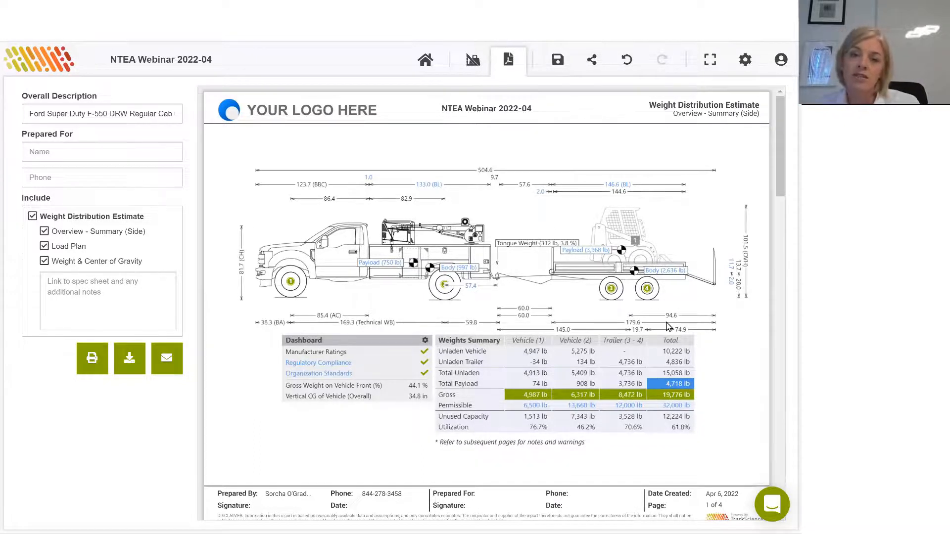
pyautogui.moveTo(786, 464)
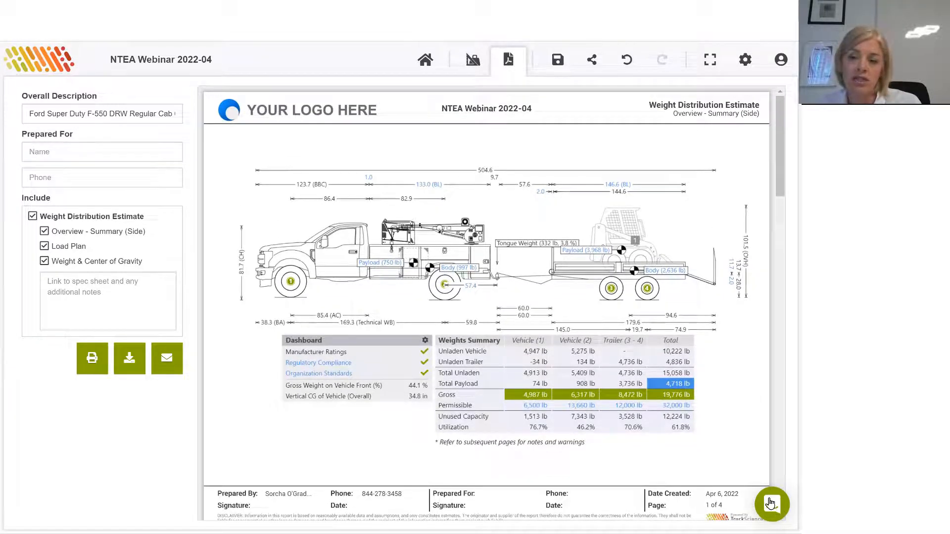
# Step: Open the Intercom help chat and begin a new message to support
pyautogui.click(771, 504)
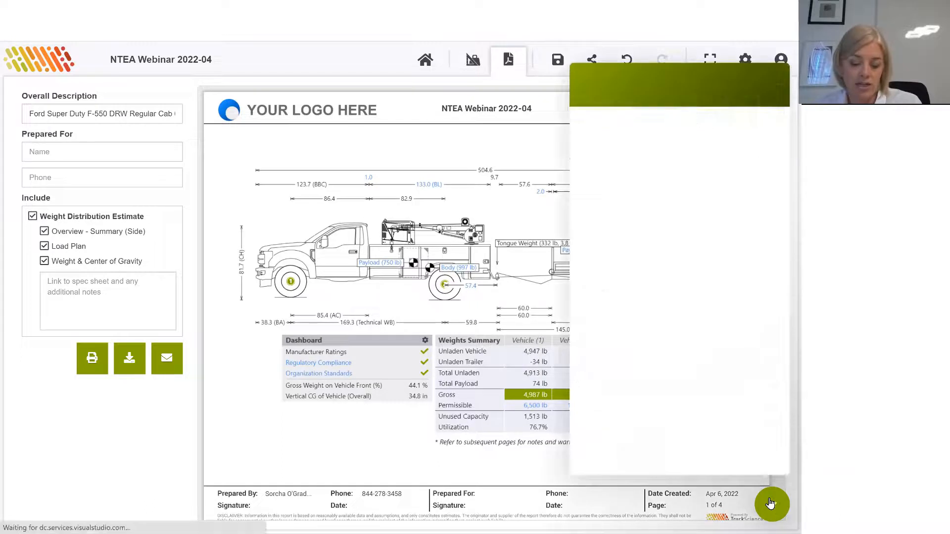
pyautogui.click(771, 504)
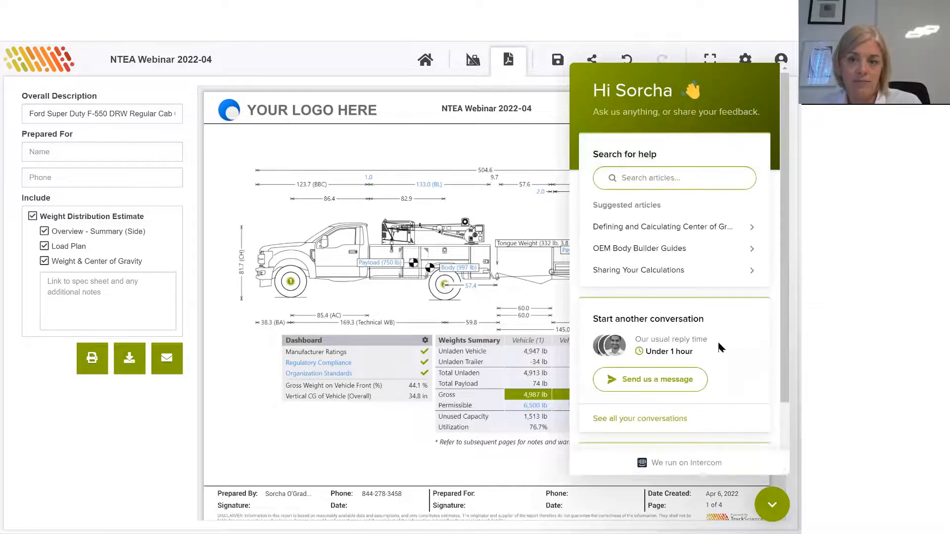
pyautogui.click(649, 379)
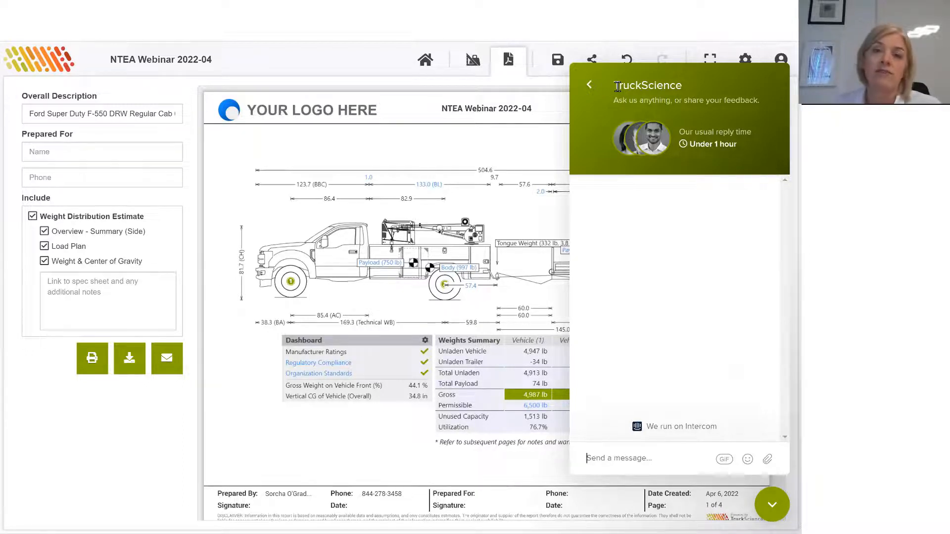
pyautogui.moveTo(664, 72)
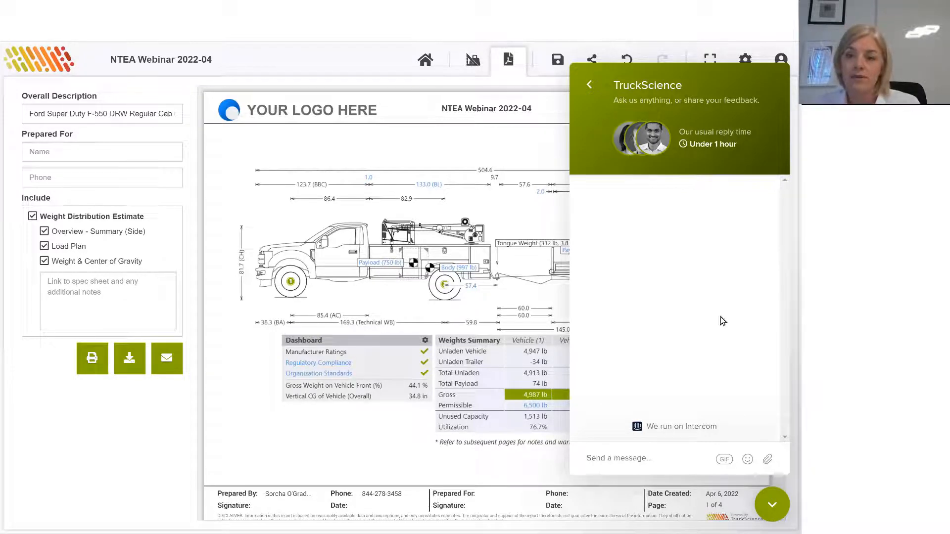
# Step: Close the support chat and return to the 19,776 lb truck-and-trailer drawing
pyautogui.click(589, 84)
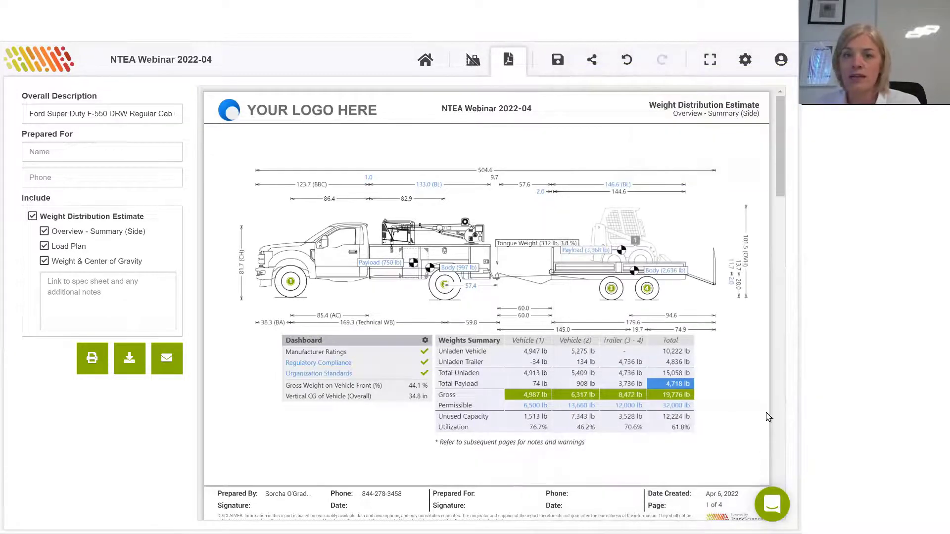
pyautogui.moveTo(744, 220)
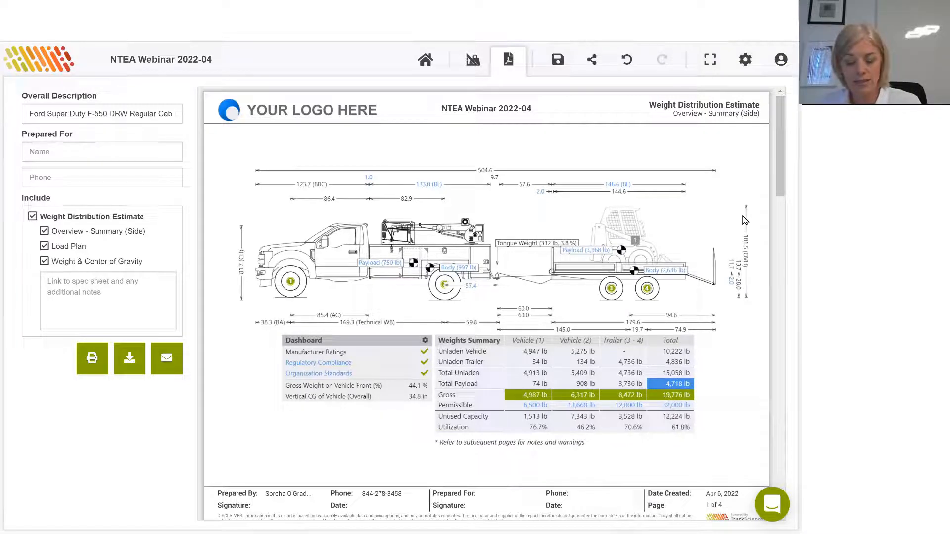
pyautogui.moveTo(592, 229)
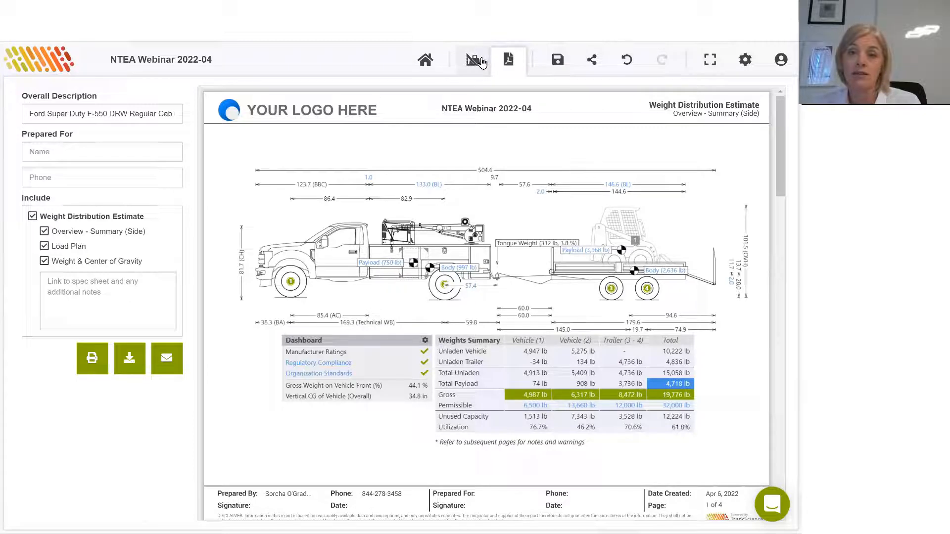
pyautogui.click(508, 59)
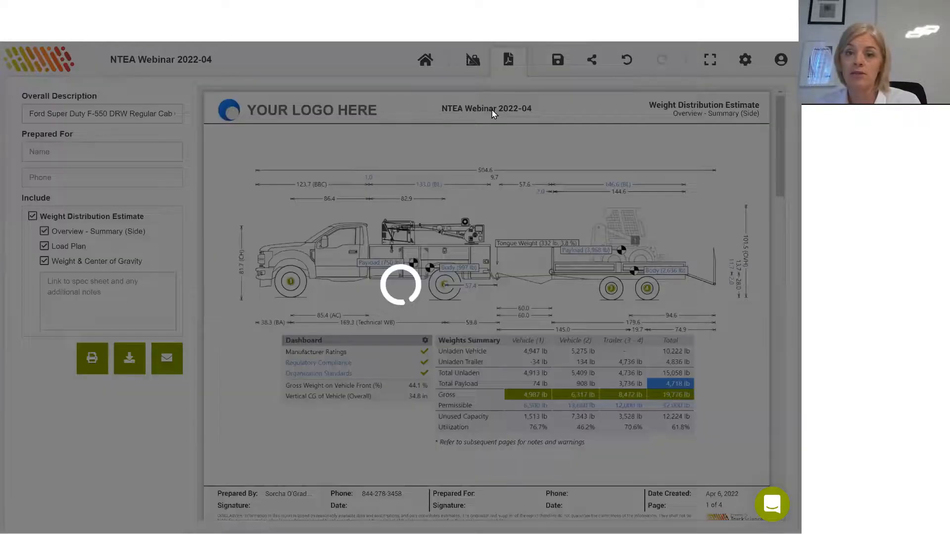
pyautogui.click(472, 60)
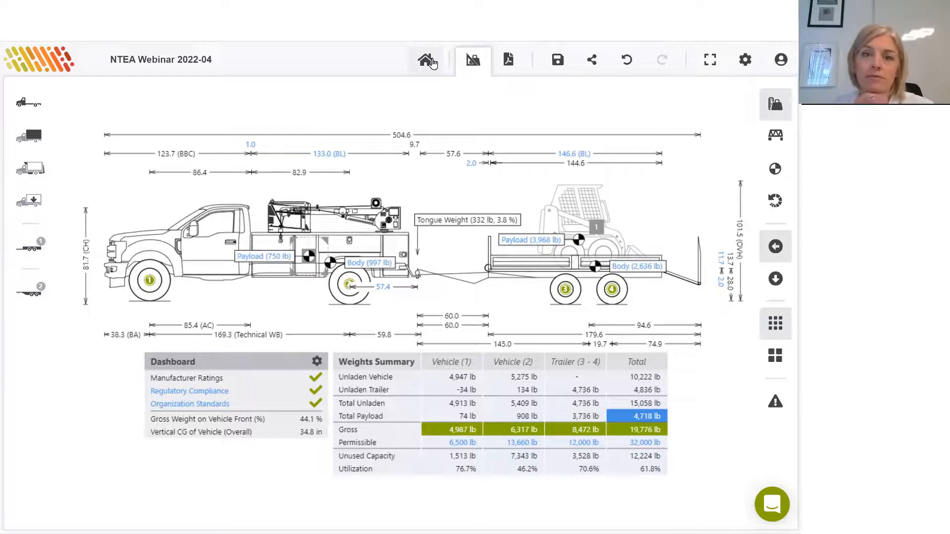
# Step: Discard the unsaved calculation and start a new Volvo VHD64F300 6X4 chassis calculation
pyautogui.click(424, 60)
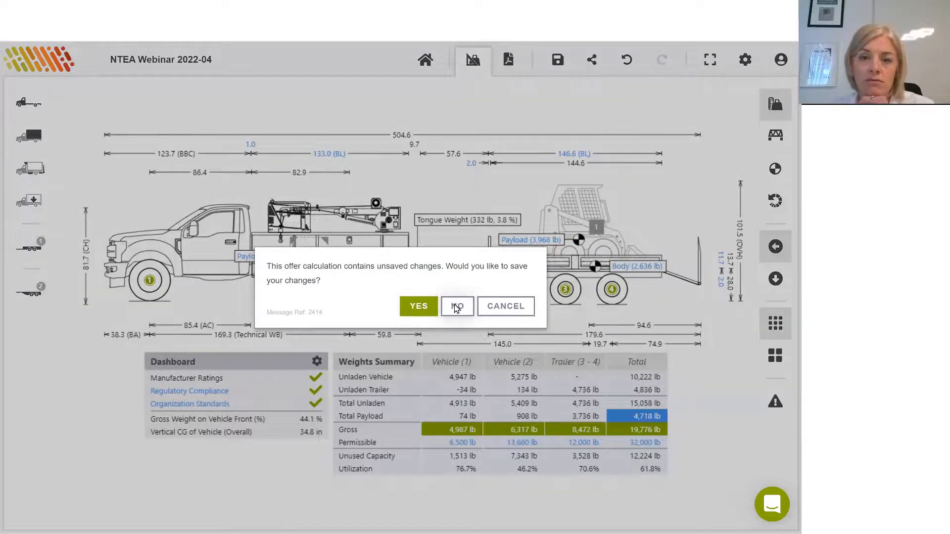
pyautogui.click(457, 305)
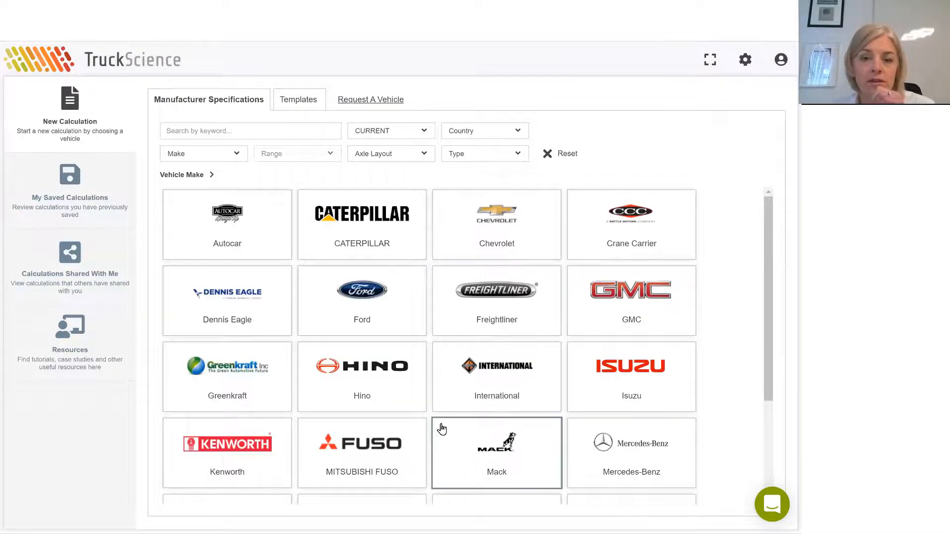
pyautogui.scroll(-3)
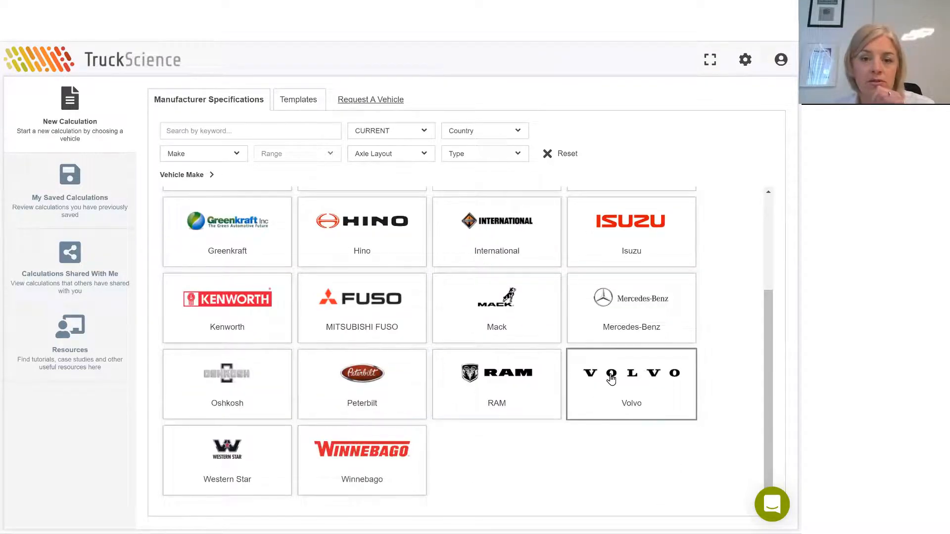
pyautogui.click(631, 379)
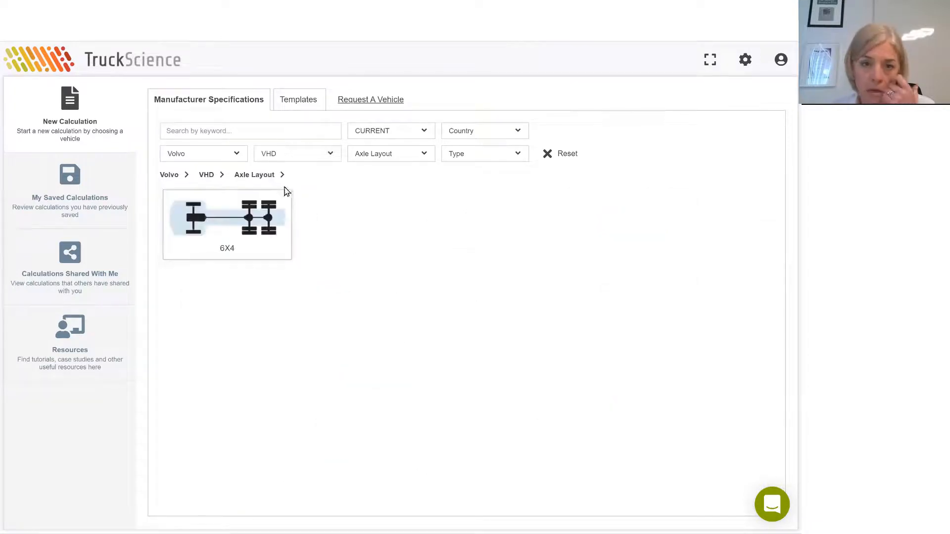
pyautogui.click(227, 225)
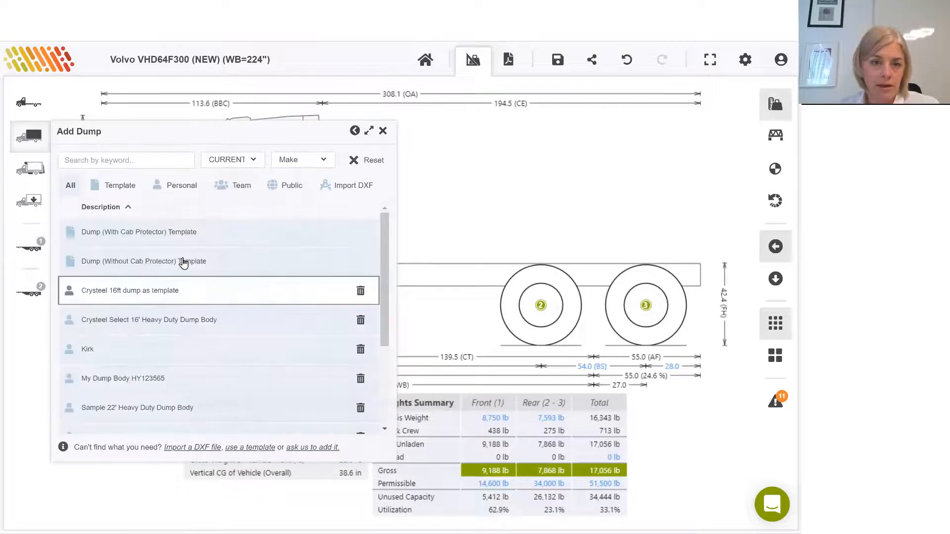
# Step: Add the public 36 yard Dump Body Apex to the Volvo chassis
pyautogui.click(292, 185)
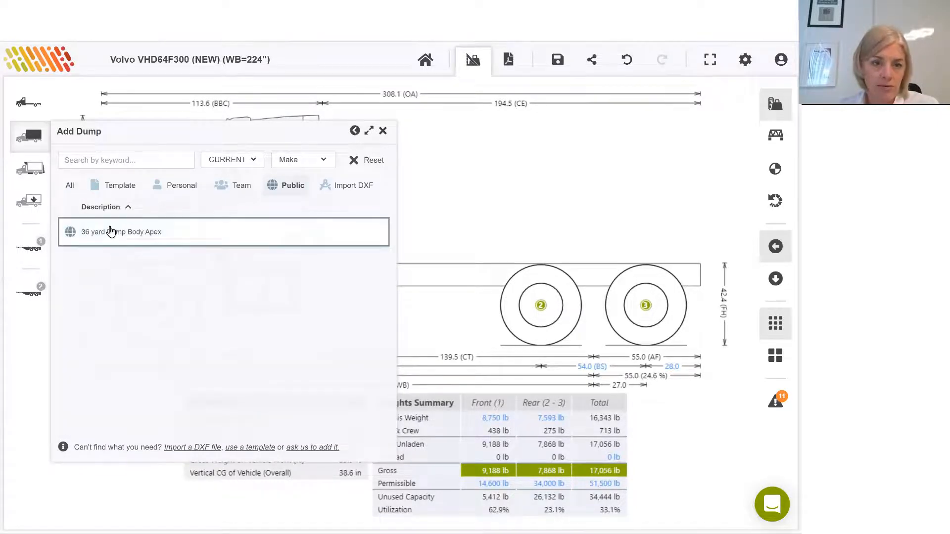
pyautogui.click(383, 131)
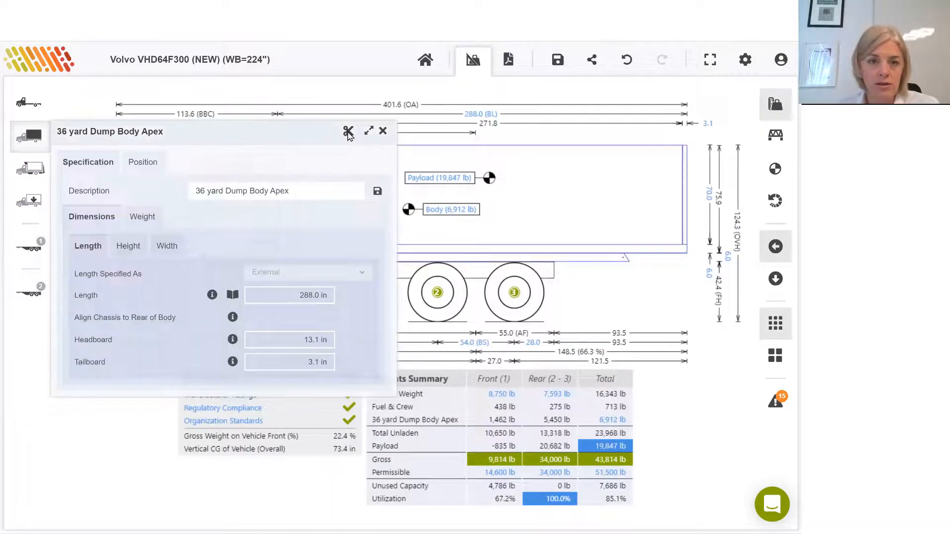
pyautogui.click(347, 131)
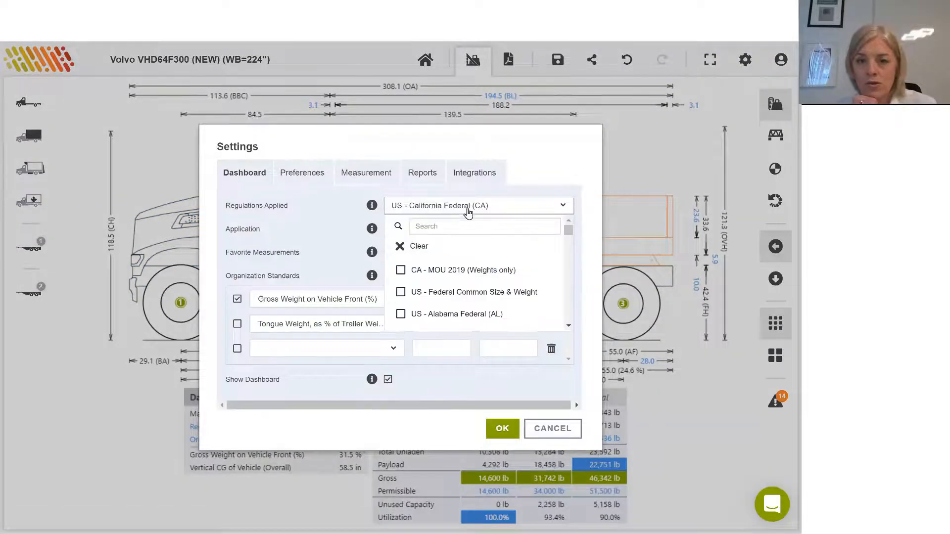
# Step: Replace California with US - Texas Federal (TX) regulations and add a pusher axle
pyautogui.click(418, 247)
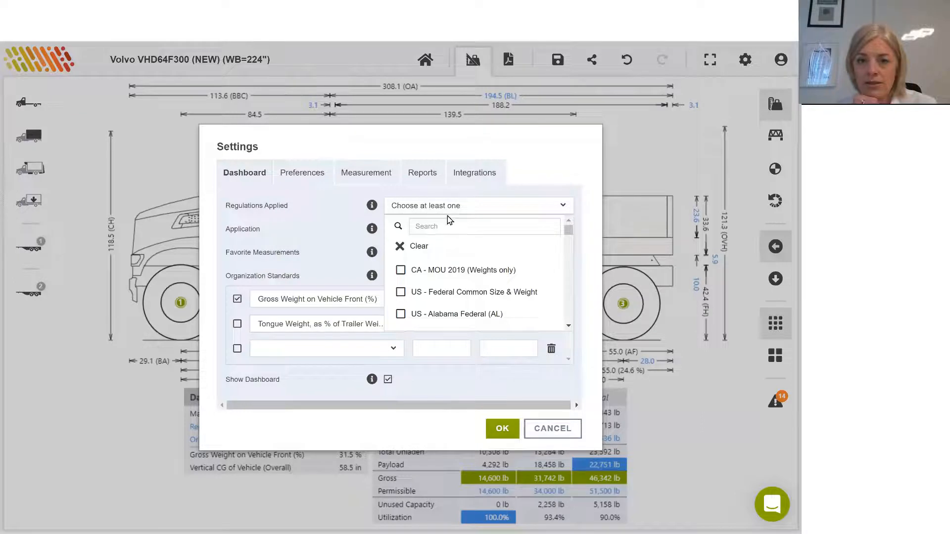
pyautogui.write('tex')
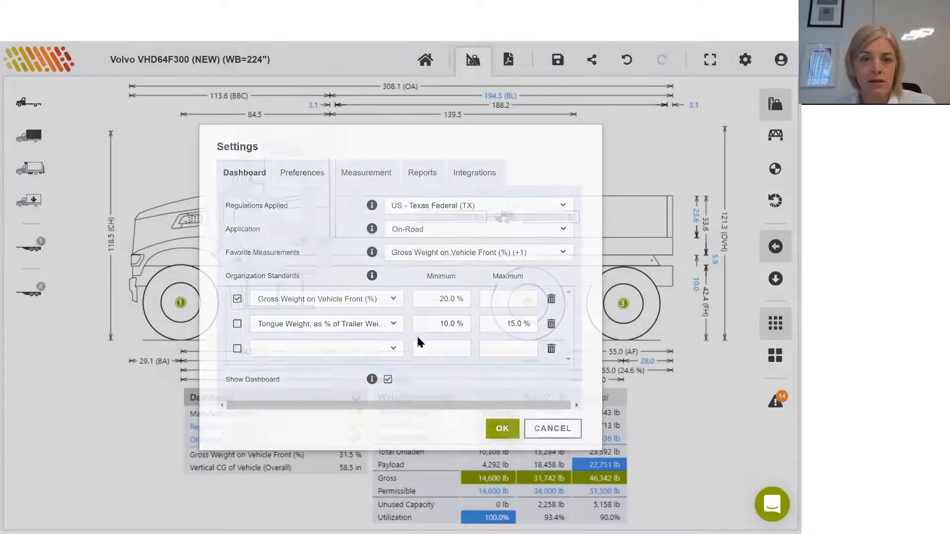
pyautogui.click(502, 429)
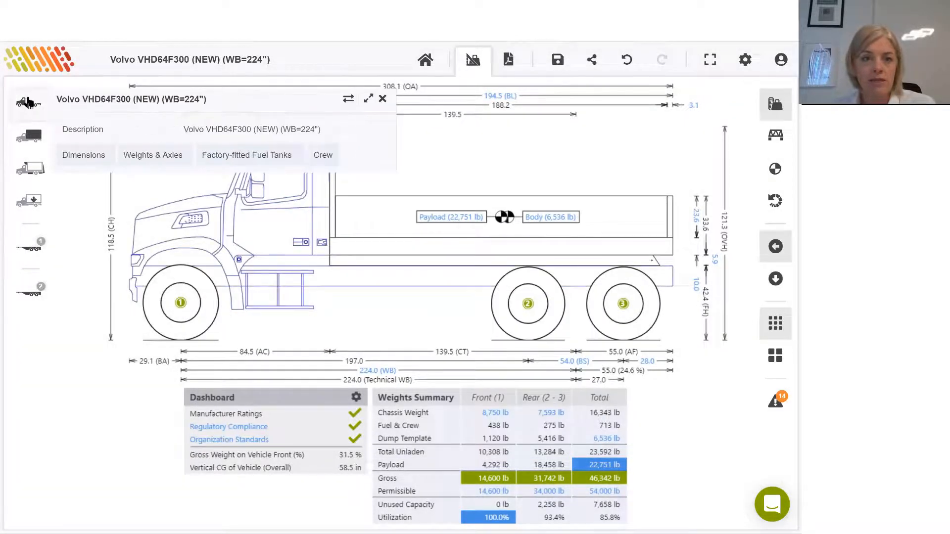
pyautogui.click(153, 155)
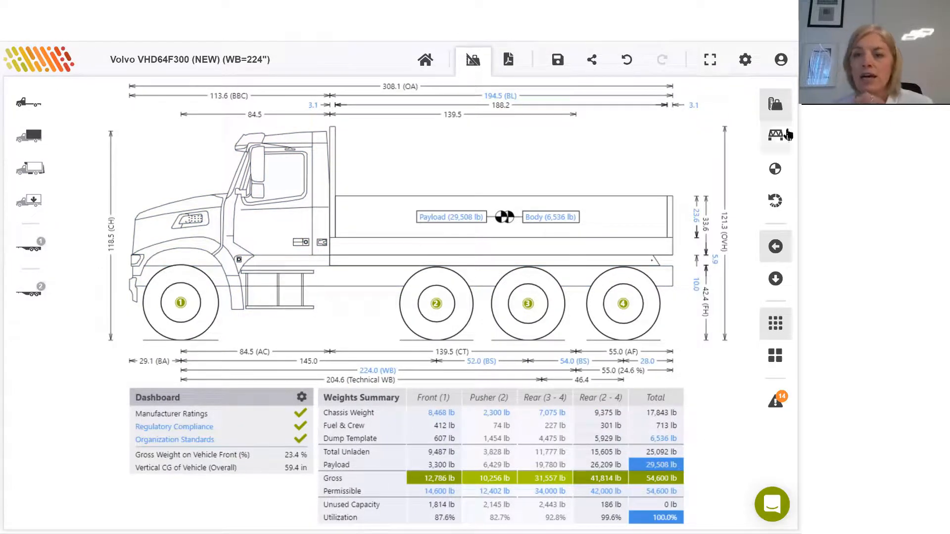
# Step: Check bridge loads and set the dump body material to Steel Heavy Duty (430.1 lb/ft)
pyautogui.click(774, 136)
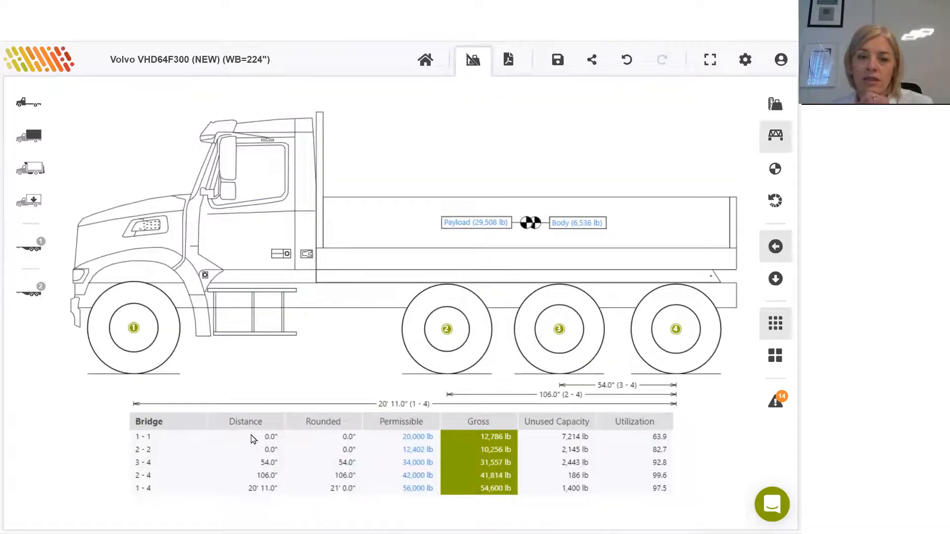
pyautogui.moveTo(231, 475)
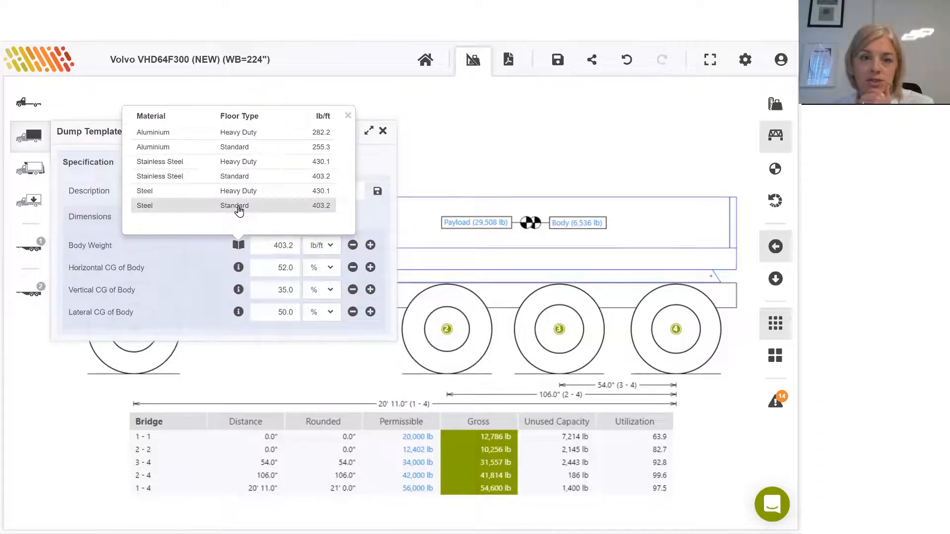
pyautogui.click(238, 191)
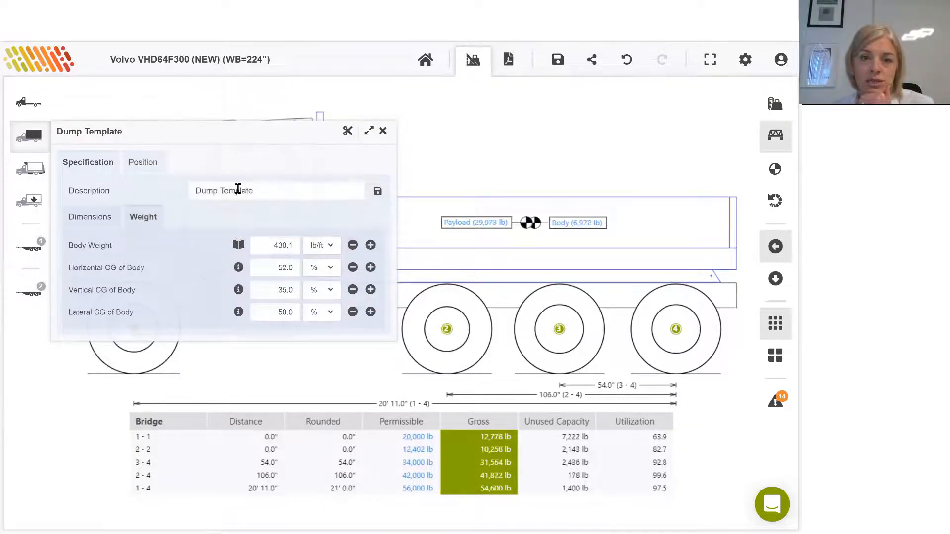
pyautogui.click(383, 131)
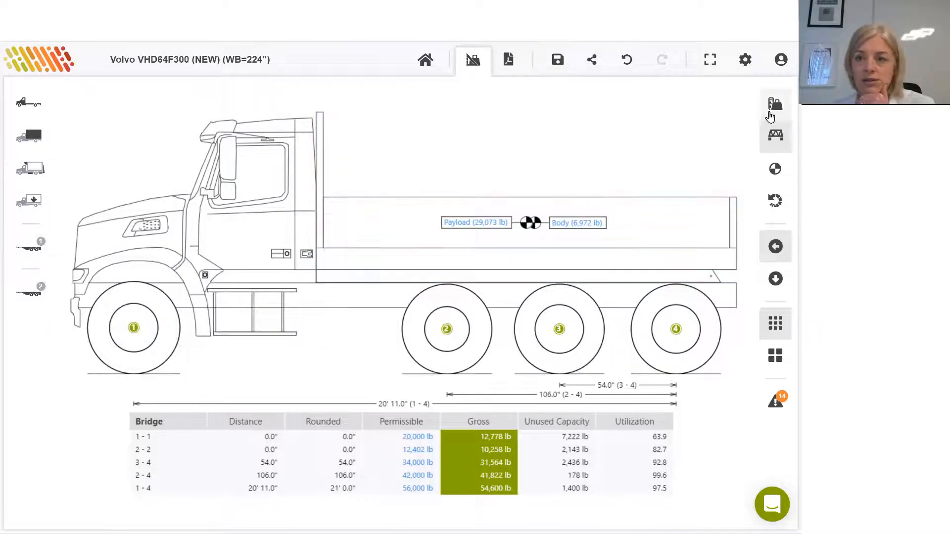
pyautogui.click(775, 105)
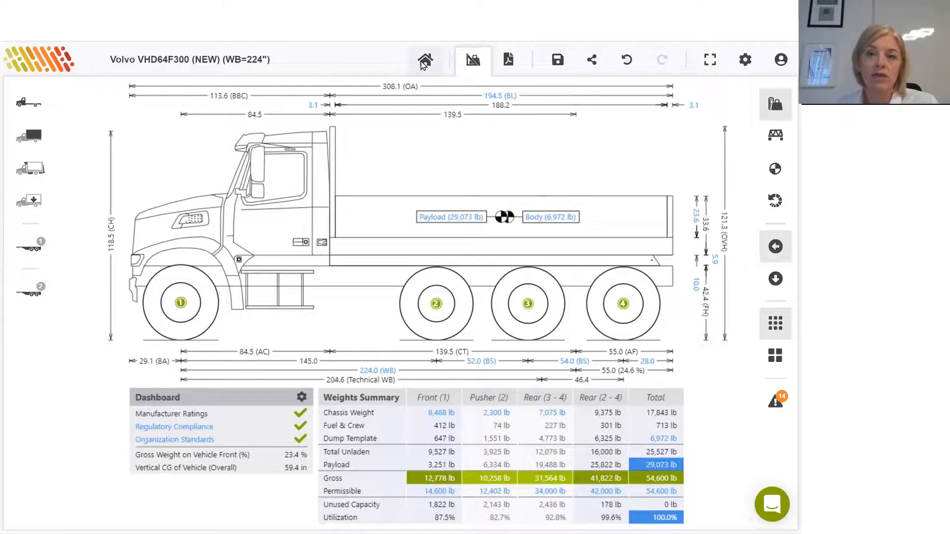
# Step: Leave without saving and add Tongue Weight, as % of Trailer Weight to favourite measurements
pyautogui.click(424, 59)
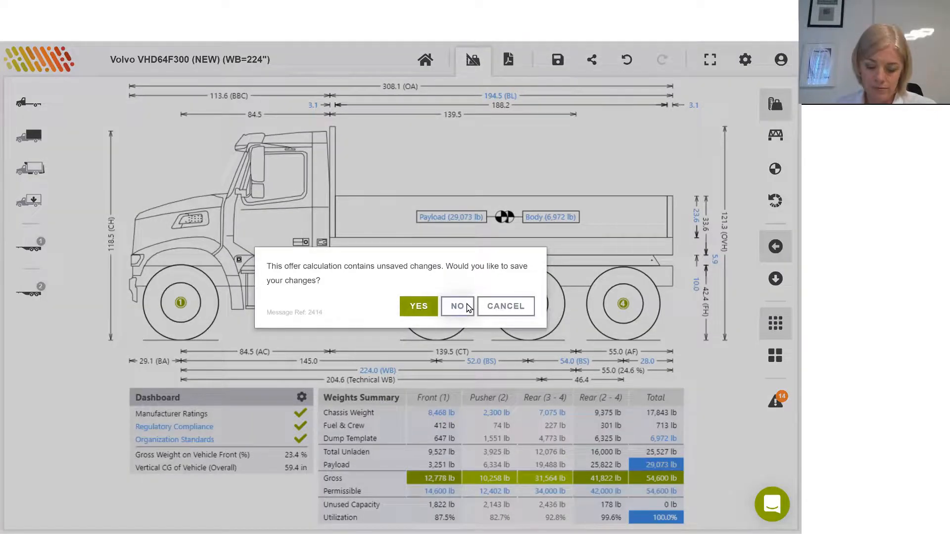
pyautogui.click(457, 306)
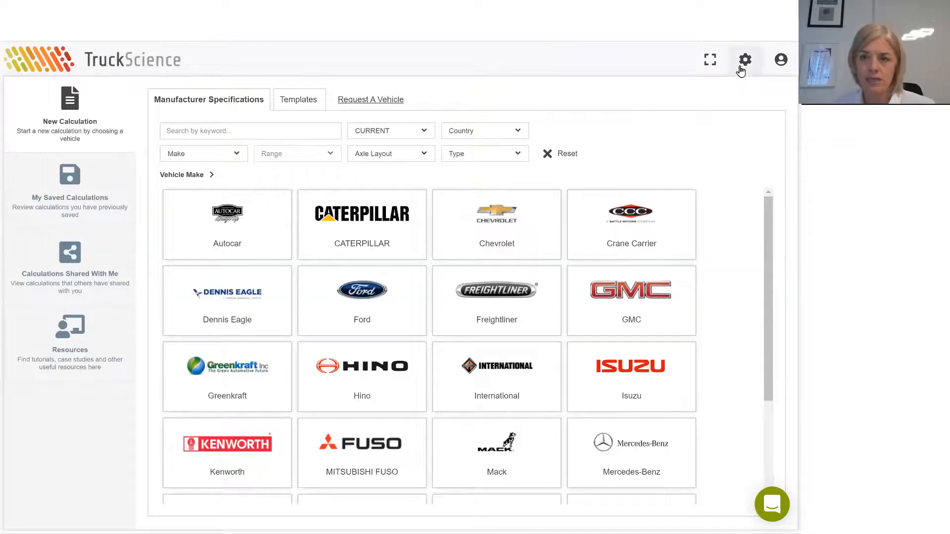
pyautogui.click(745, 60)
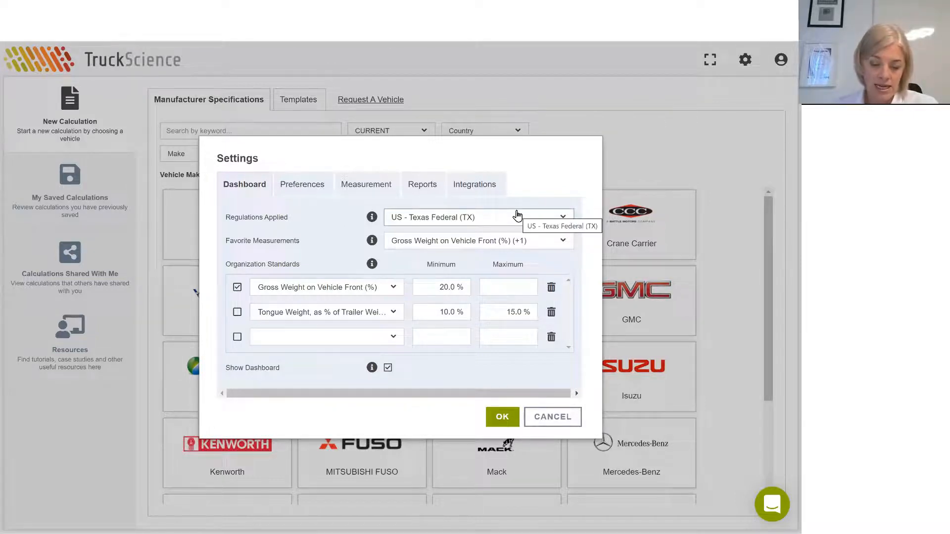
pyautogui.moveTo(438, 246)
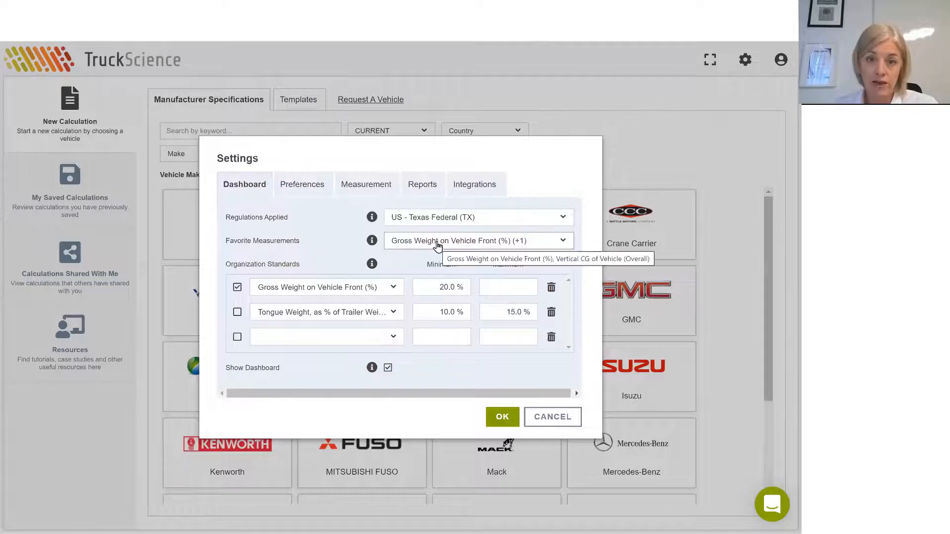
pyautogui.click(478, 241)
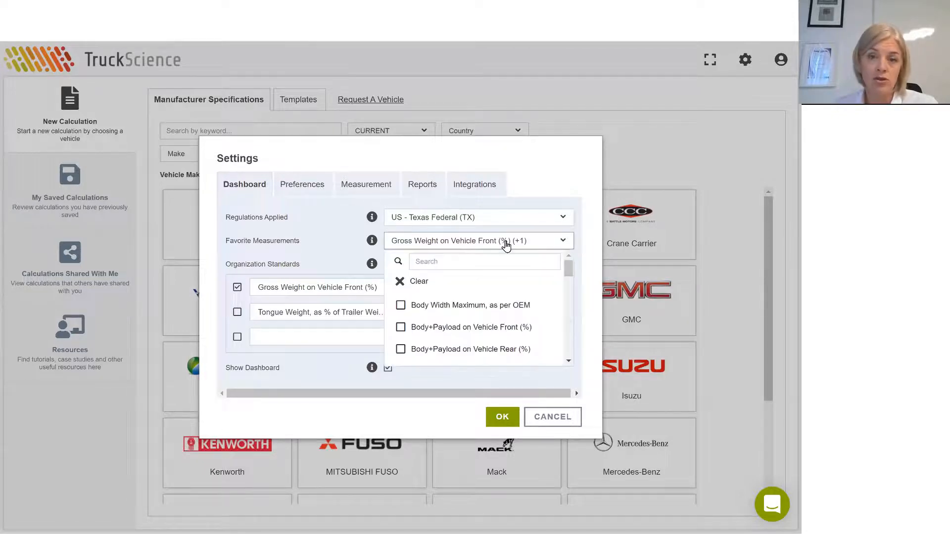
pyautogui.scroll(-3)
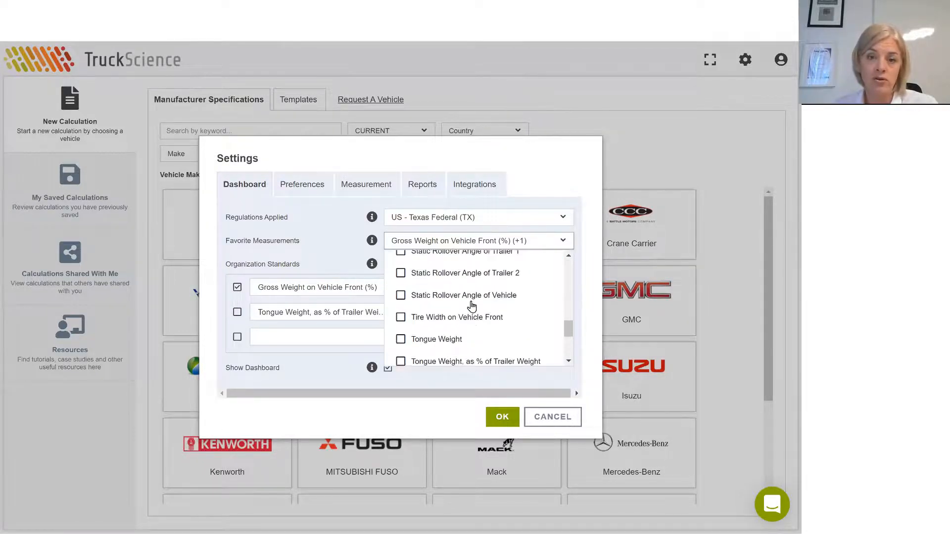
pyautogui.scroll(-3)
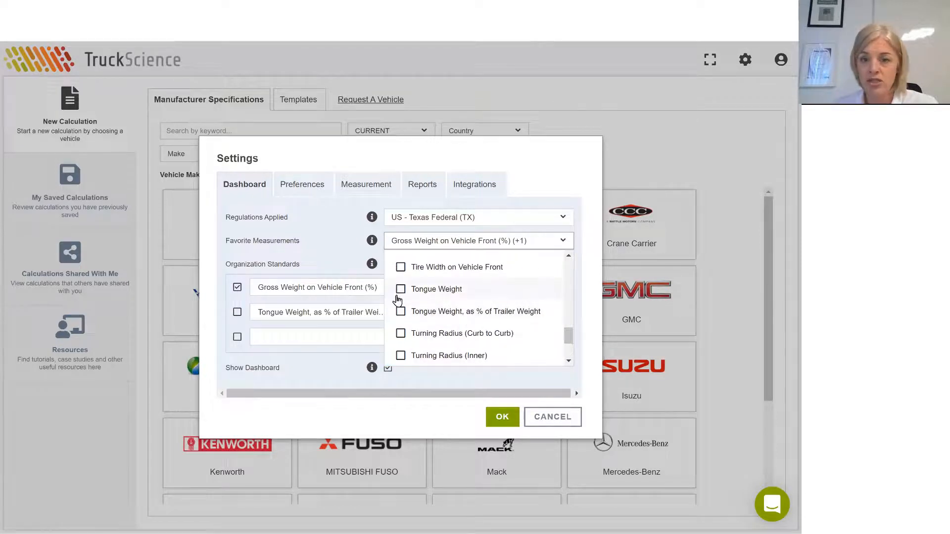
pyautogui.click(400, 311)
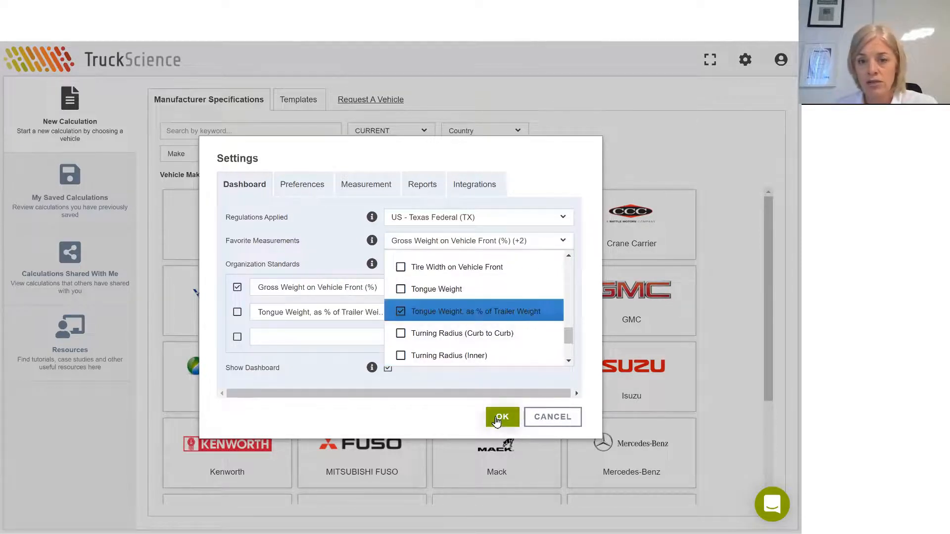
pyautogui.click(501, 417)
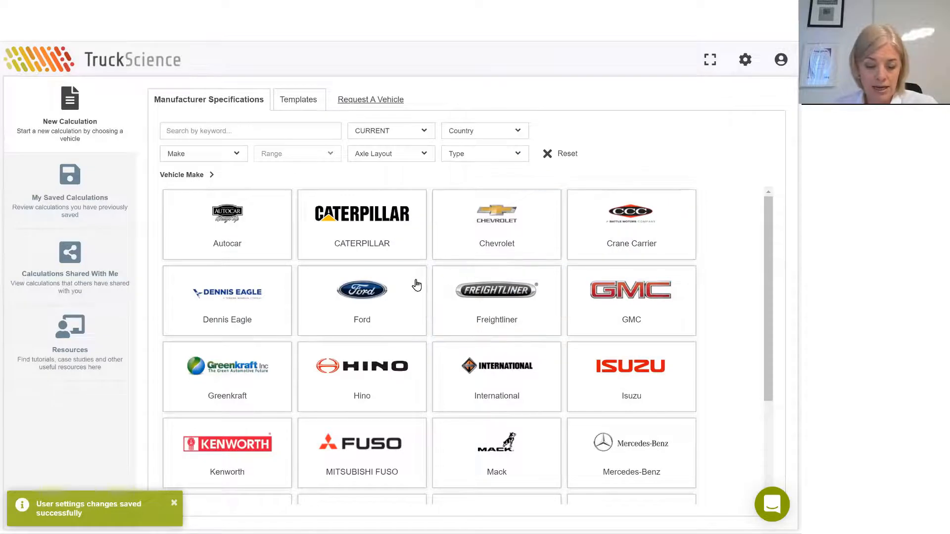
# Step: Reopen Settings to review the Measurement and Preferences tabs
pyautogui.click(744, 59)
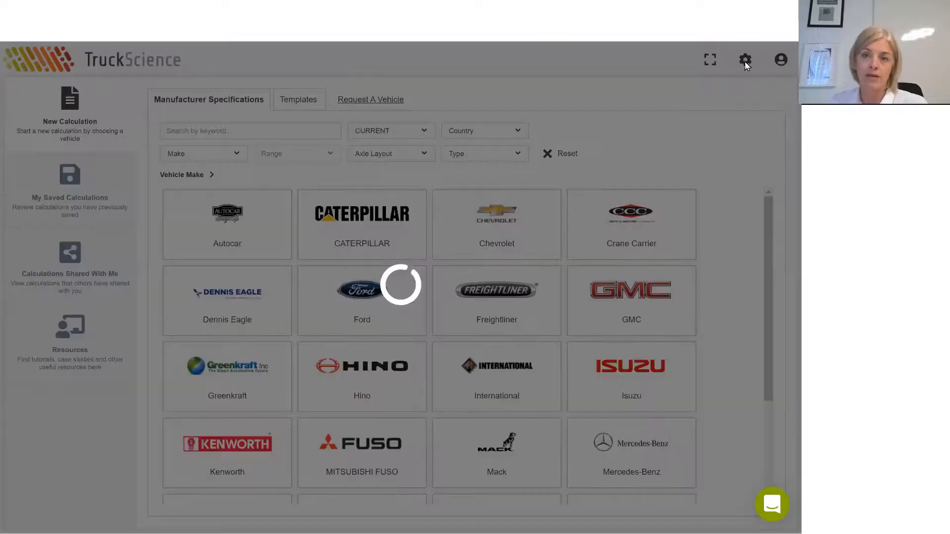
pyautogui.click(744, 59)
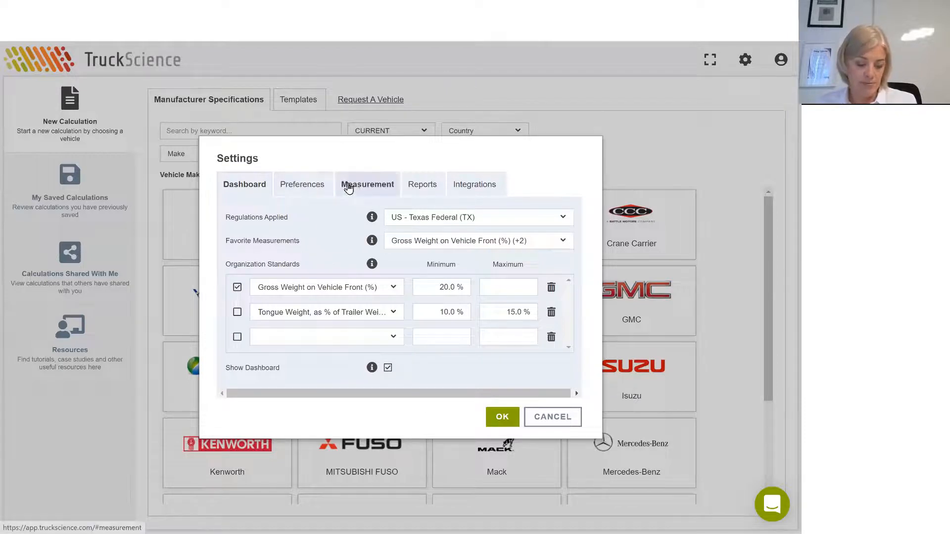
pyautogui.click(367, 184)
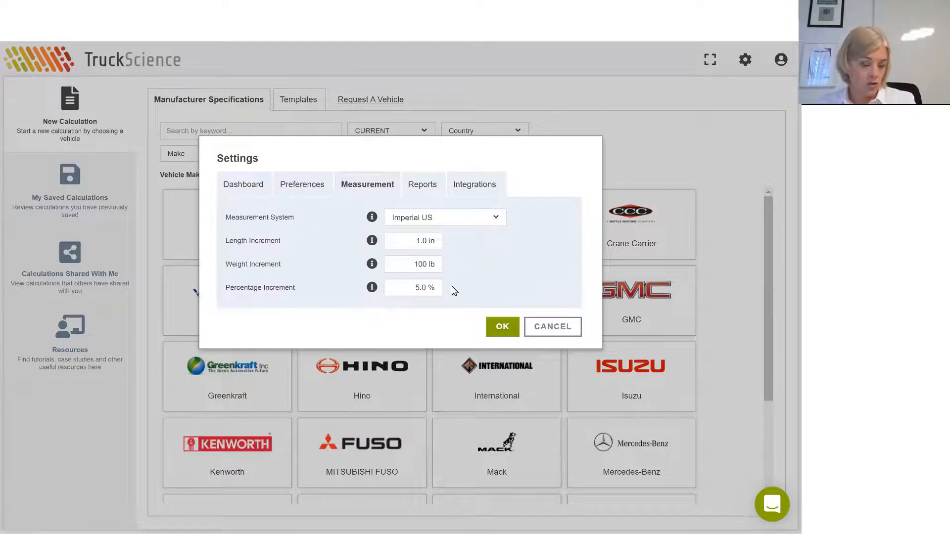
pyautogui.moveTo(481, 211)
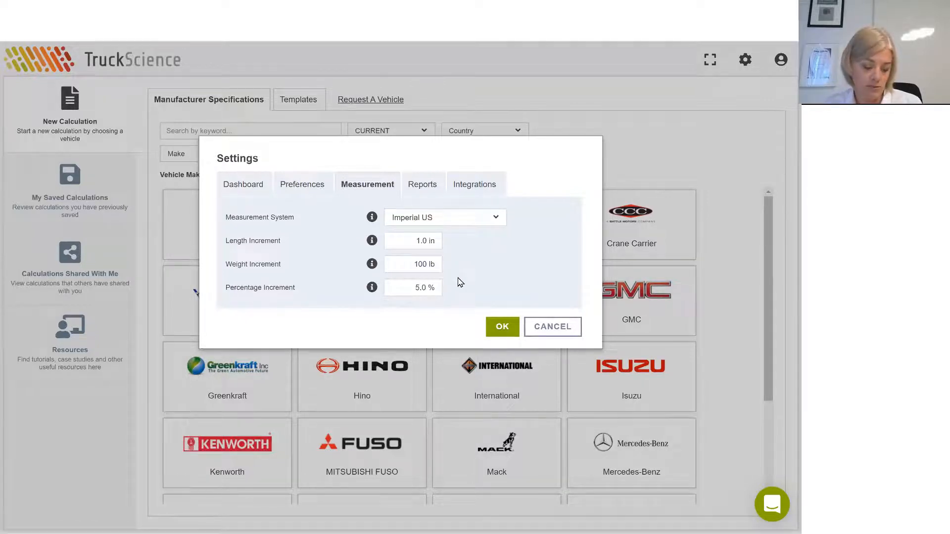
pyautogui.moveTo(464, 273)
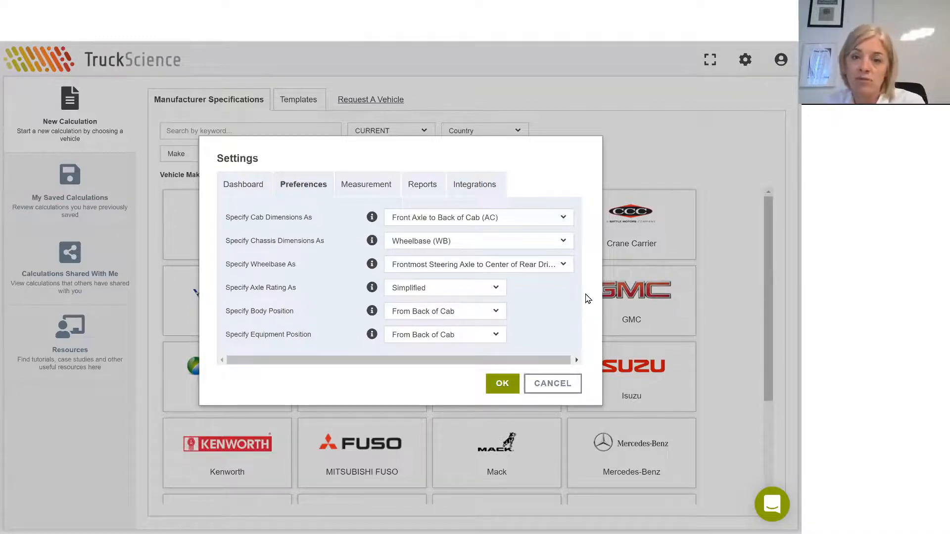
pyautogui.click(479, 218)
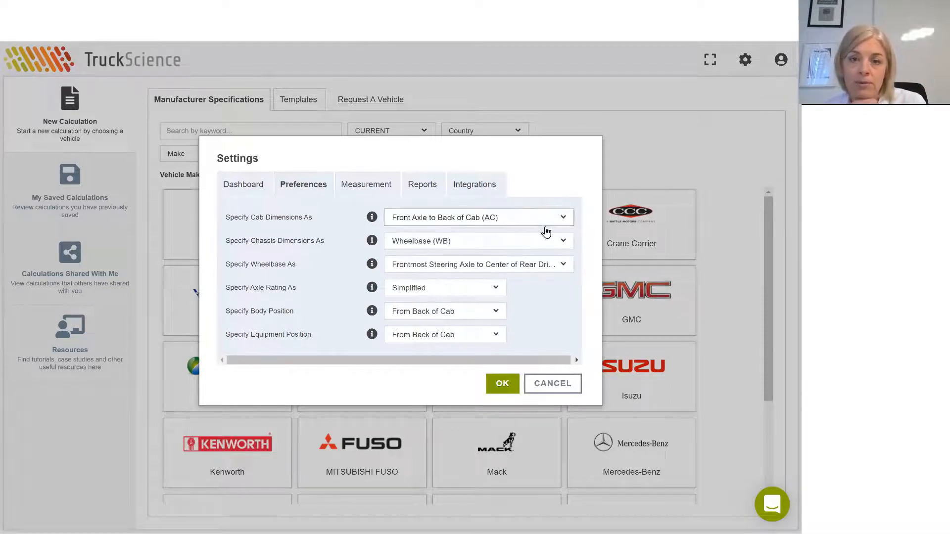
pyautogui.click(479, 241)
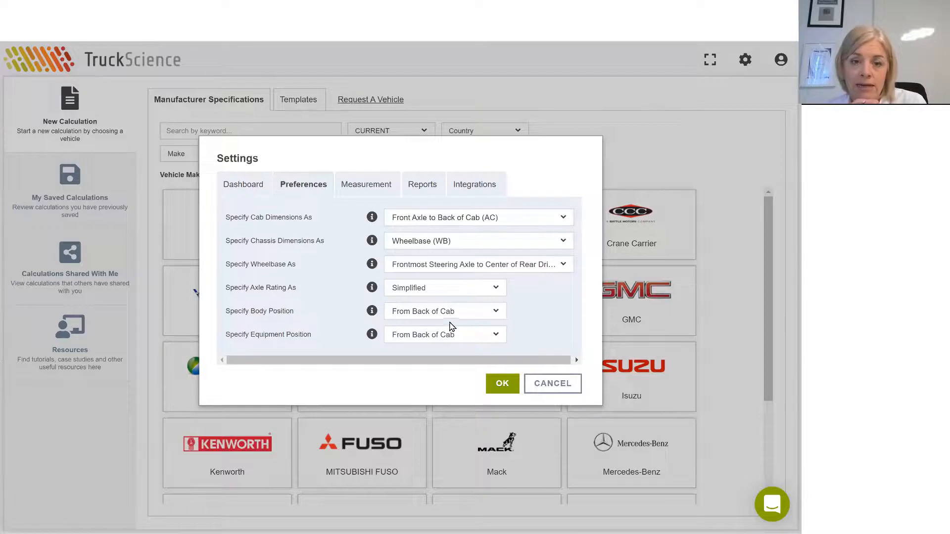
pyautogui.moveTo(473, 328)
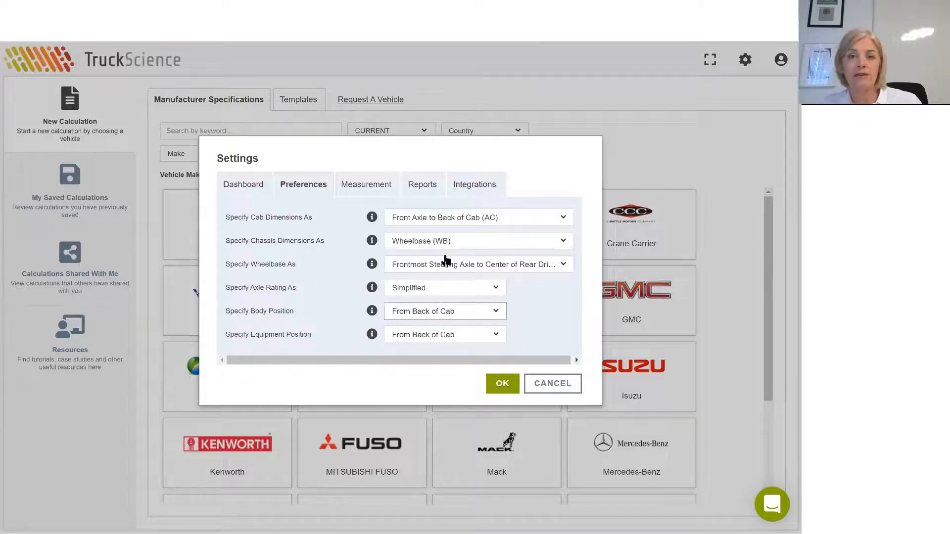
# Step: Review report logo, company notes and paper size, then view the NTEA integration login
pyautogui.click(423, 184)
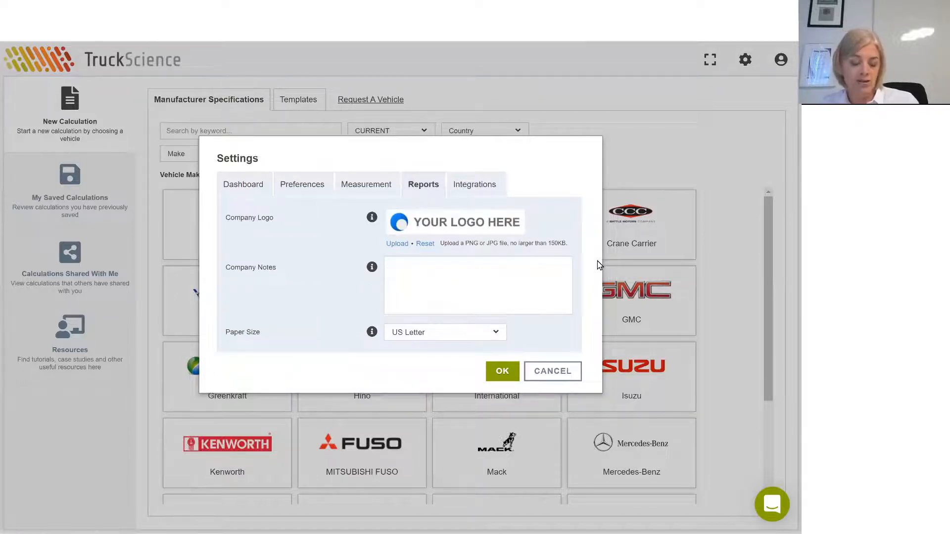
pyautogui.moveTo(620, 312)
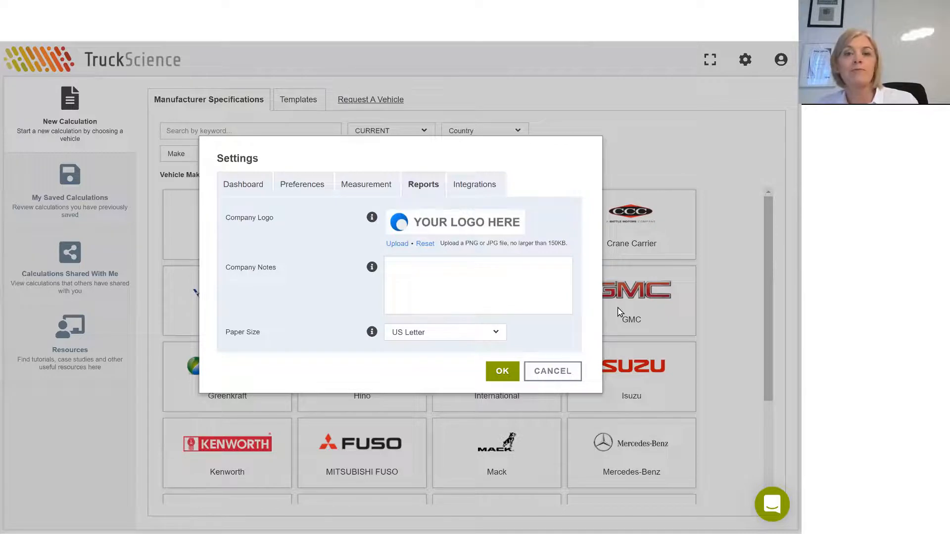
pyautogui.click(491, 295)
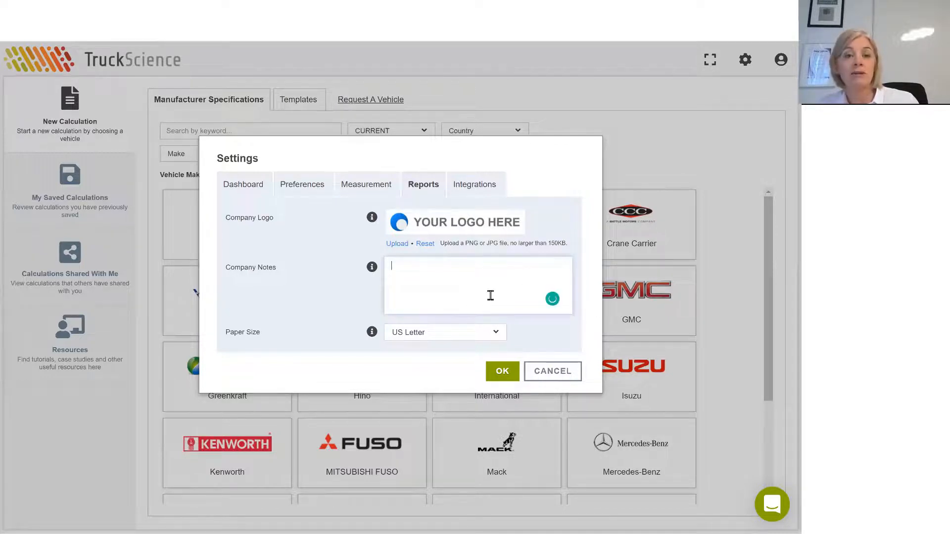
pyautogui.moveTo(537, 293)
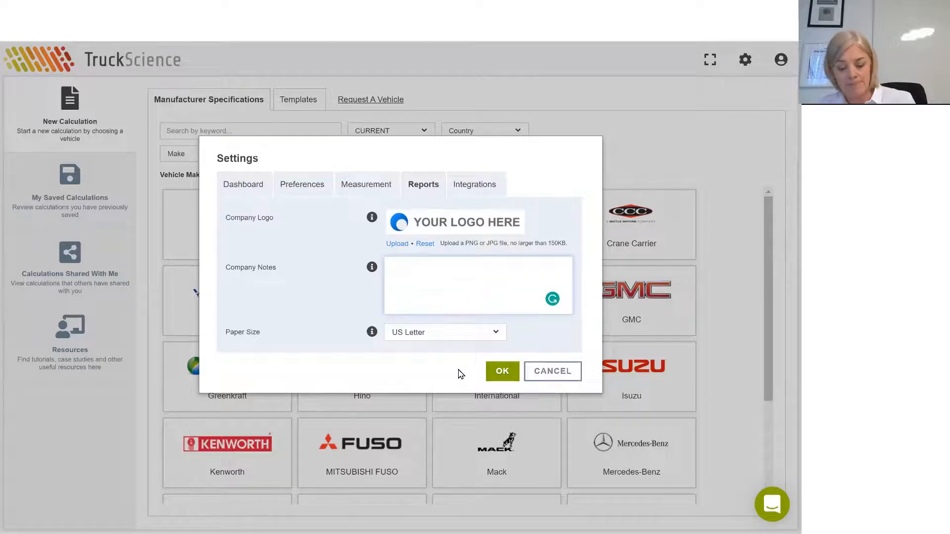
pyautogui.click(476, 185)
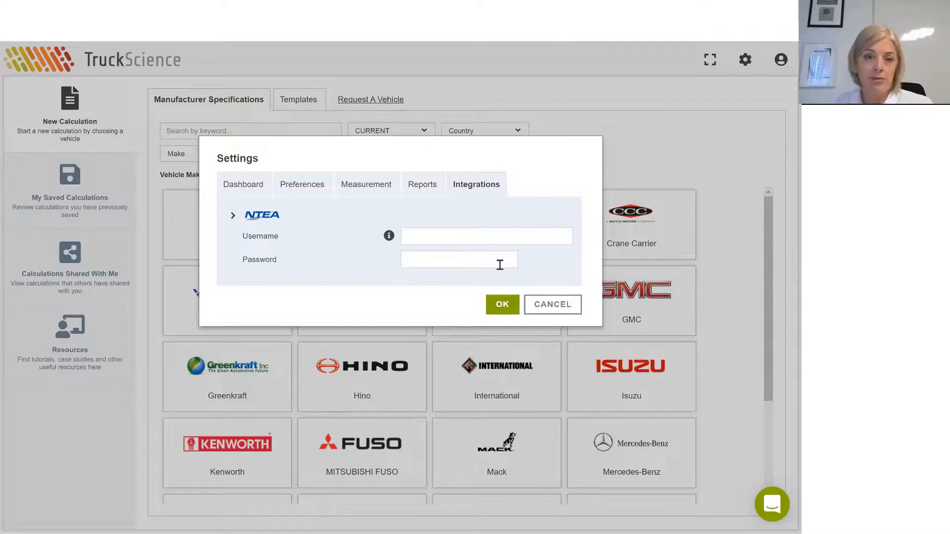
pyautogui.click(552, 304)
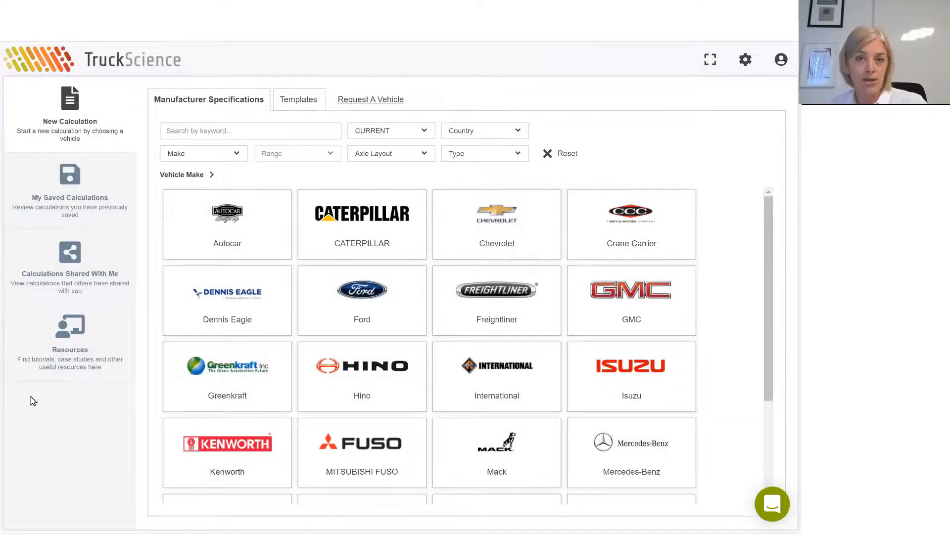
pyautogui.moveTo(51, 341)
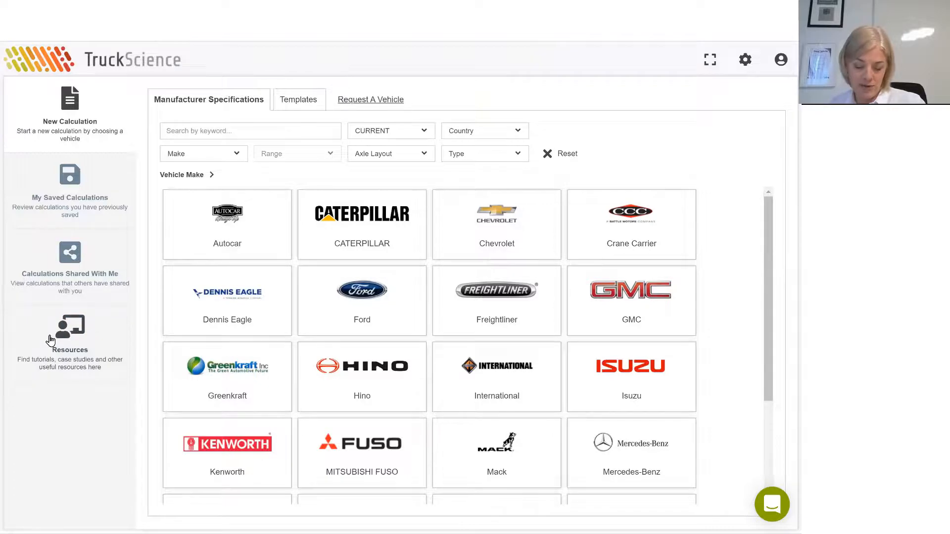
pyautogui.click(362, 295)
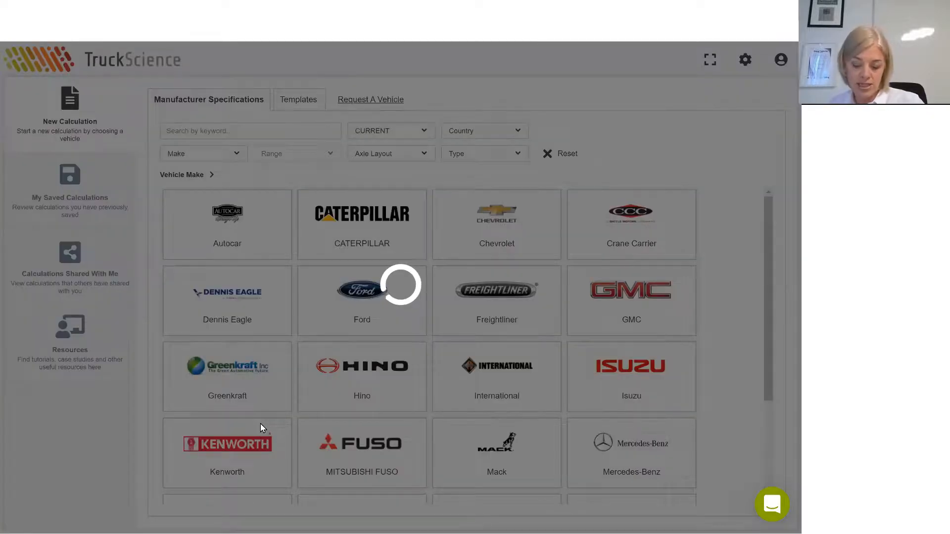
pyautogui.click(69, 336)
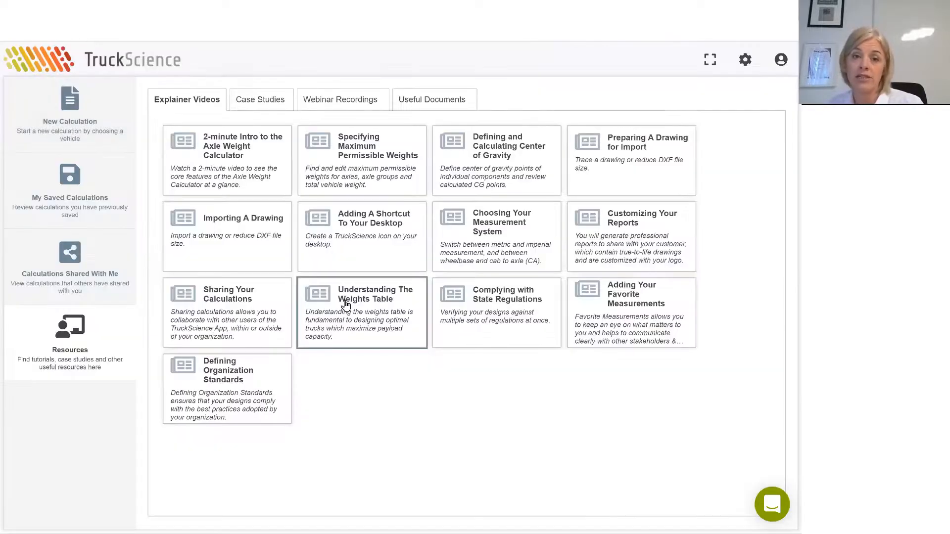
pyautogui.click(341, 99)
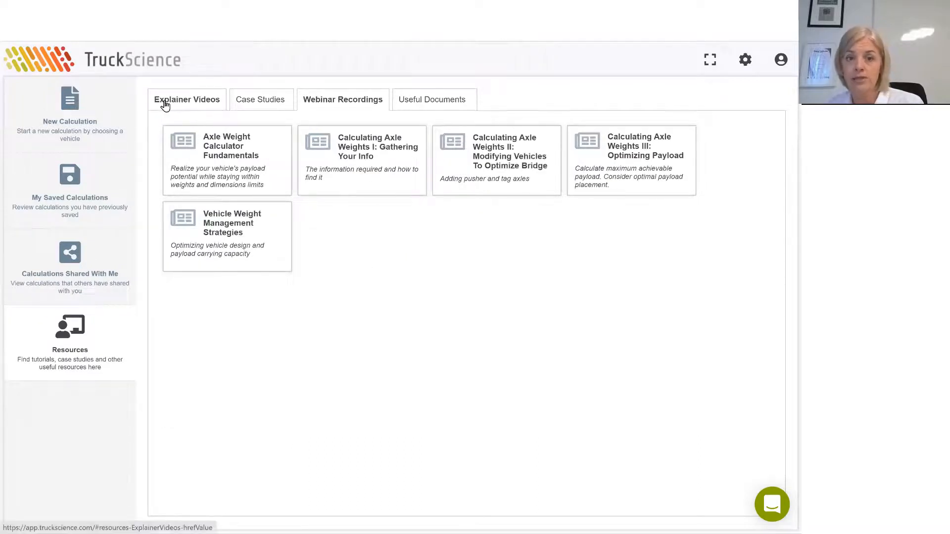
pyautogui.moveTo(168, 104)
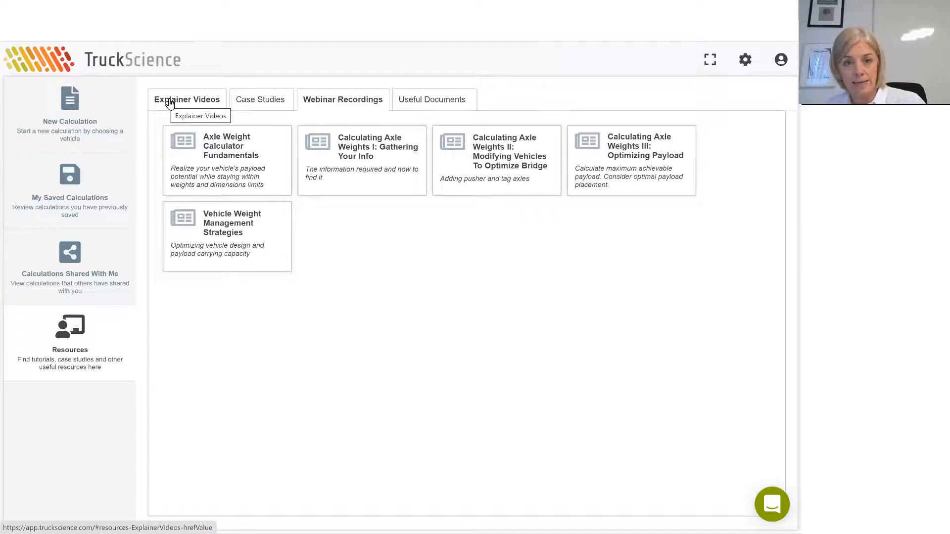
pyautogui.moveTo(406, 99)
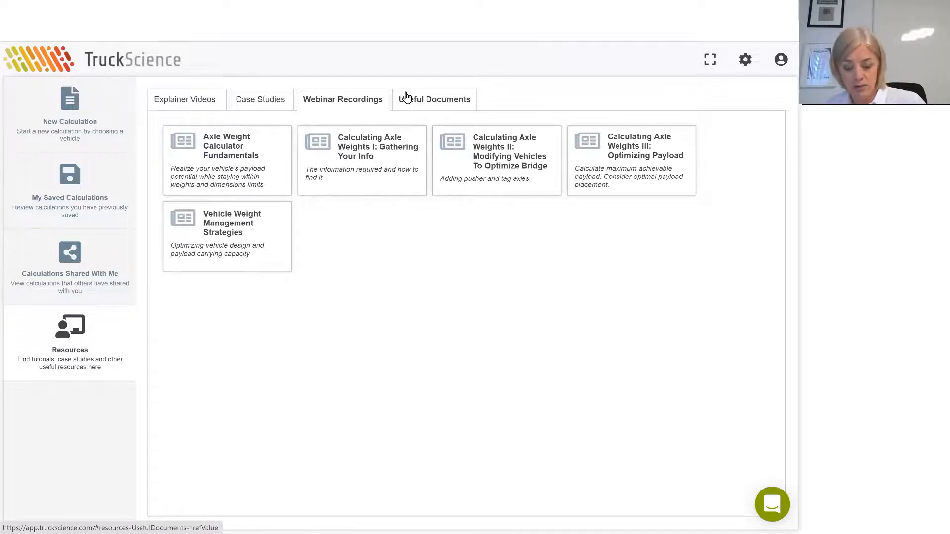
pyautogui.click(435, 99)
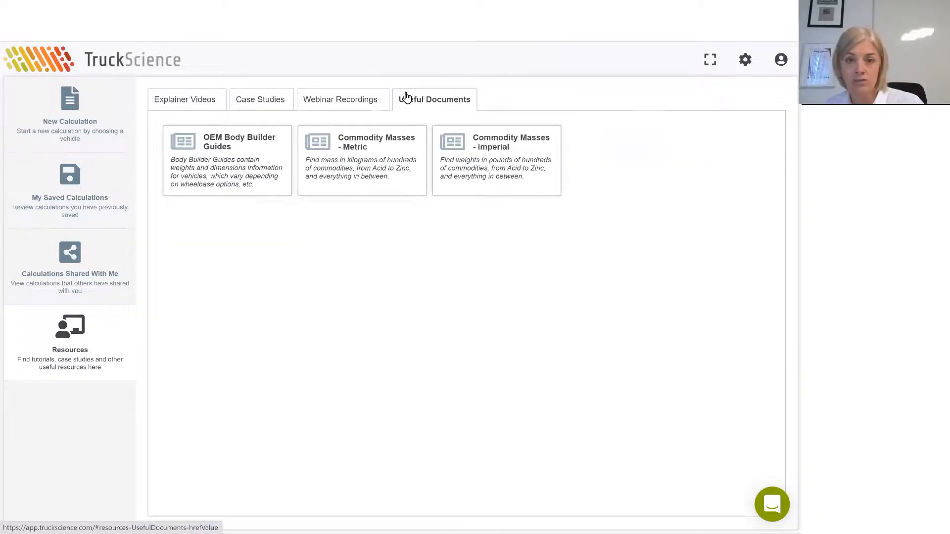
pyautogui.click(186, 99)
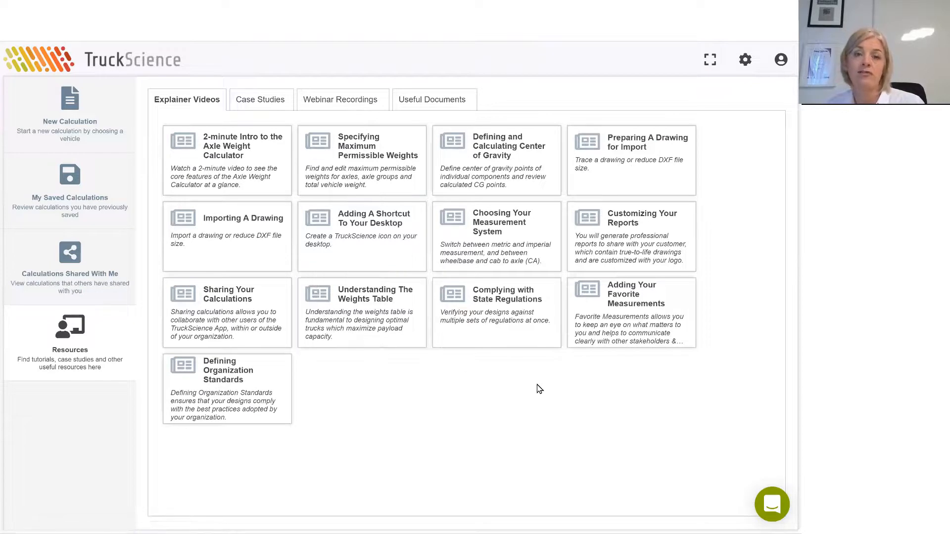
pyautogui.moveTo(473, 397)
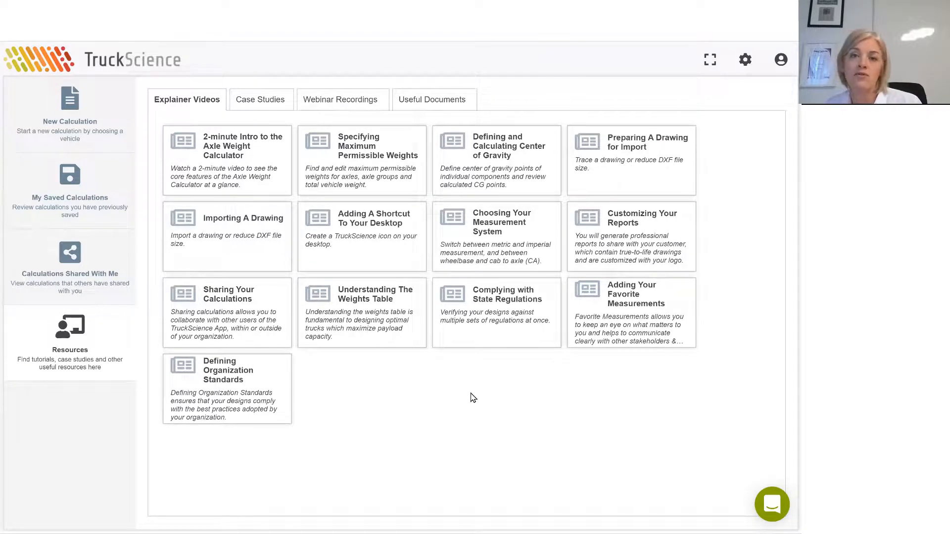
pyautogui.moveTo(407, 353)
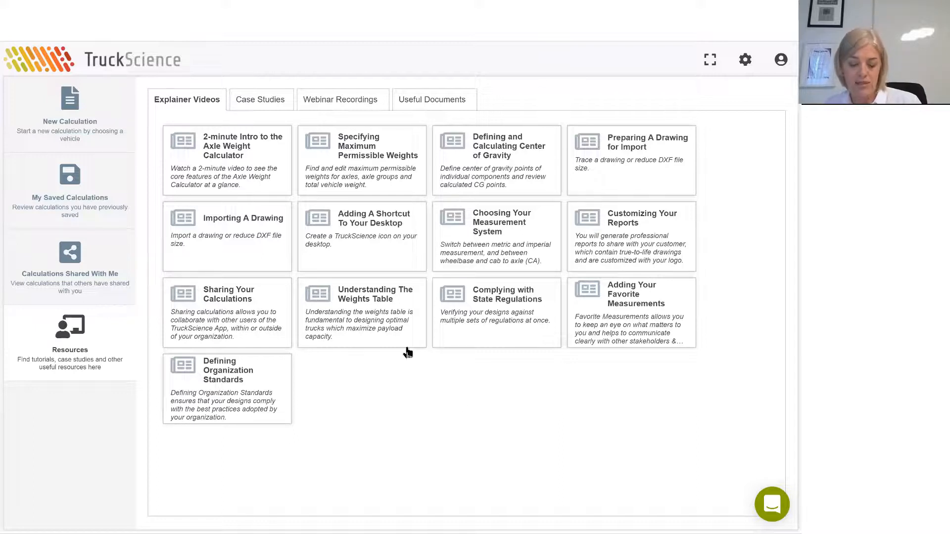
pyautogui.moveTo(242, 240)
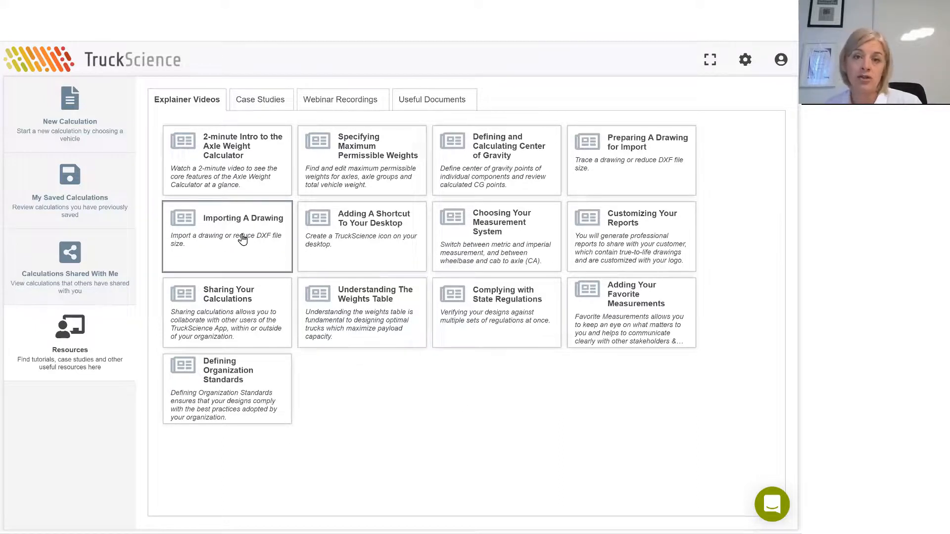
pyautogui.moveTo(659, 153)
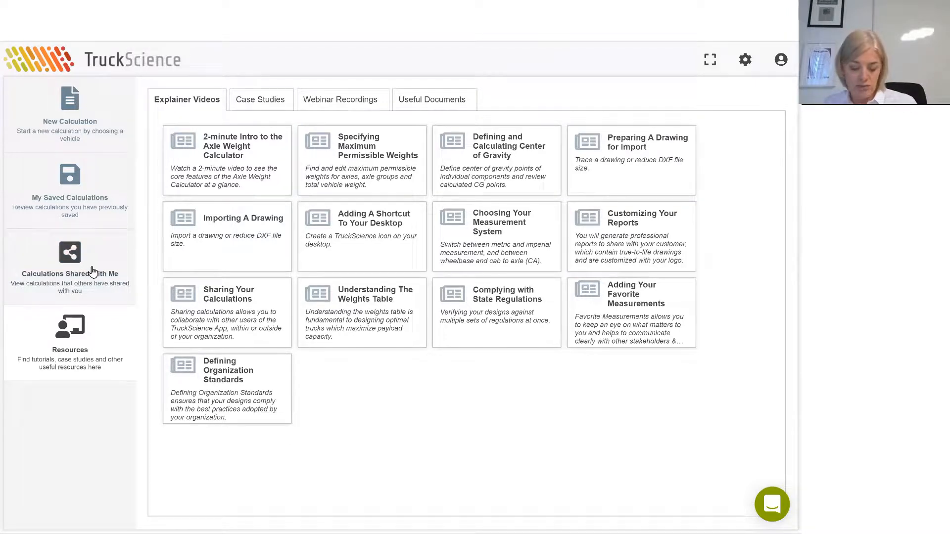
pyautogui.moveTo(100, 254)
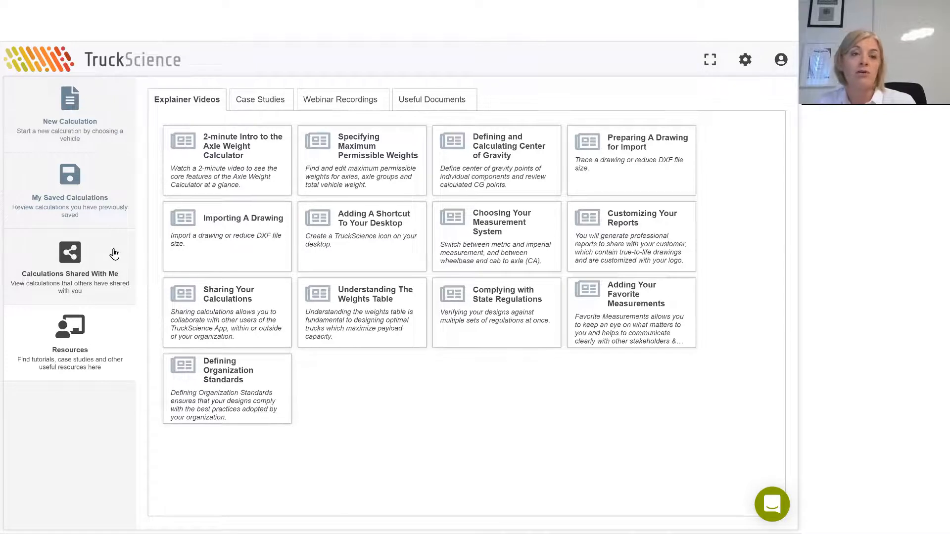
pyautogui.moveTo(118, 262)
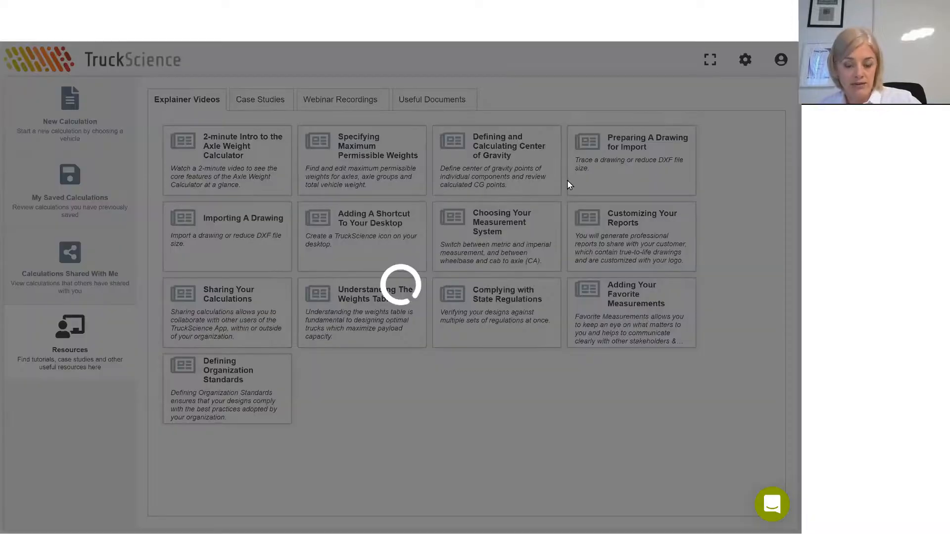
# Step: Glance at the My Saved Calculations folders, then return to the manufacturer catalogue for a new calculation
pyautogui.click(70, 174)
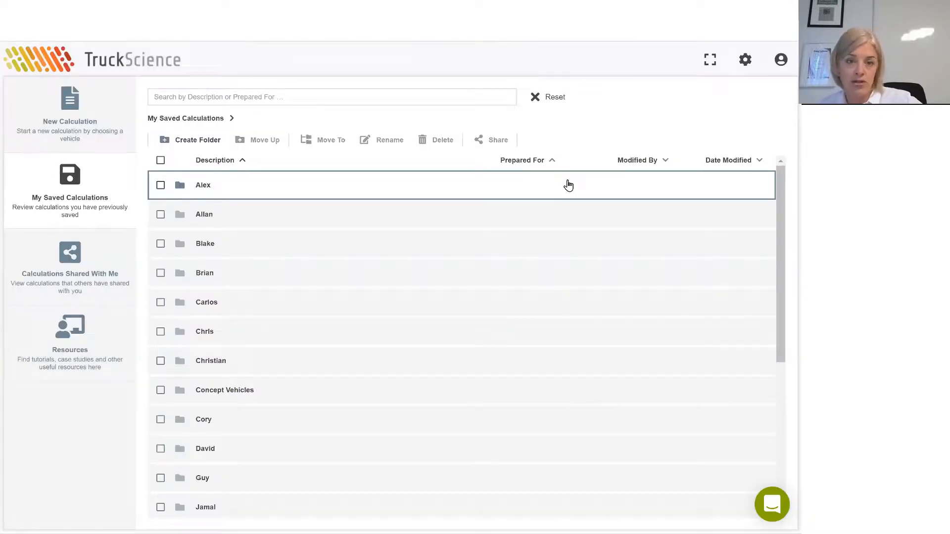
pyautogui.moveTo(366, 270)
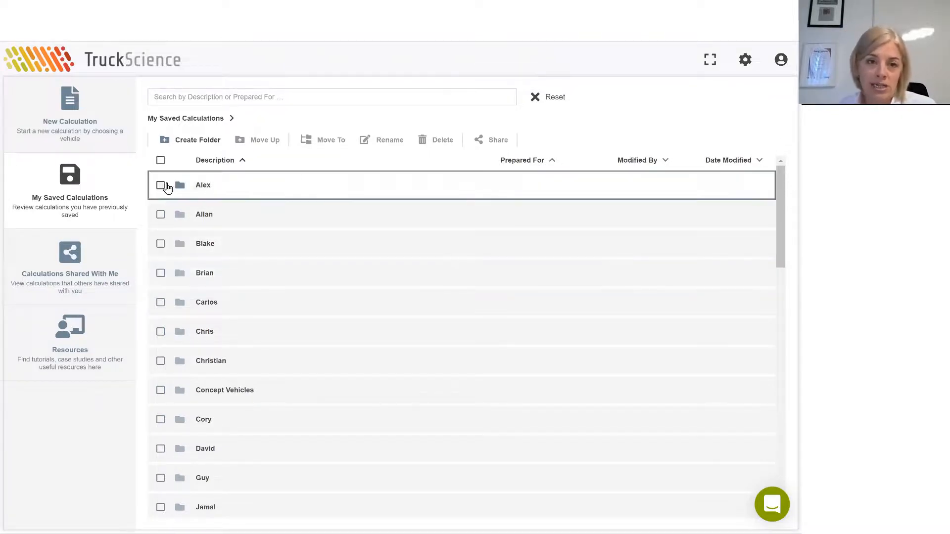
pyautogui.click(161, 185)
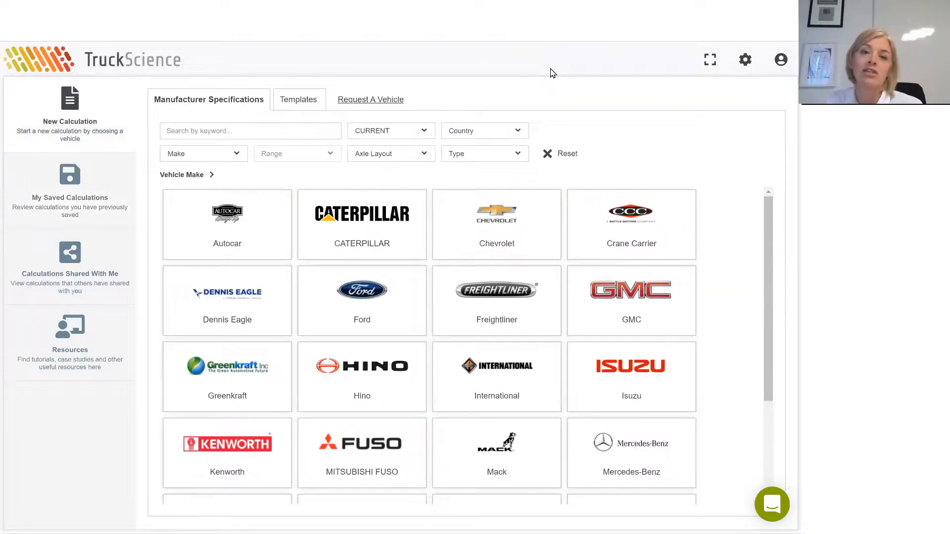
pyautogui.moveTo(567, 159)
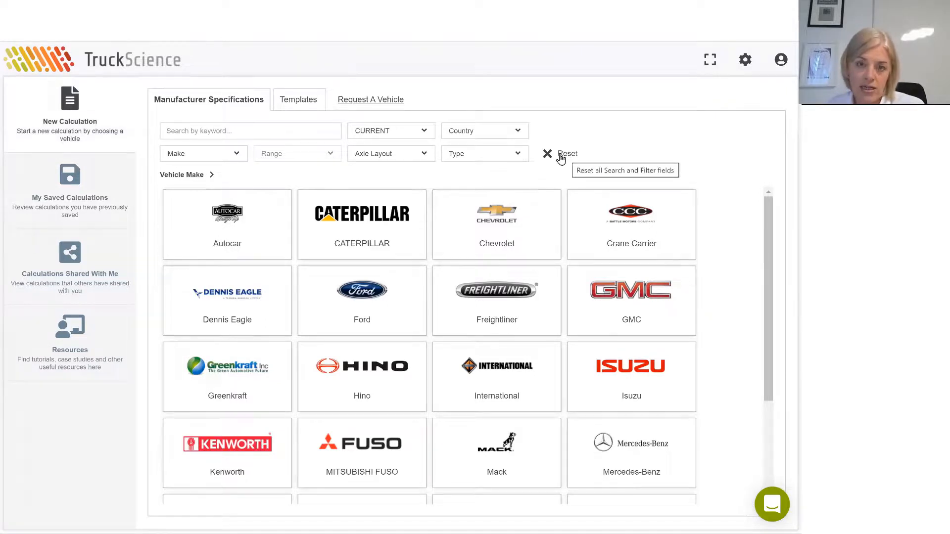
pyautogui.moveTo(325, 296)
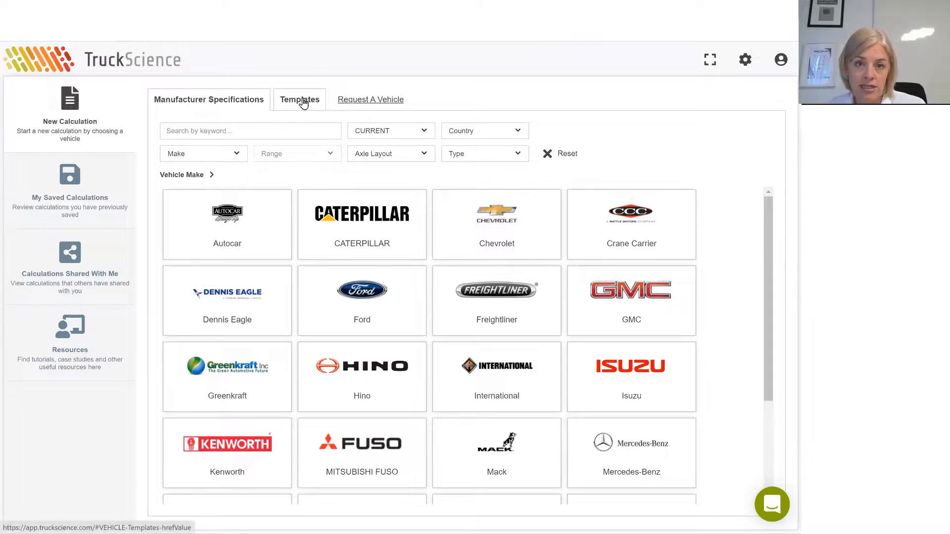
# Step: Open the 4X4 Chassis Cab 4x4 Conventional Cab (US) (DWA) template and review its chassis dimensions
pyautogui.click(299, 99)
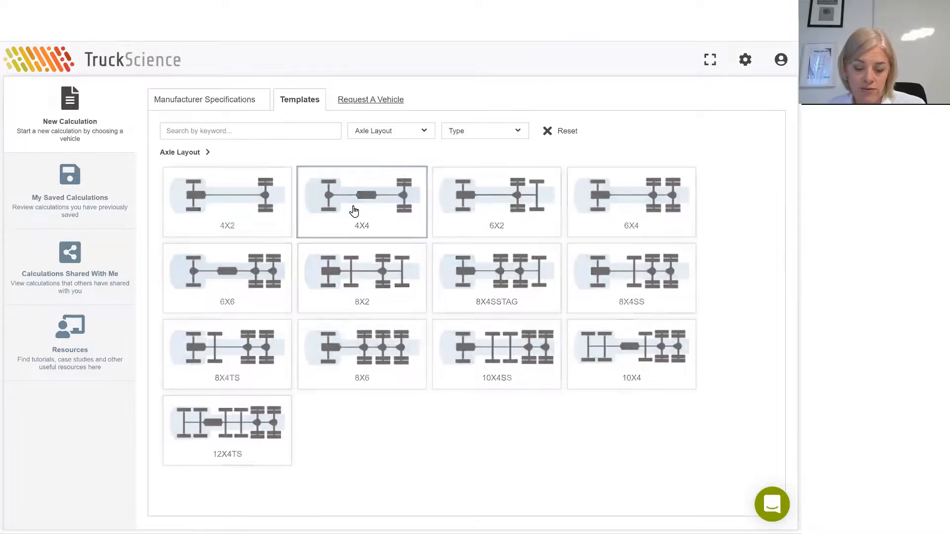
pyautogui.click(362, 202)
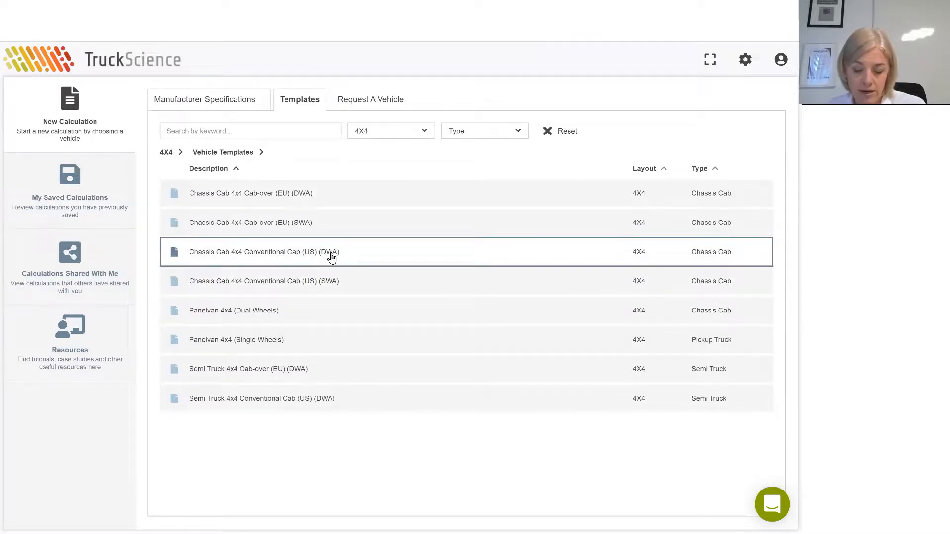
pyautogui.moveTo(370, 253)
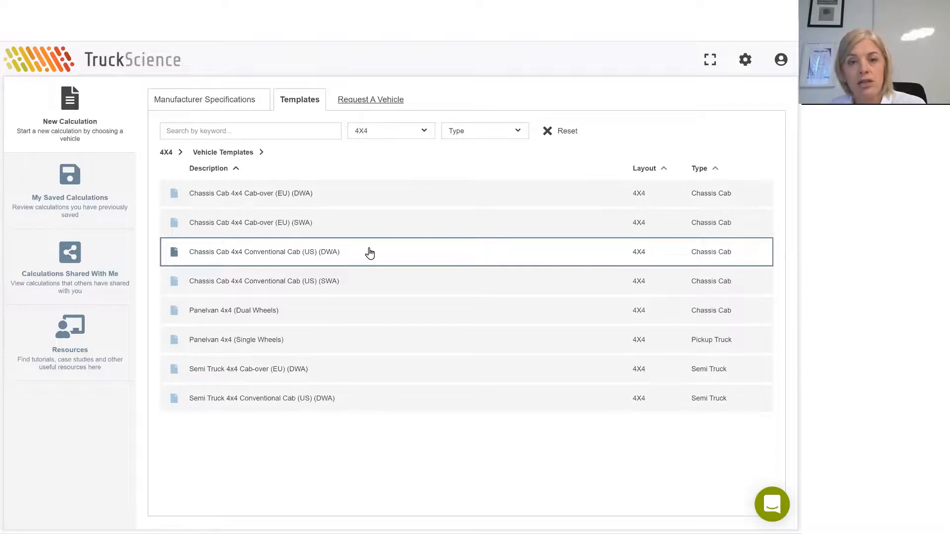
pyautogui.moveTo(368, 251)
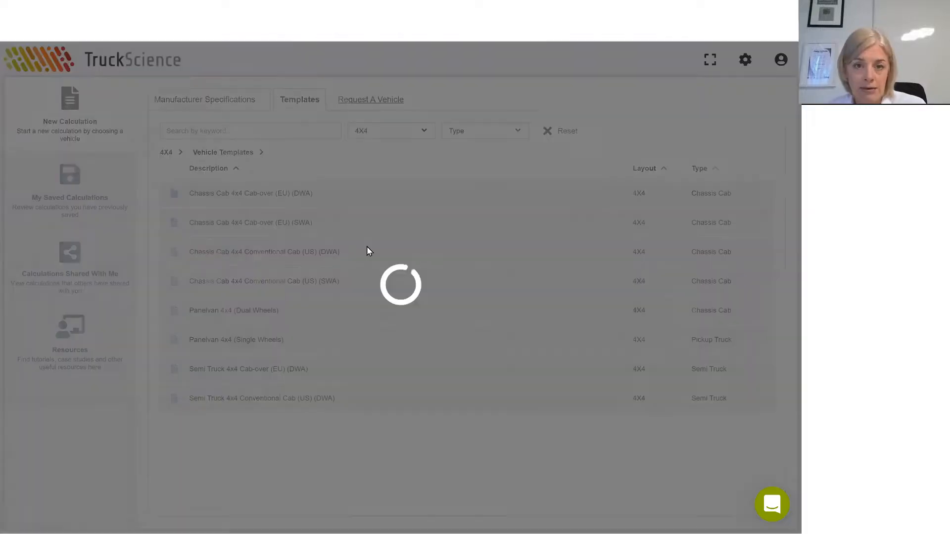
pyautogui.click(264, 252)
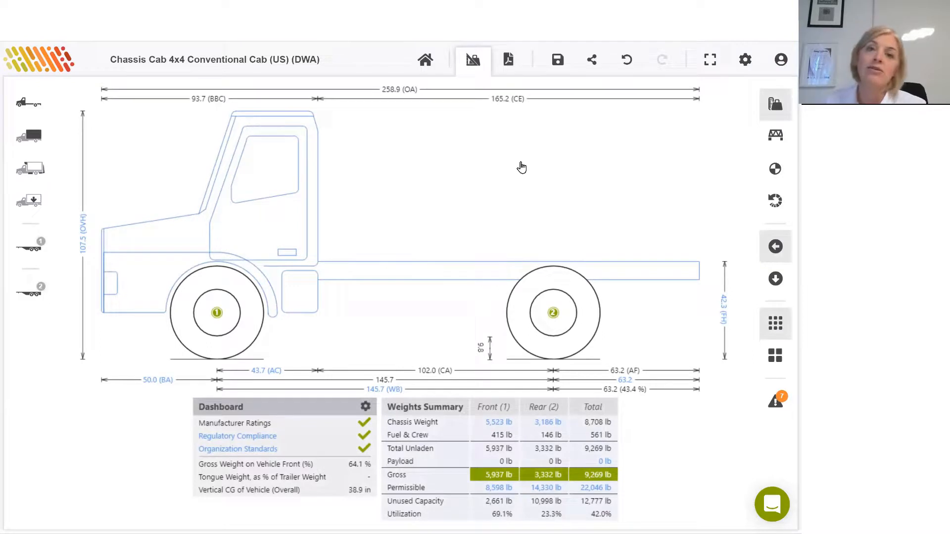
pyautogui.click(28, 102)
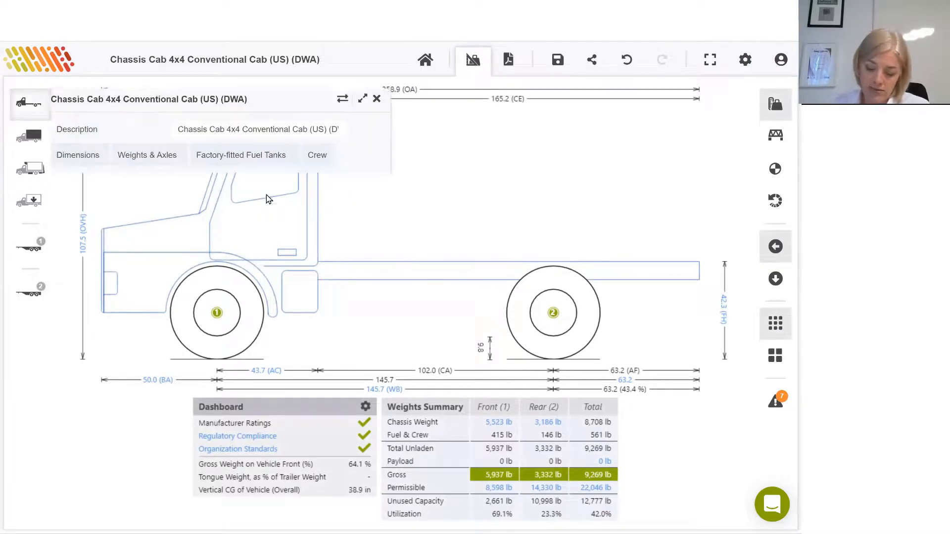
pyautogui.click(77, 155)
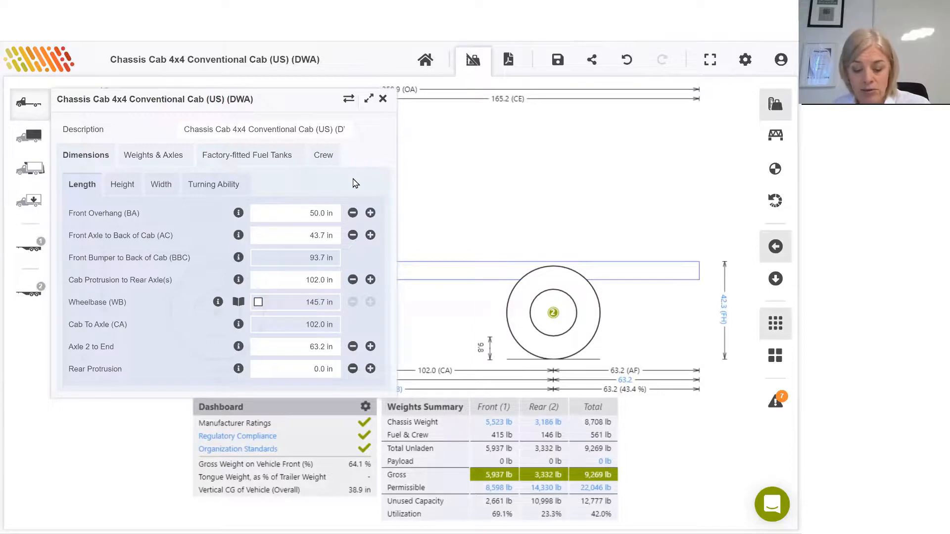
pyautogui.moveTo(377, 153)
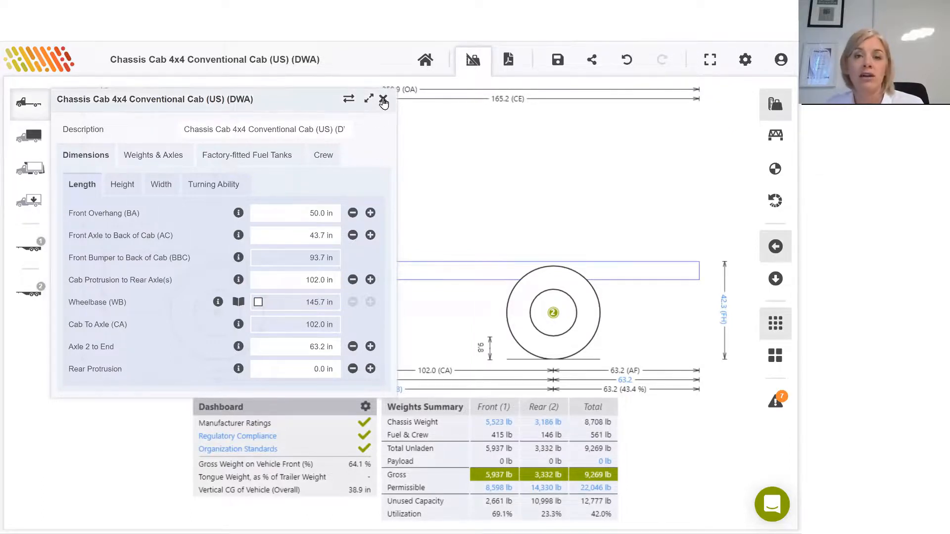
pyautogui.click(384, 100)
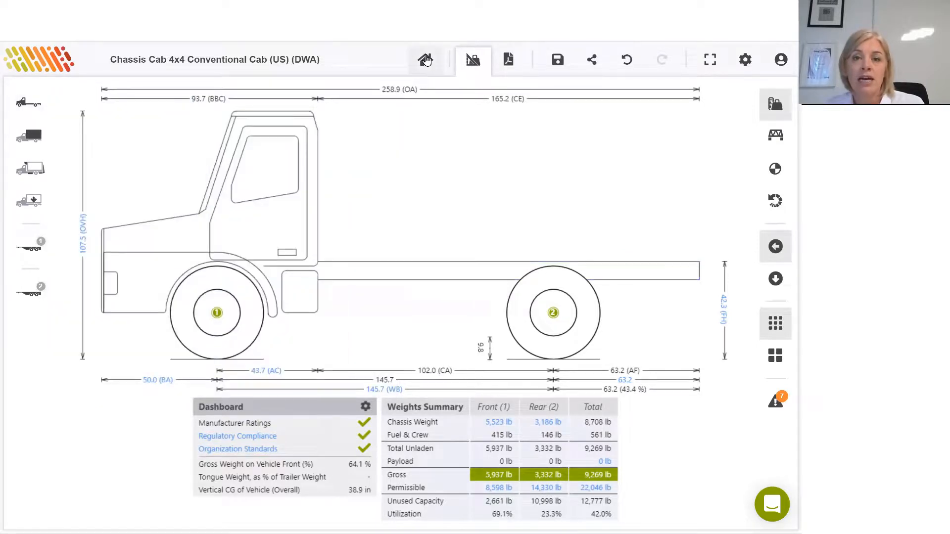
# Step: Return to the axle-layout templates, opening and then cancelling the Request A Vehicle form
pyautogui.click(424, 59)
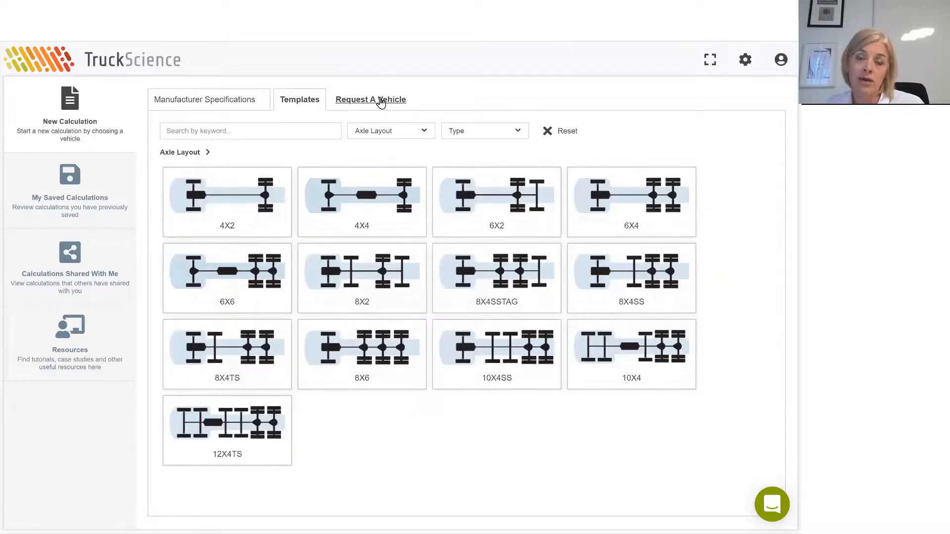
pyautogui.click(370, 100)
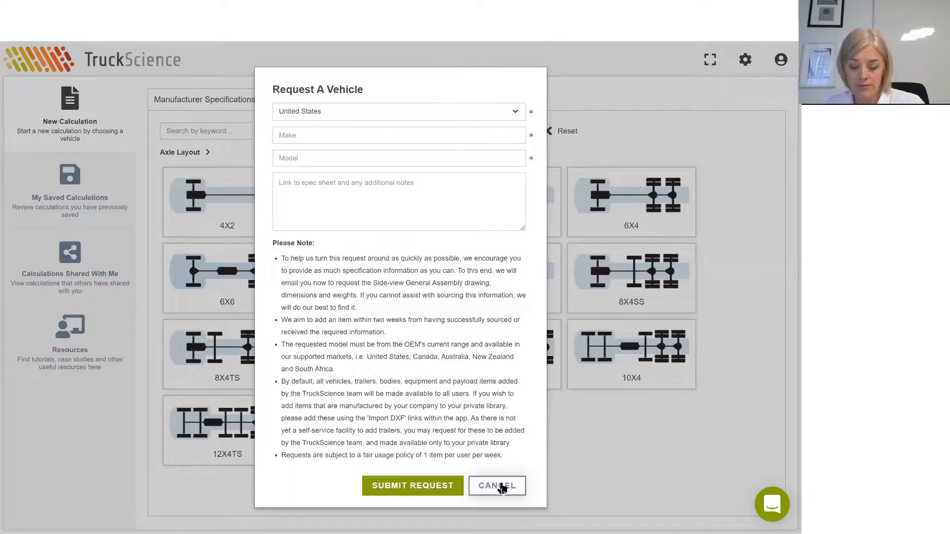
pyautogui.click(497, 486)
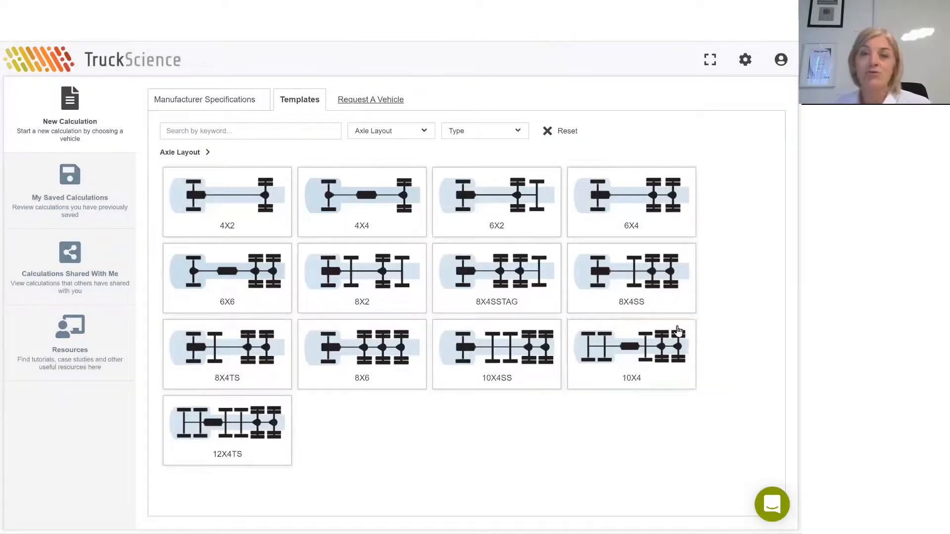